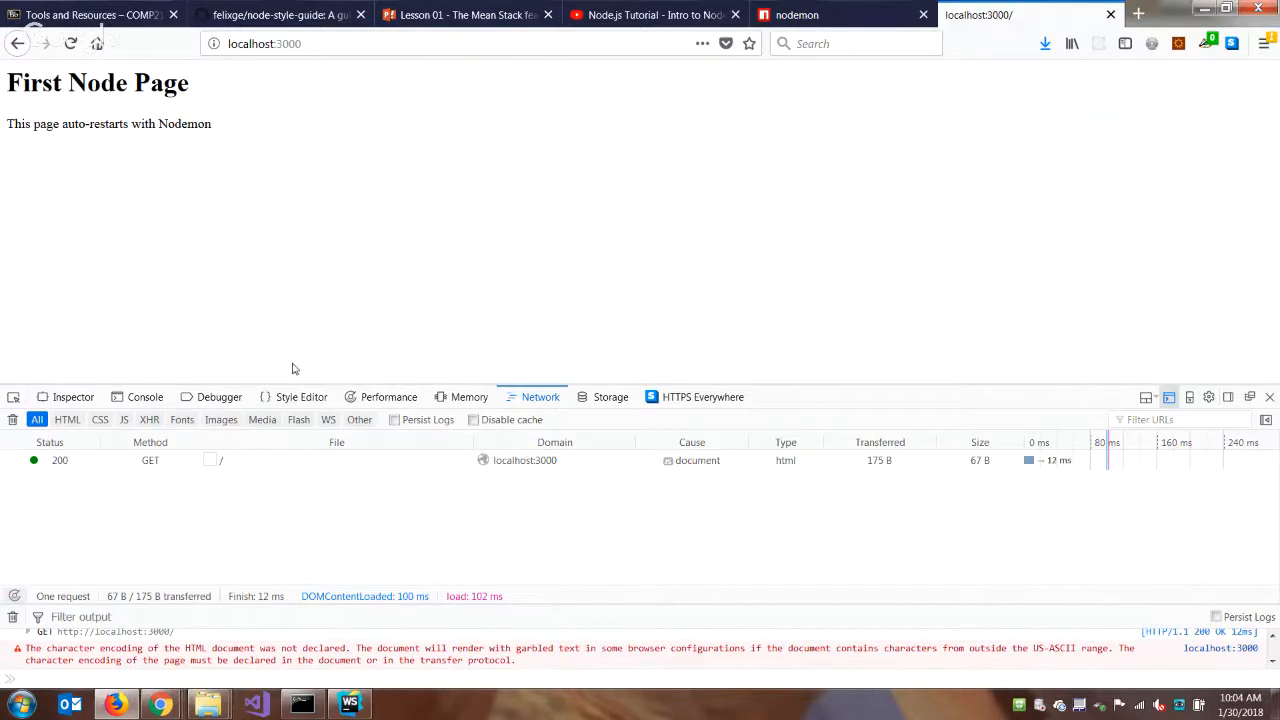
# - Show the page console and reload localhost:3000, which now reports 'Unable to connect'
pyautogui.click(145, 397)
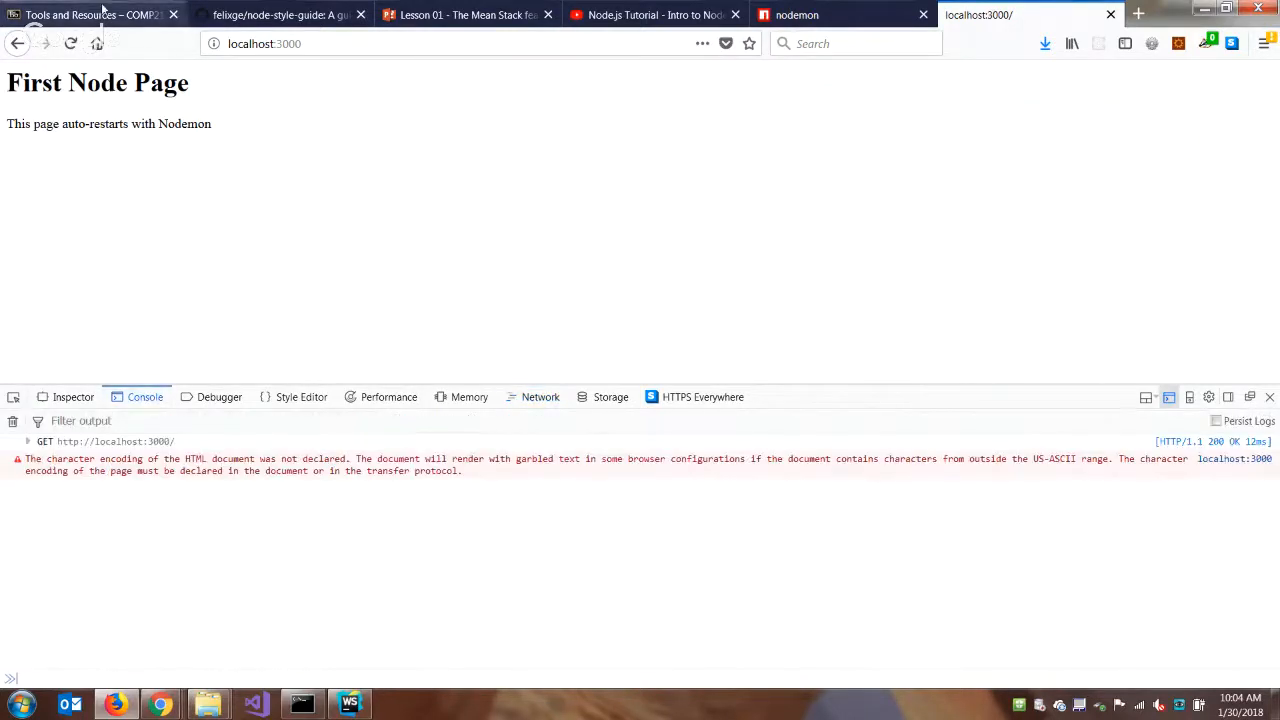
pyautogui.click(70, 43)
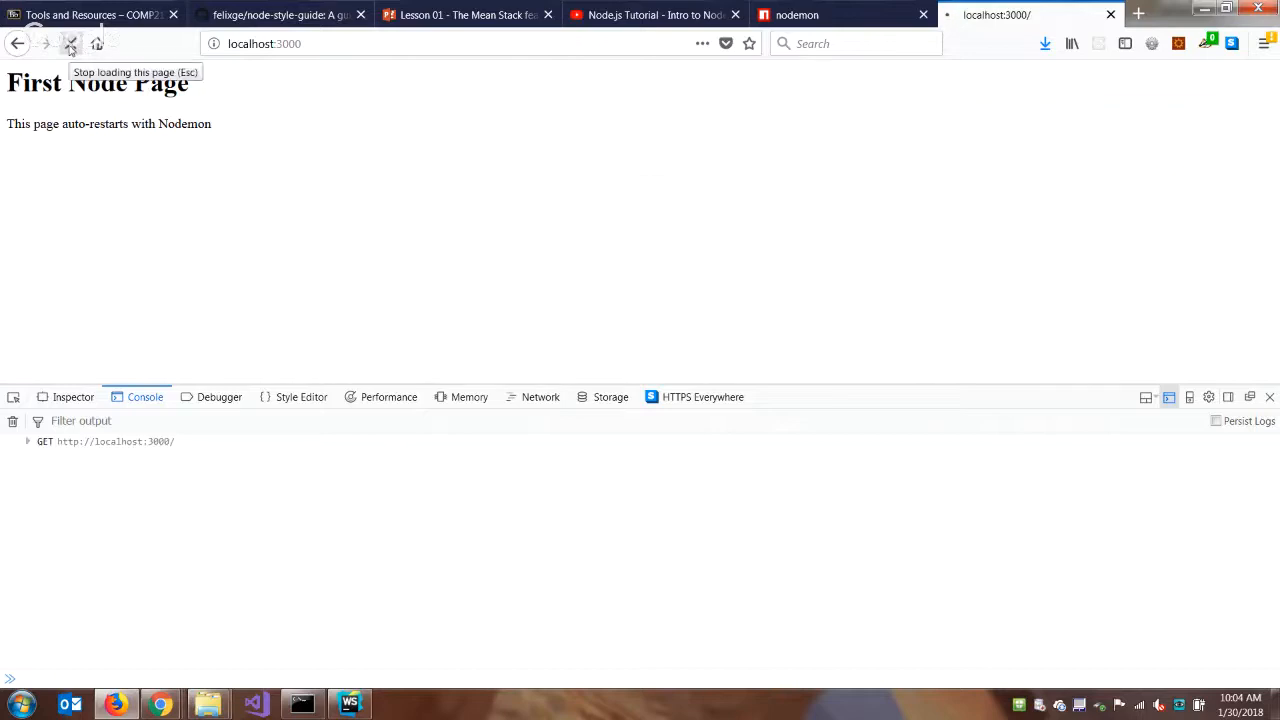
pyautogui.click(70, 43)
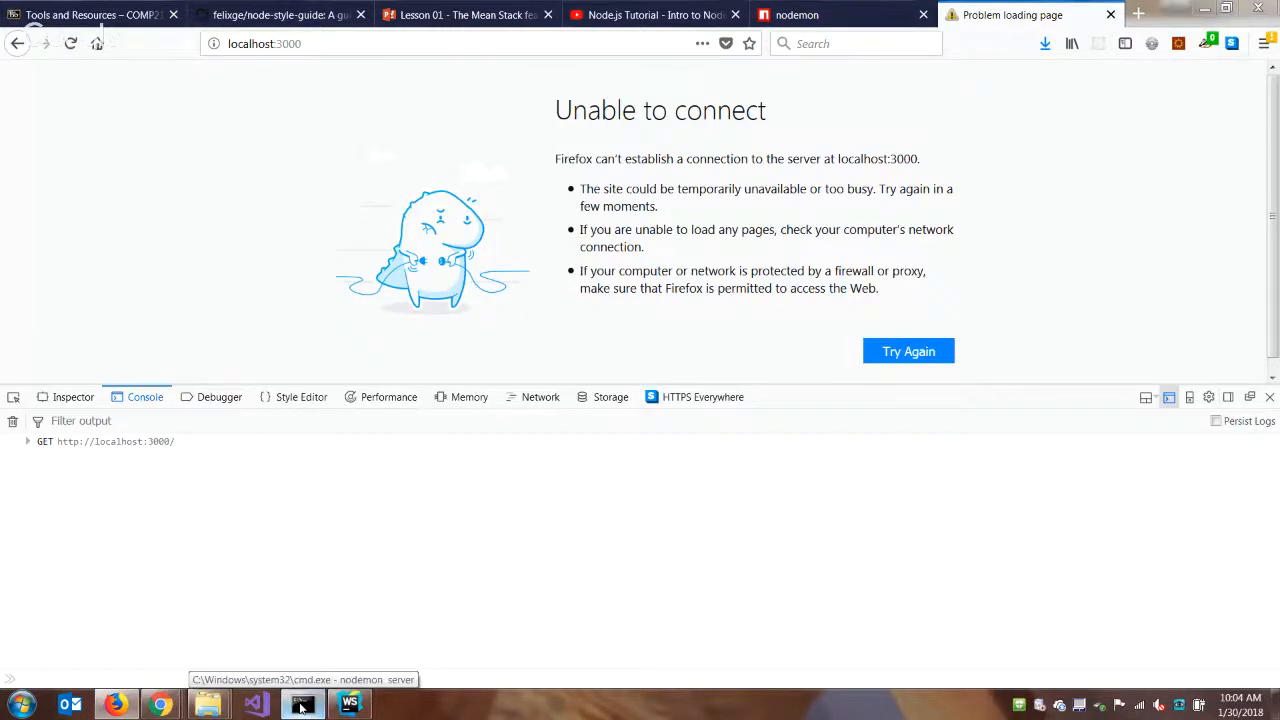
# - Bring the interrupted nodemon server's Command Prompt window to the front
pyautogui.click(302, 703)
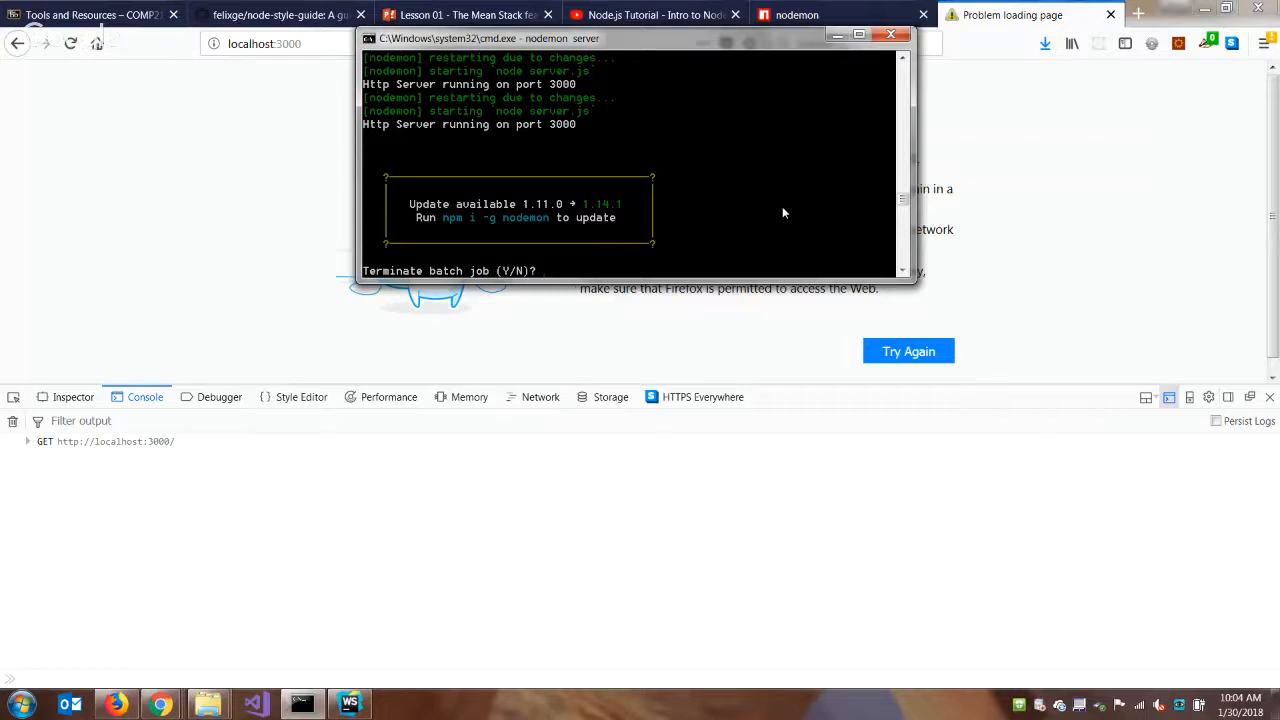
pyautogui.moveTo(752, 232)
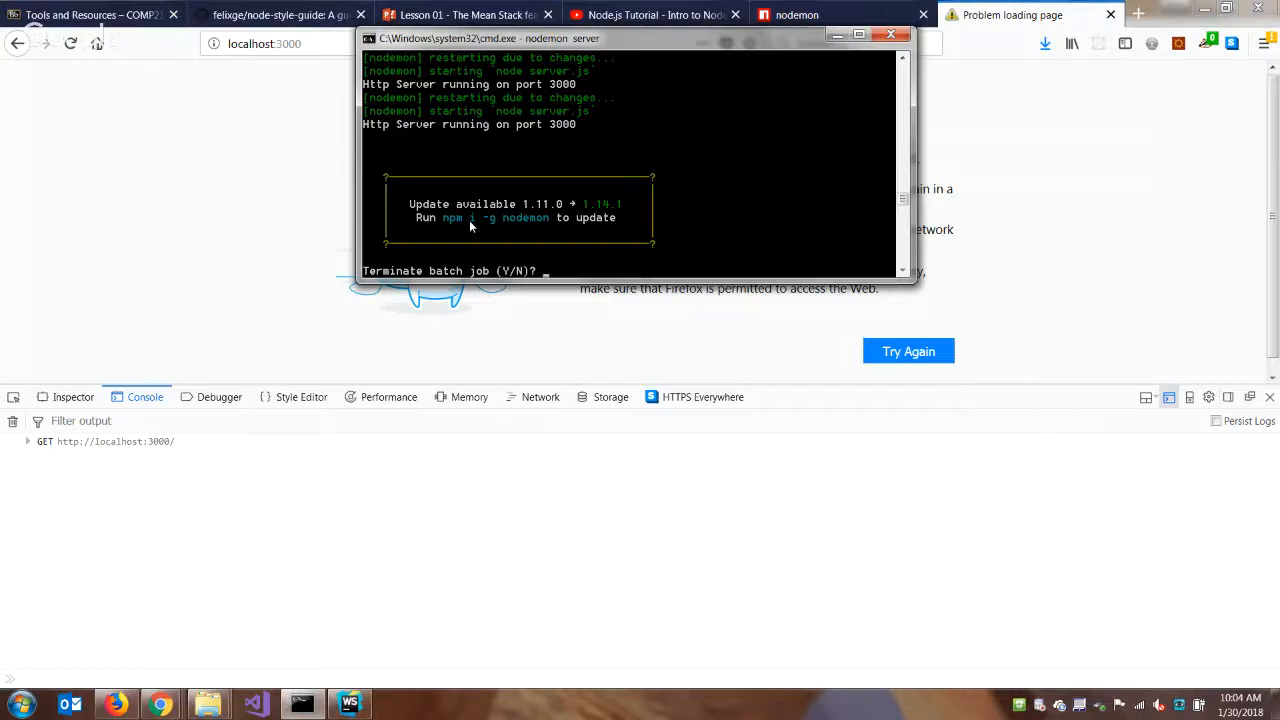
# - Terminate the batch job with y and globally install nodemon via npm i -g nodemon
pyautogui.write('y')
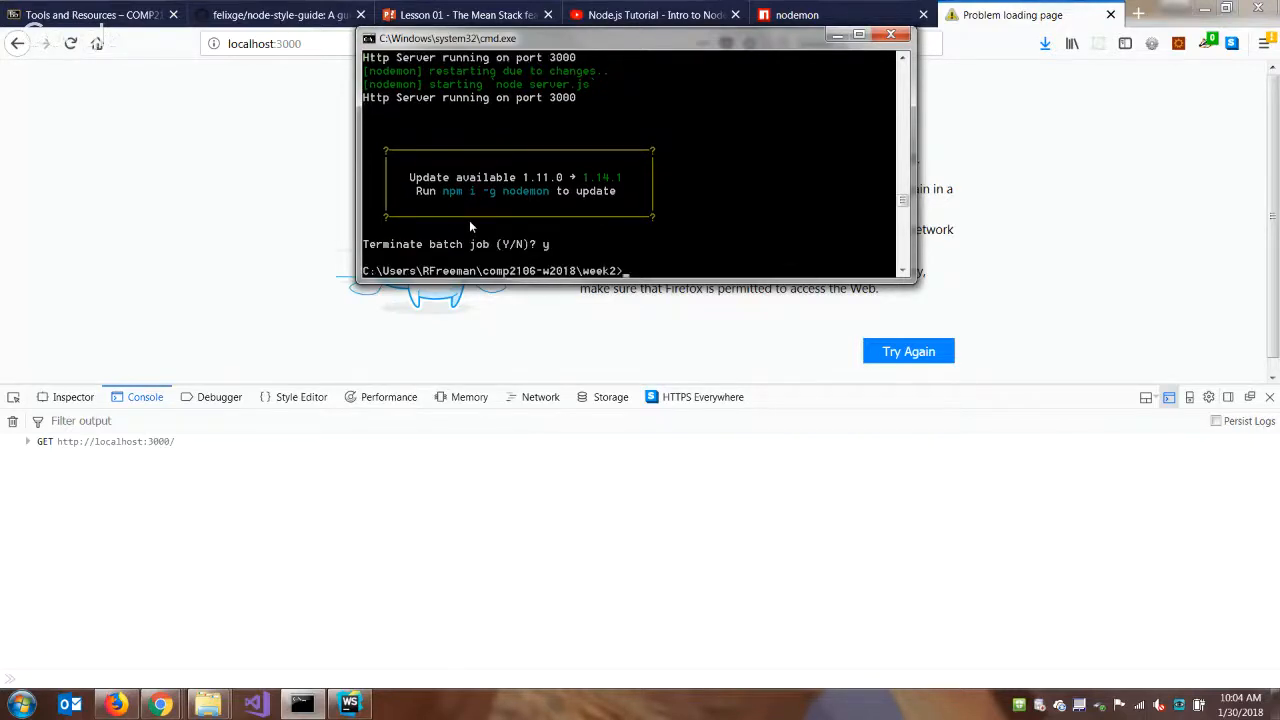
pyautogui.write('npm i')
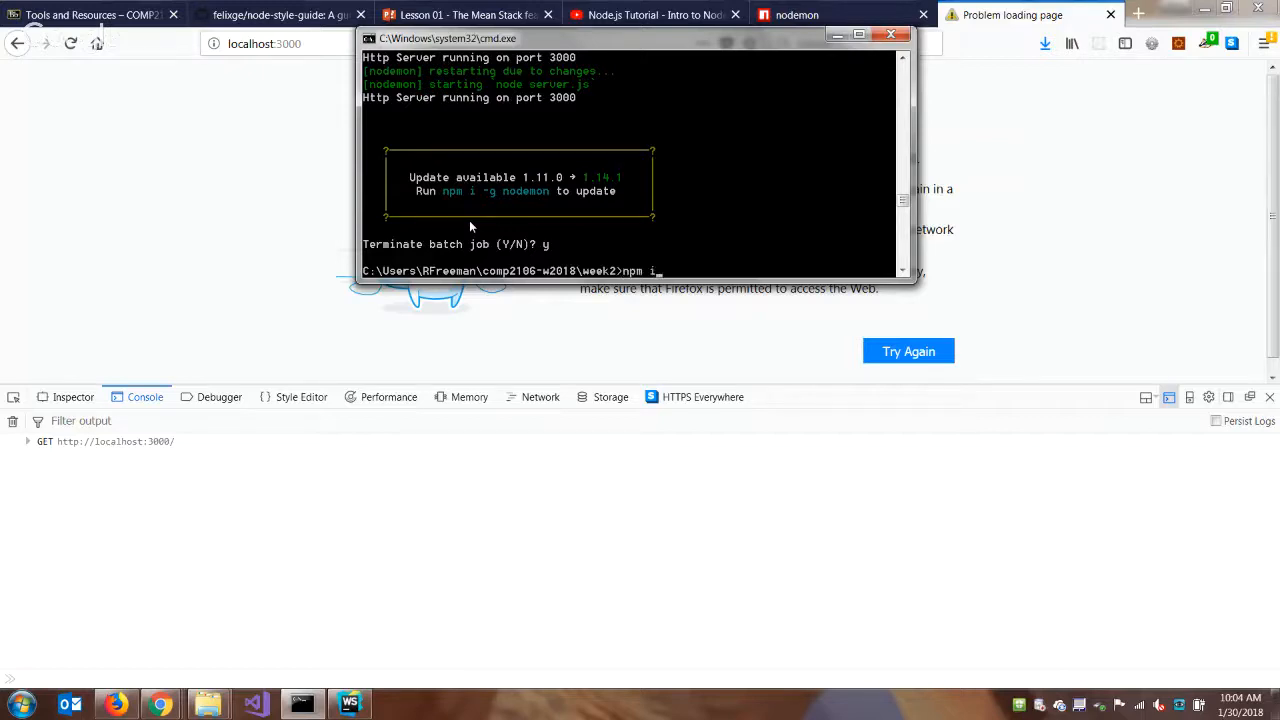
pyautogui.write('-g nodem')
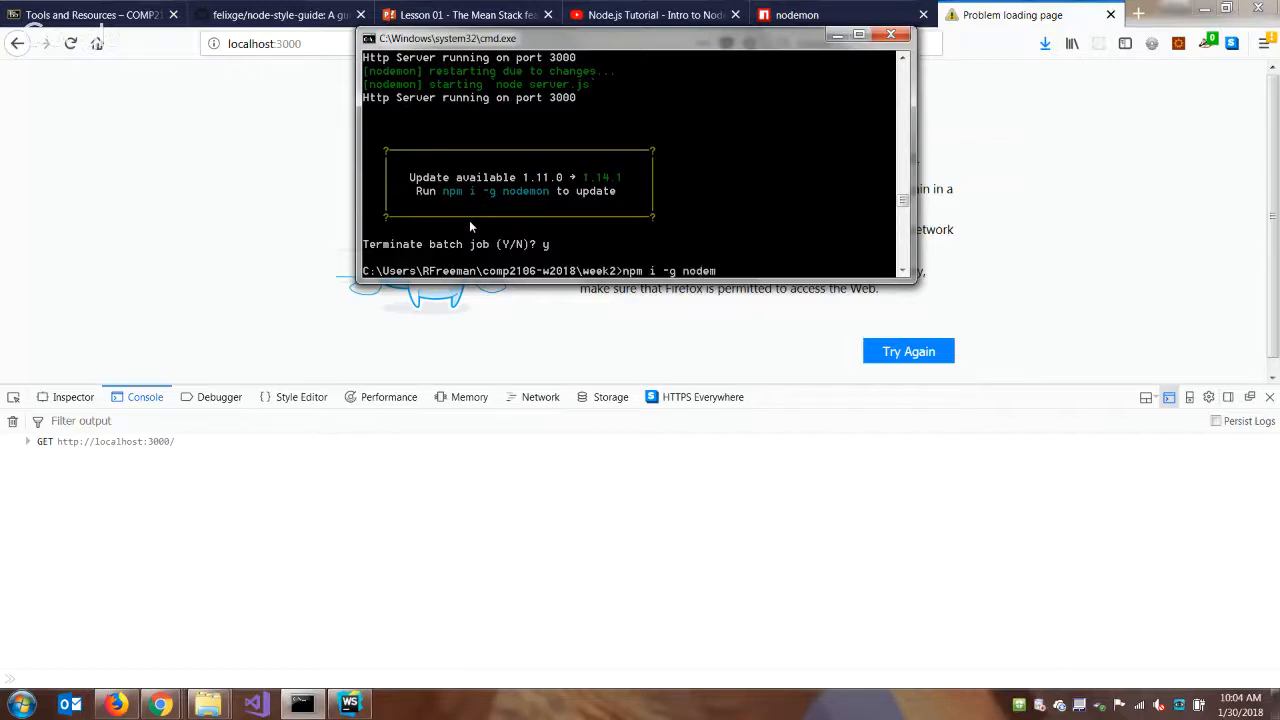
pyautogui.write('on')
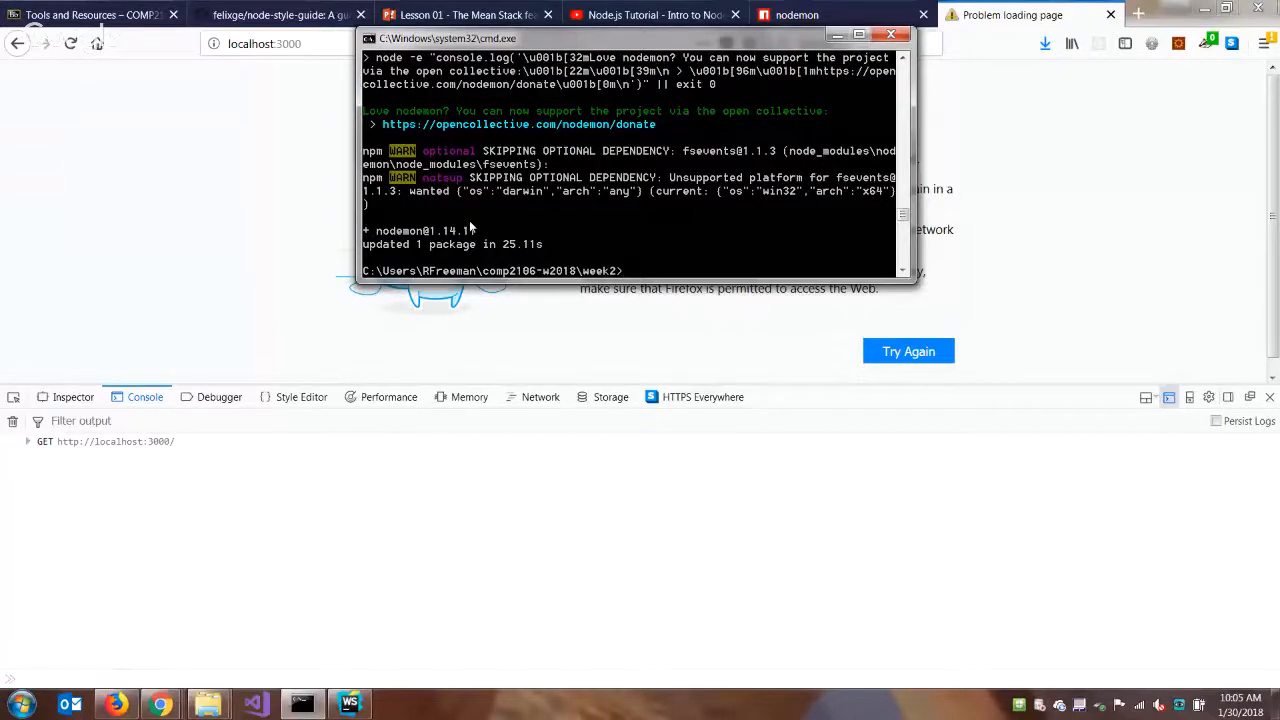
pyautogui.moveTo(573, 174)
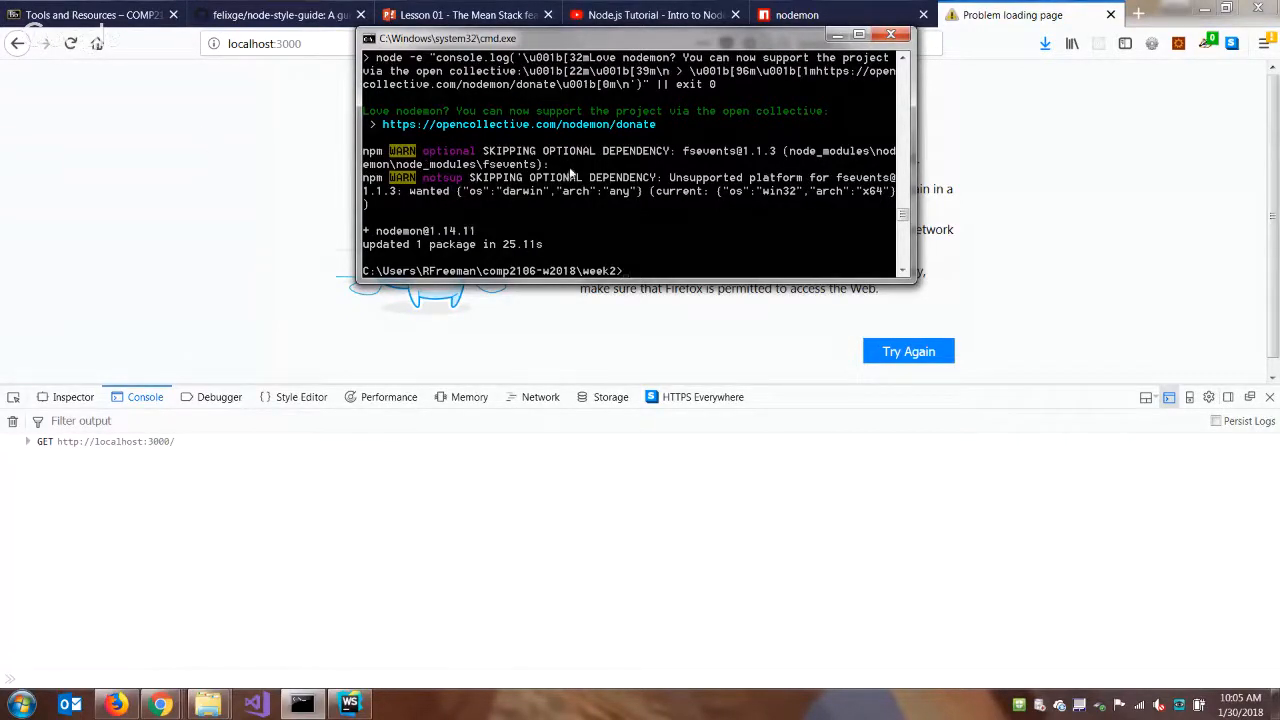
pyautogui.moveTo(615, 202)
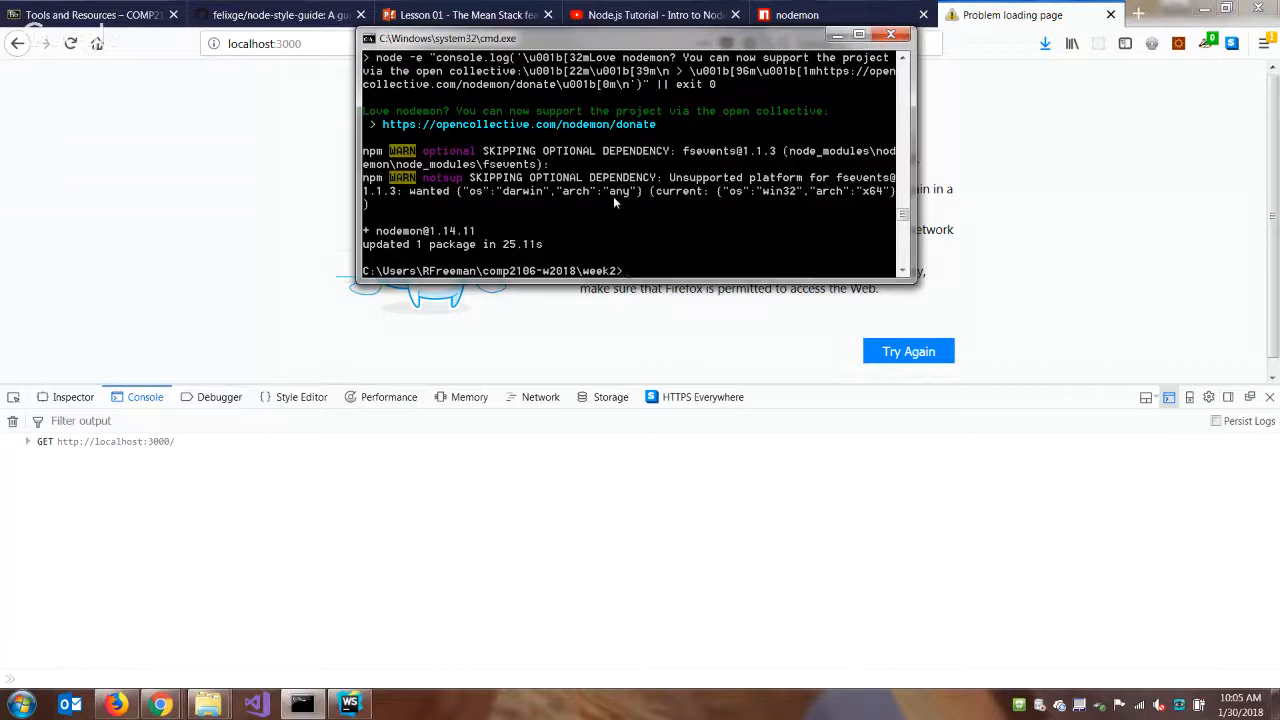
# - Start nodemon server and reload localhost:3000 to show the First Node Page
pyautogui.write('nodemon server')
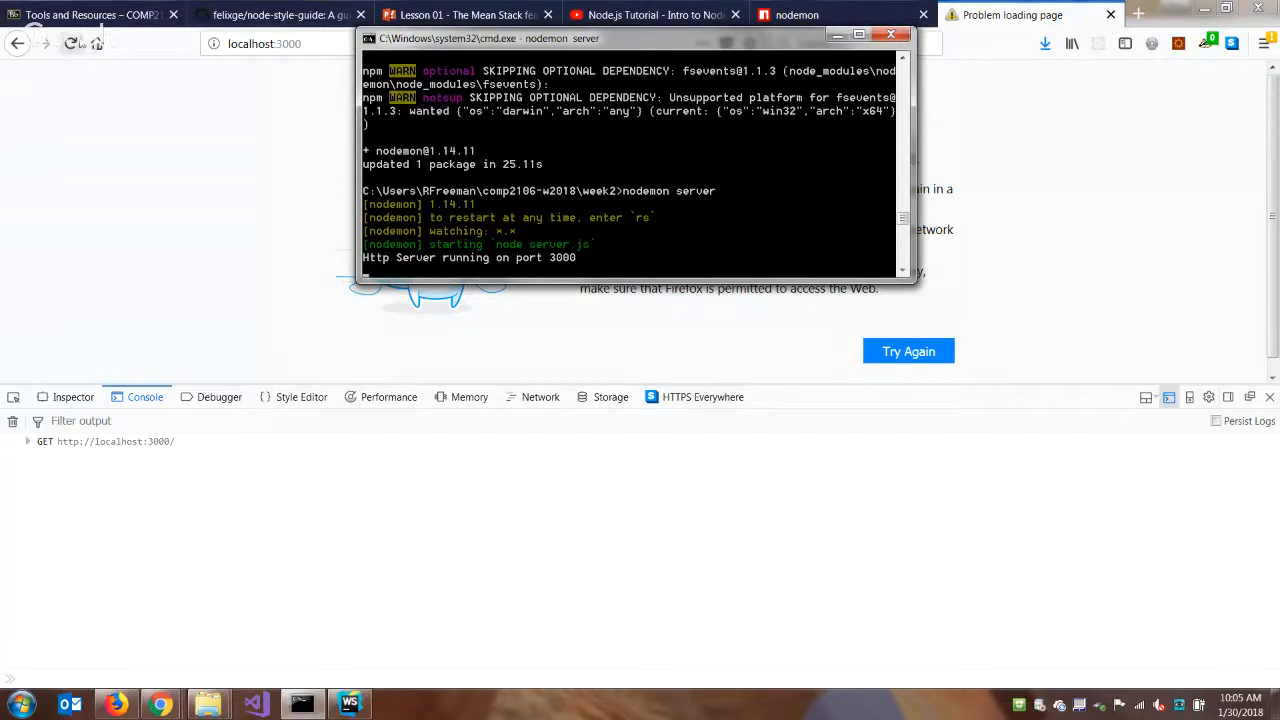
pyautogui.click(908, 351)
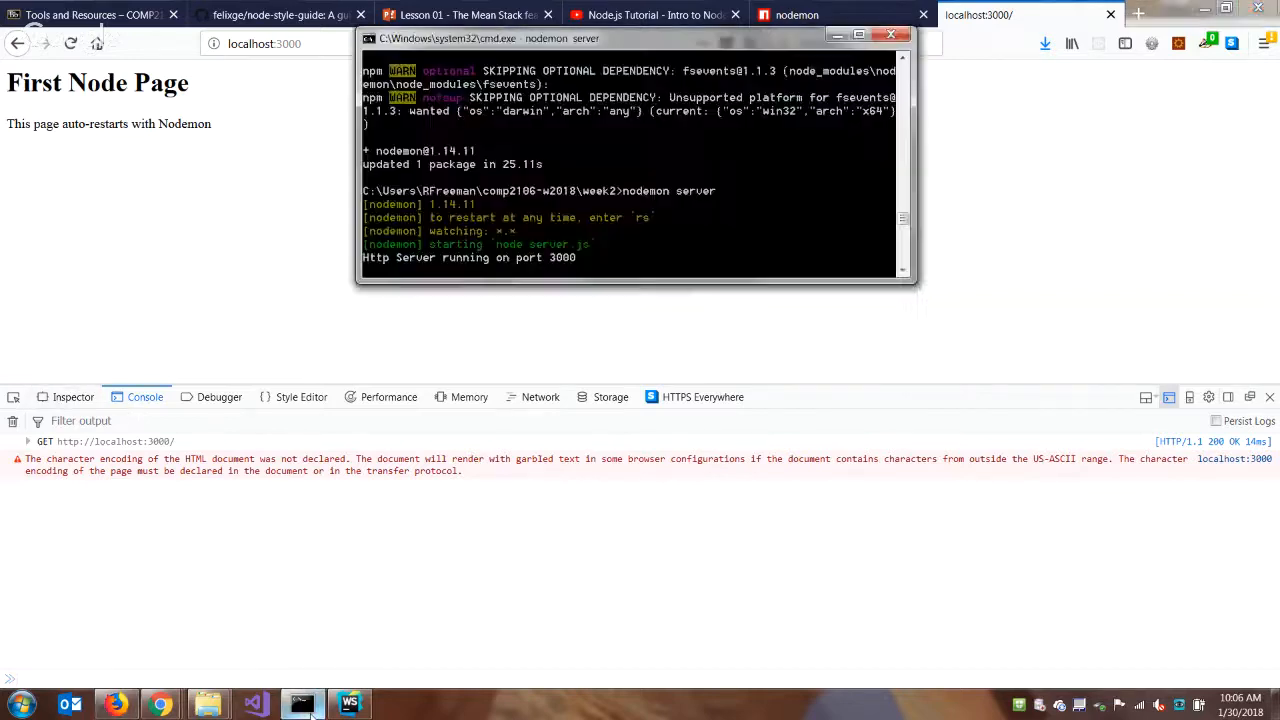
pyautogui.moveTo(588, 612)
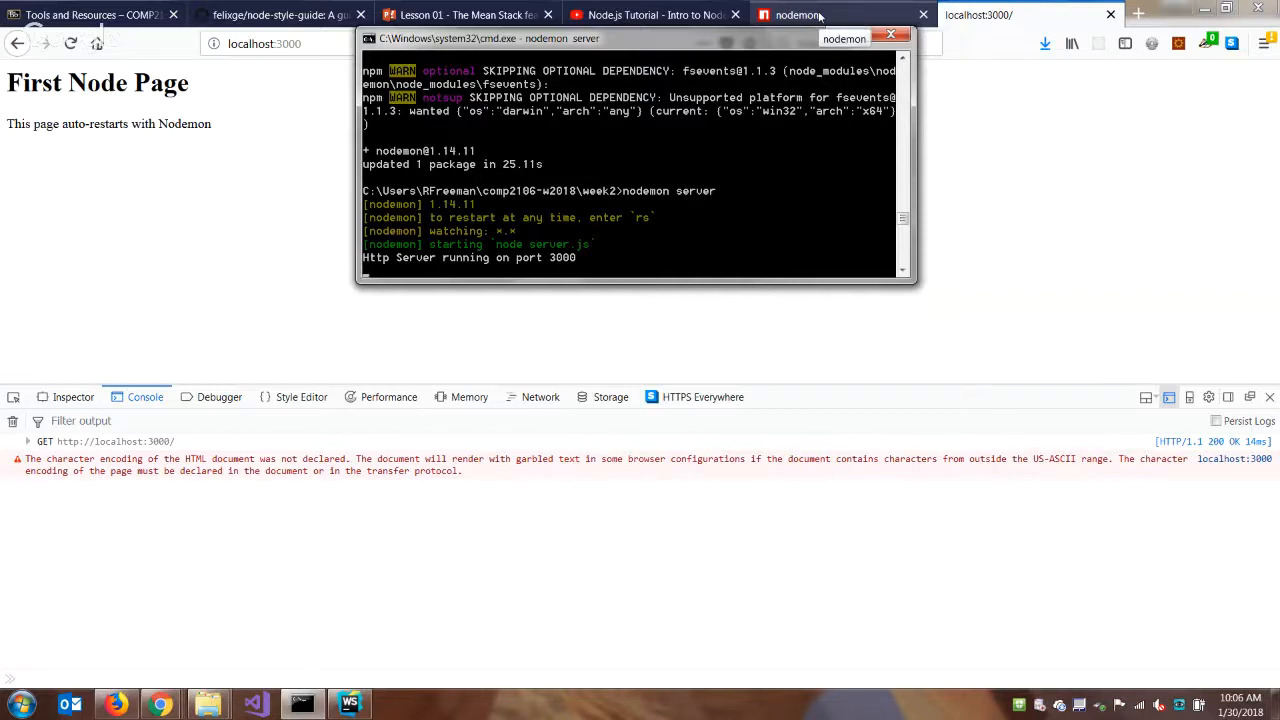
# - Search in a new tab for '17 lines of code that broke the internet'
pyautogui.click(1138, 14)
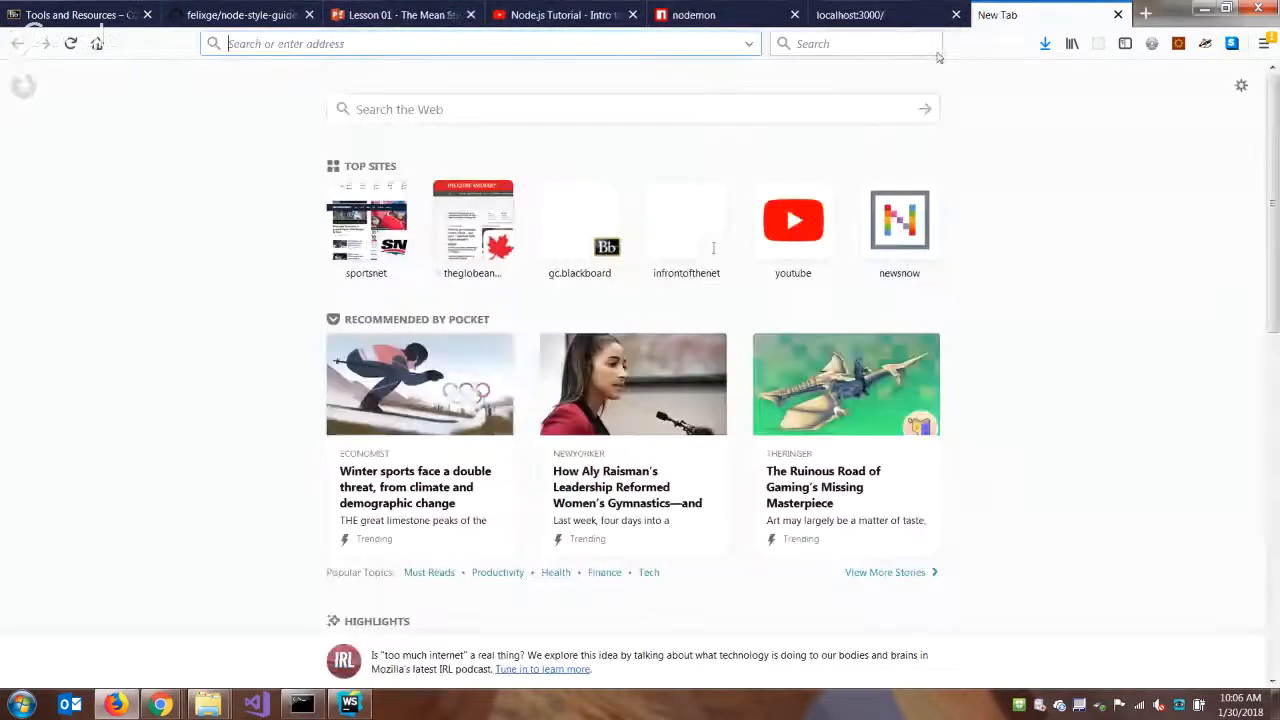
pyautogui.write('17')
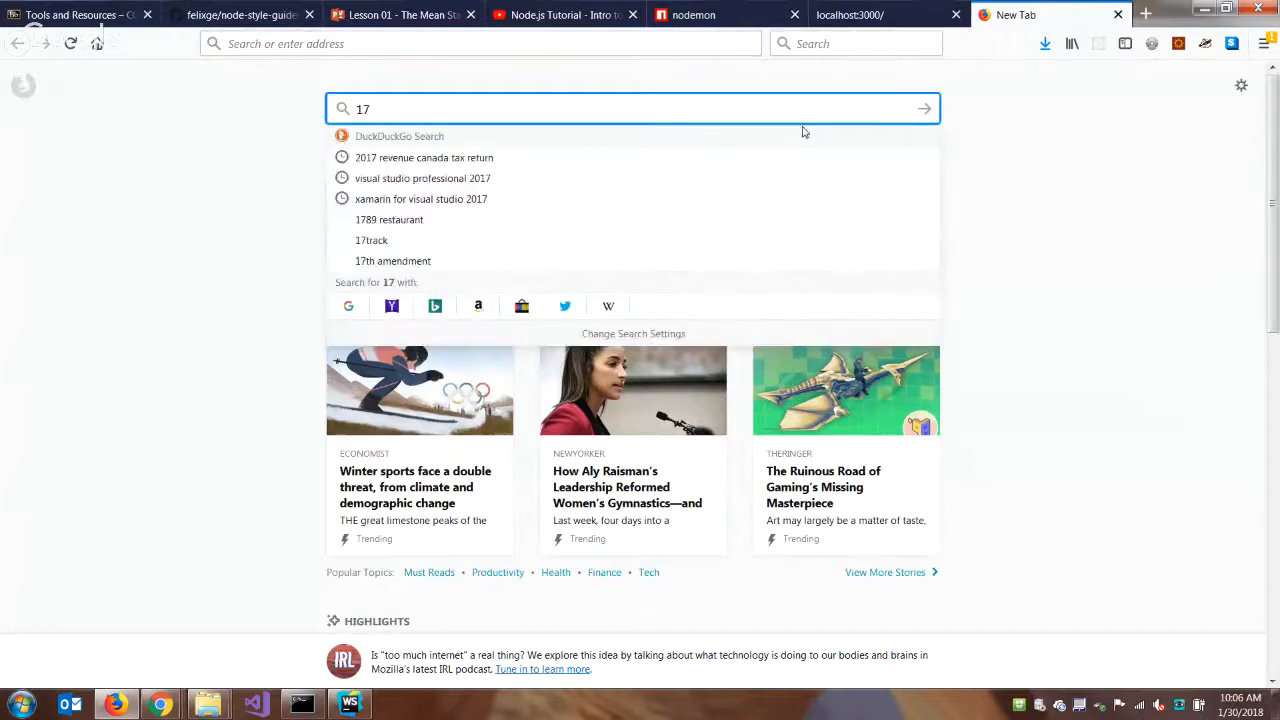
pyautogui.write('lines of code that')
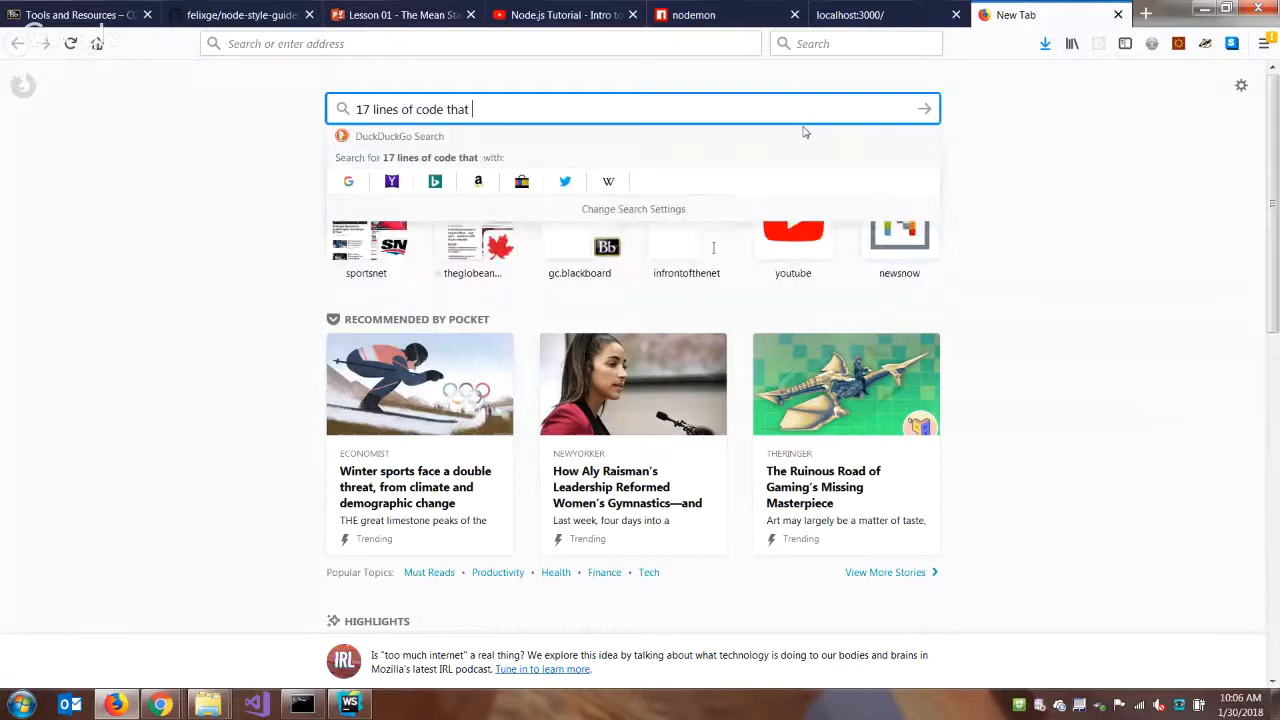
pyautogui.write('broke the internet')
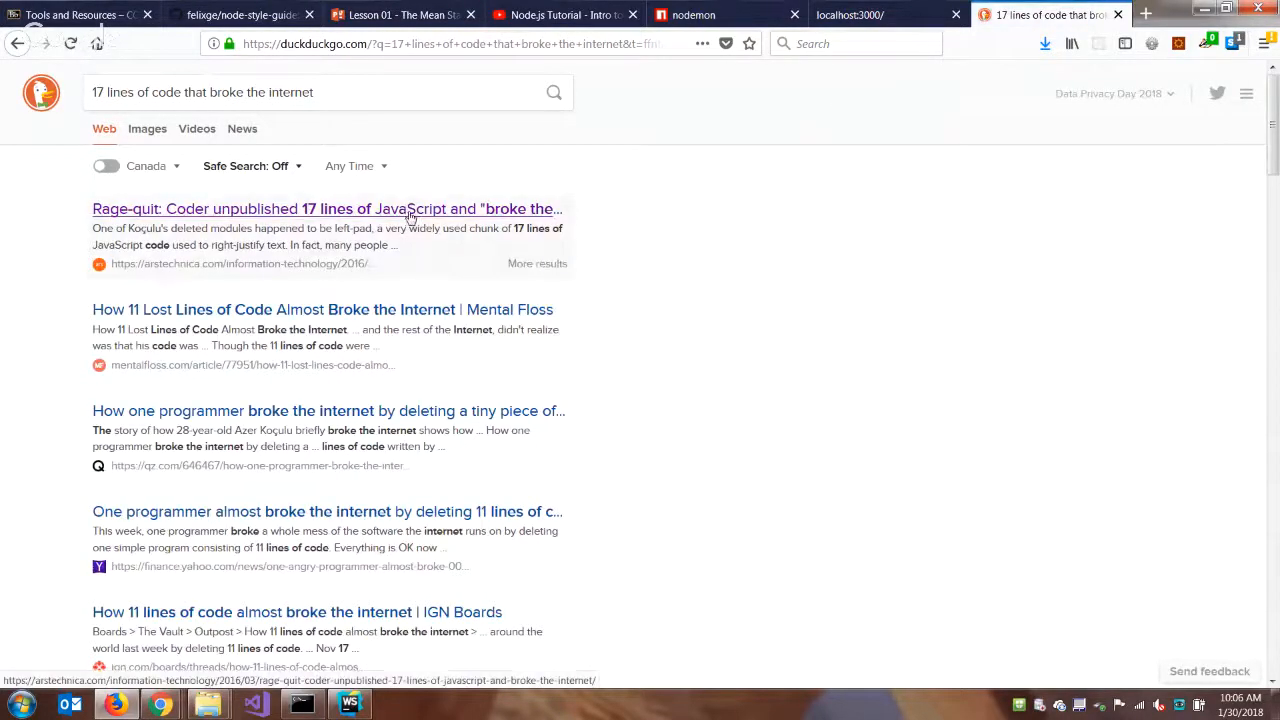
# - Open the Ars Technica rage-quit article and read down to the 'Kik in the ass' section
pyautogui.click(327, 209)
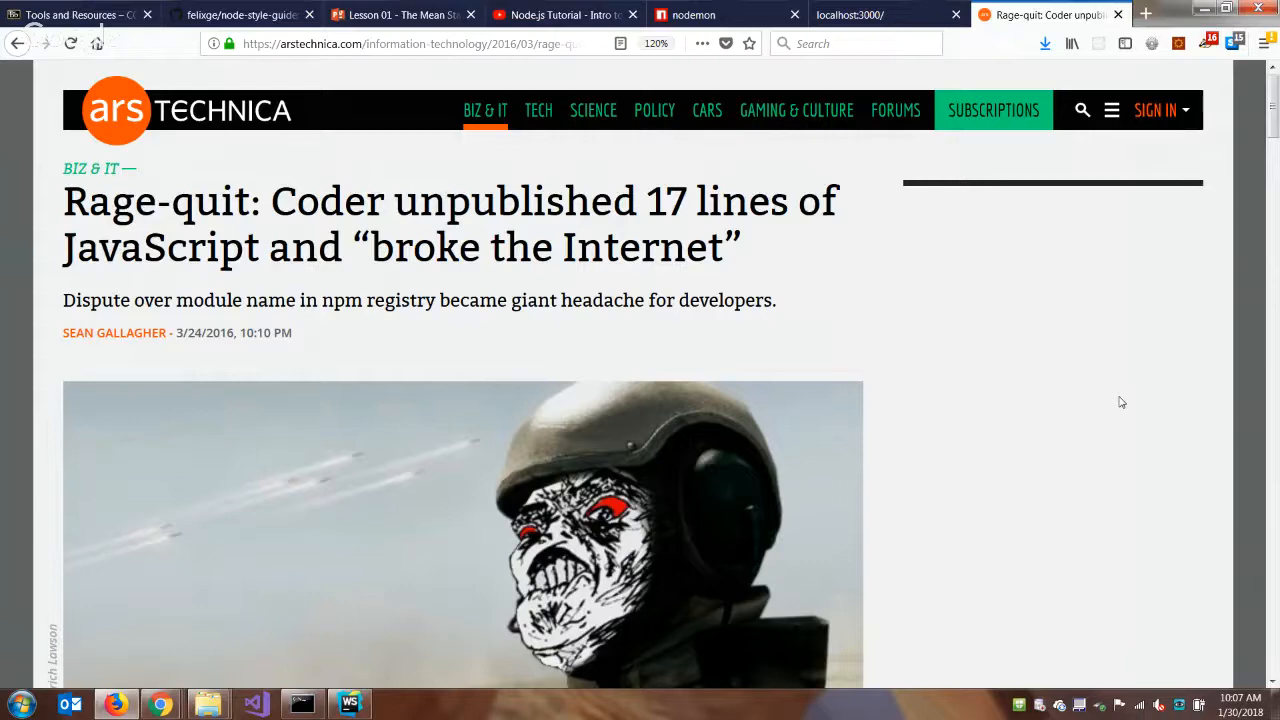
pyautogui.moveTo(275, 353)
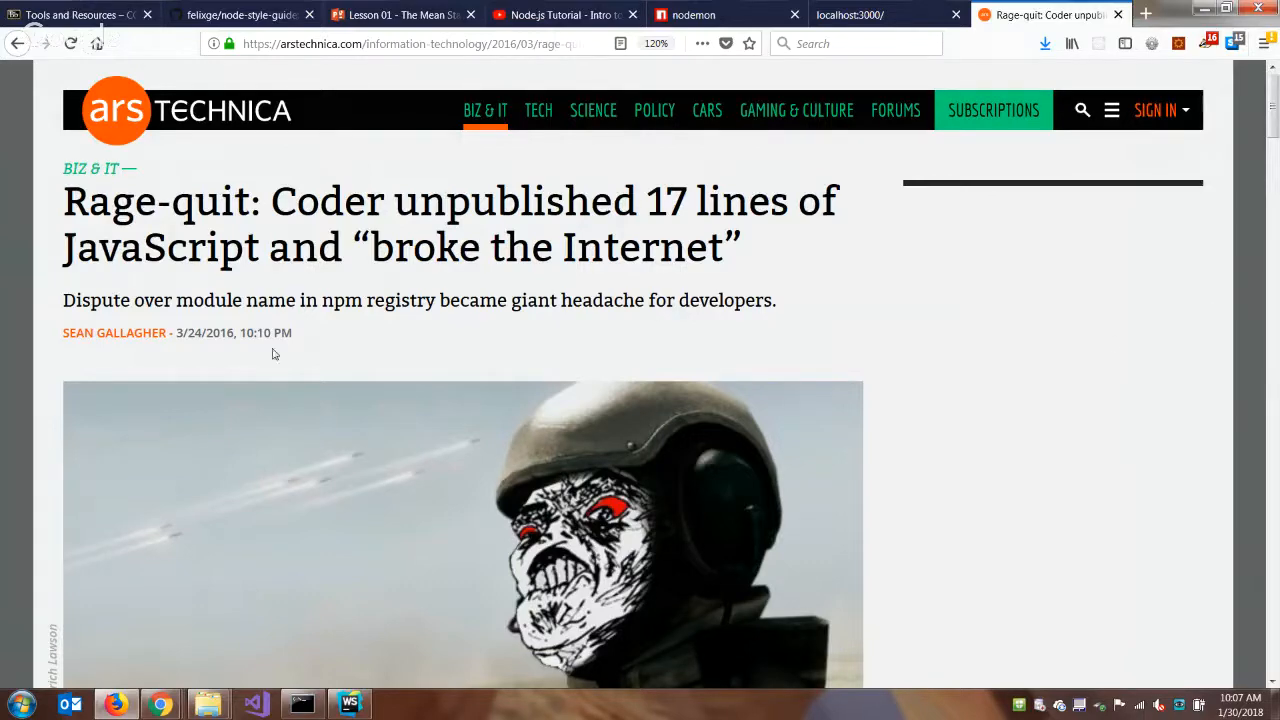
pyautogui.scroll(-3)
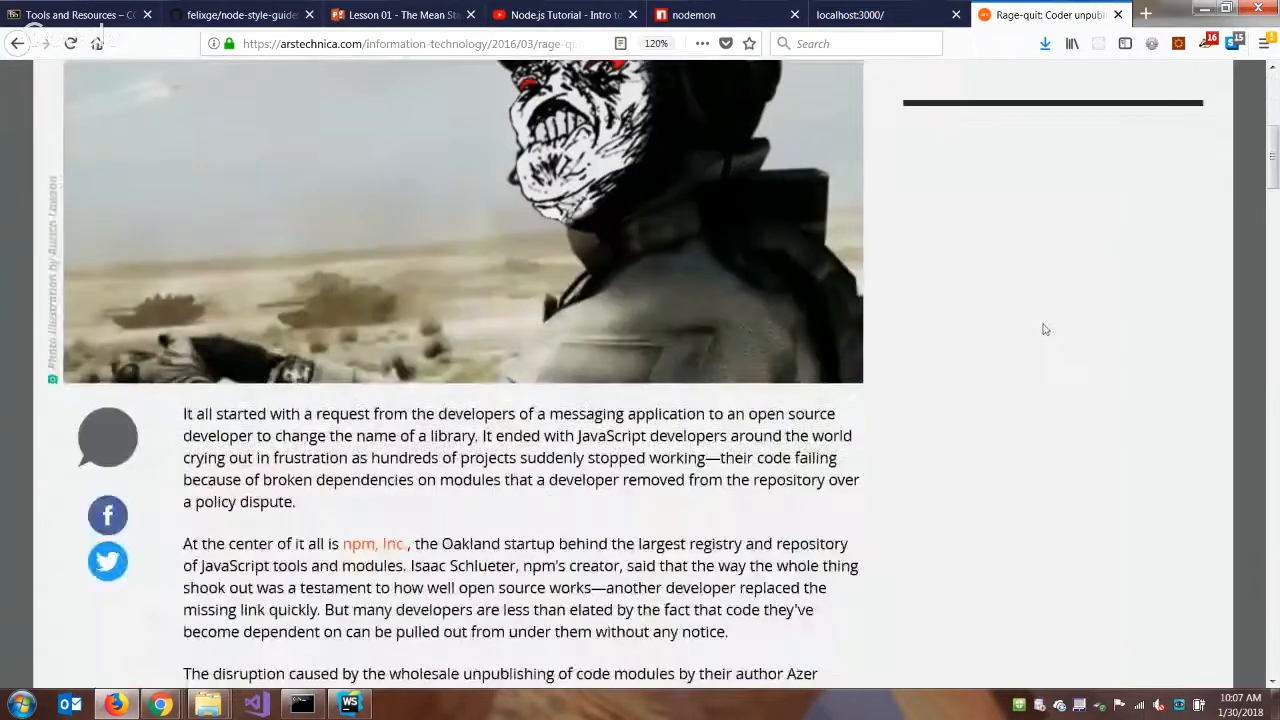
pyautogui.scroll(-3)
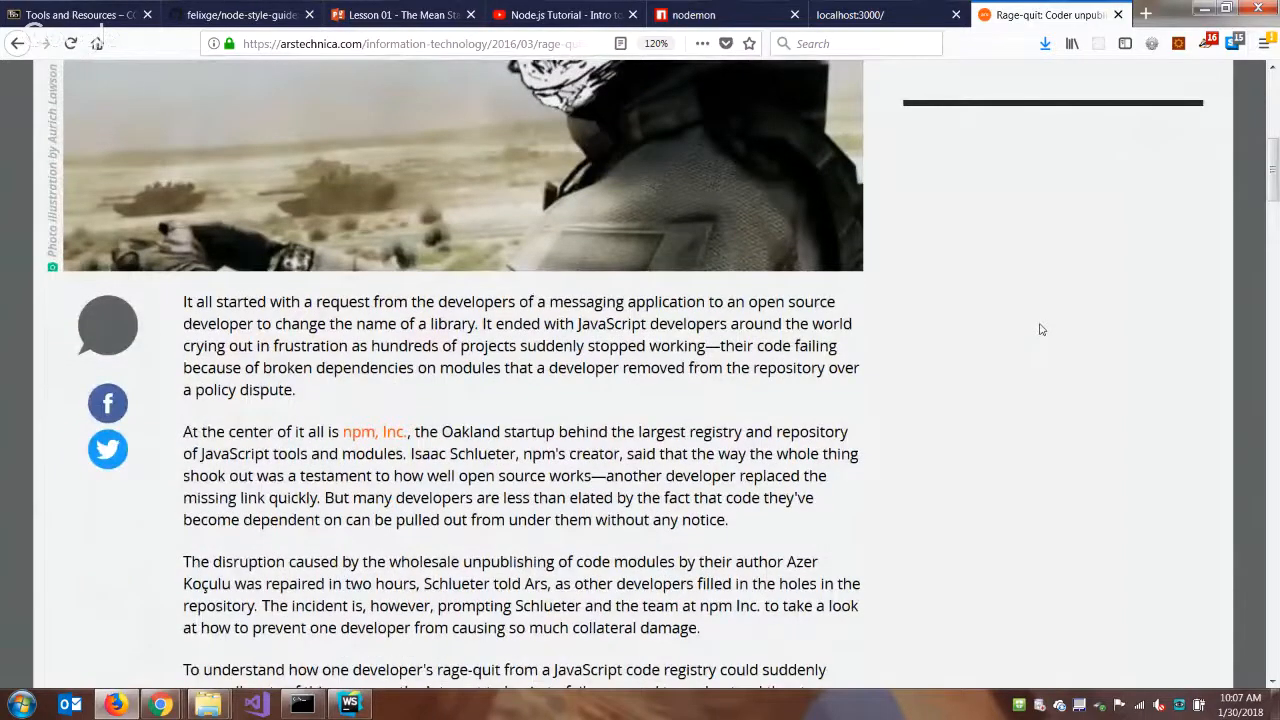
pyautogui.scroll(-3)
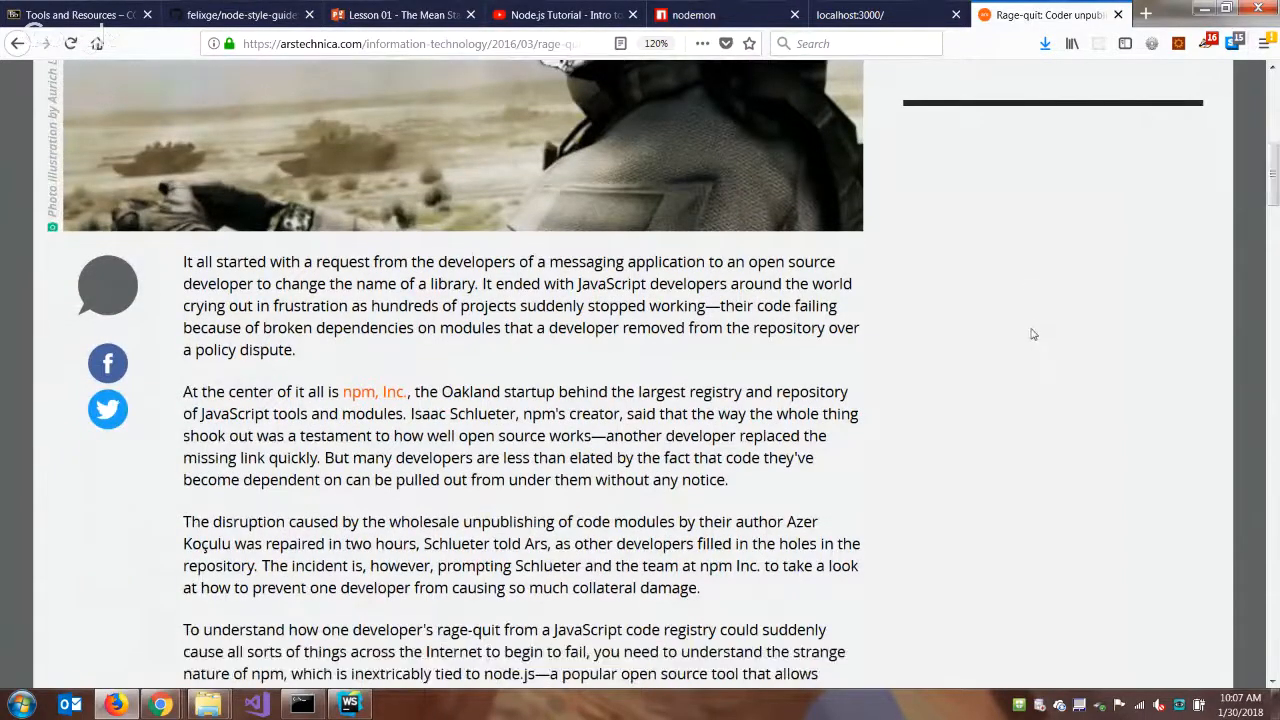
pyautogui.scroll(-3)
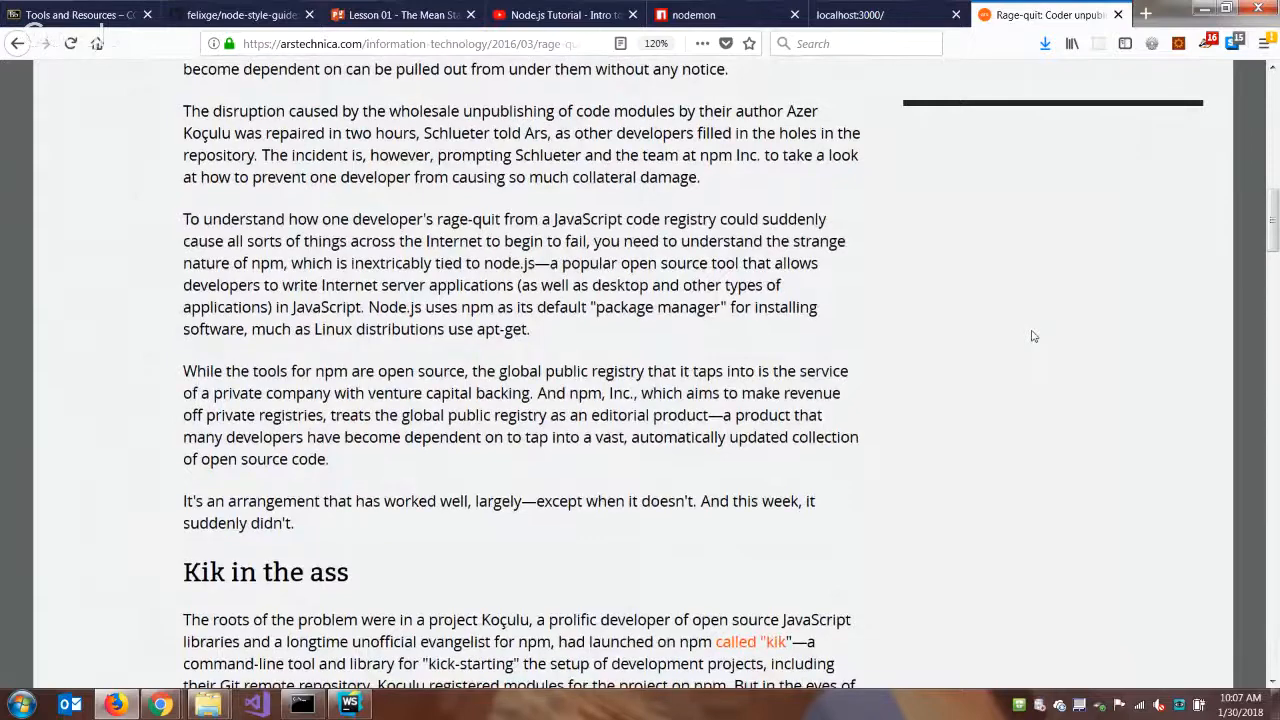
pyautogui.scroll(-3)
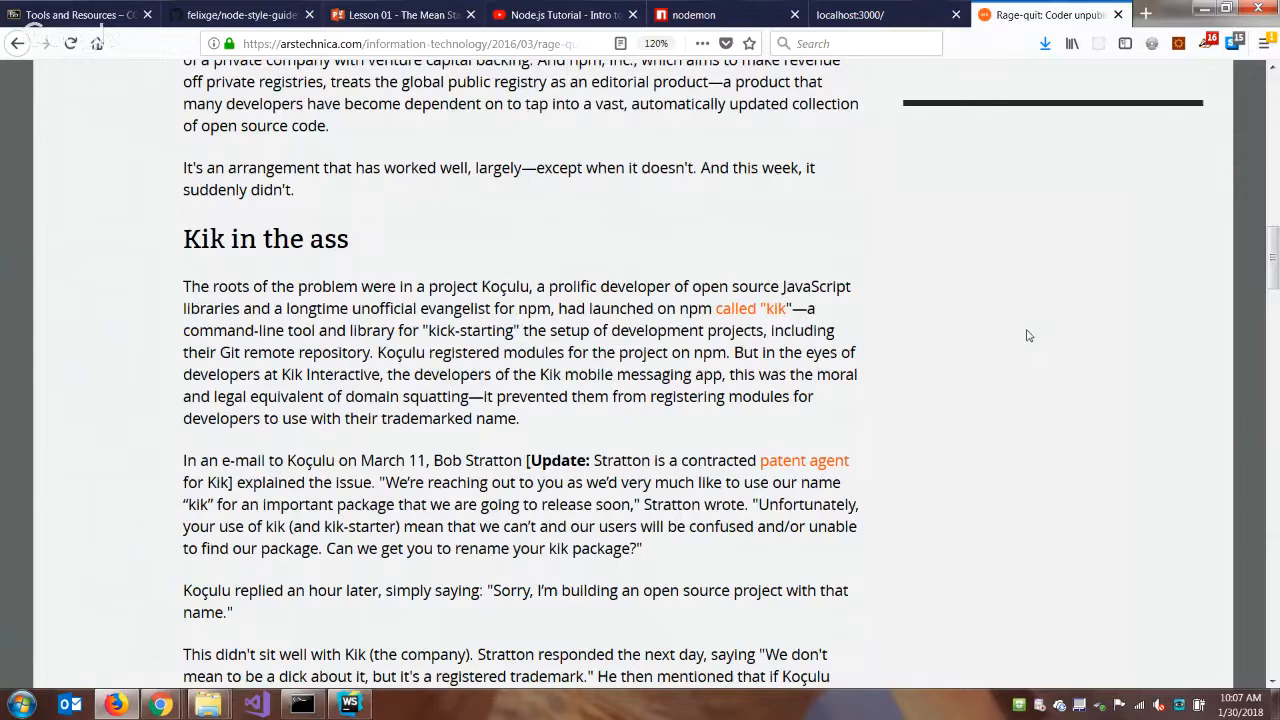
pyautogui.scroll(-3)
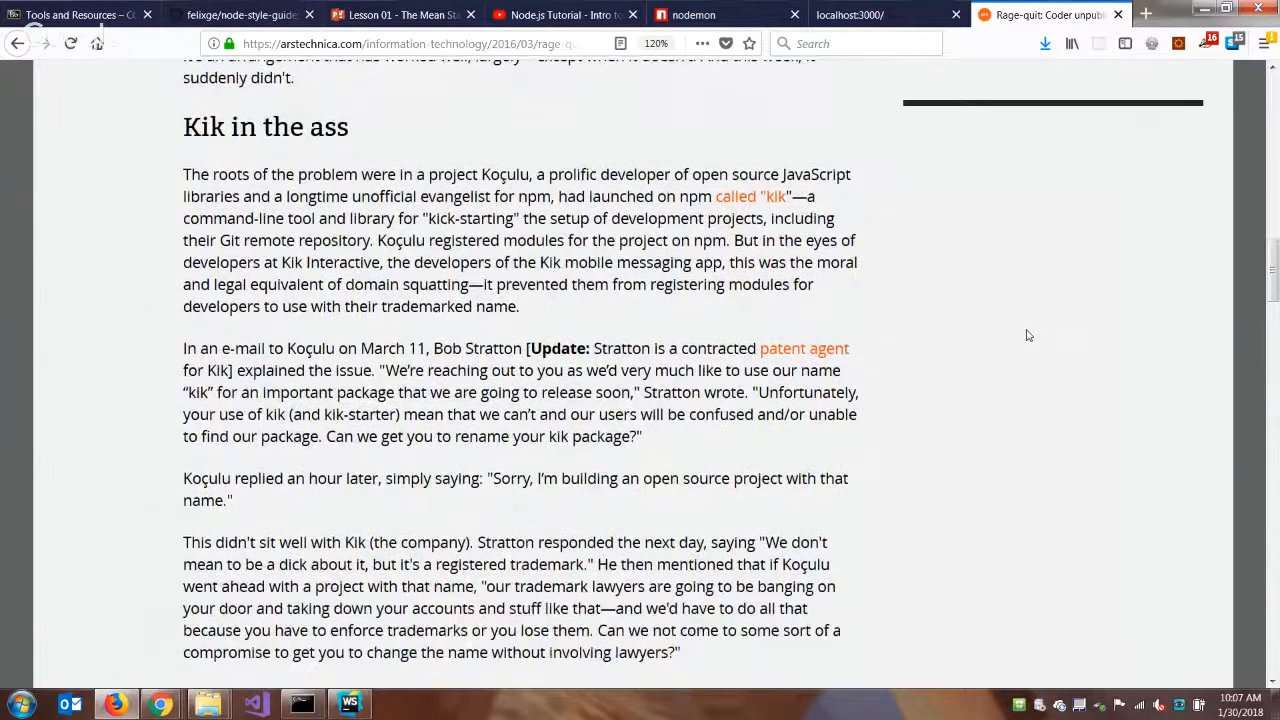
pyautogui.scroll(-3)
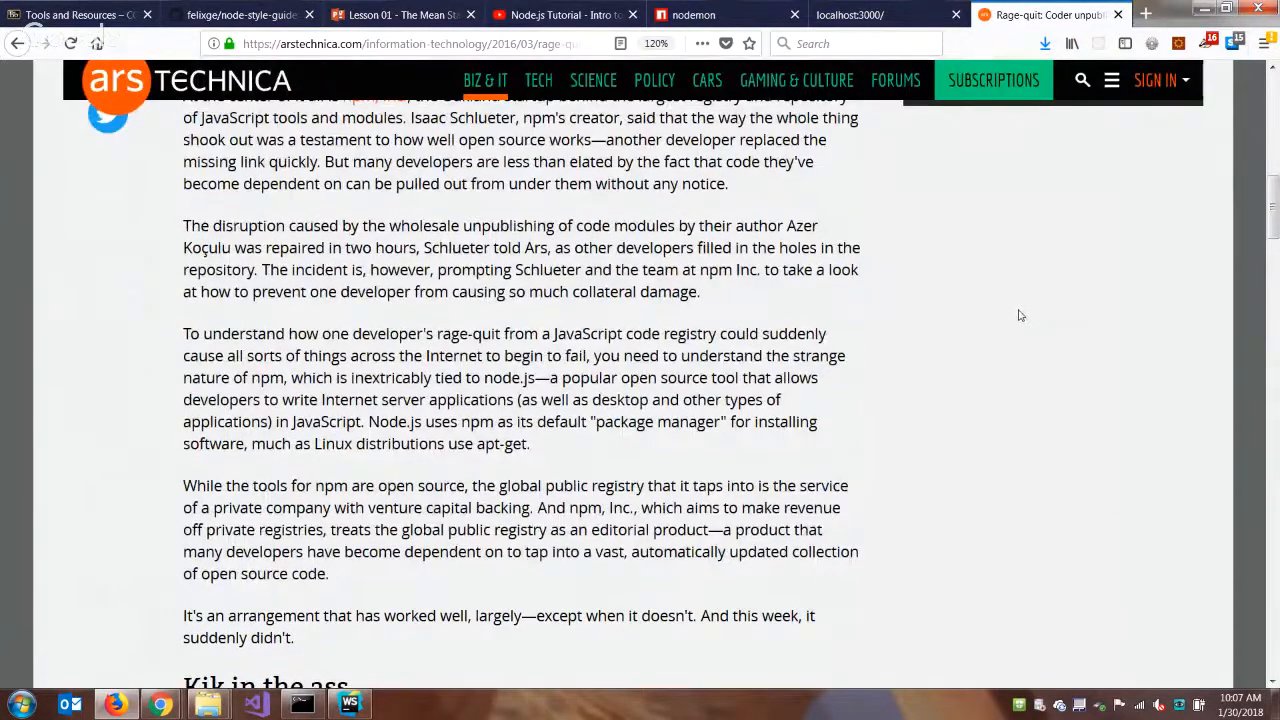
pyautogui.moveTo(997, 320)
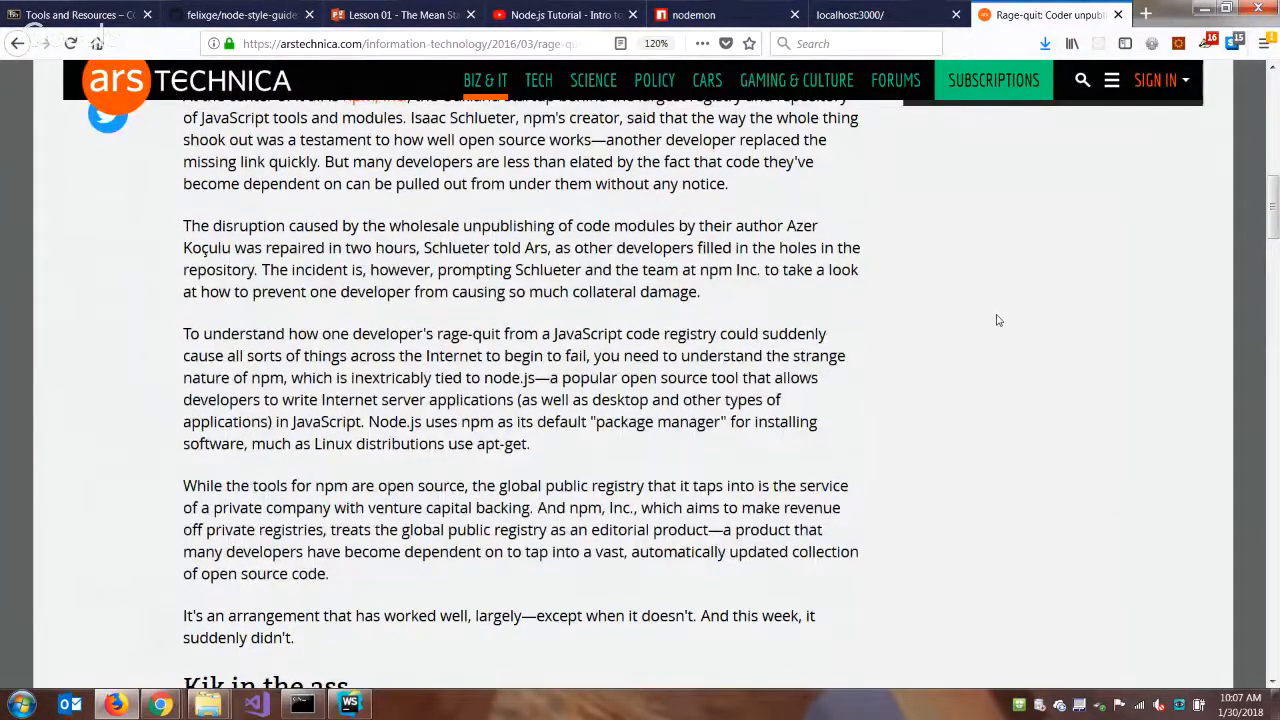
pyautogui.scroll(3)
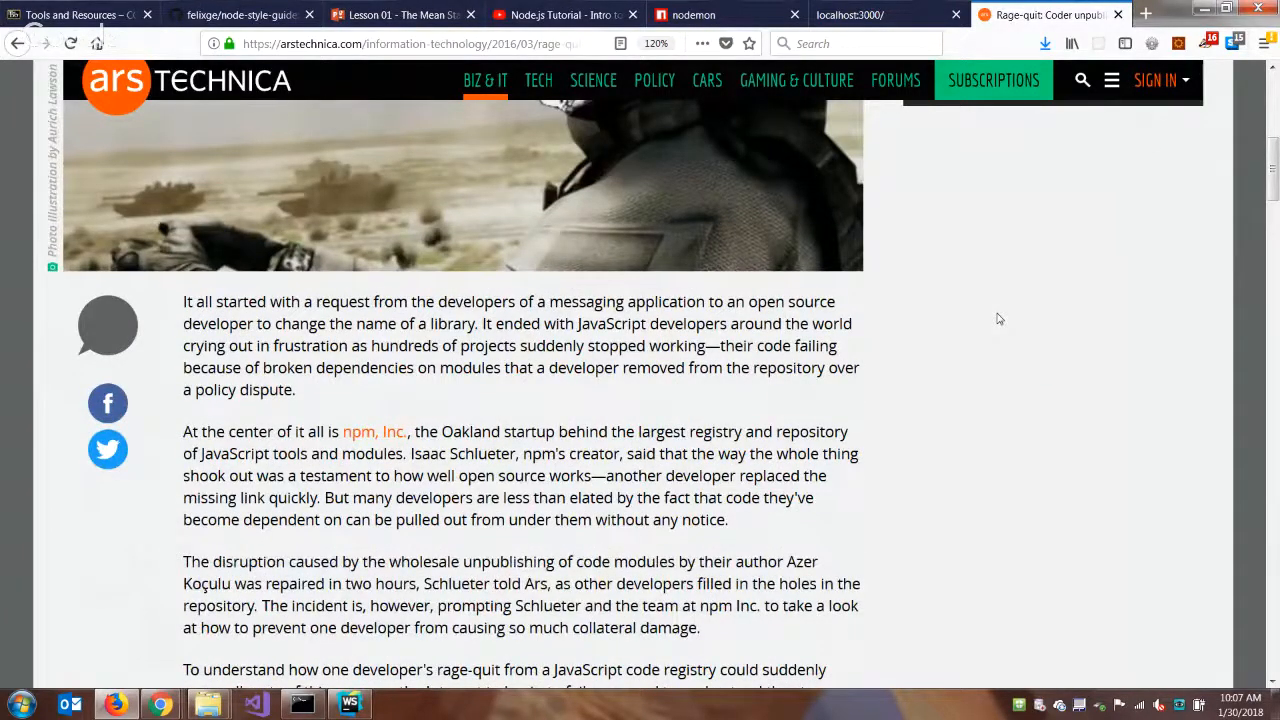
pyautogui.scroll(-3)
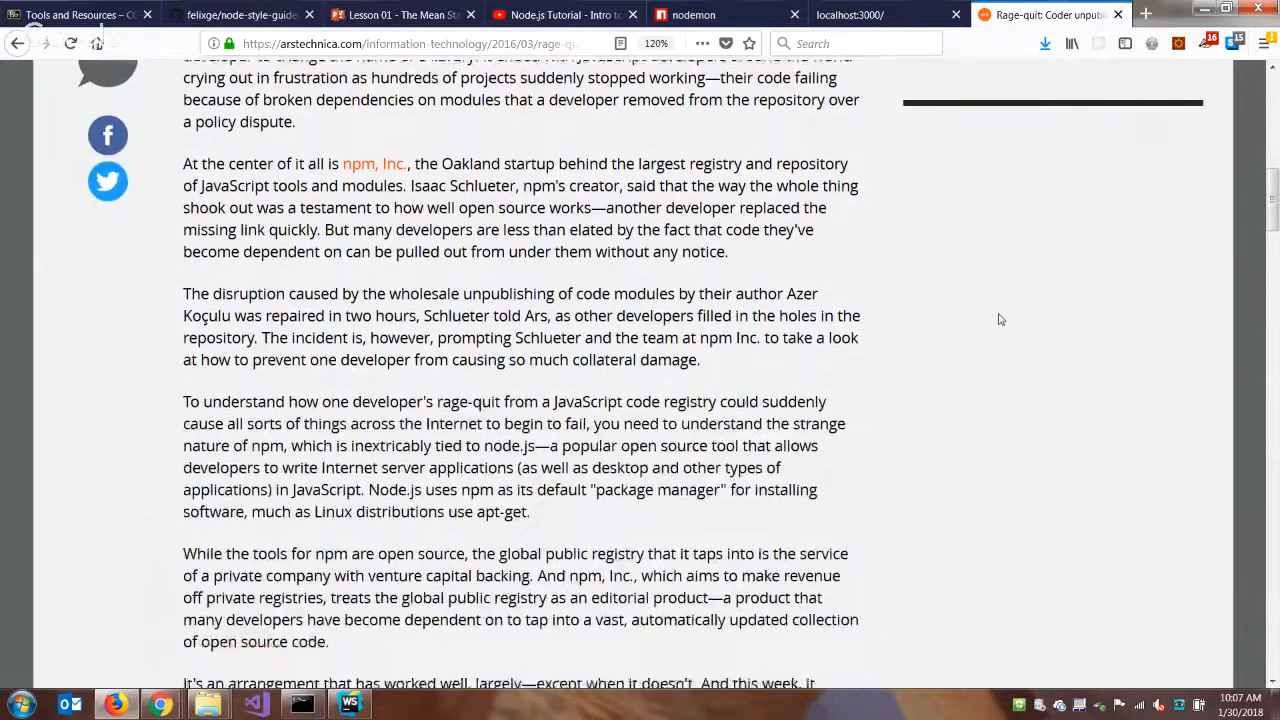
pyautogui.scroll(-3)
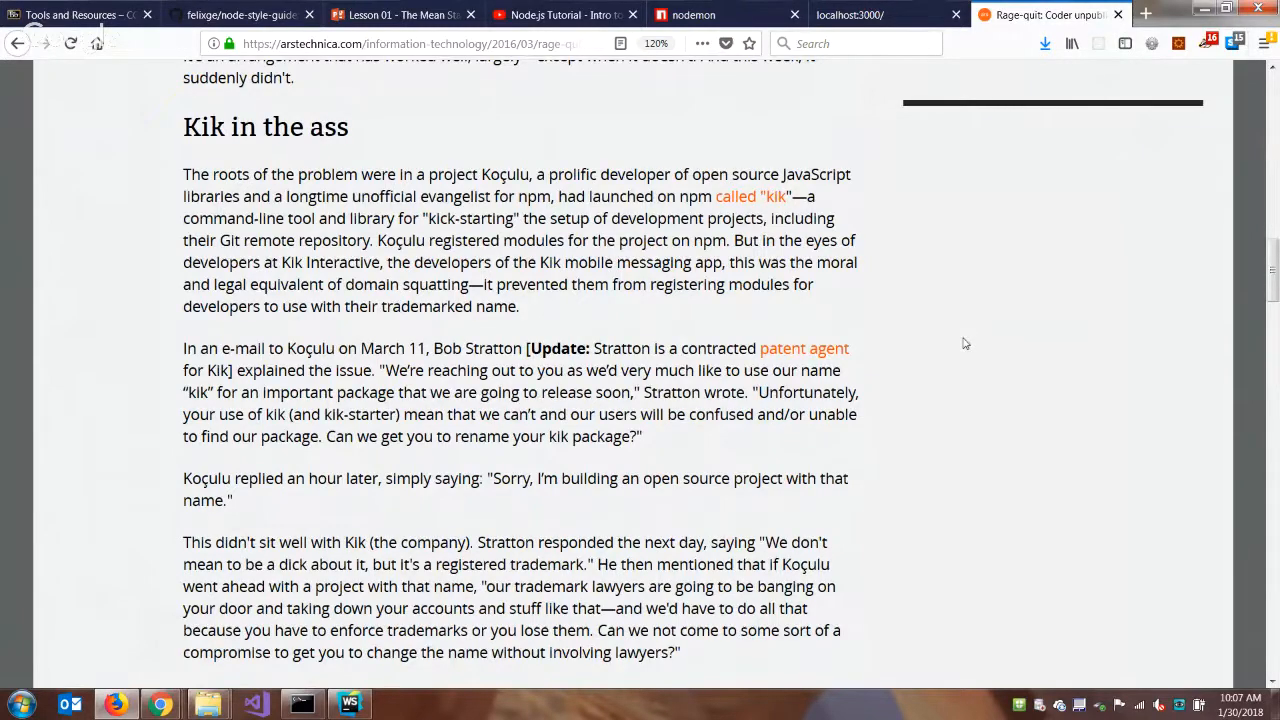
# - Scroll past 'Justify yourself' to the article's Update paragraph and author bio
pyautogui.scroll(-3)
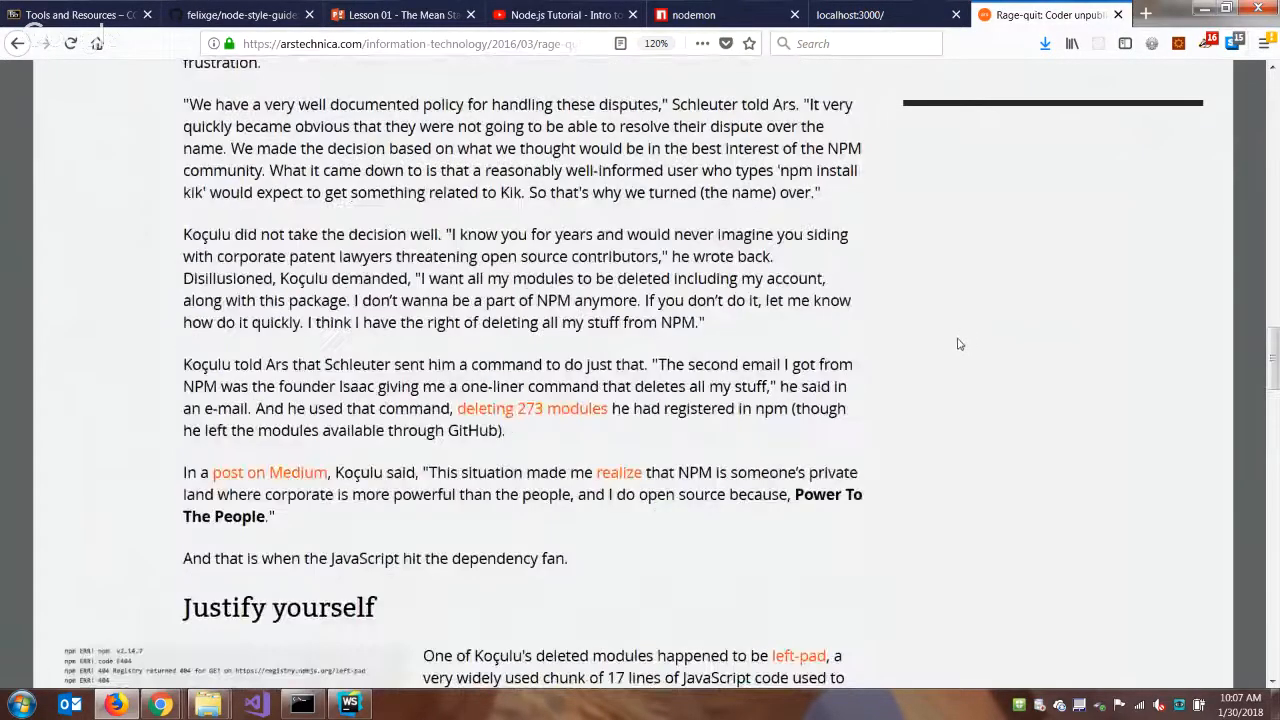
pyautogui.scroll(-3)
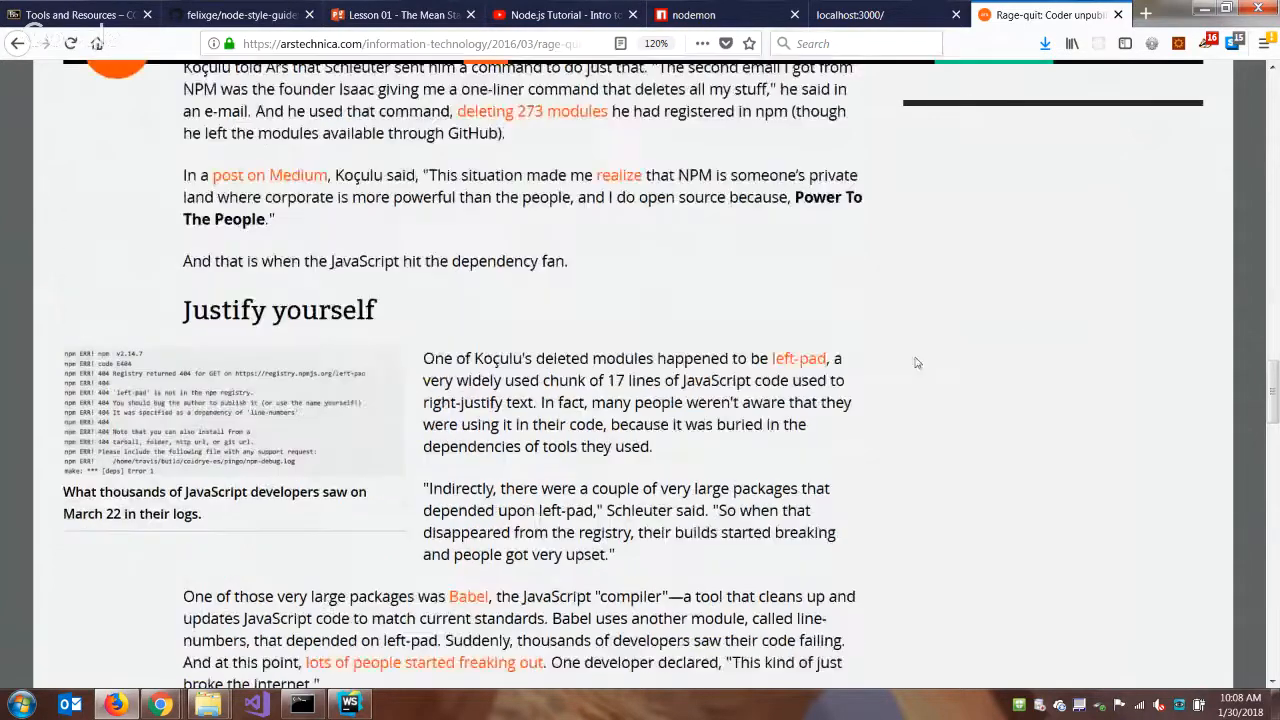
pyautogui.scroll(3)
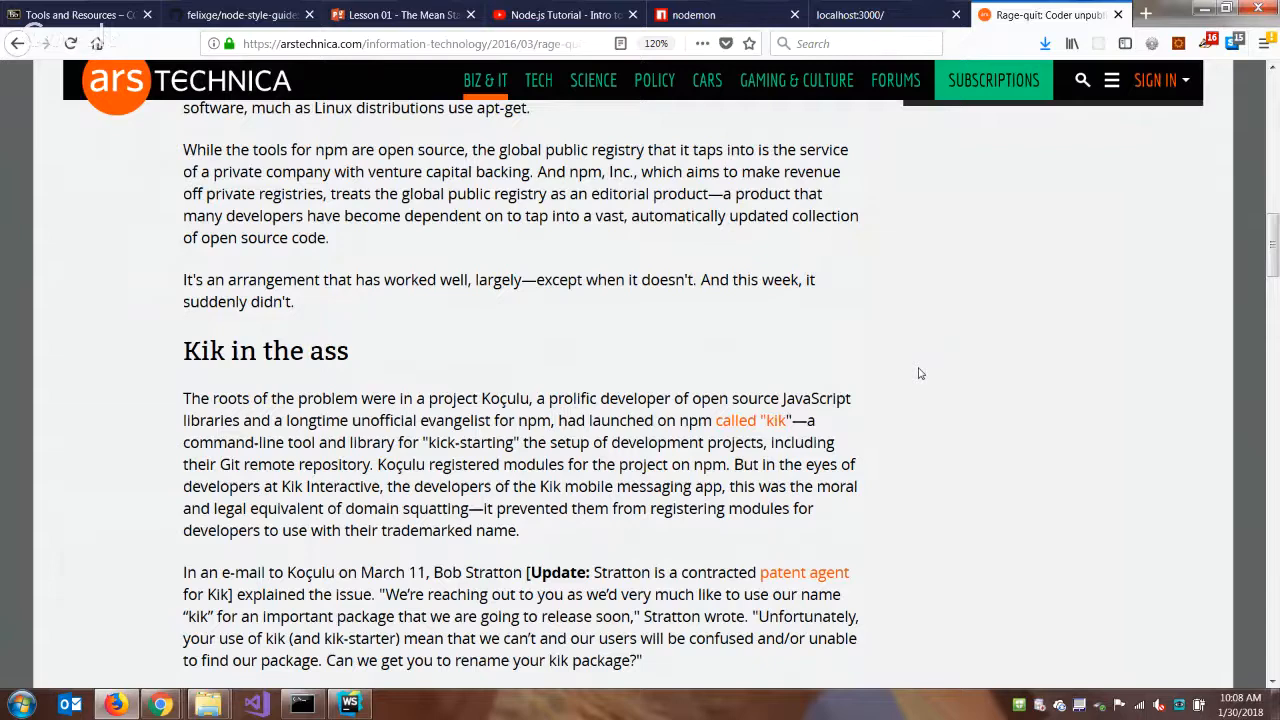
pyautogui.moveTo(928, 359)
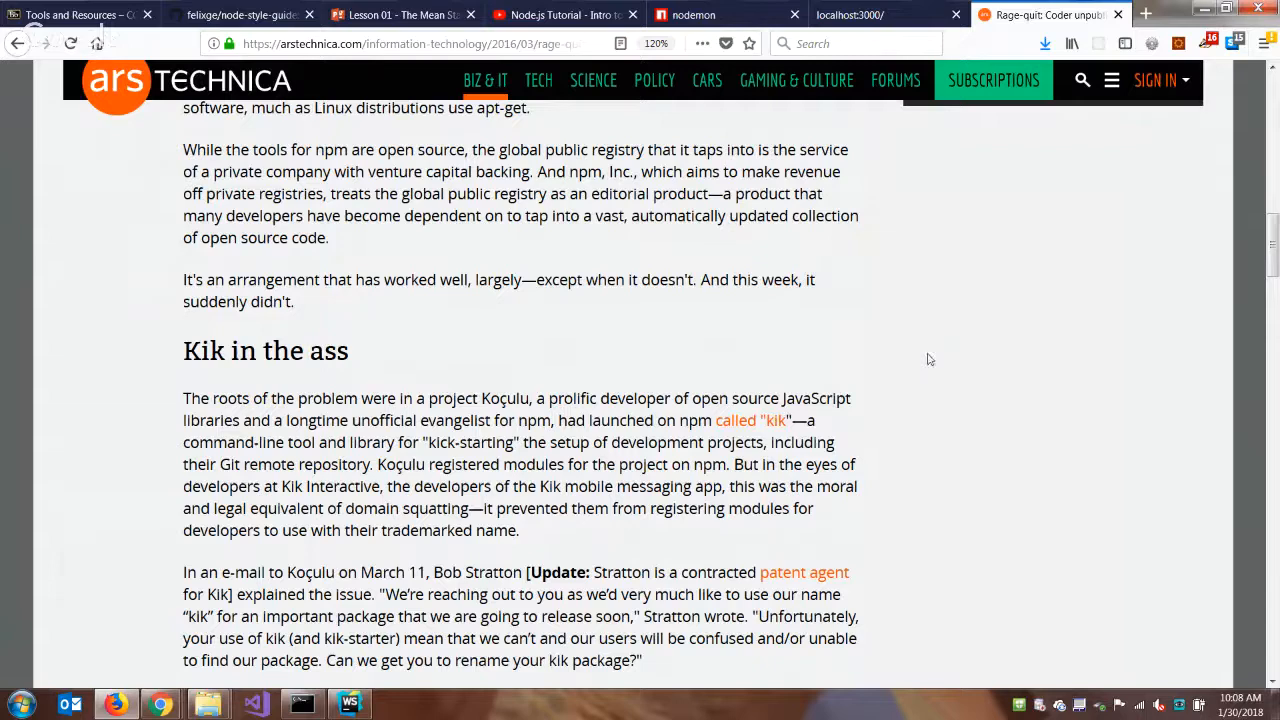
pyautogui.moveTo(1007, 325)
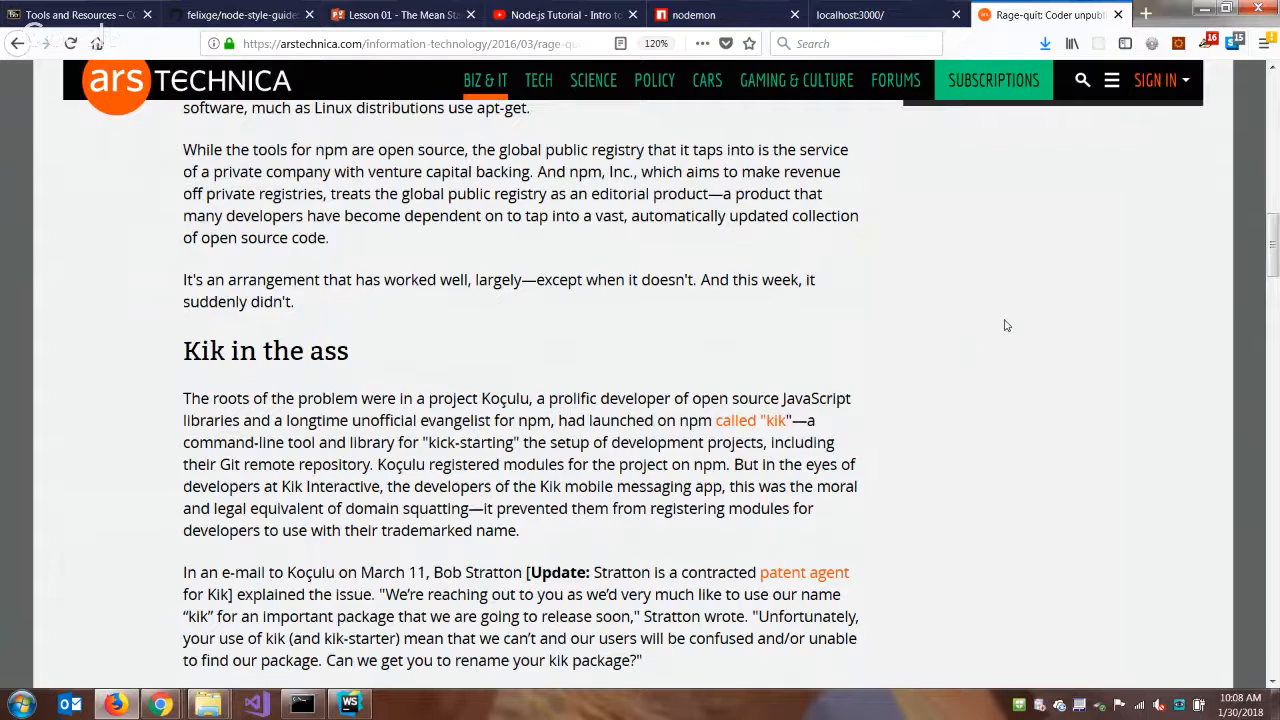
pyautogui.scroll(-3)
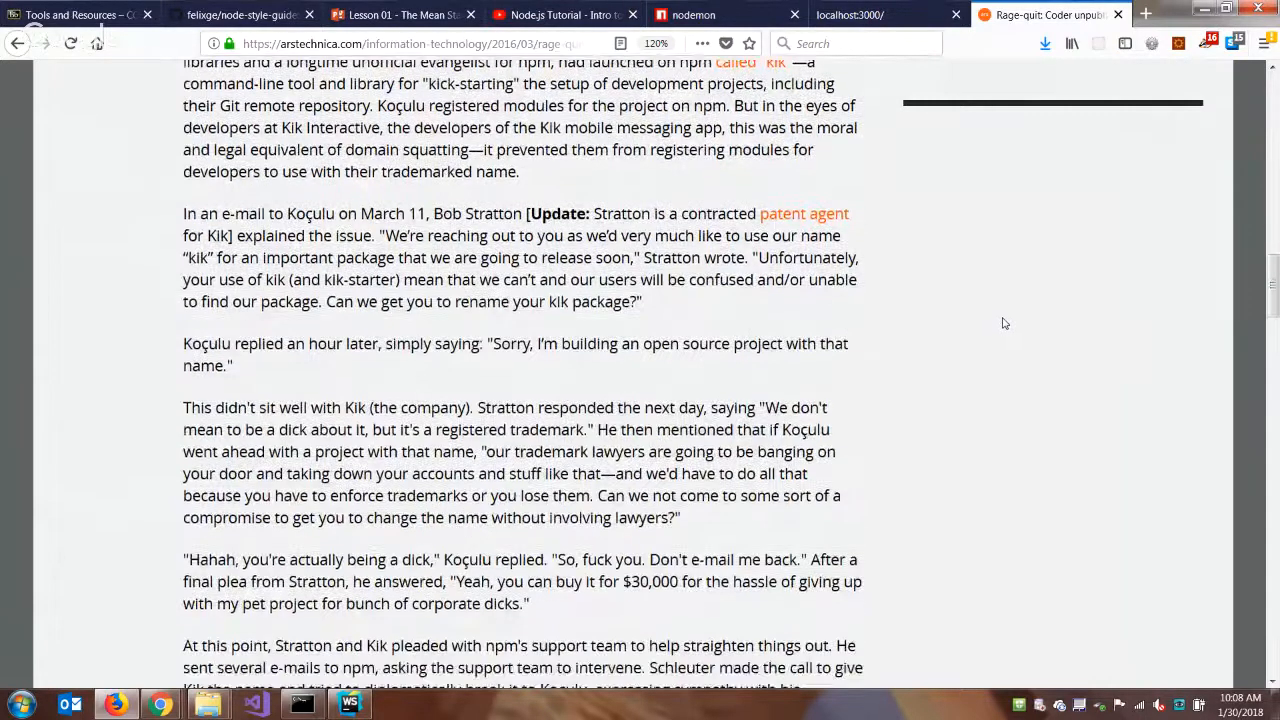
pyautogui.scroll(-3)
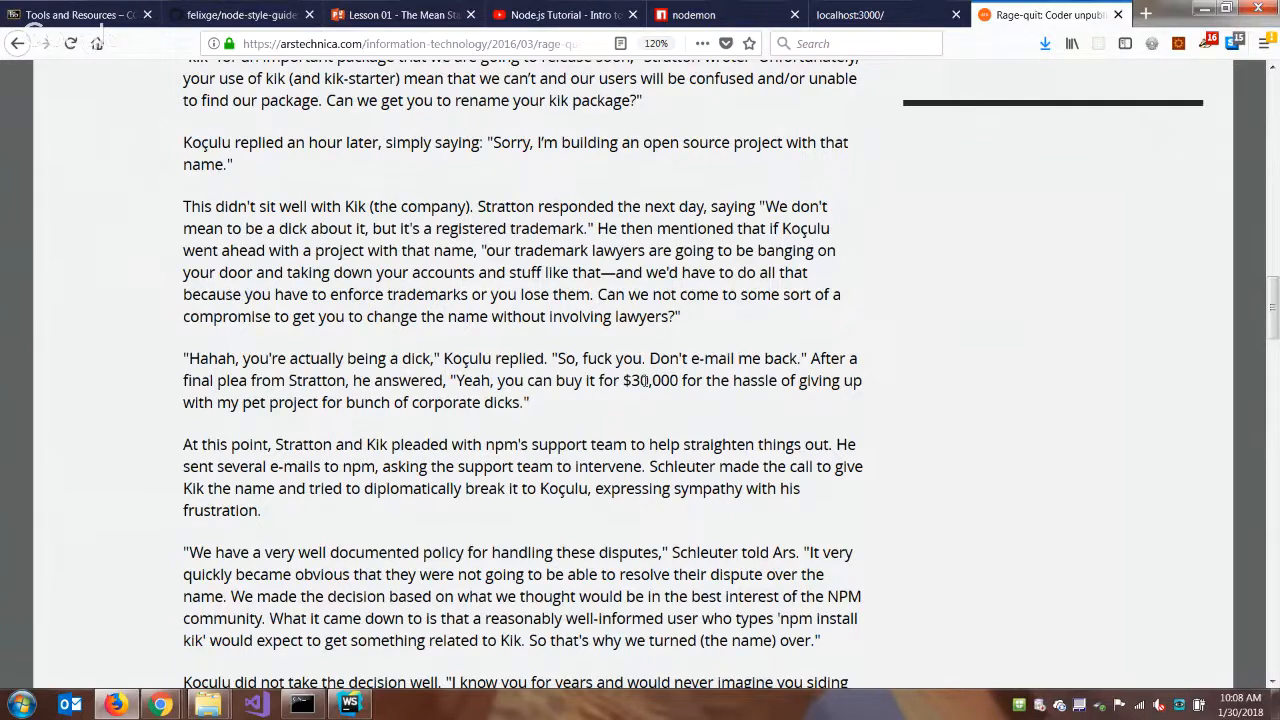
pyautogui.scroll(-3)
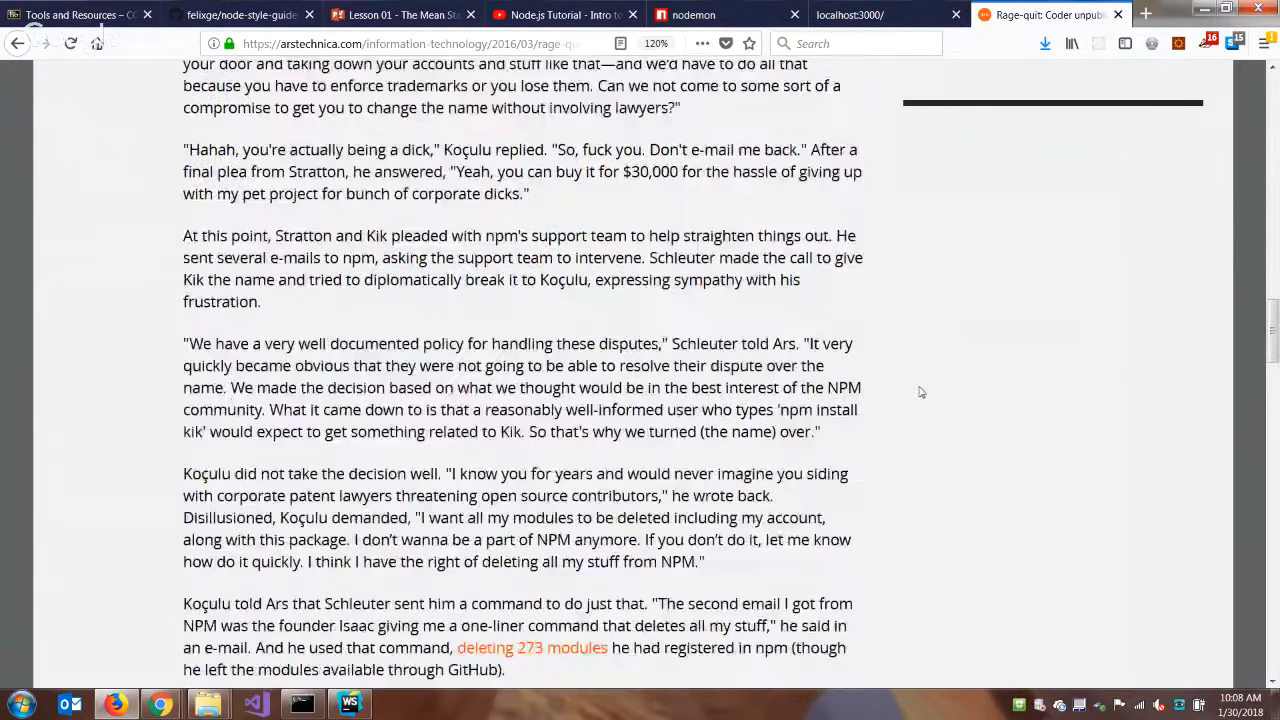
pyautogui.scroll(-3)
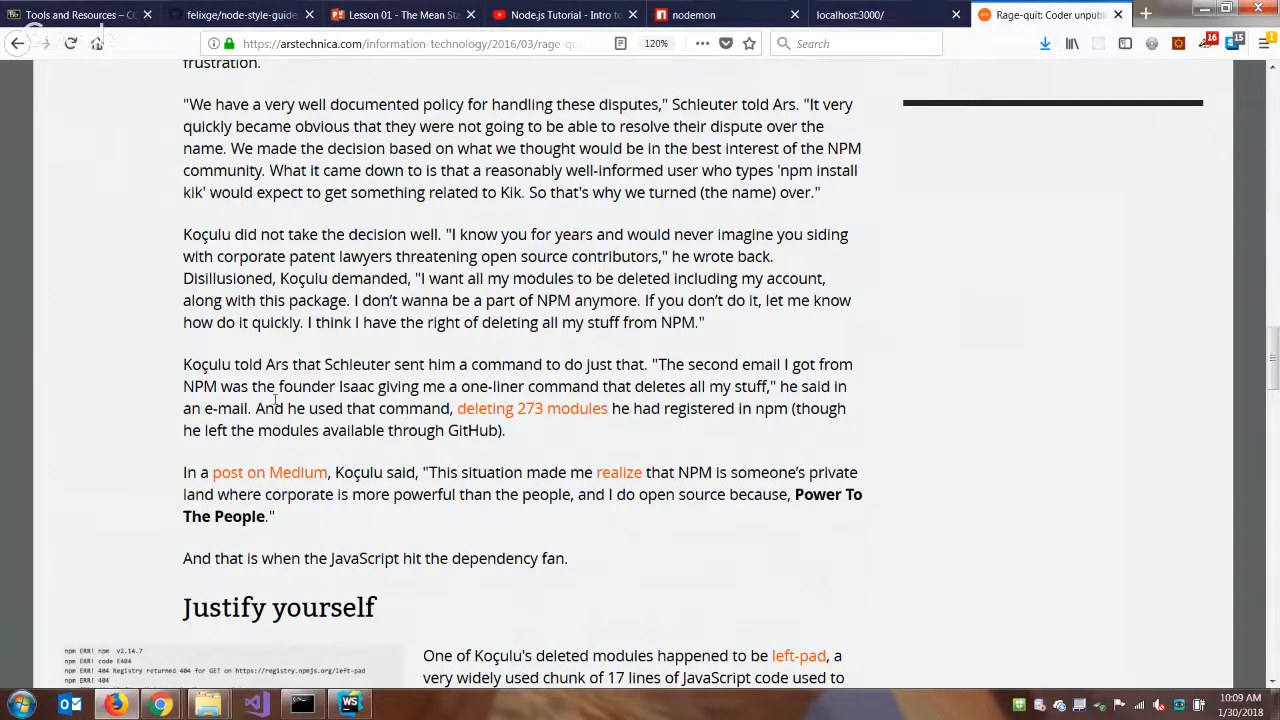
pyautogui.moveTo(520, 408)
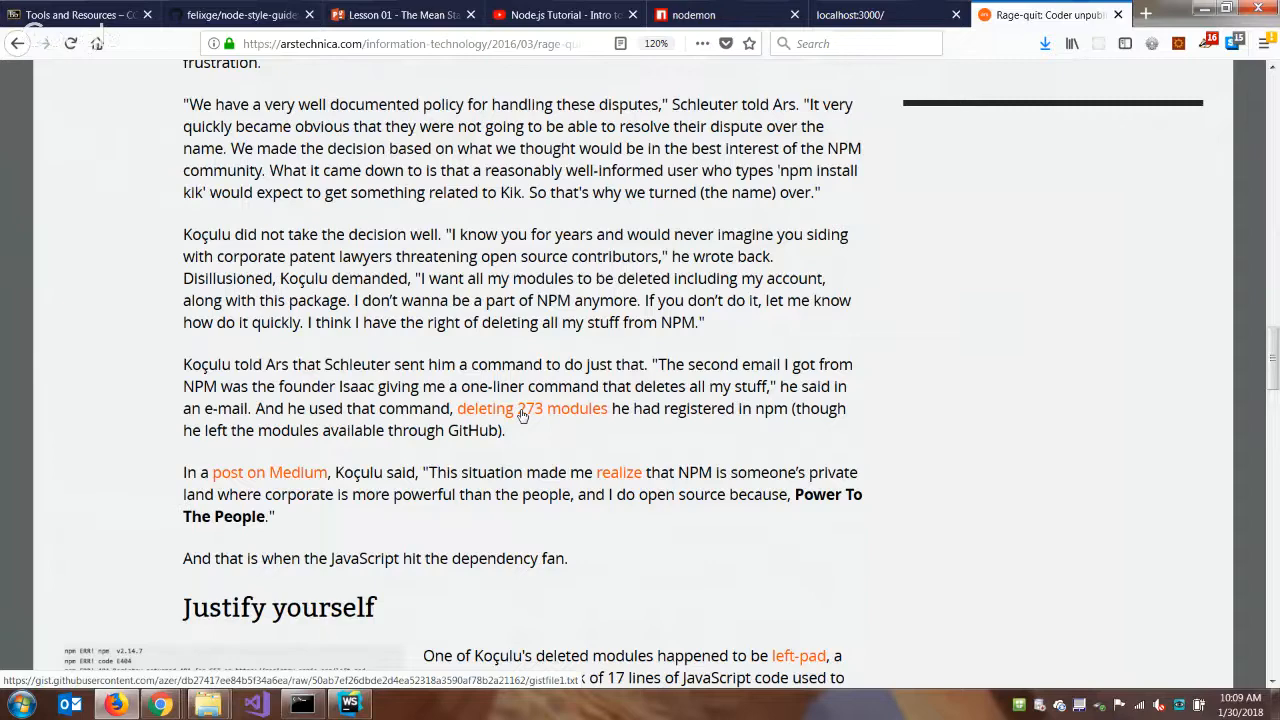
pyautogui.scroll(-3)
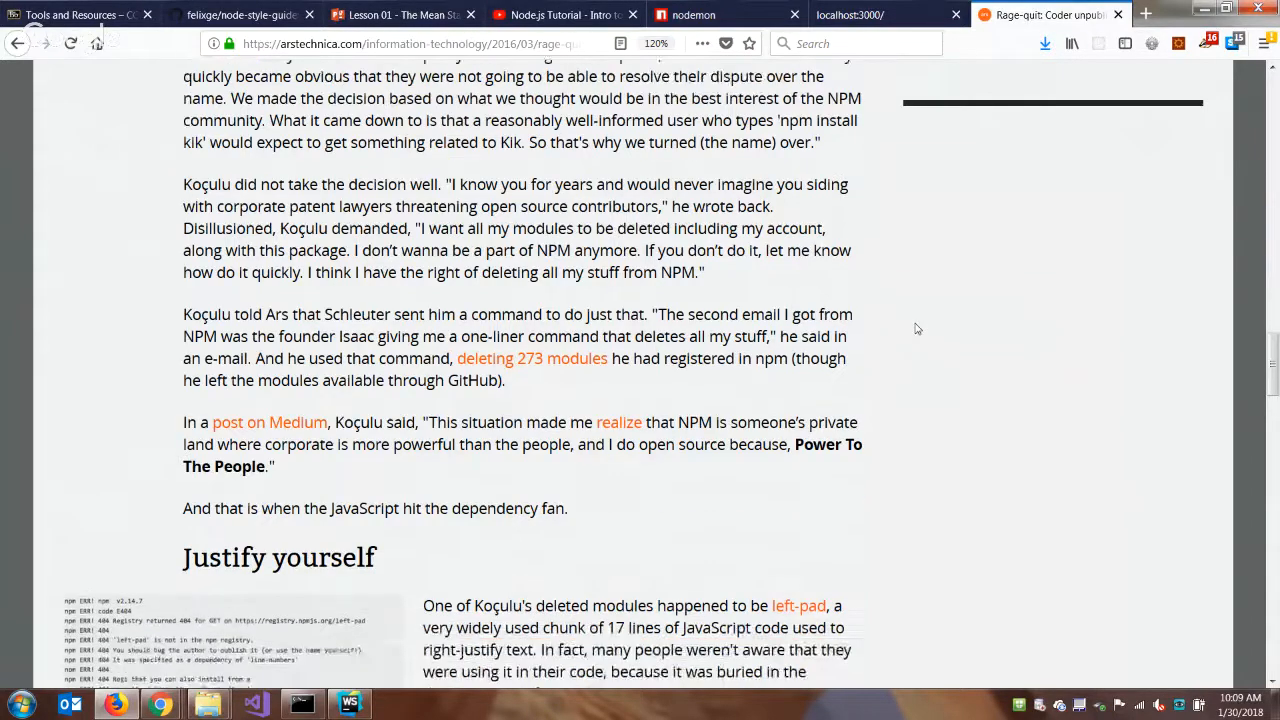
pyautogui.scroll(-3)
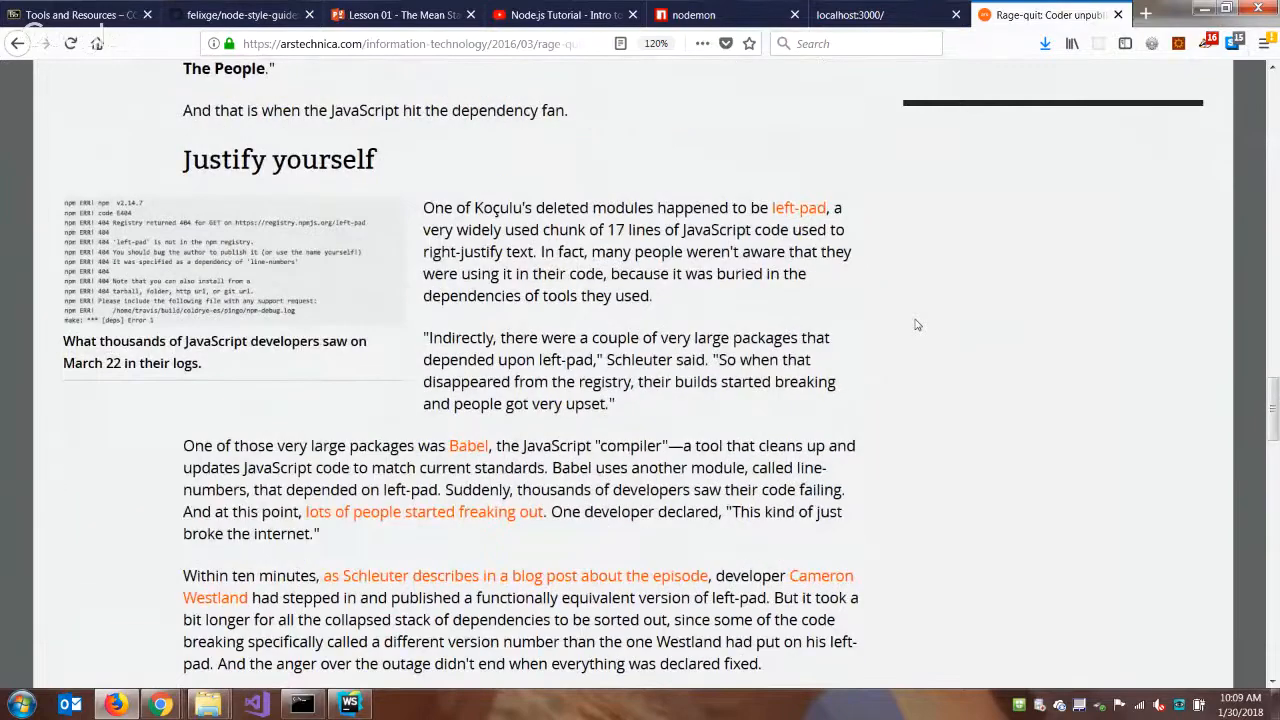
pyautogui.scroll(-3)
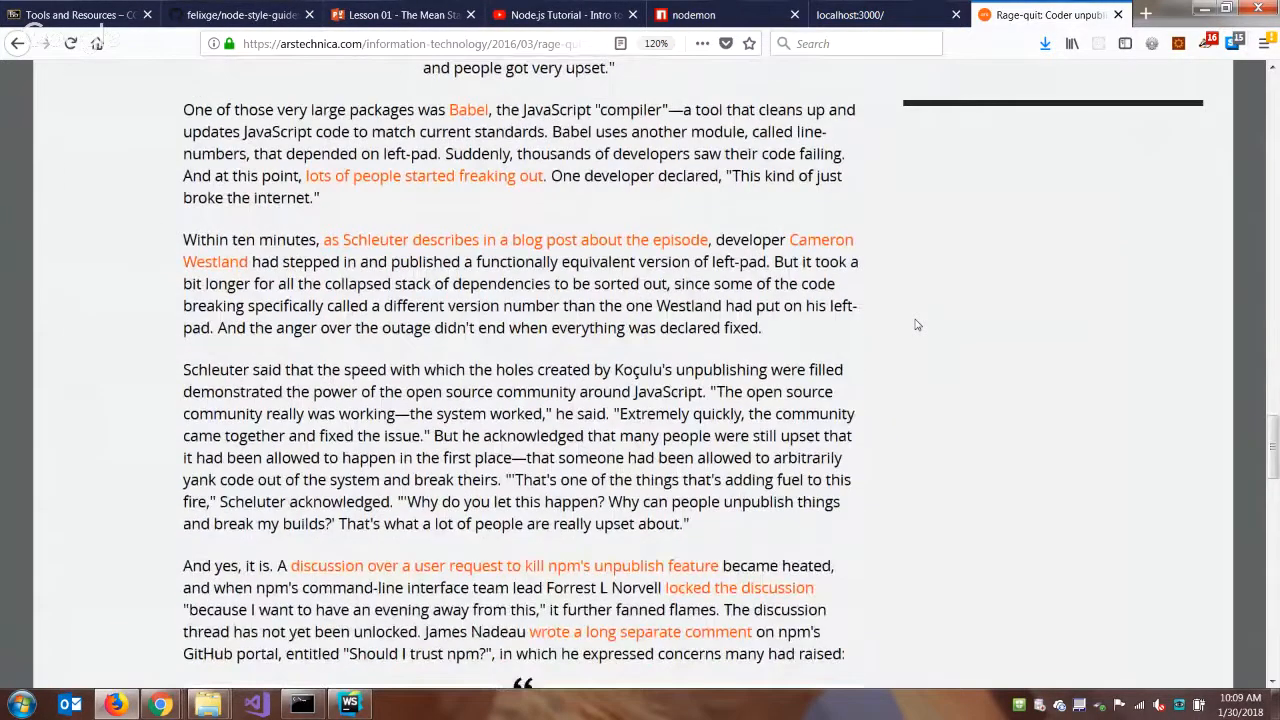
pyautogui.scroll(-3)
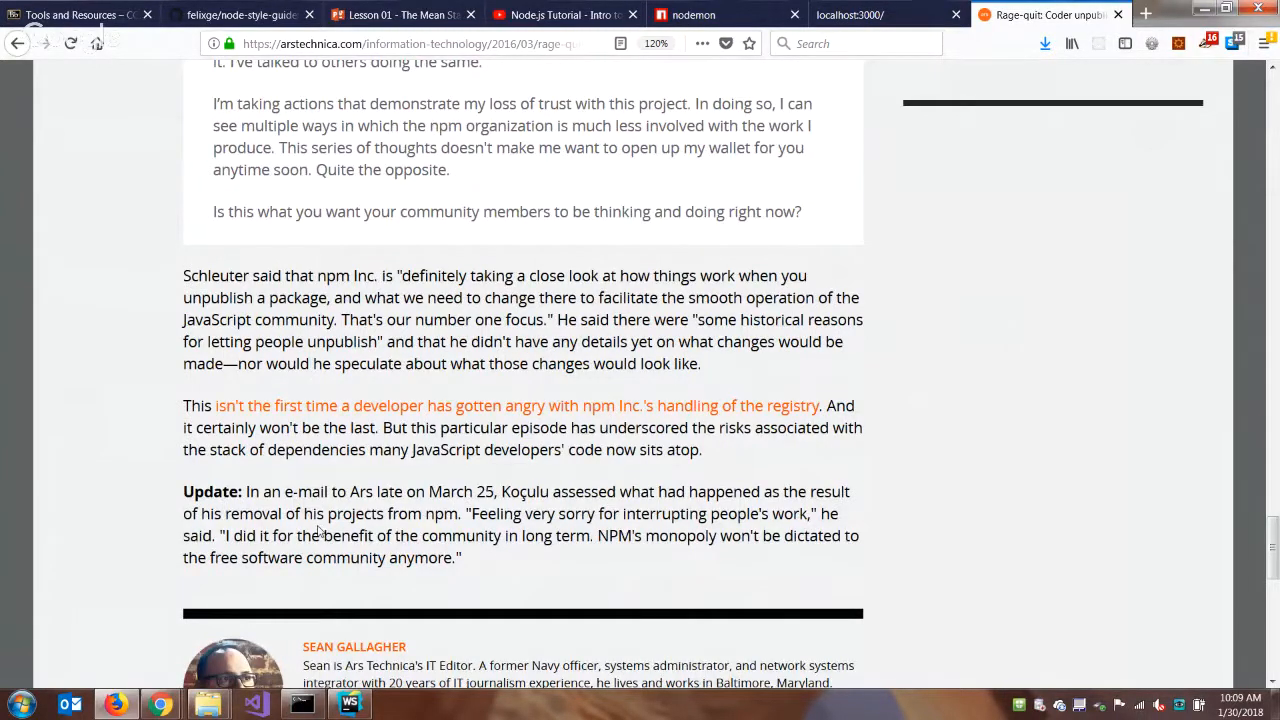
pyautogui.scroll(-3)
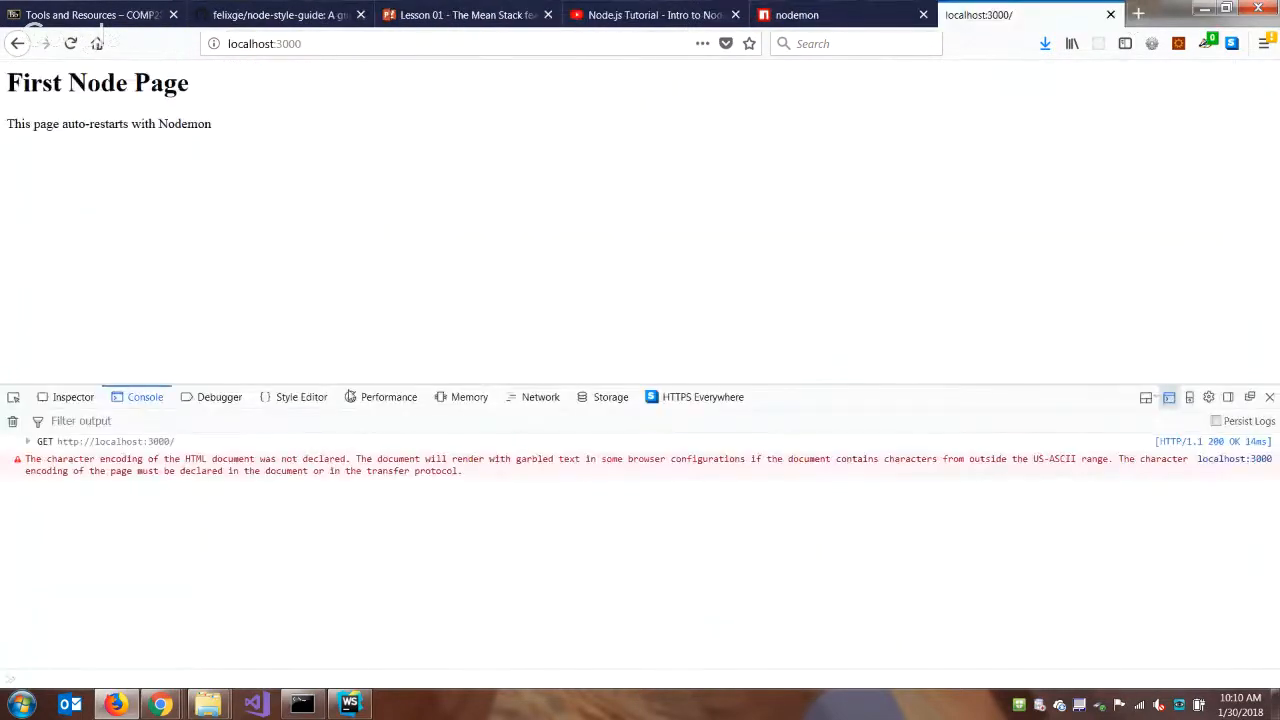
# - Switch to the 'Node.js Tutorial - Intro to Node.js (Level 1)' YouTube tab
pyautogui.click(650, 14)
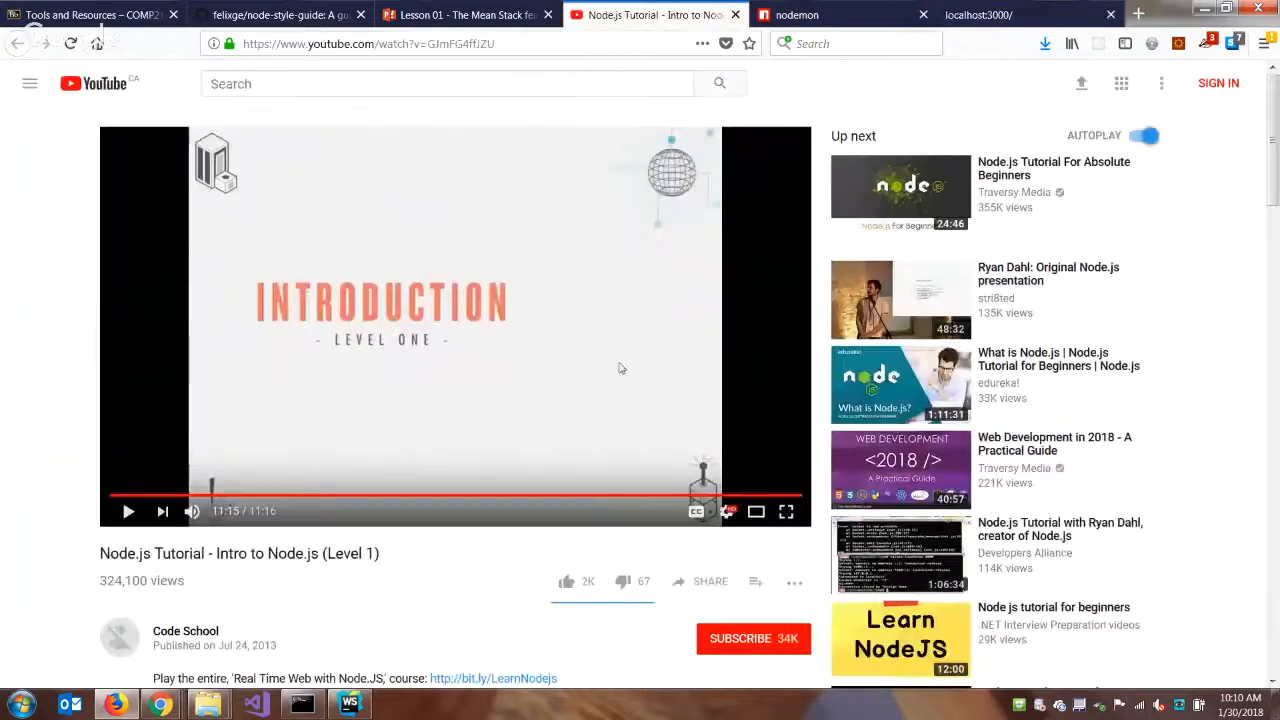
pyautogui.moveTo(527, 497)
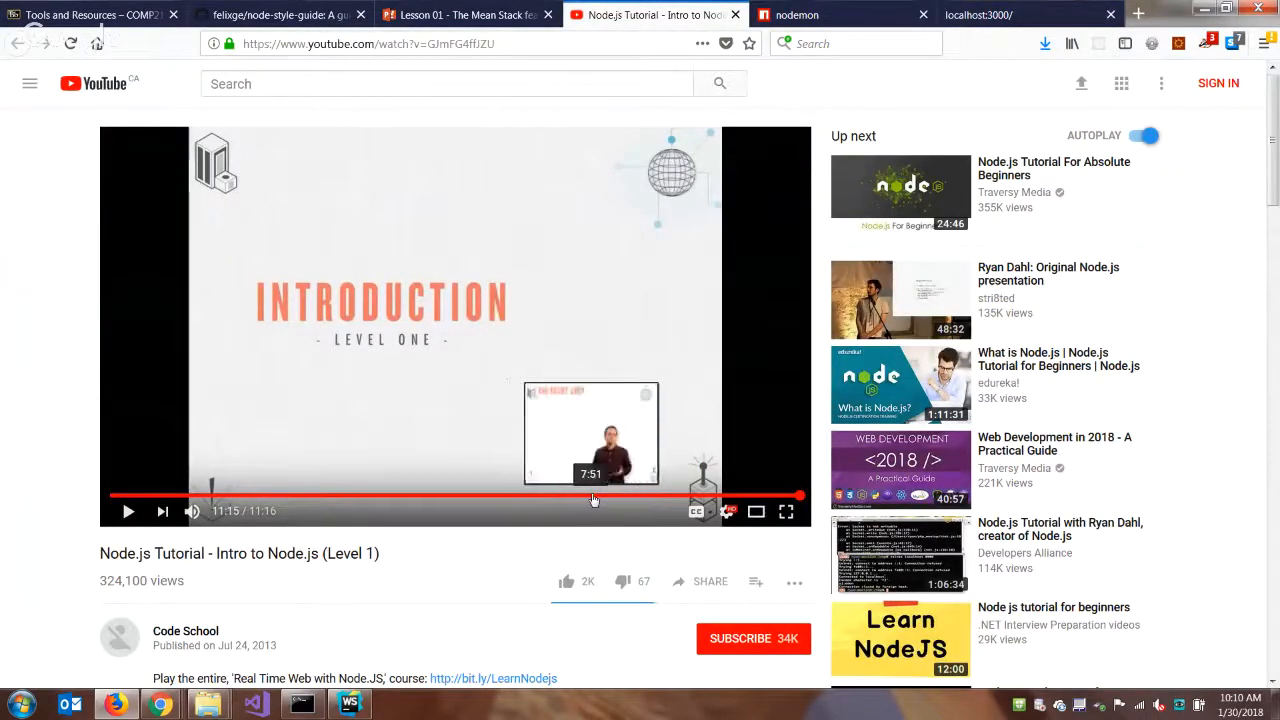
pyautogui.moveTo(639, 503)
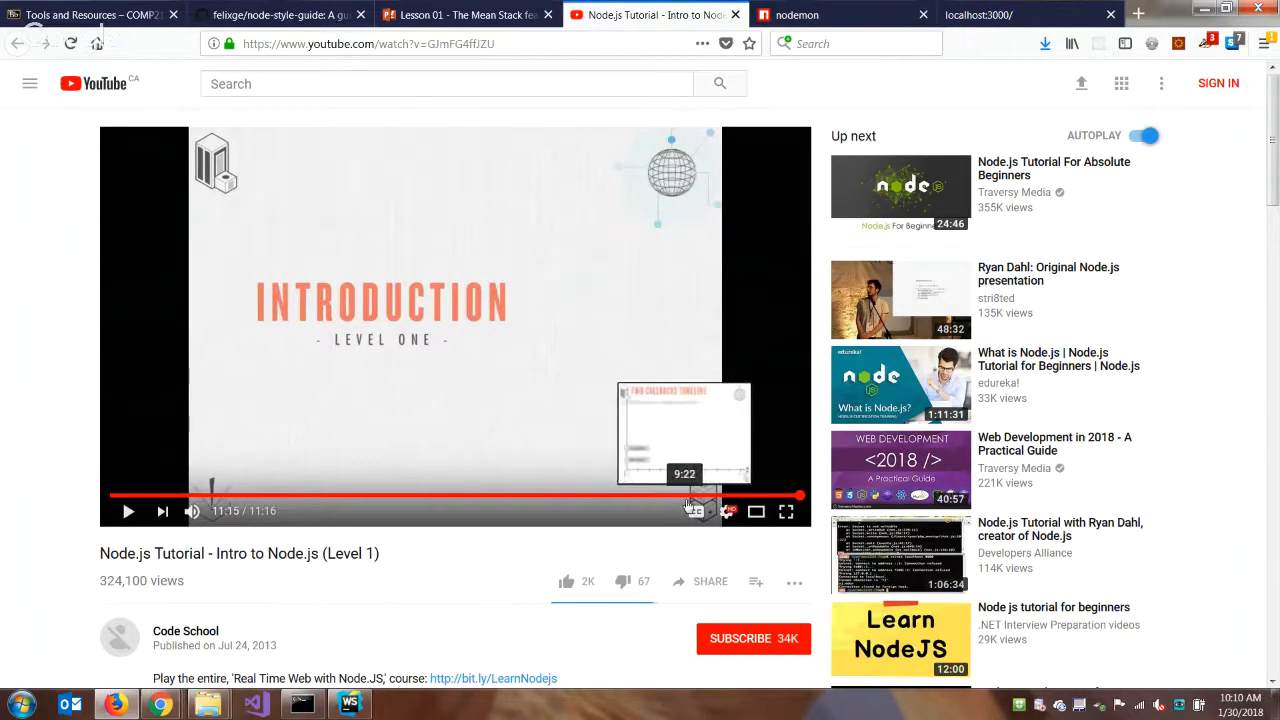
pyautogui.moveTo(712, 496)
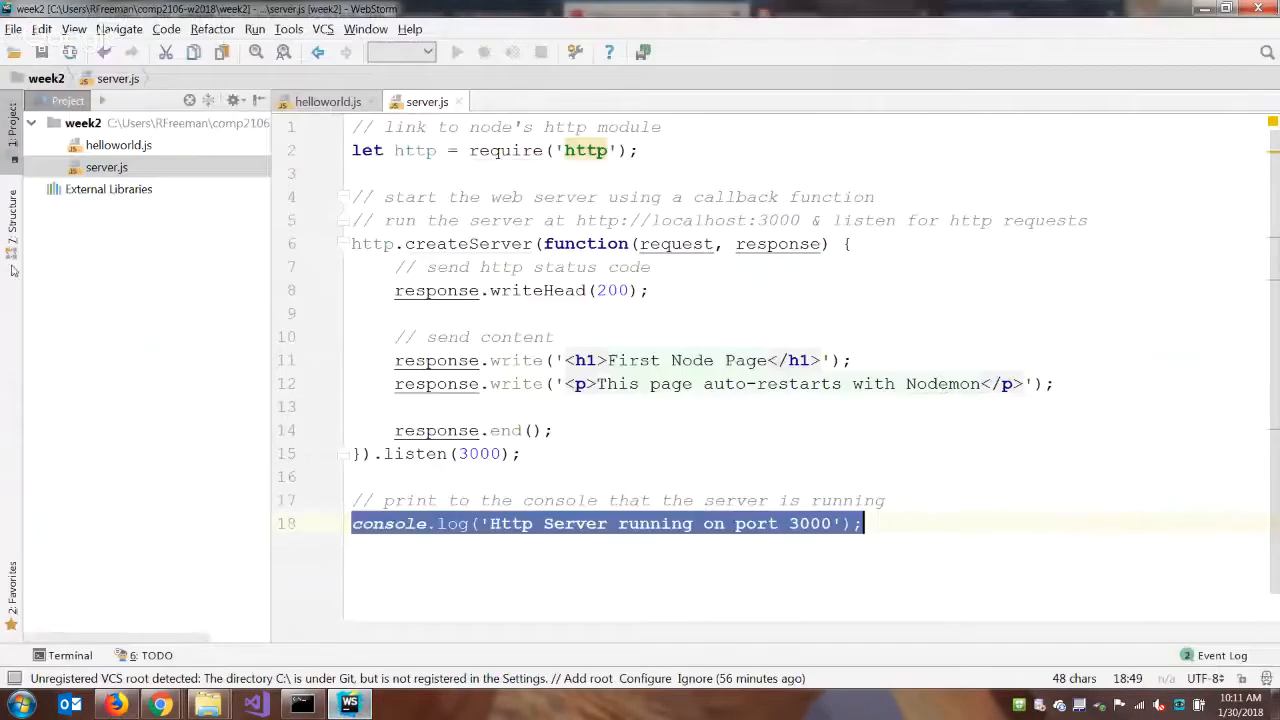
# - Create a new file named food.txt in the week2 project folder
pyautogui.rightClick(83, 122)
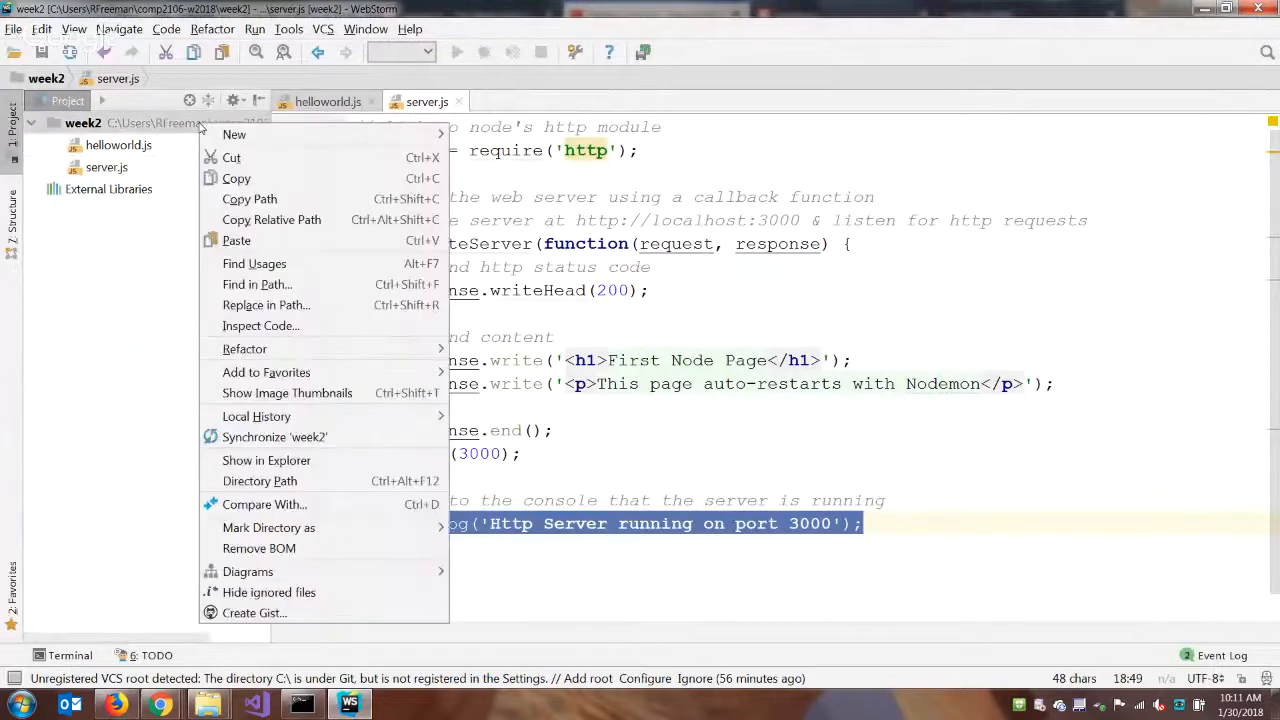
pyautogui.moveTo(234, 134)
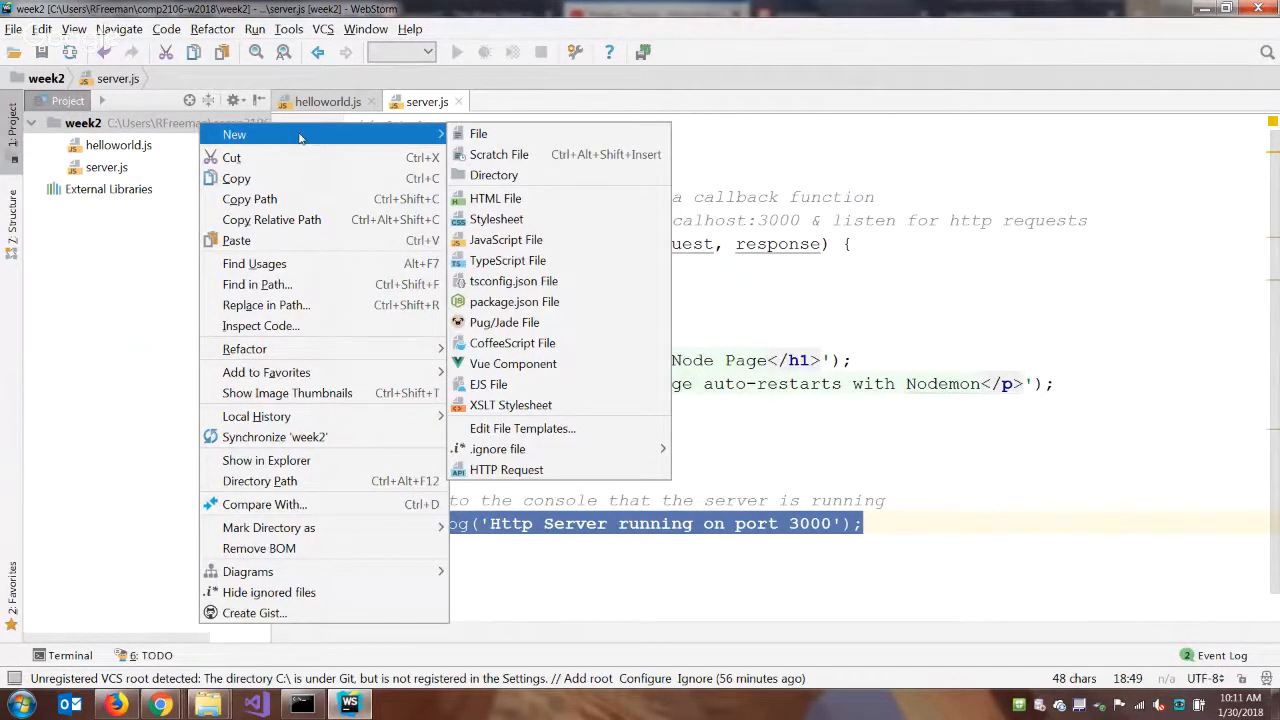
pyautogui.moveTo(478, 133)
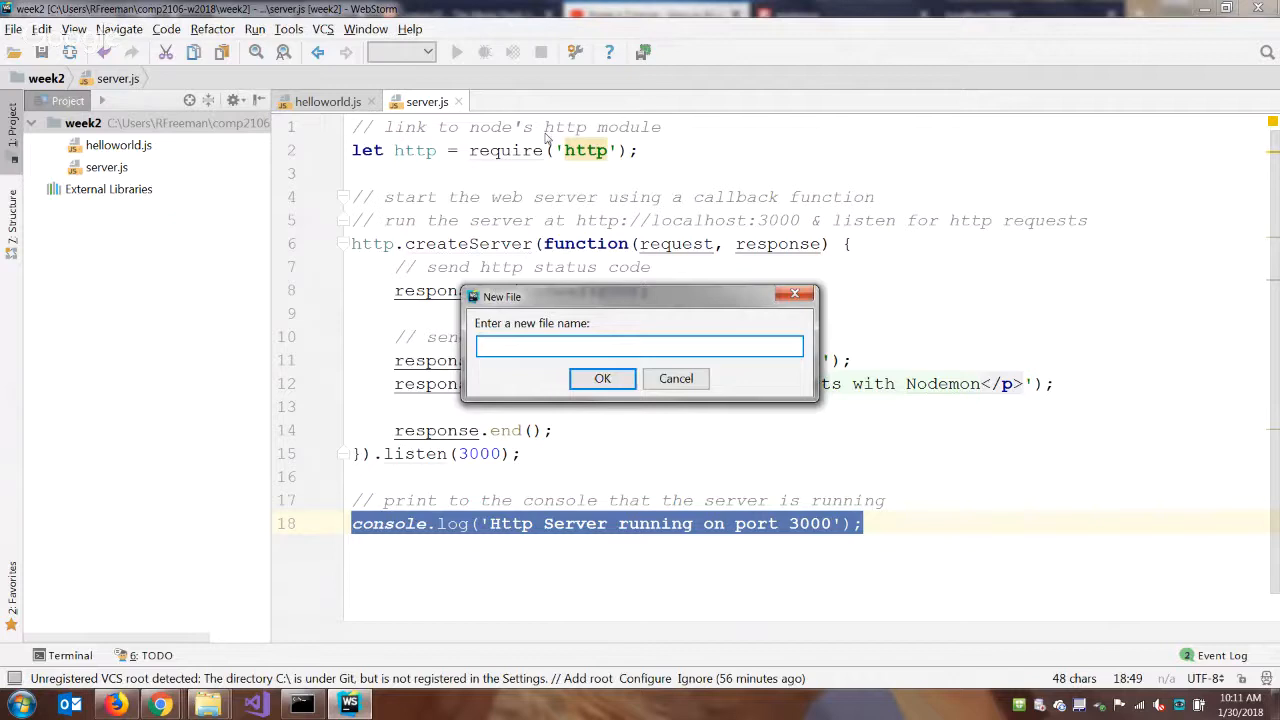
pyautogui.write('foo')
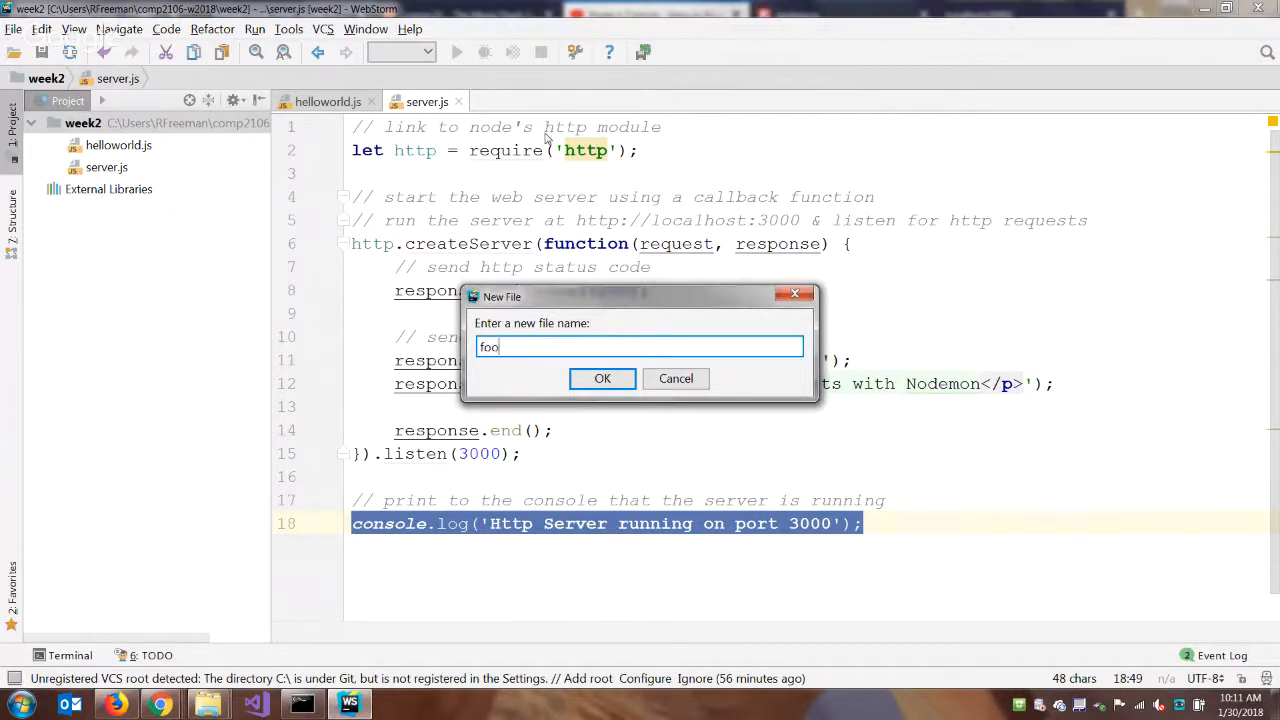
pyautogui.write('d.txt')
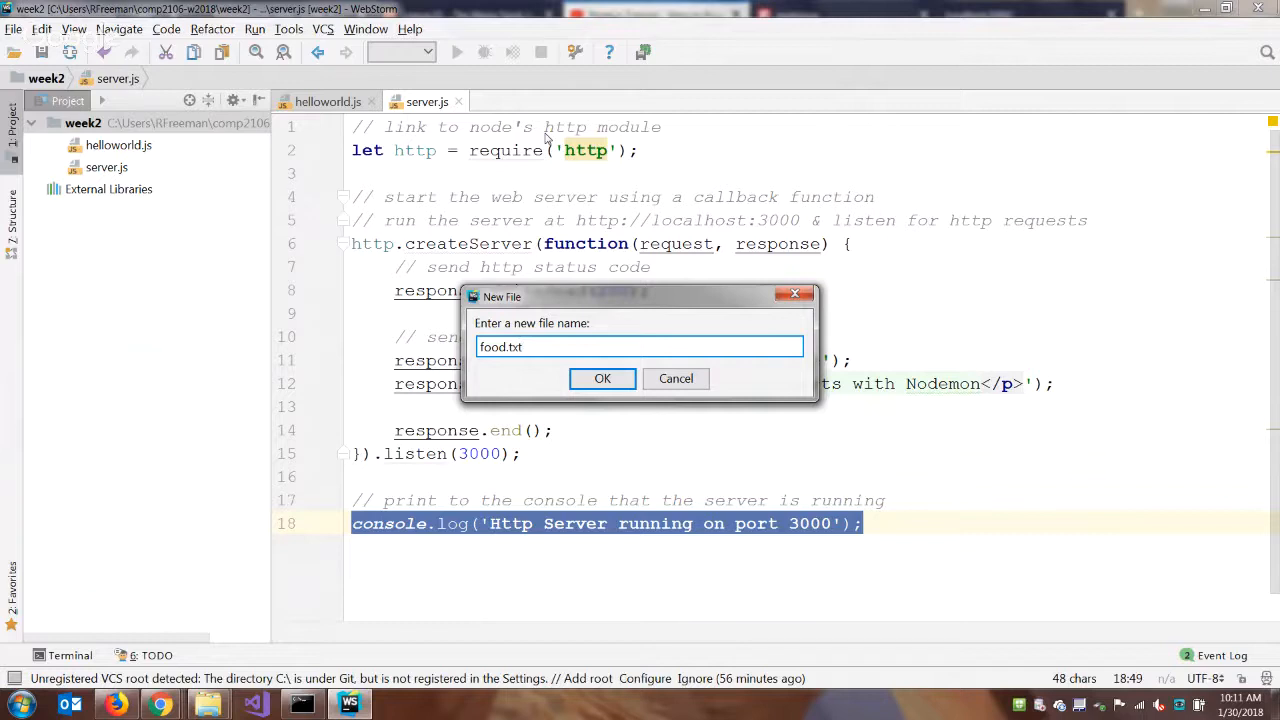
pyautogui.click(602, 378)
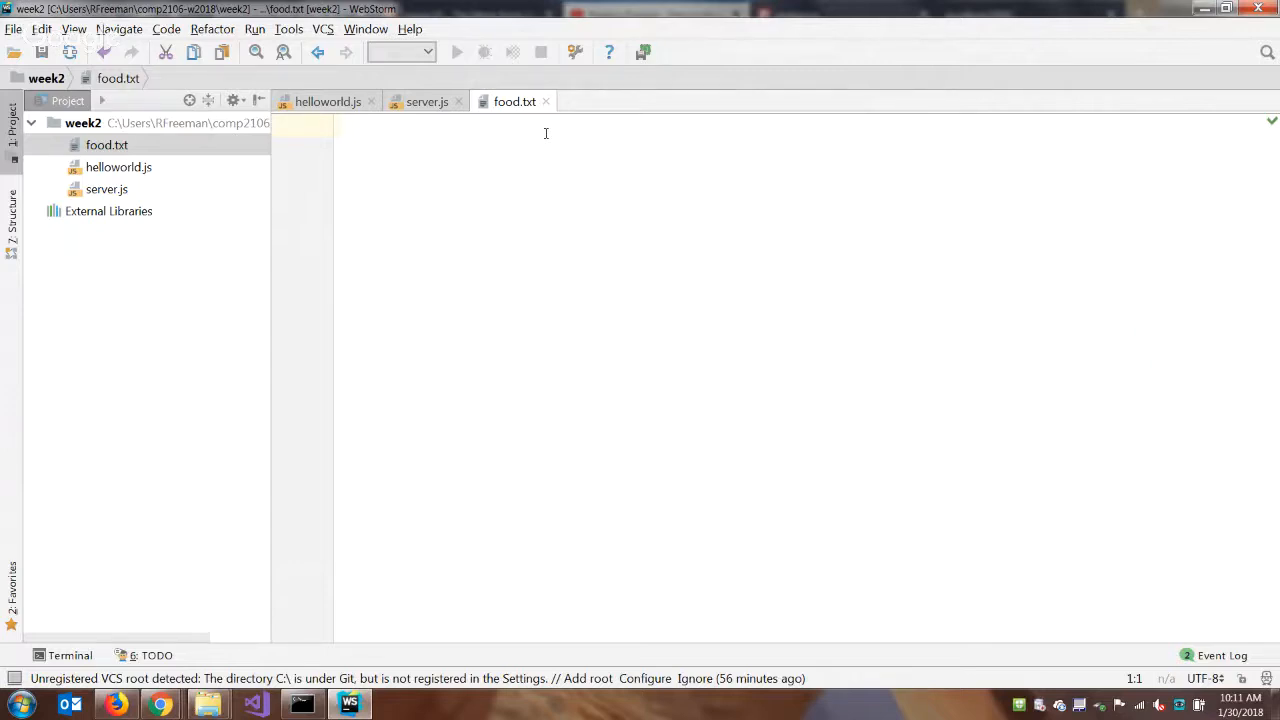
# - Type rice, beef, cereal, banana and granola bar into food.txt, one per line
pyautogui.write('rice')
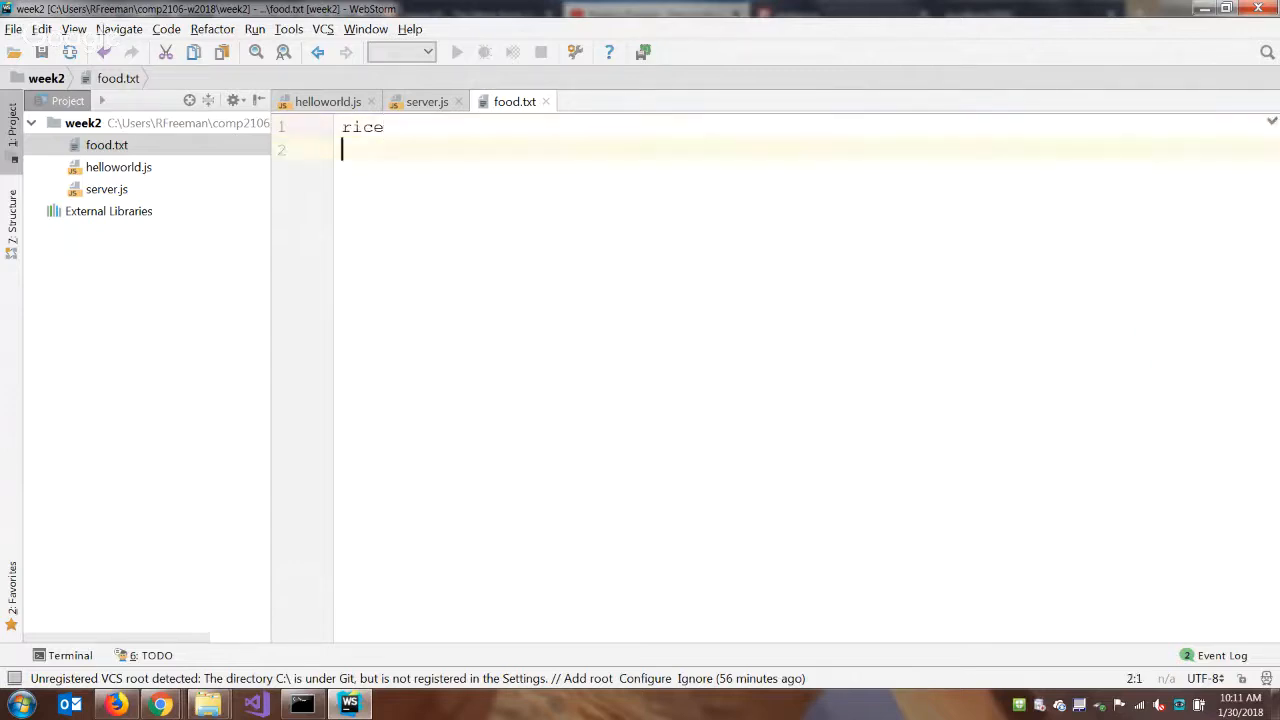
pyautogui.write('beef')
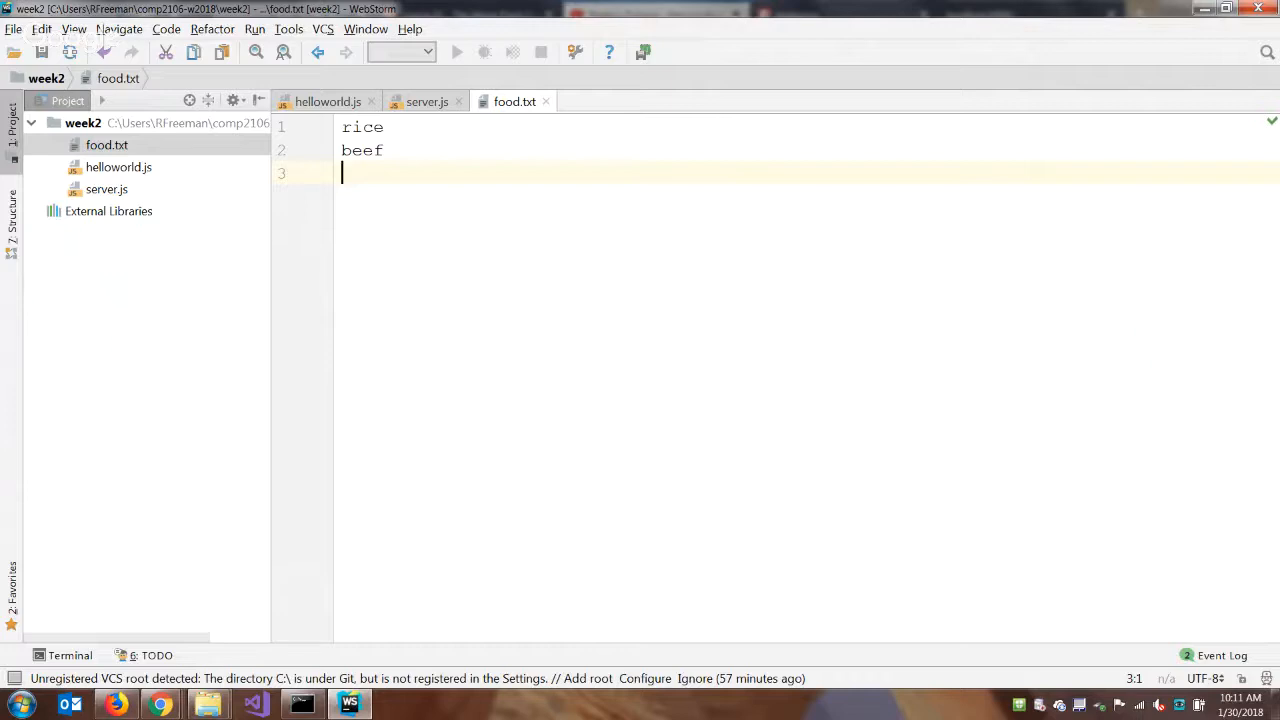
pyautogui.write('cereal')
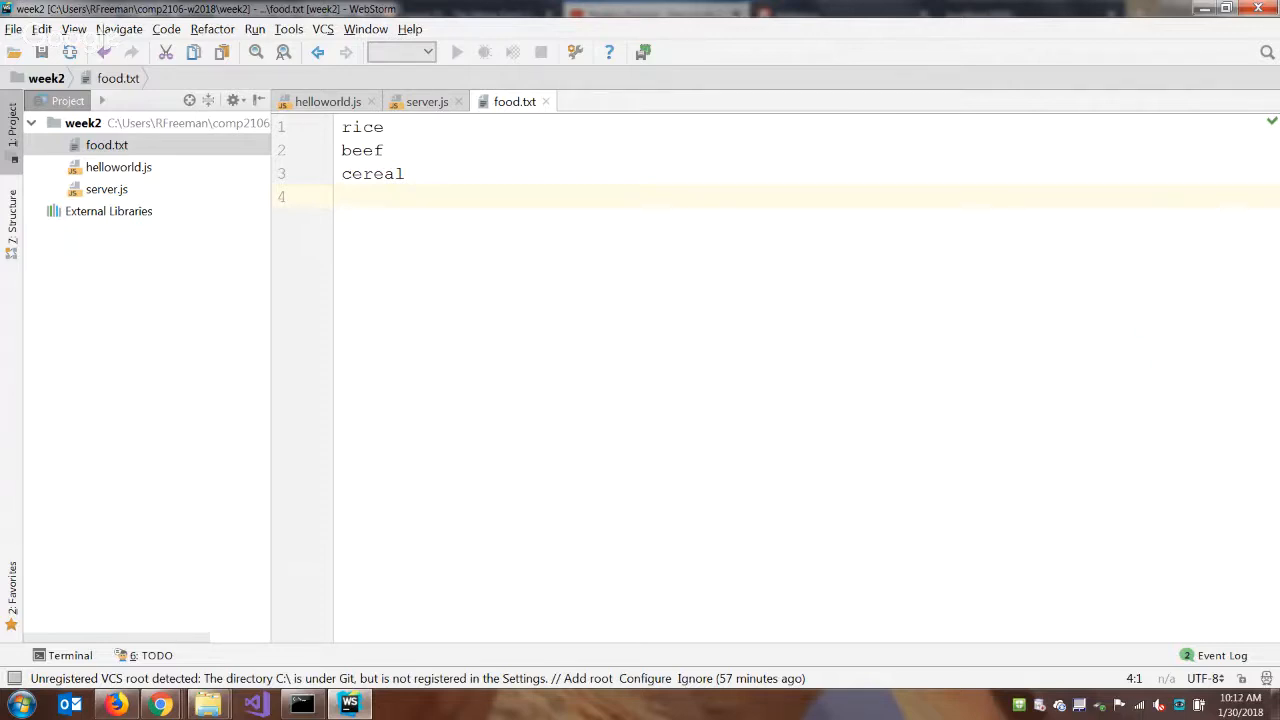
pyautogui.write('banana')
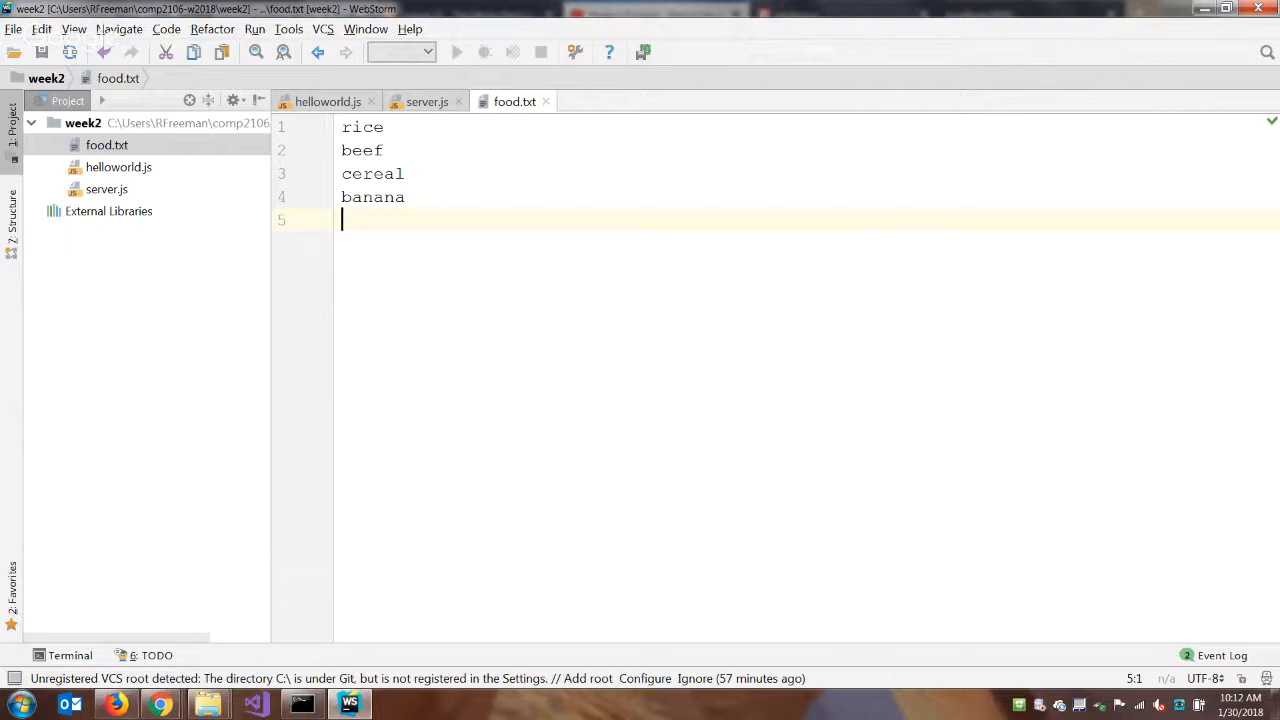
pyautogui.write('gr')
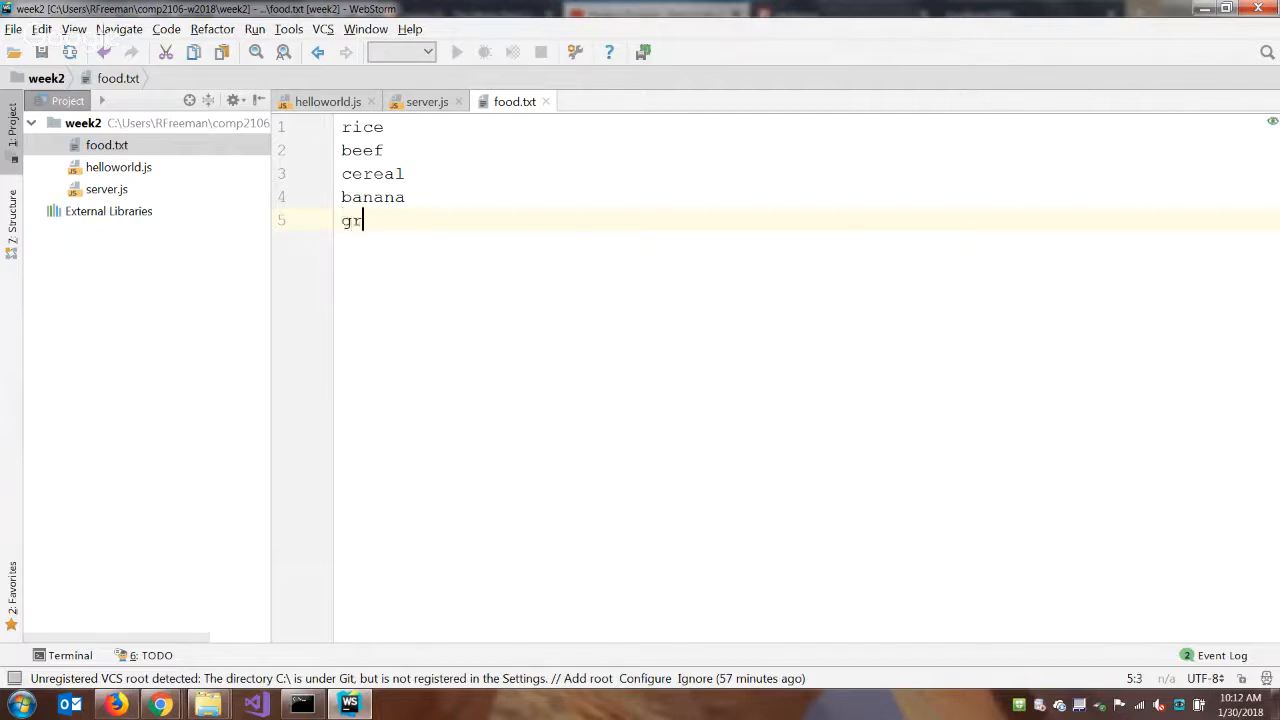
pyautogui.write('anola b')
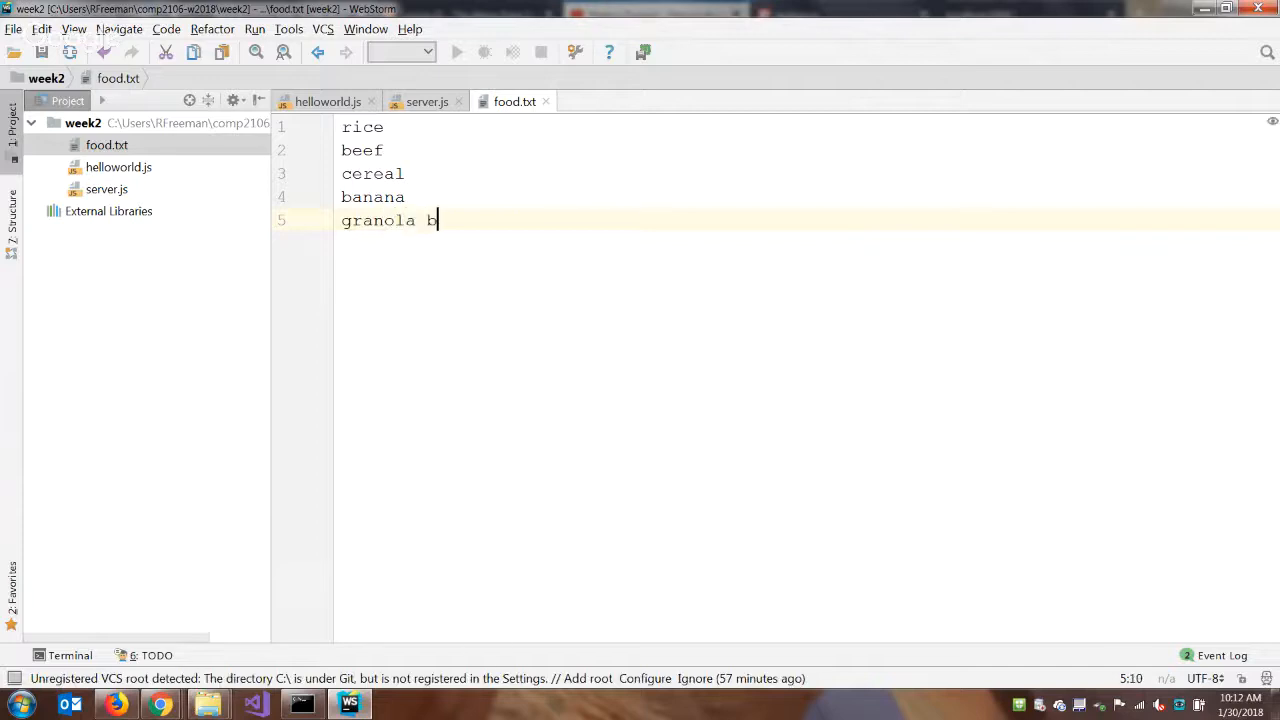
pyautogui.write('ar')
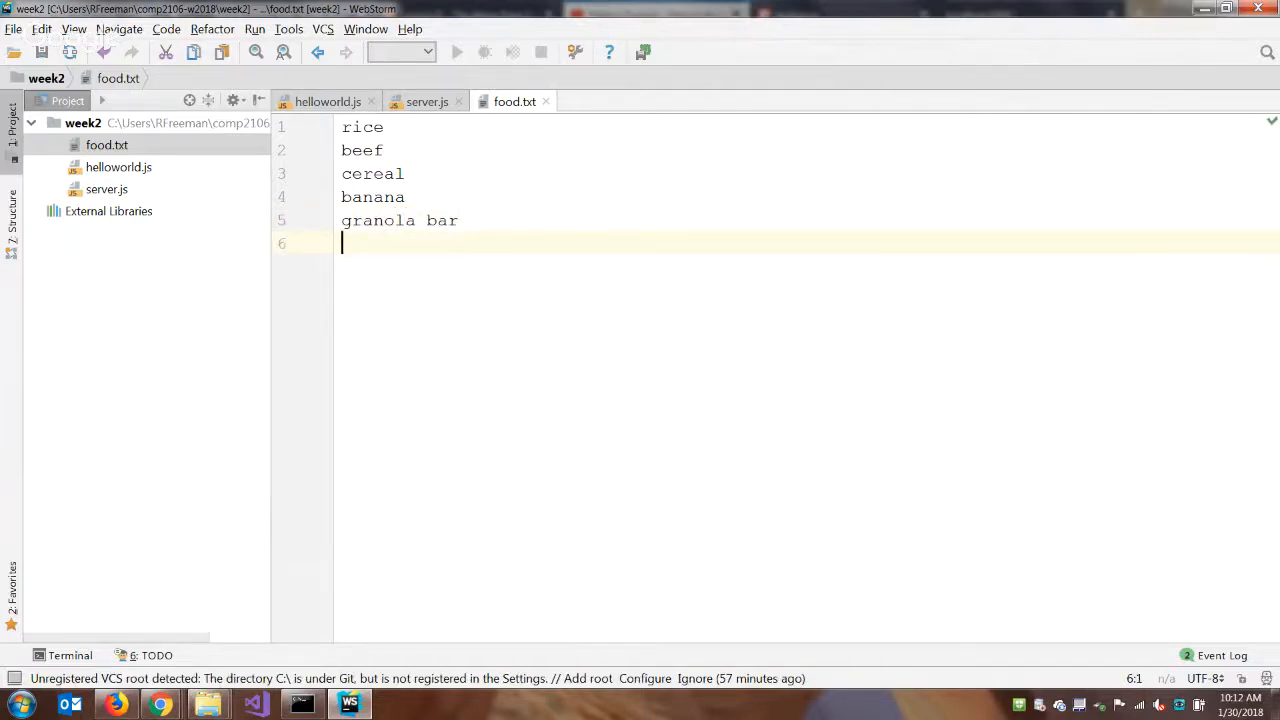
# - Add eggs, bagel, nothing, sandwich, celery, apple, kiwi and bread on separate lines
pyautogui.write('eggs')
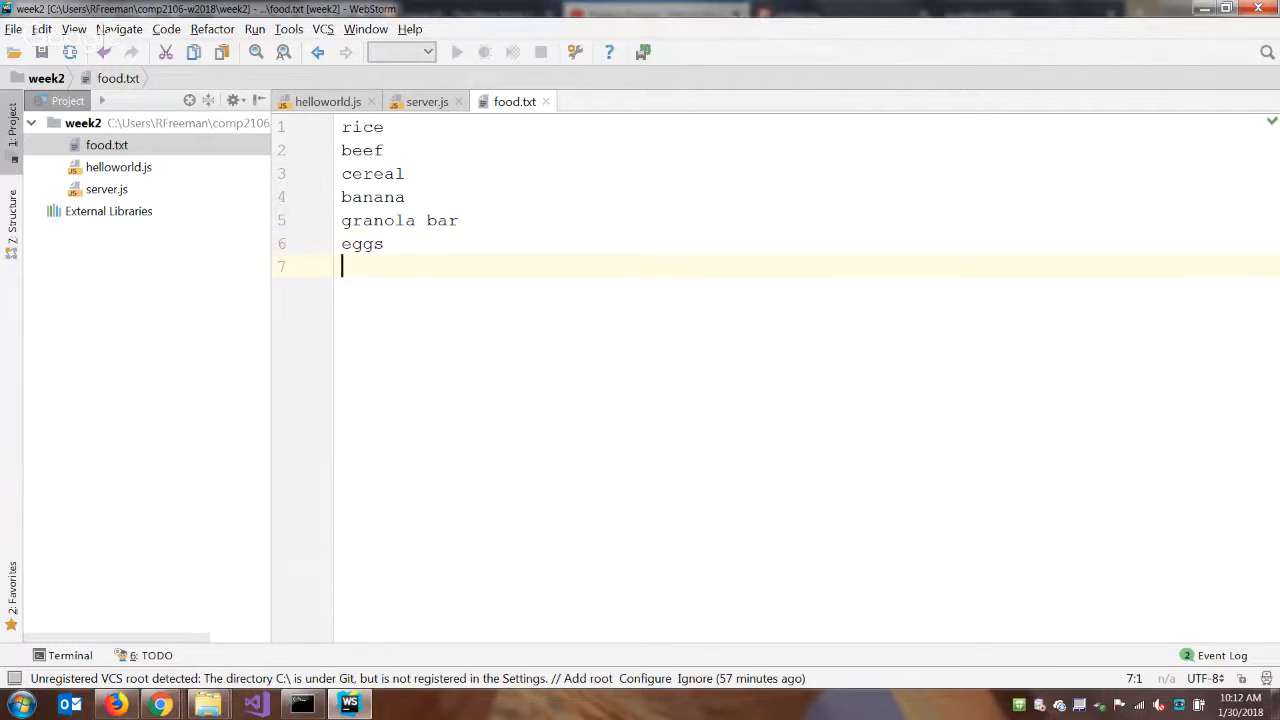
pyautogui.write('bagel')
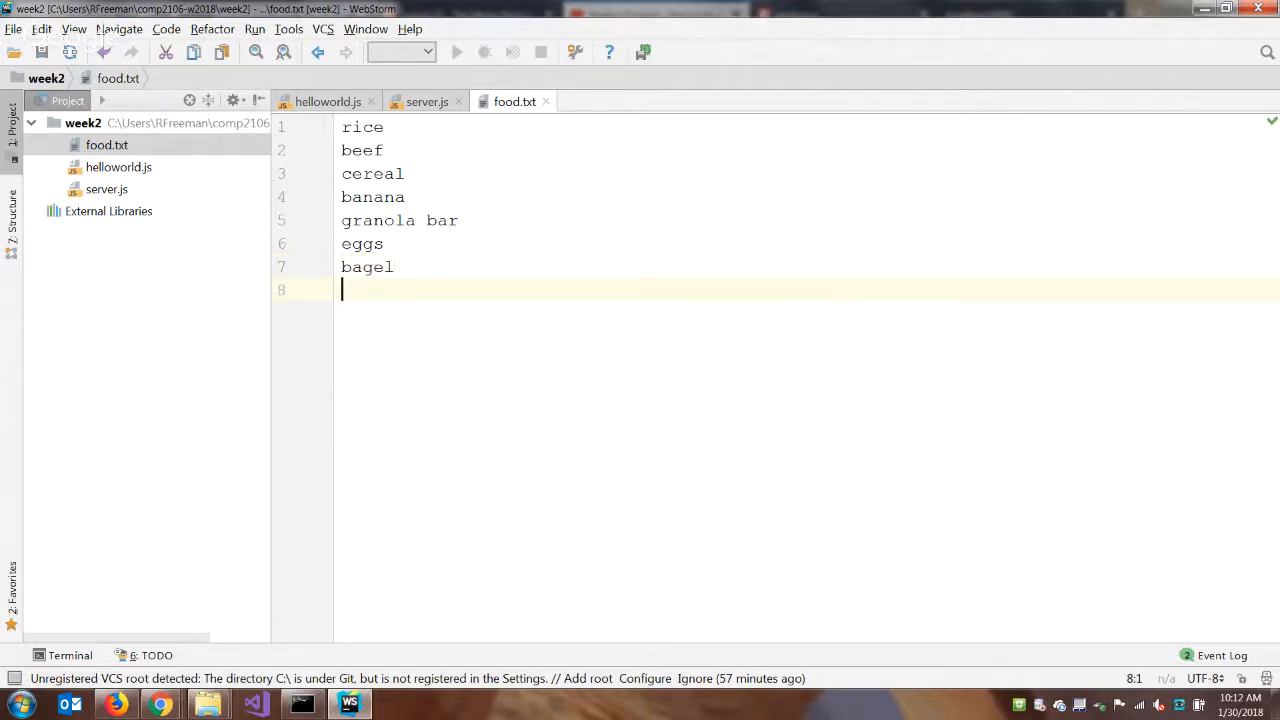
pyautogui.write('nothing')
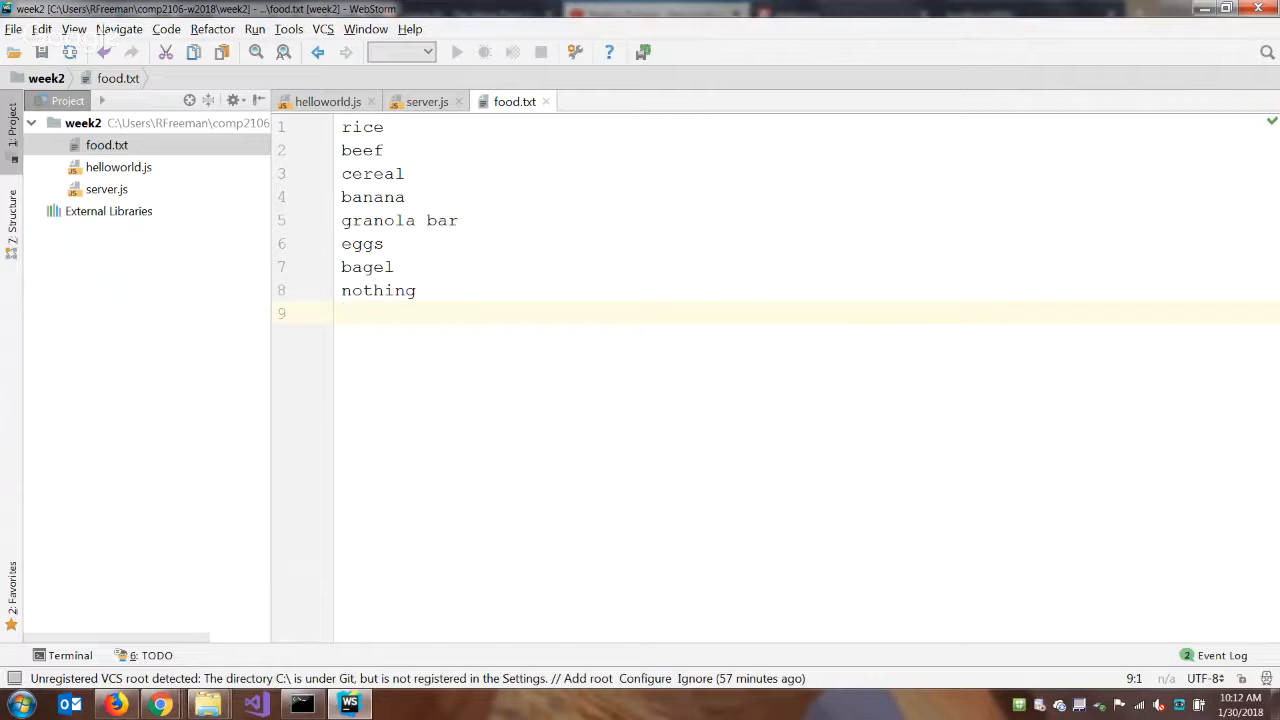
pyautogui.write('sandwich')
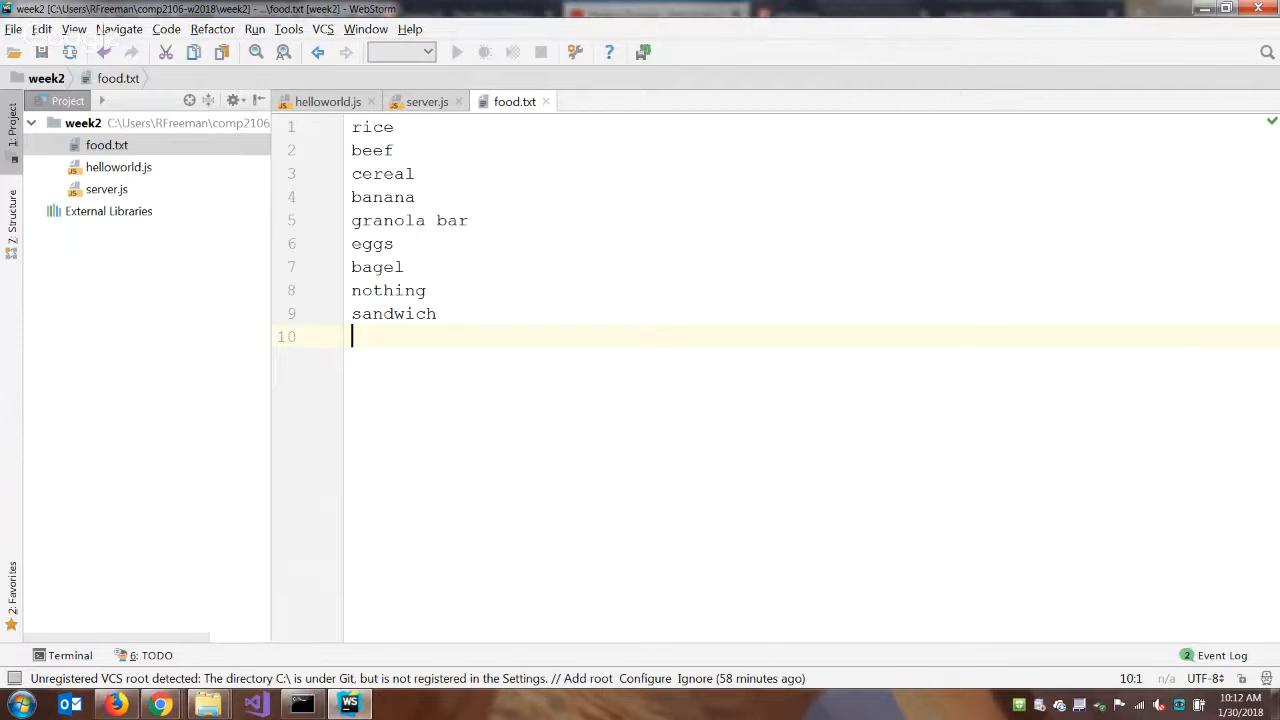
pyautogui.write('celery')
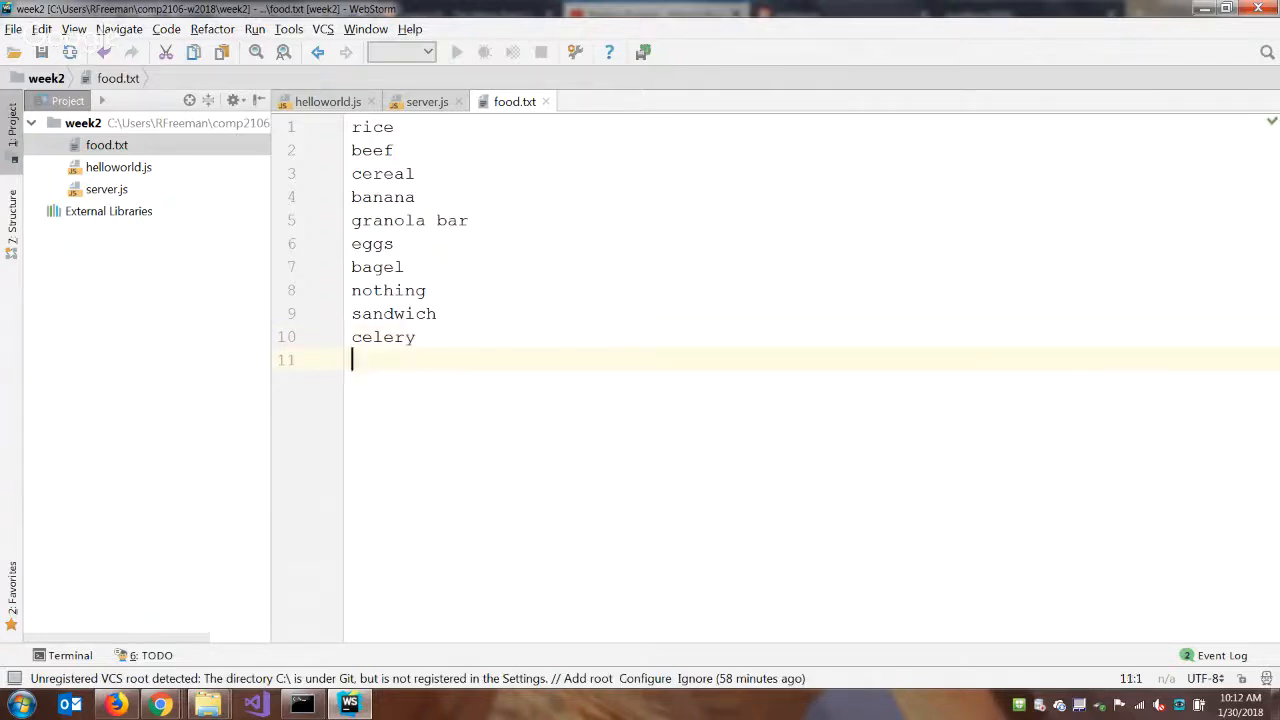
pyautogui.write('apple')
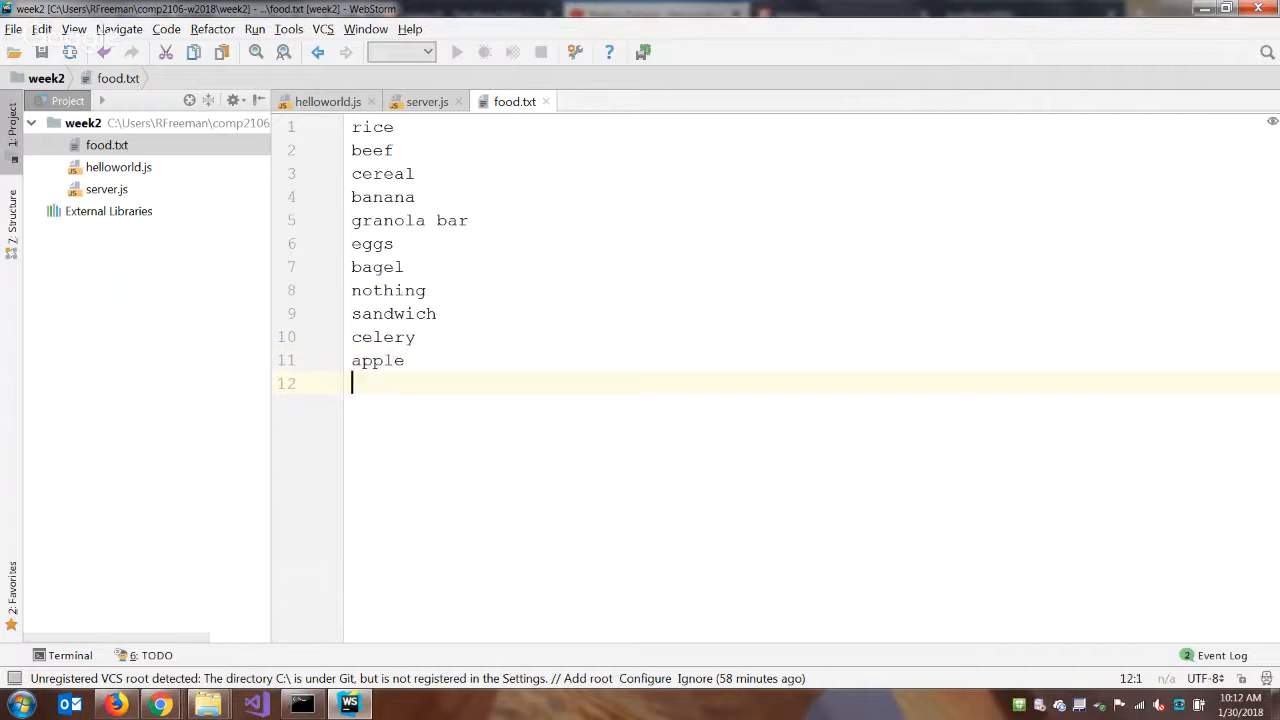
pyautogui.write('kiwi')
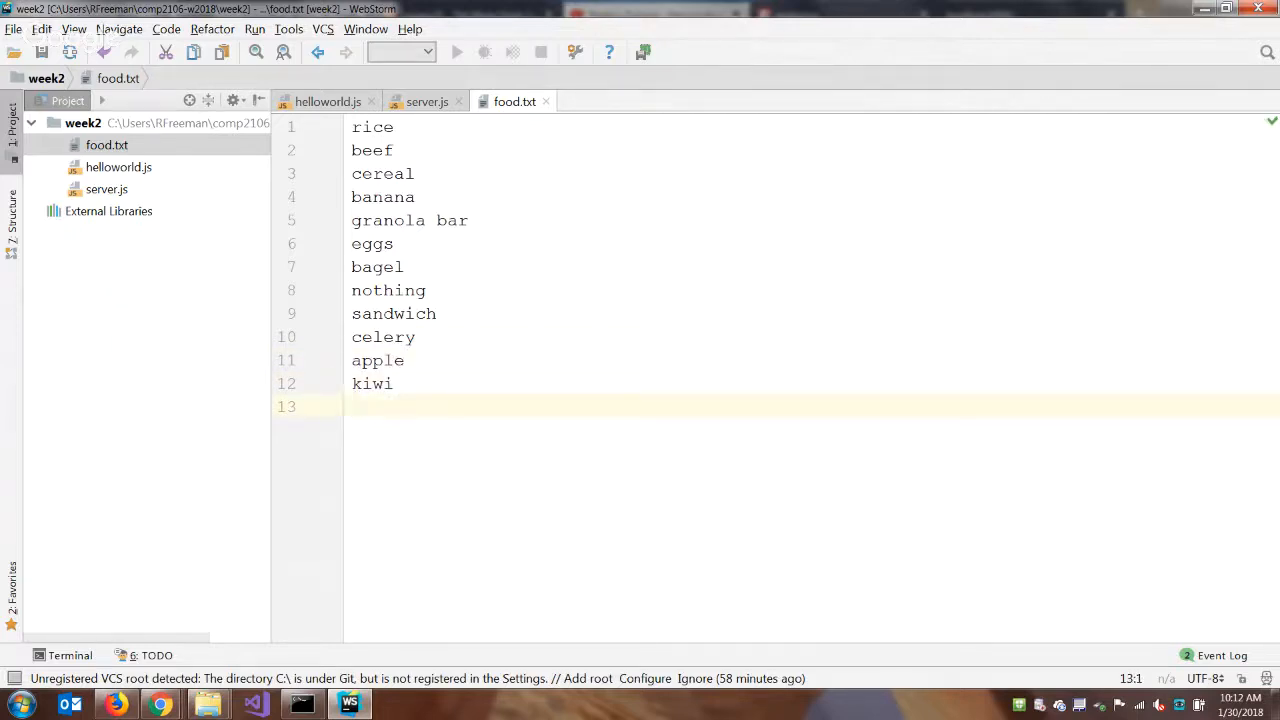
pyautogui.write('bread')
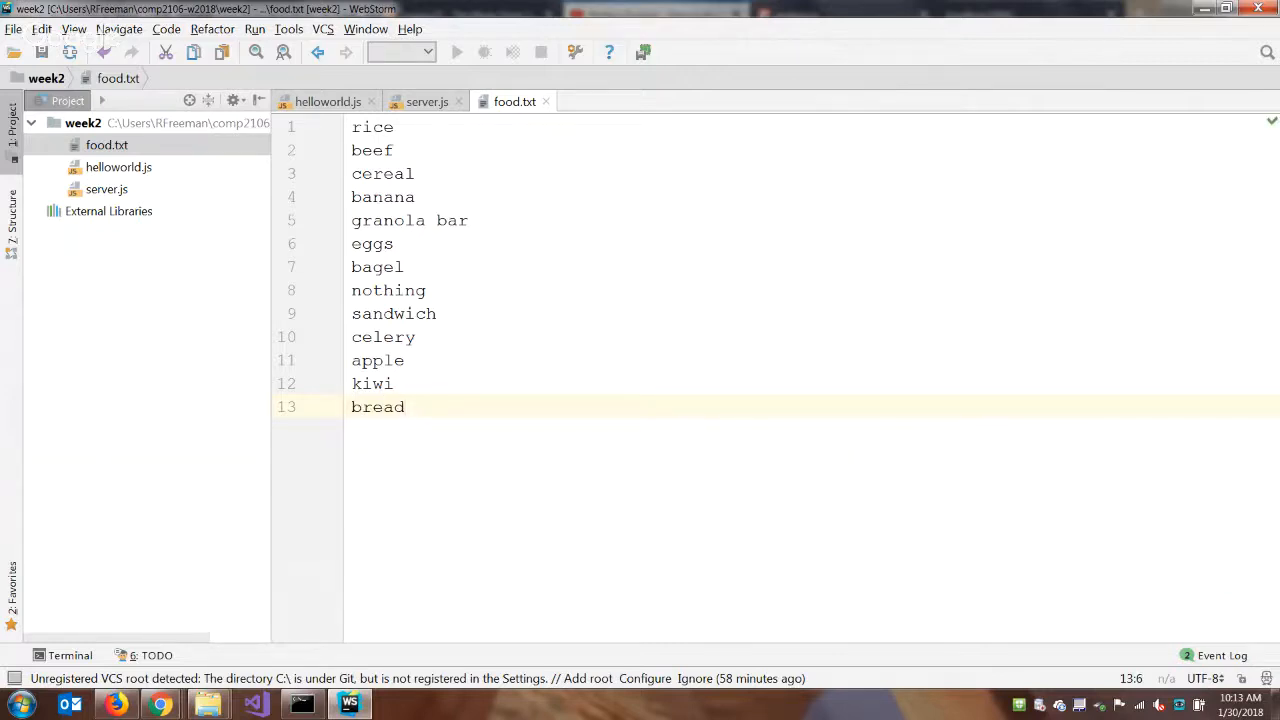
# - Start a new plain file in the week2 folder via New > File
pyautogui.click(404, 406)
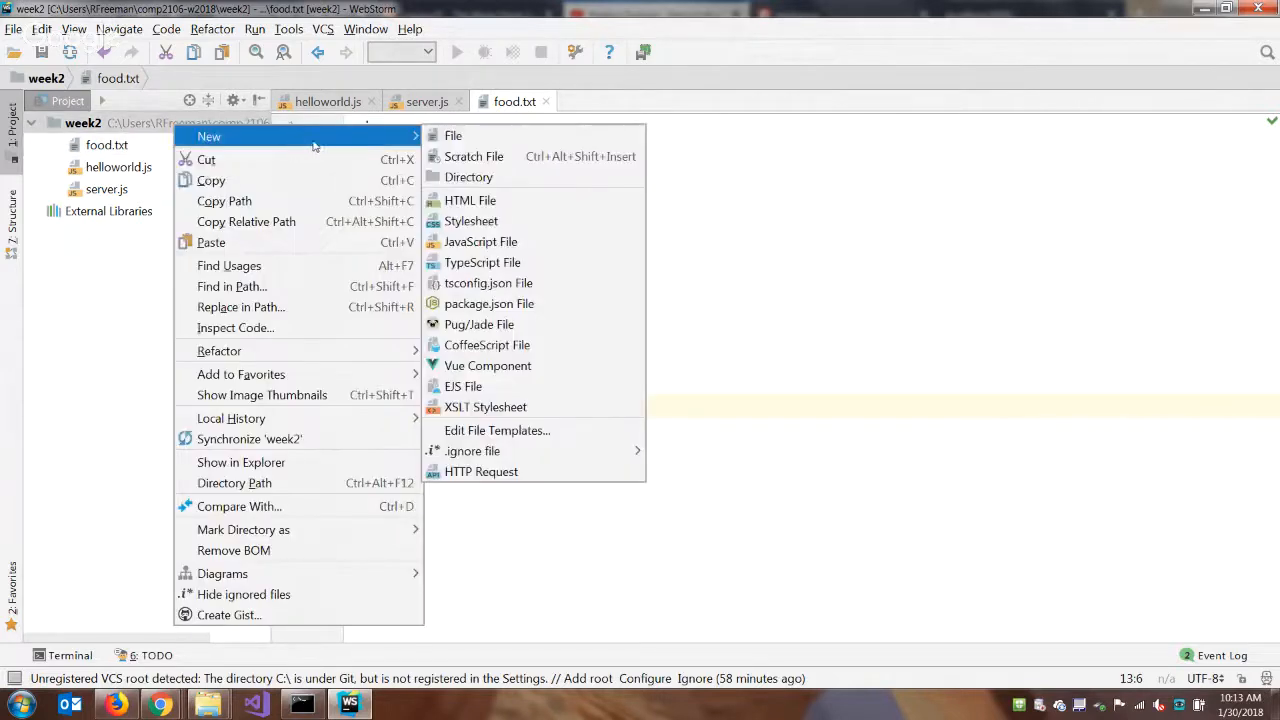
pyautogui.click(453, 135)
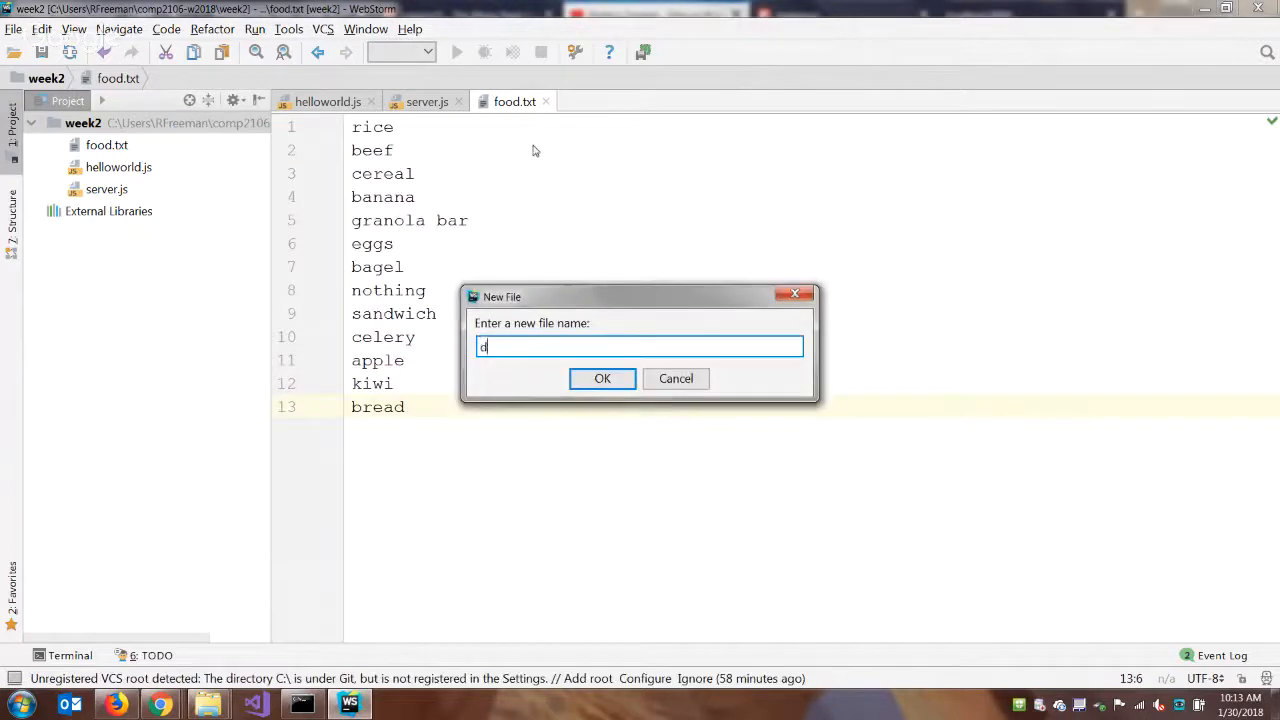
# - Name the file drinks.txt and list chocolate milk, water, coffee, tea, coke in it
pyautogui.write('rinks.txt')
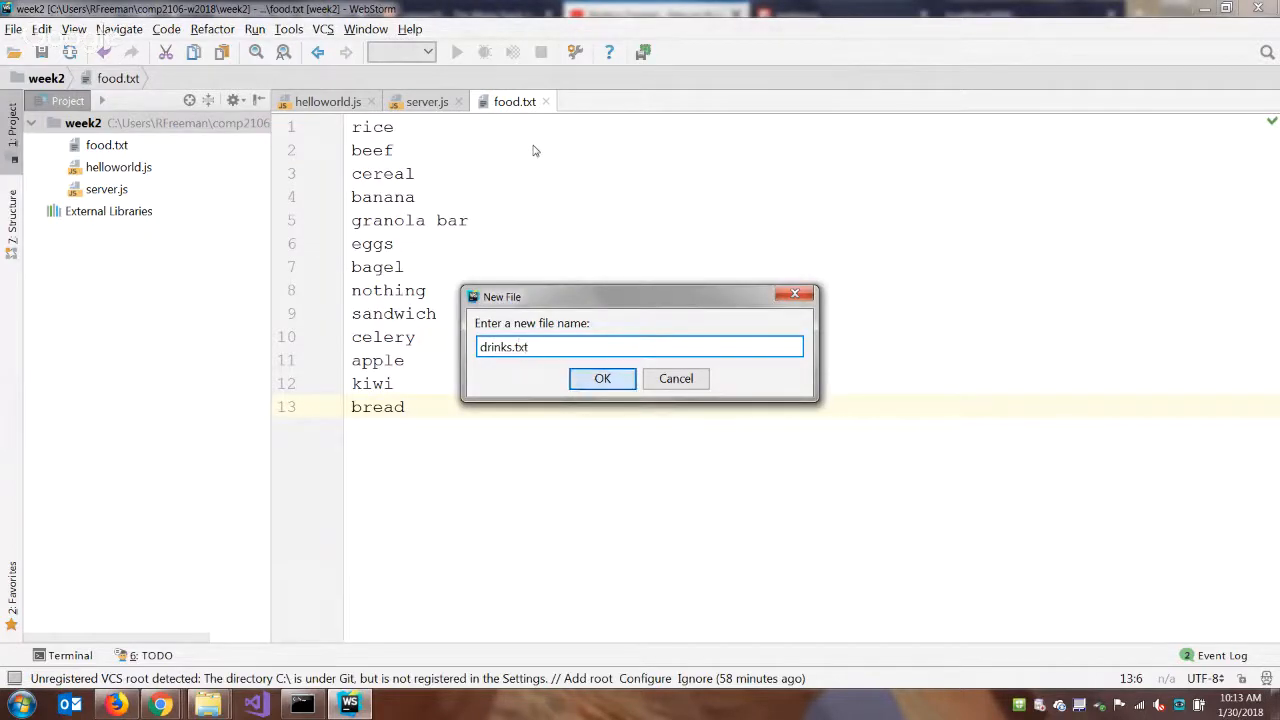
pyautogui.click(602, 378)
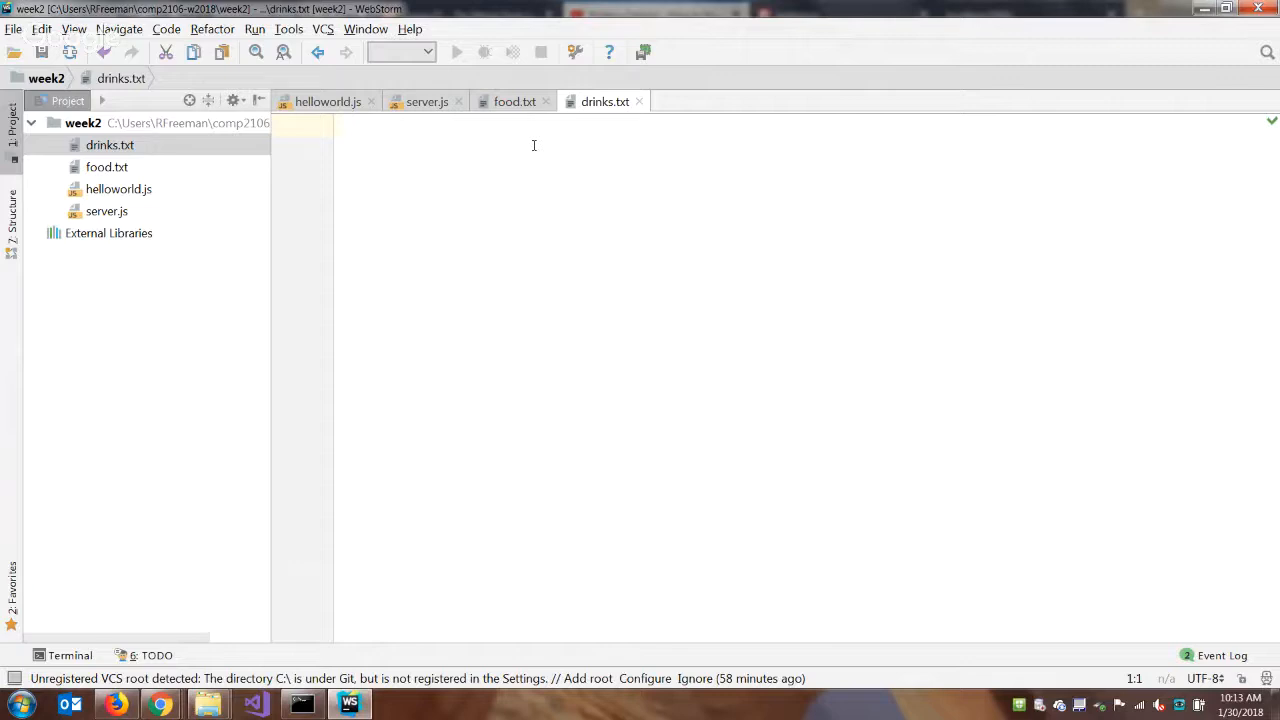
pyautogui.write('cho')
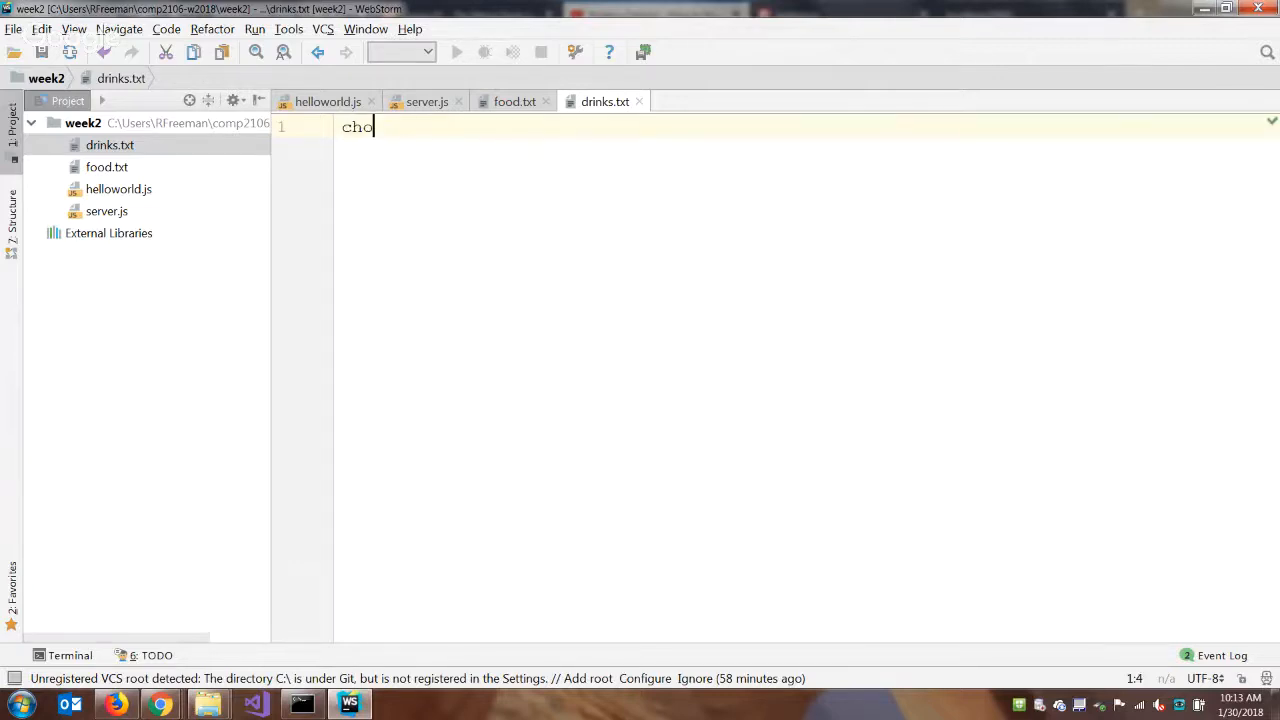
pyautogui.write('colate mil')
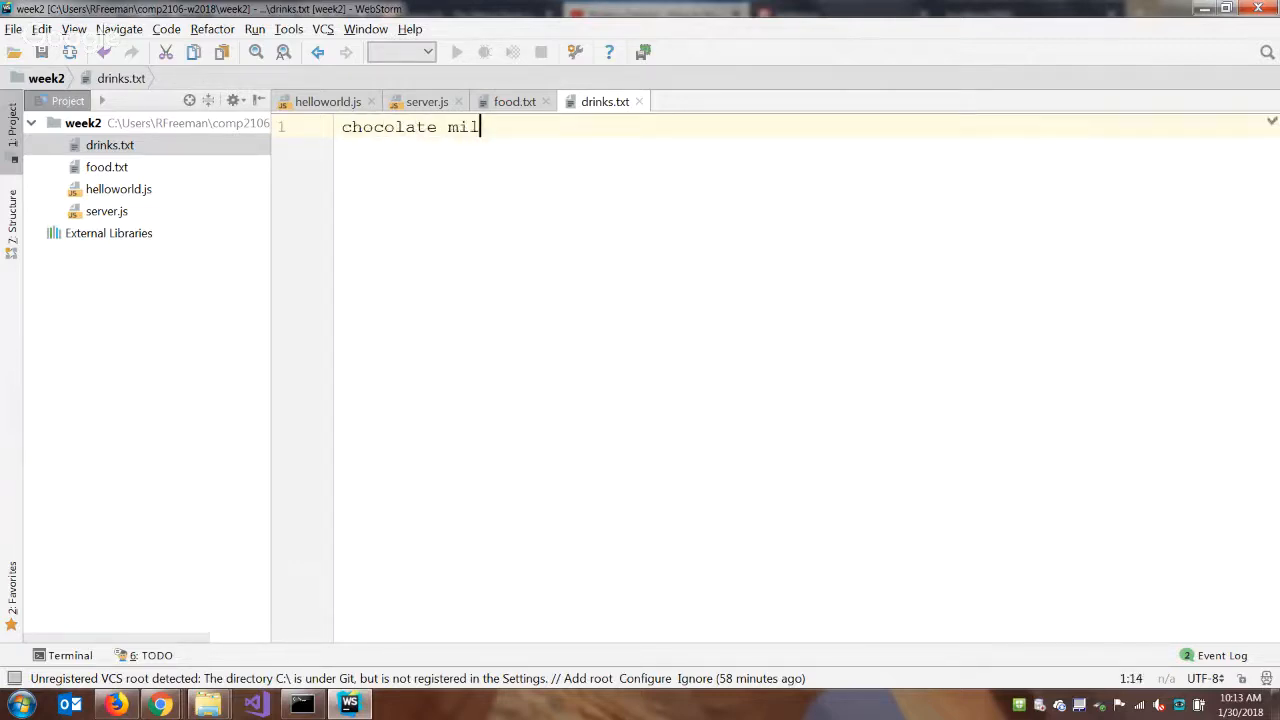
pyautogui.write('k')
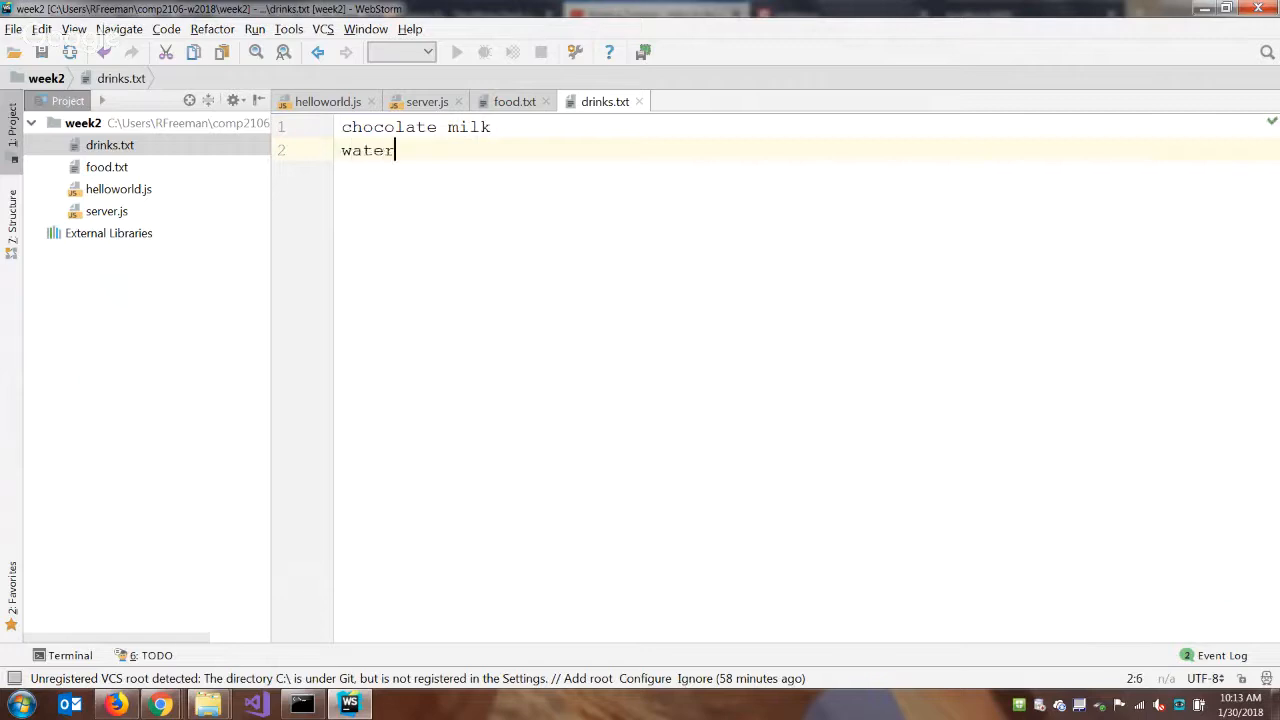
pyautogui.write('co')
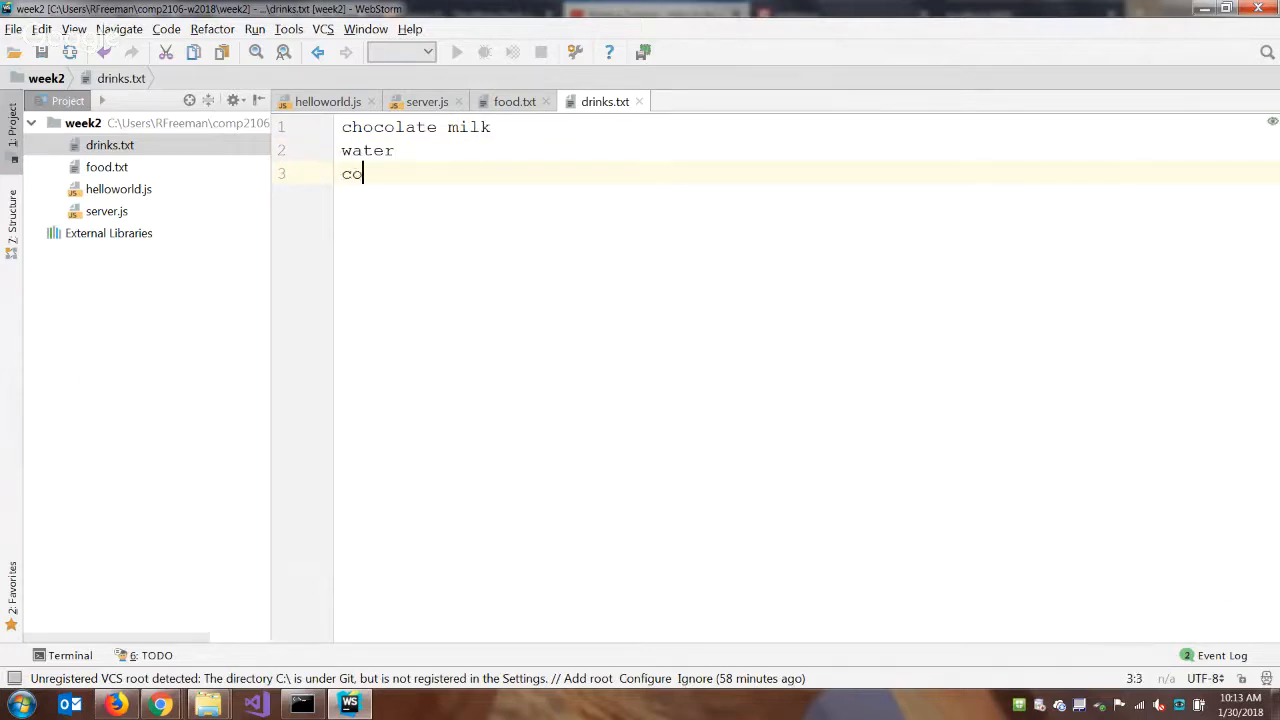
pyautogui.write('ffee')
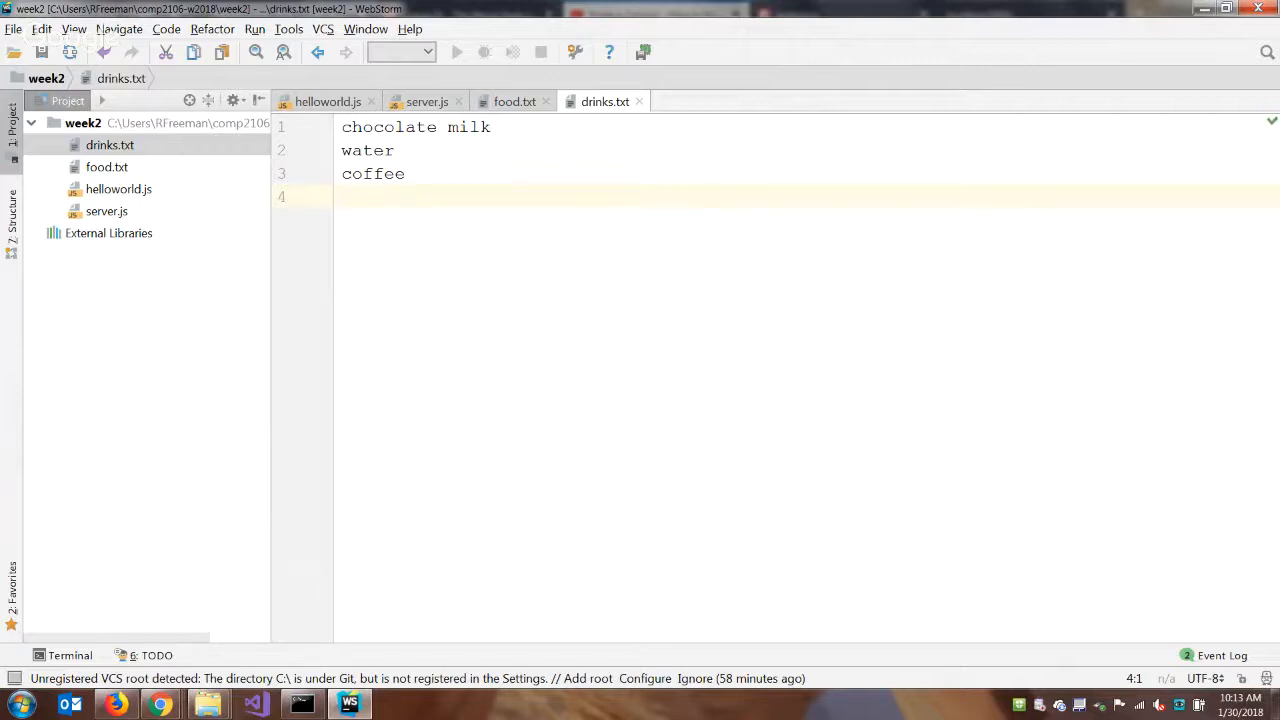
pyautogui.write('tea')
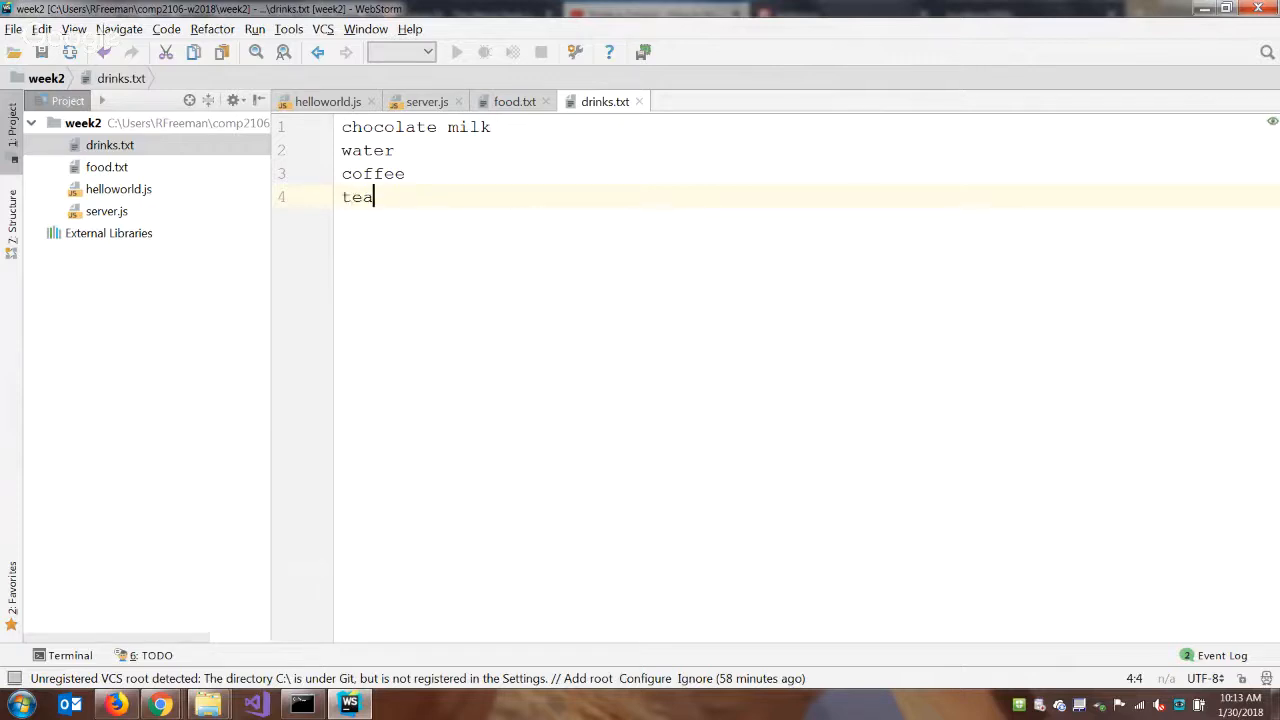
pyautogui.press('enter')
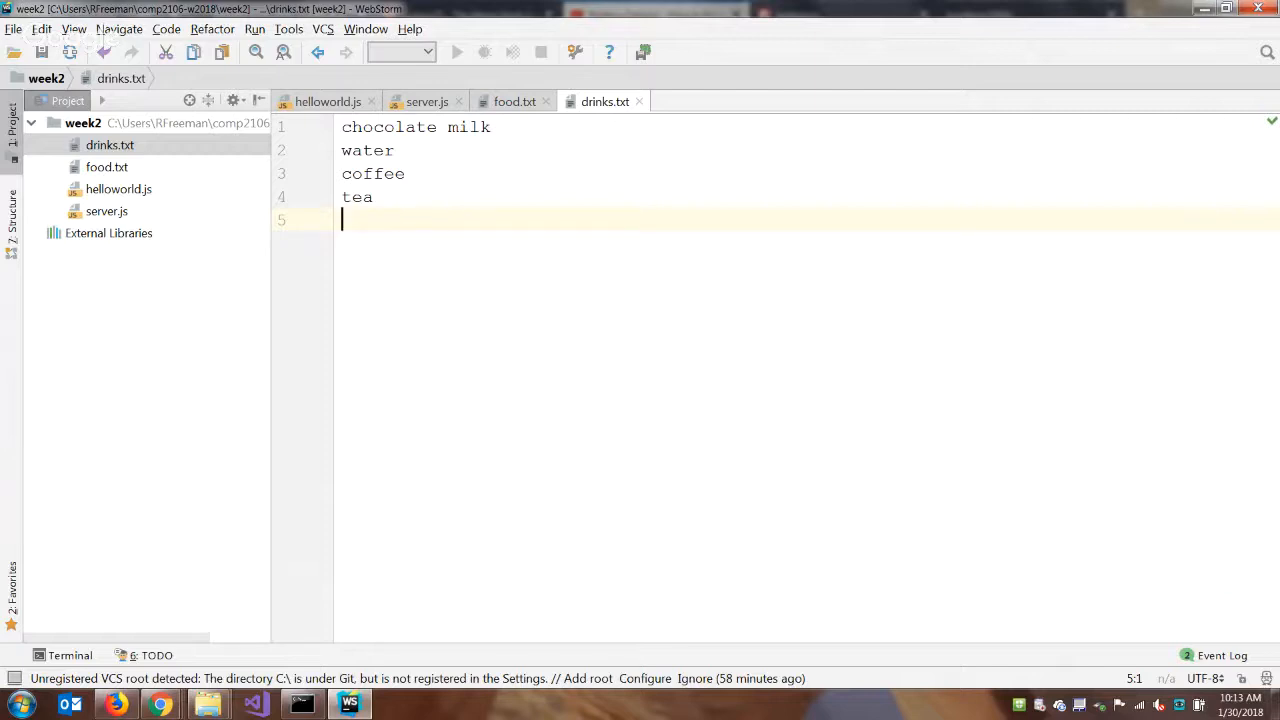
pyautogui.write('coke')
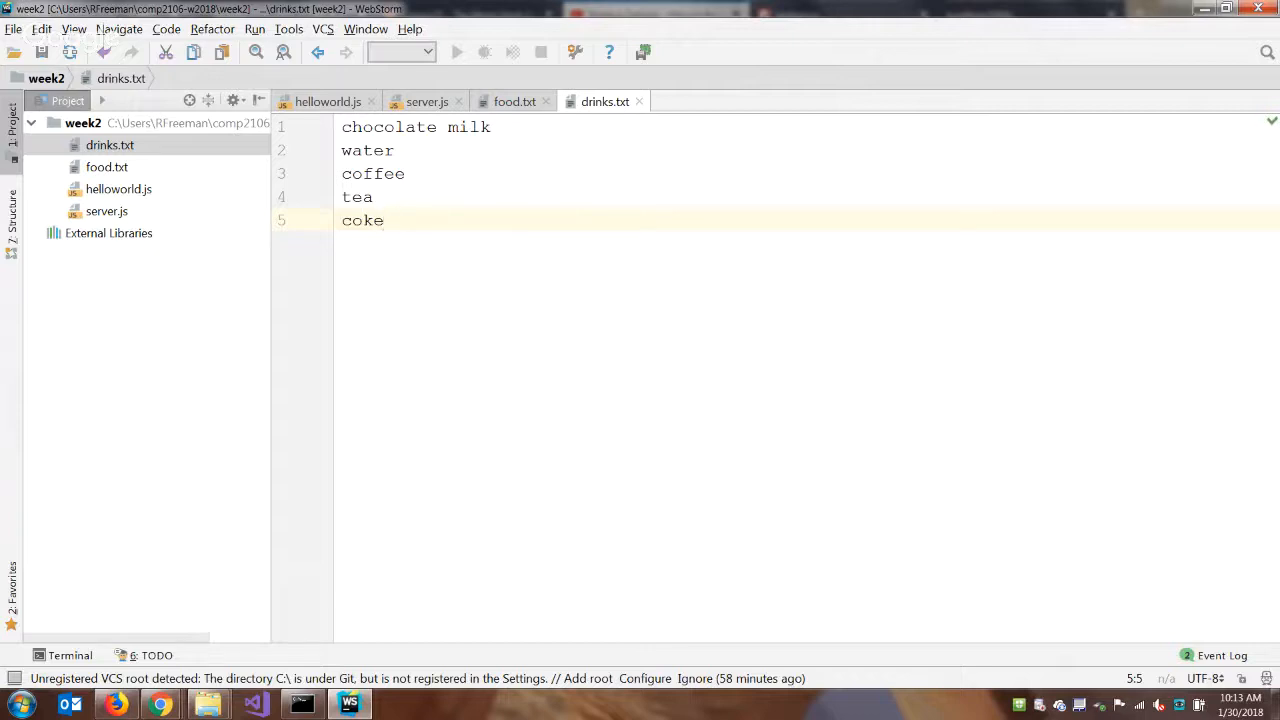
pyautogui.moveTo(587, 25)
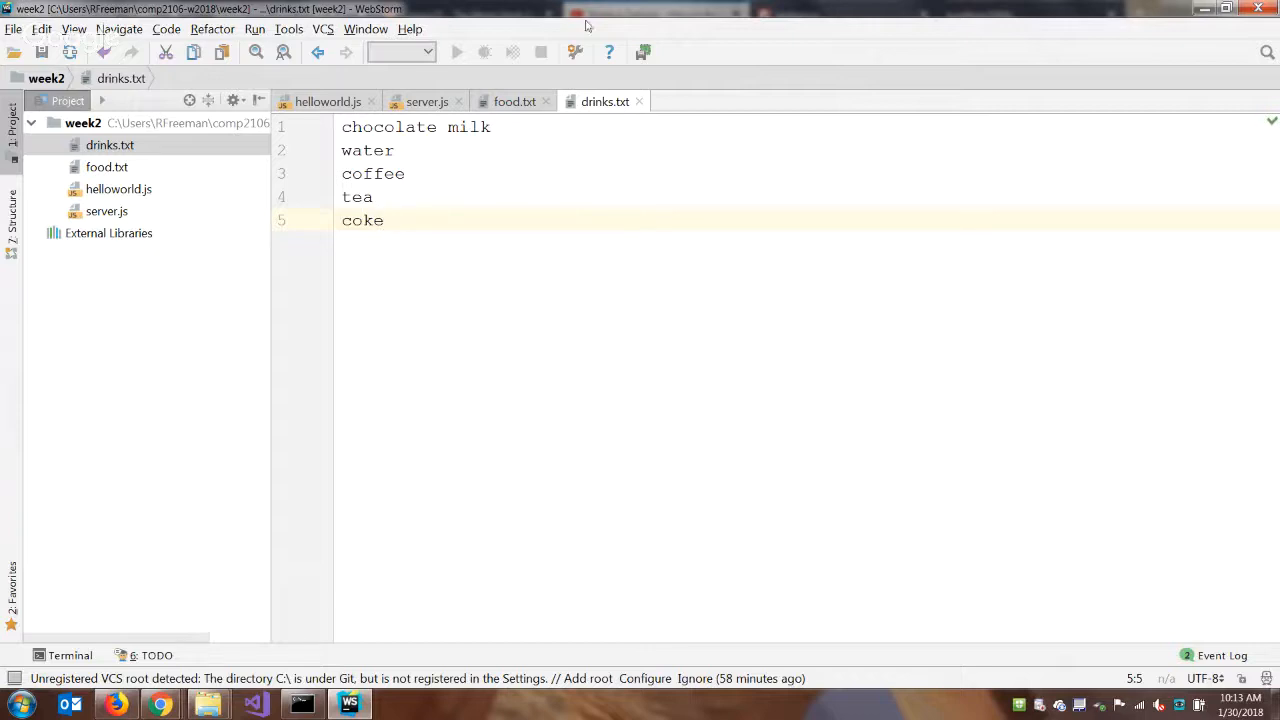
pyautogui.moveTo(604, 101)
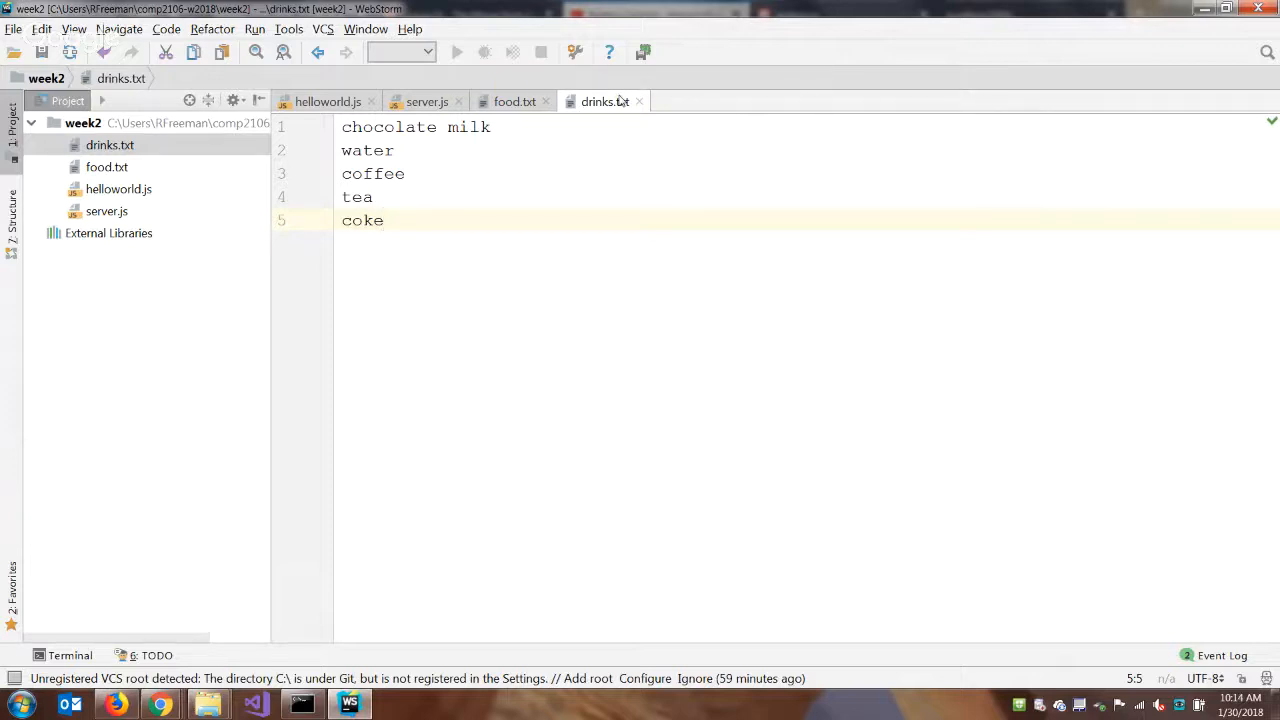
pyautogui.moveTo(477, 248)
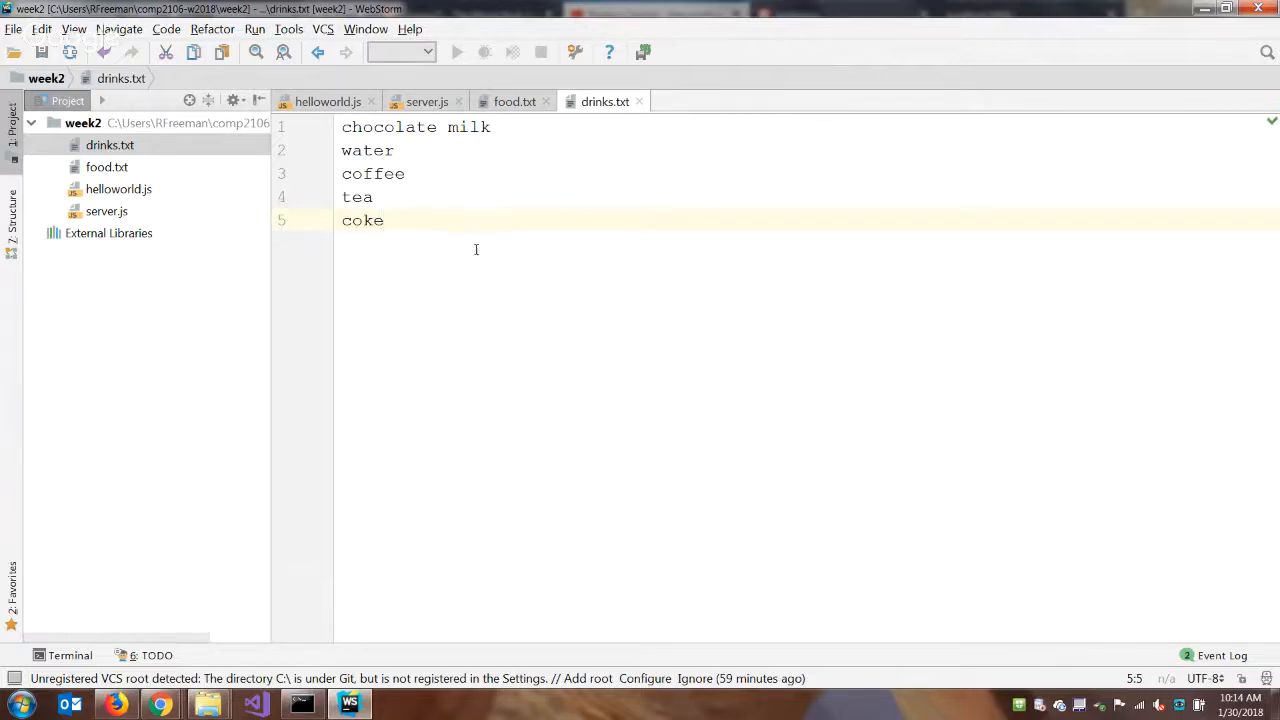
pyautogui.moveTo(466, 253)
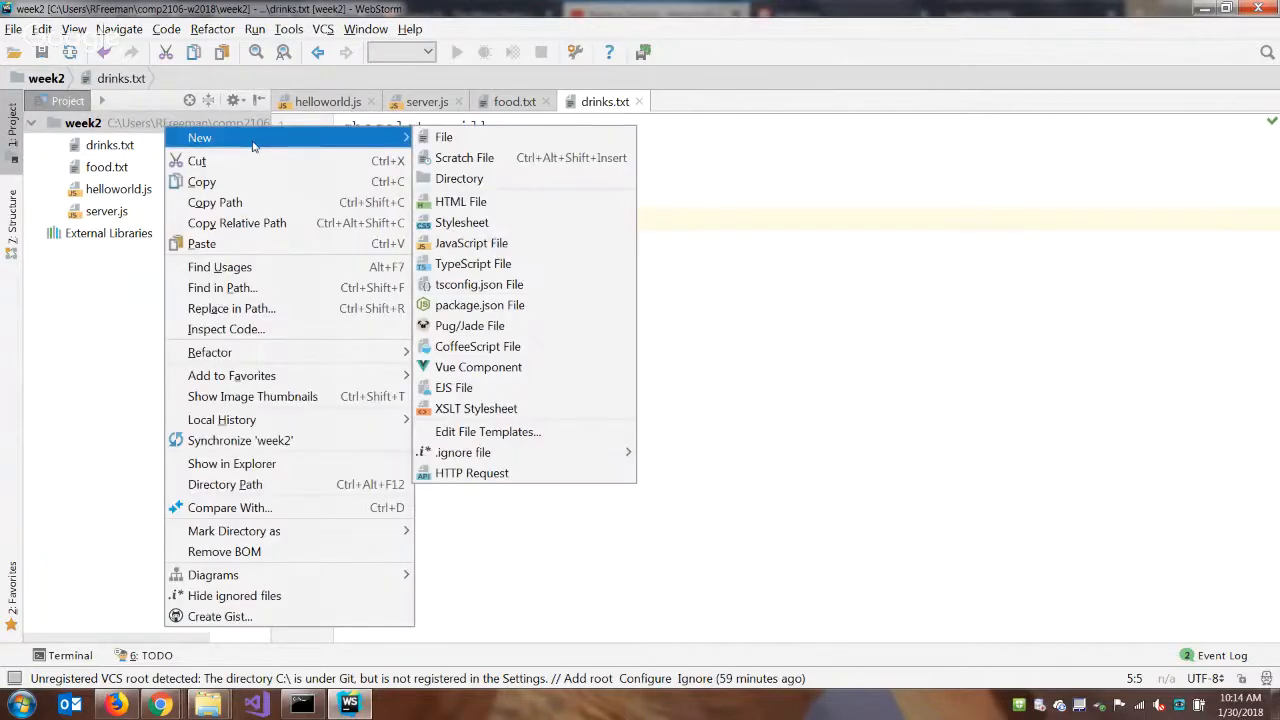
pyautogui.moveTo(471, 243)
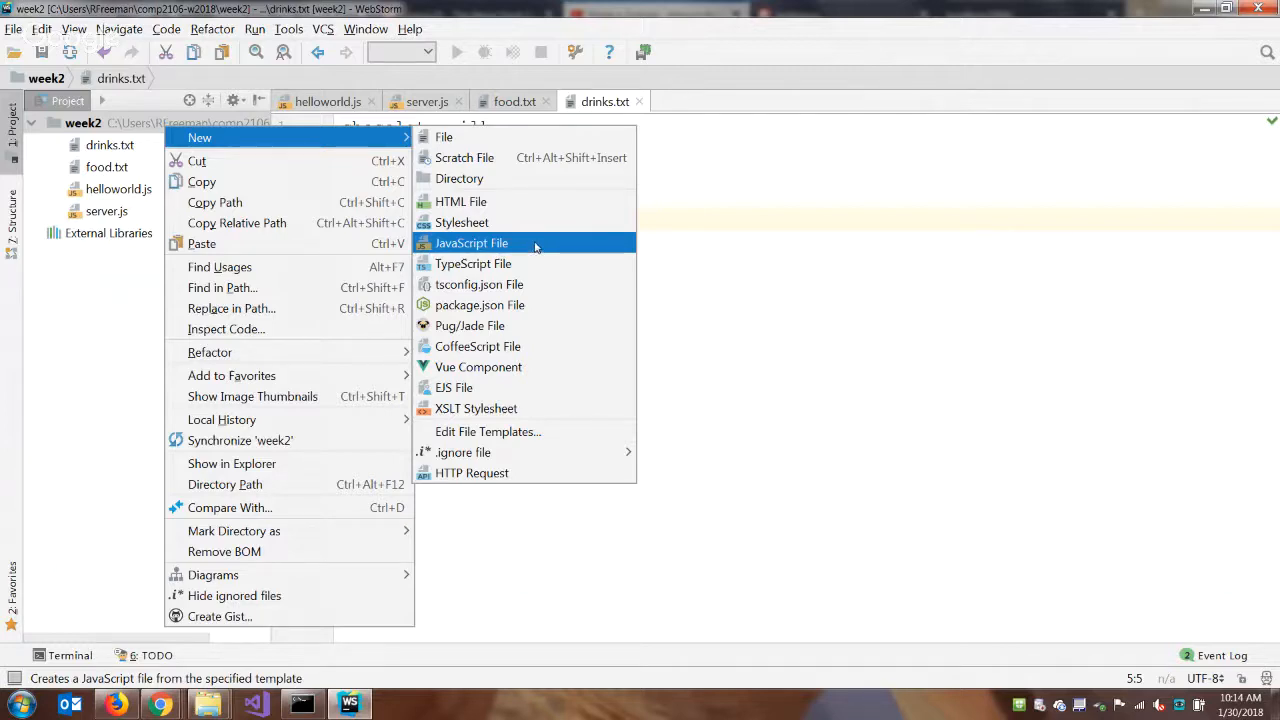
# - Create a JavaScript file named 'blocking' in the week2 folder
pyautogui.click(471, 243)
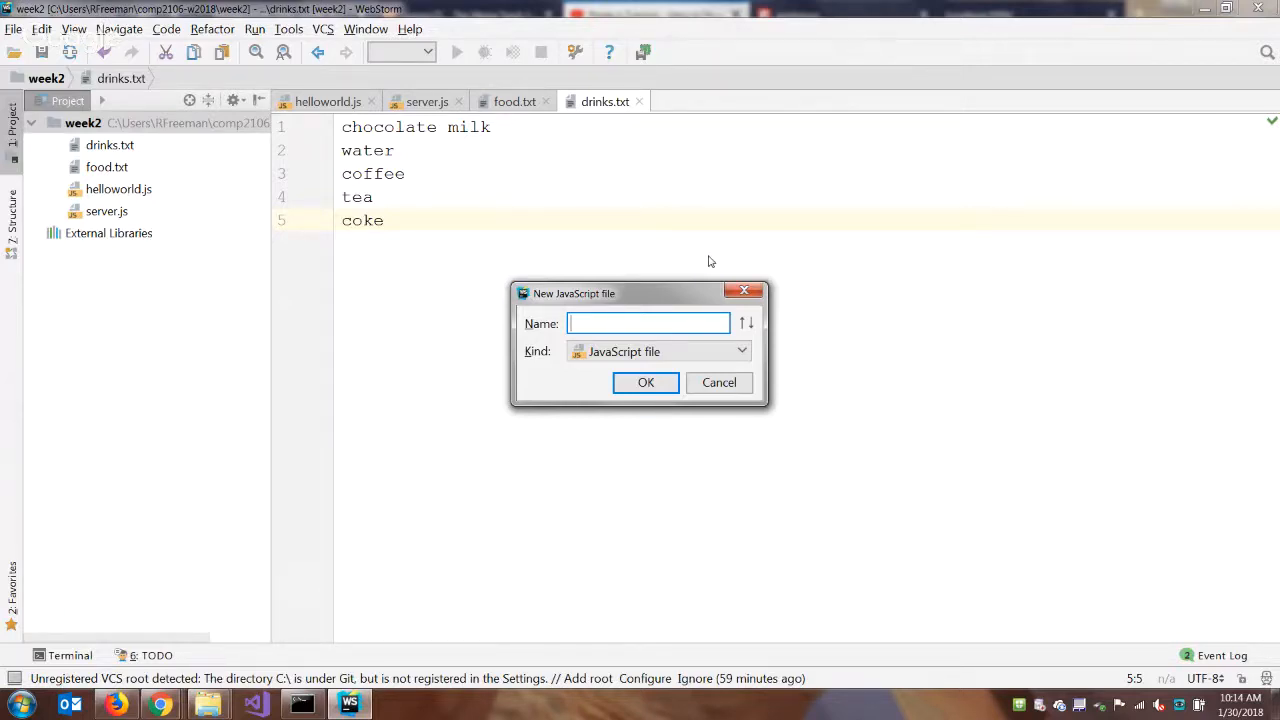
pyautogui.write('blocking')
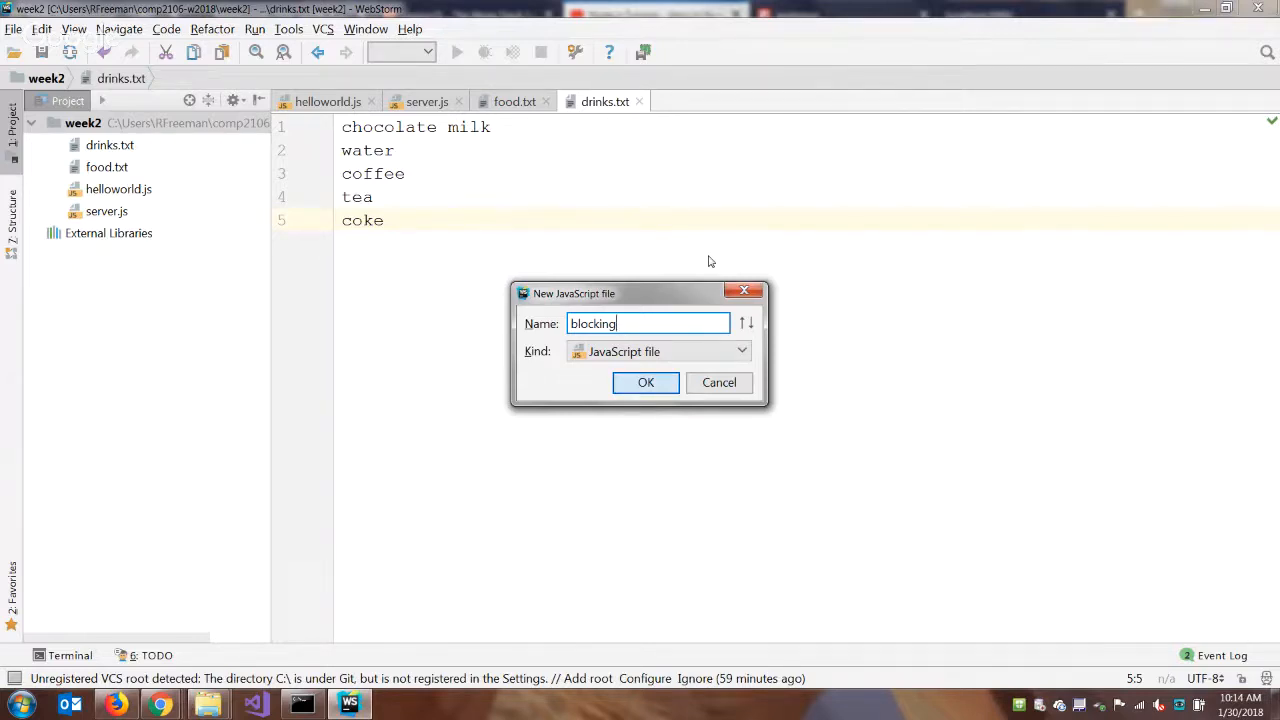
pyautogui.click(645, 382)
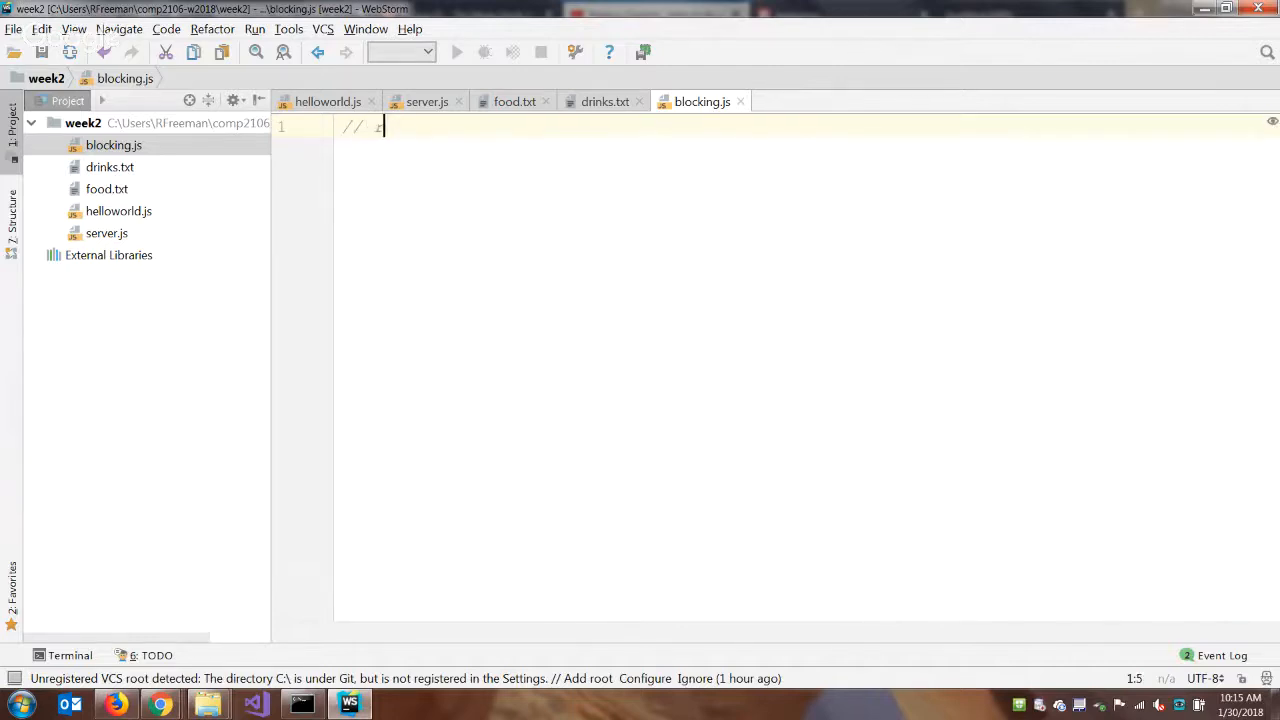
# - Type the 'reference node's fileSystem module' comment and let fs = require('fs'), then begin another comment
pyautogui.write('reference nod')
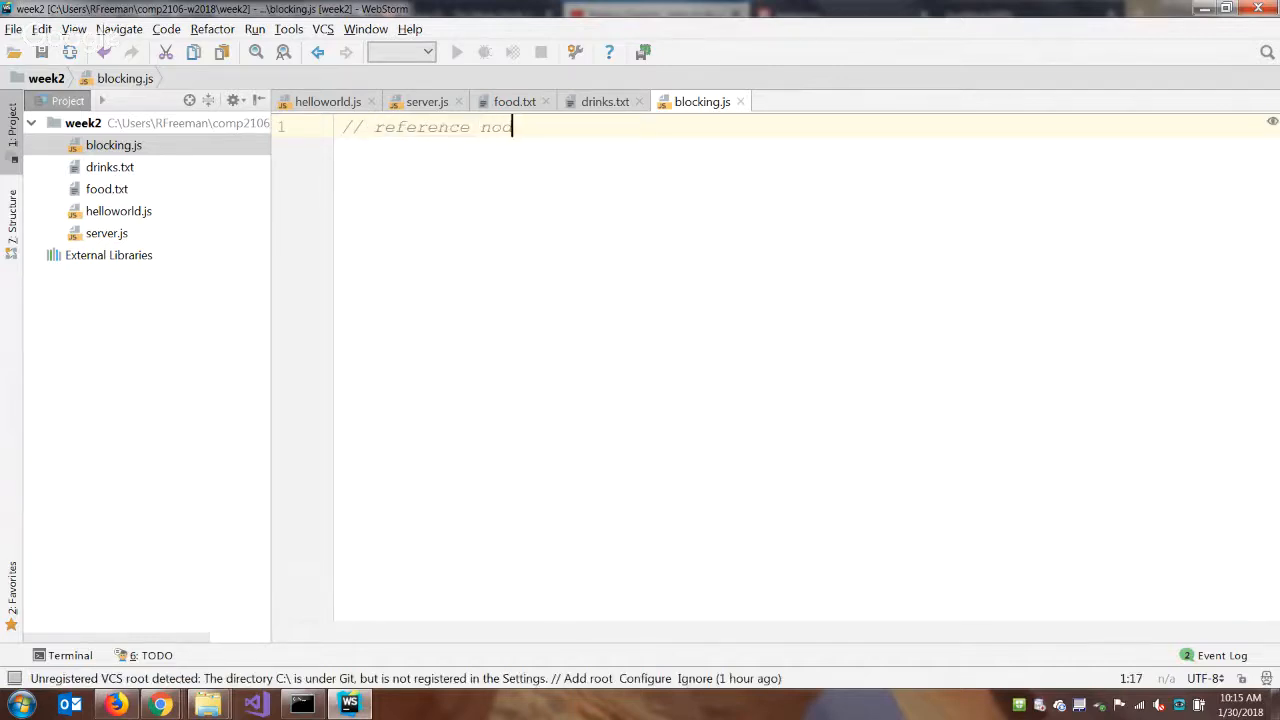
pyautogui.write("e's dil")
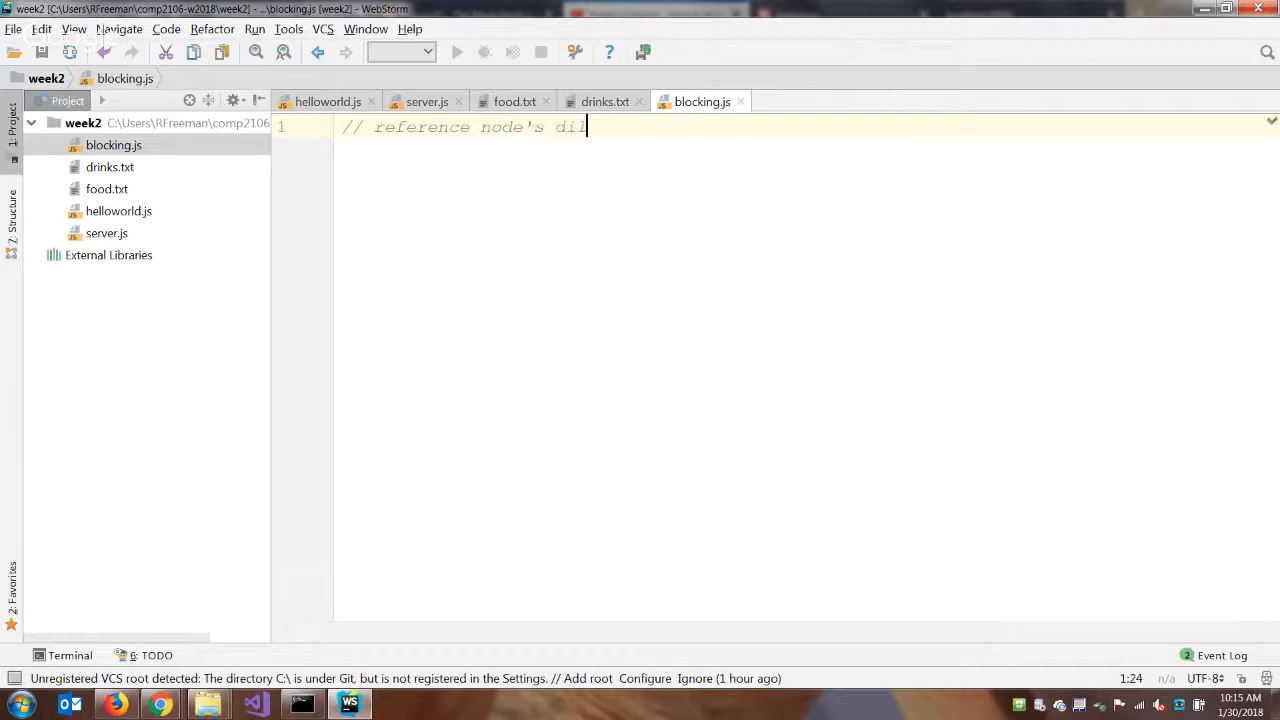
pyautogui.write('file')
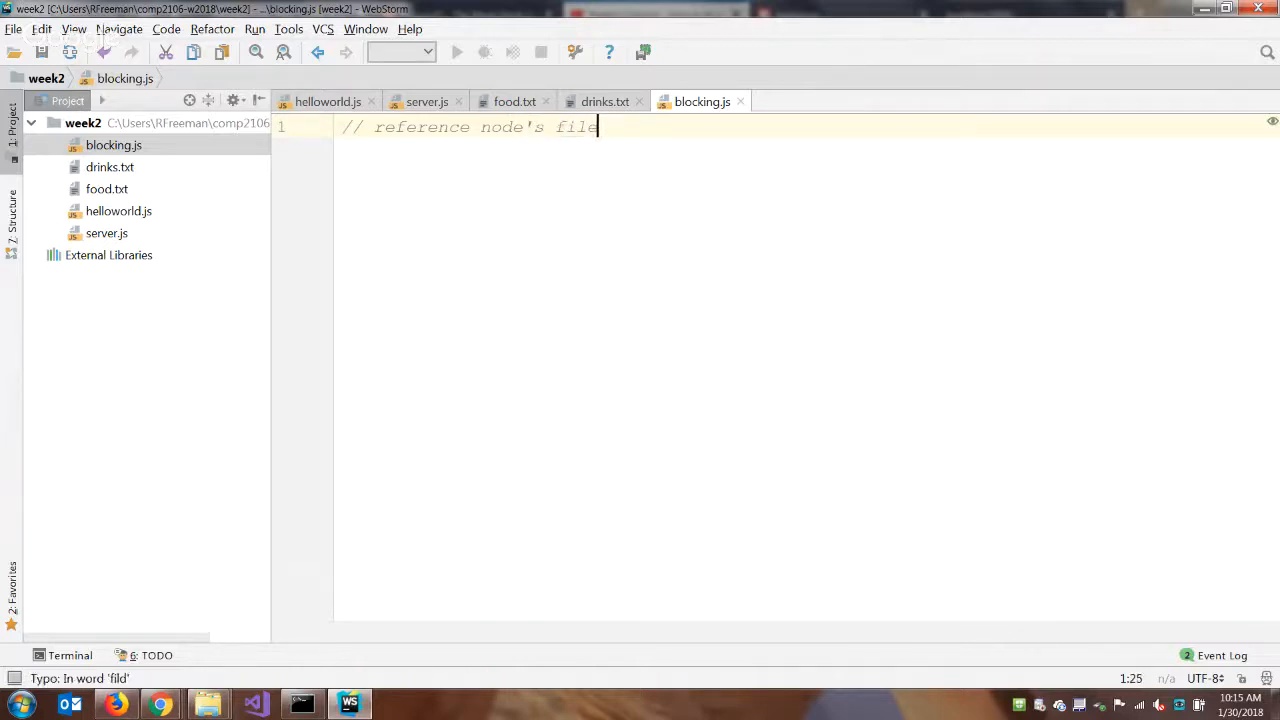
pyautogui.write('System mo')
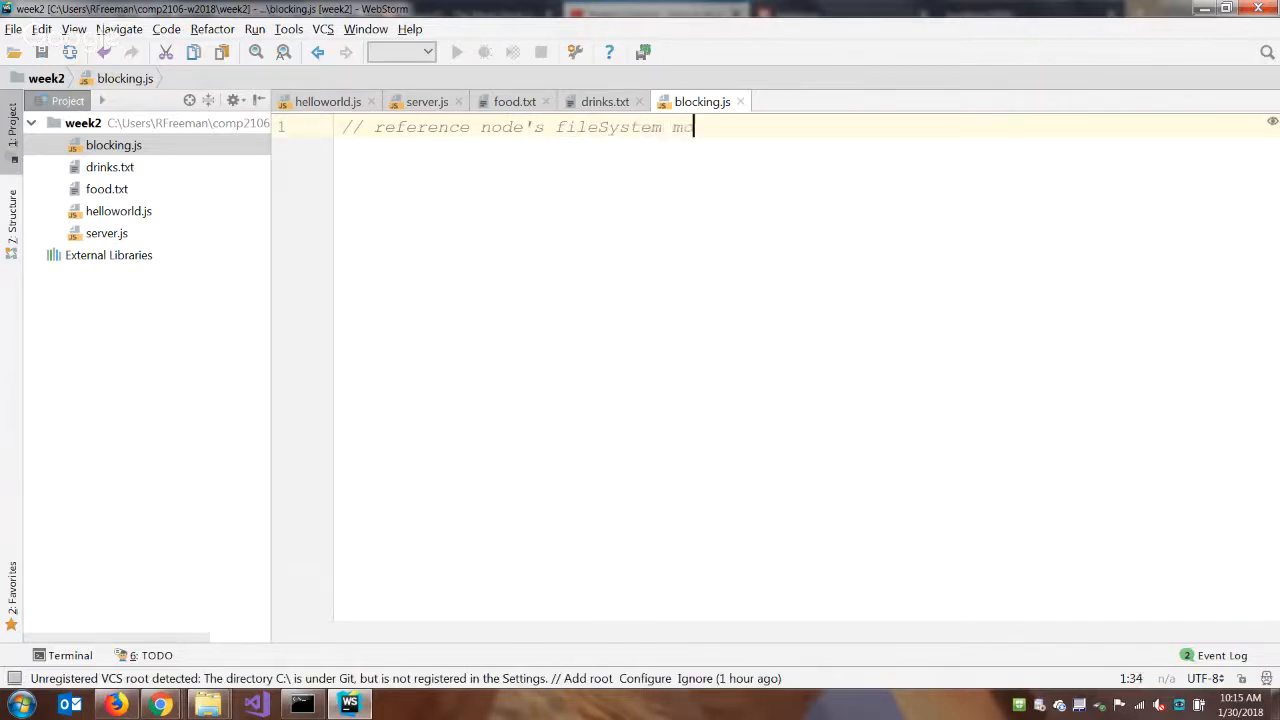
pyautogui.write('dule')
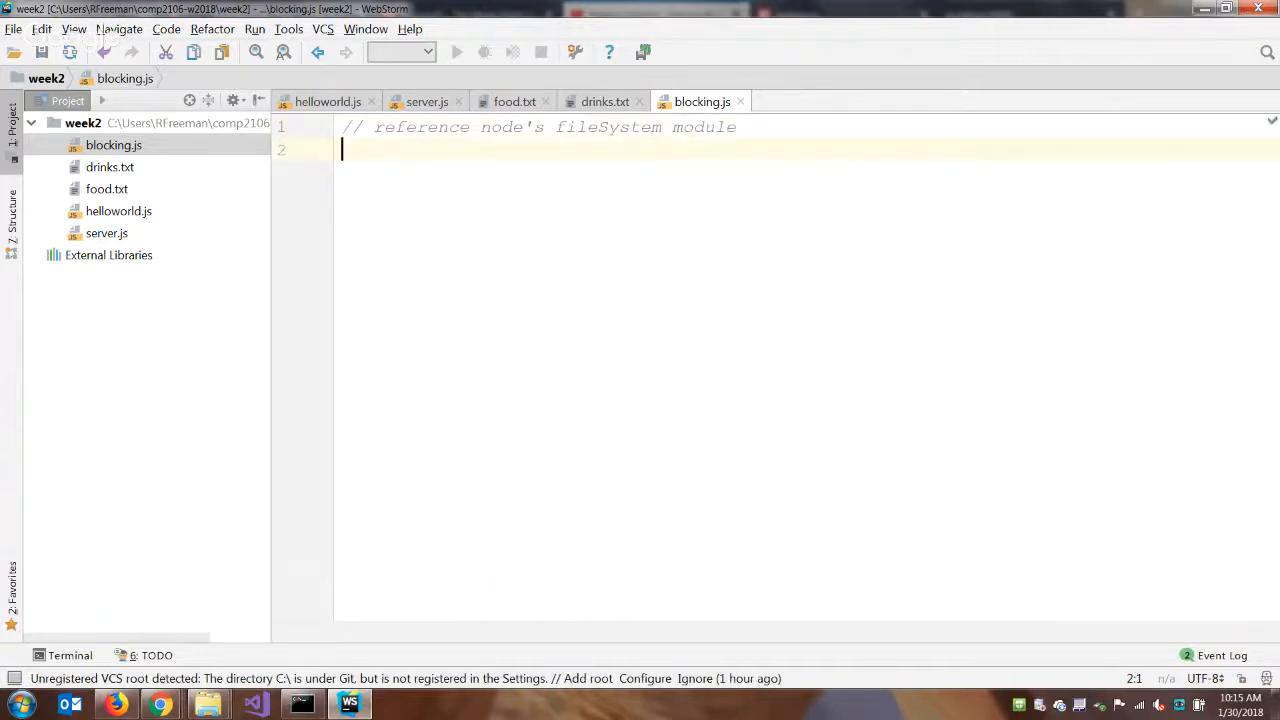
pyautogui.write('let f')
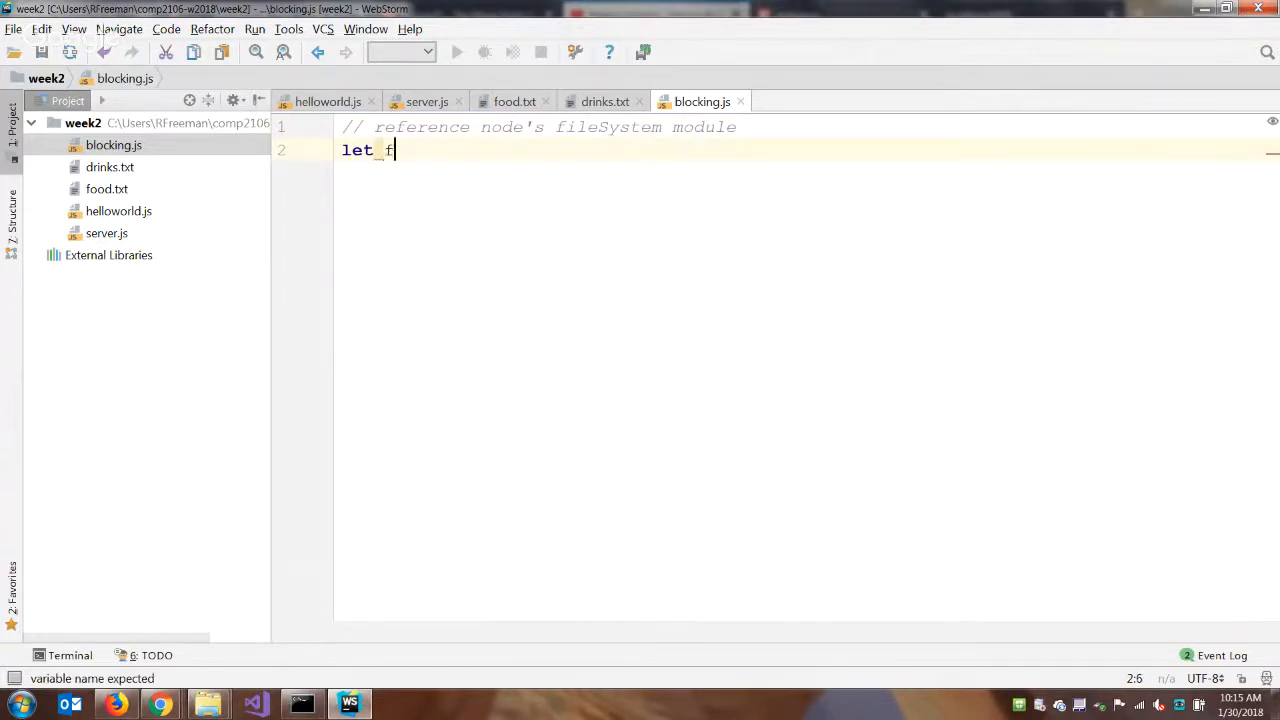
pyautogui.write("s = require('fs');")
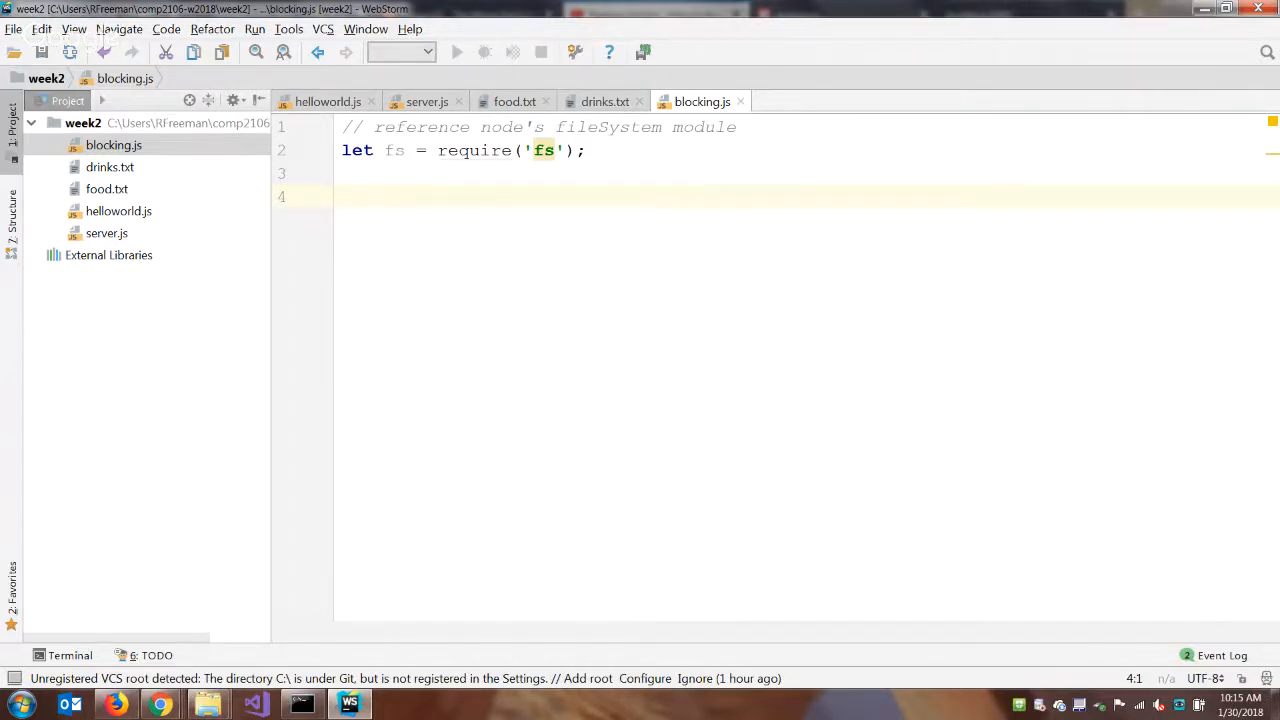
pyautogui.write('//')
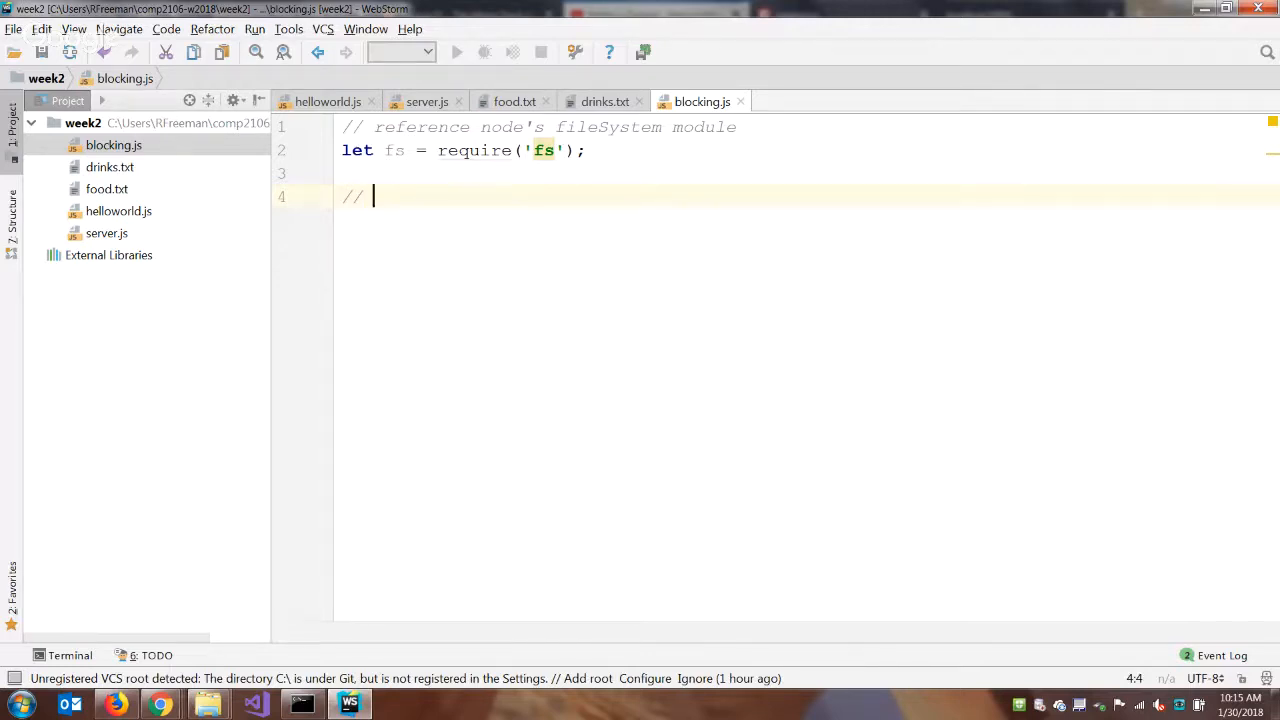
# - Add a '// read the drinks file' comment and an empty fs.readFileSync() call
pyautogui.write('read the dri')
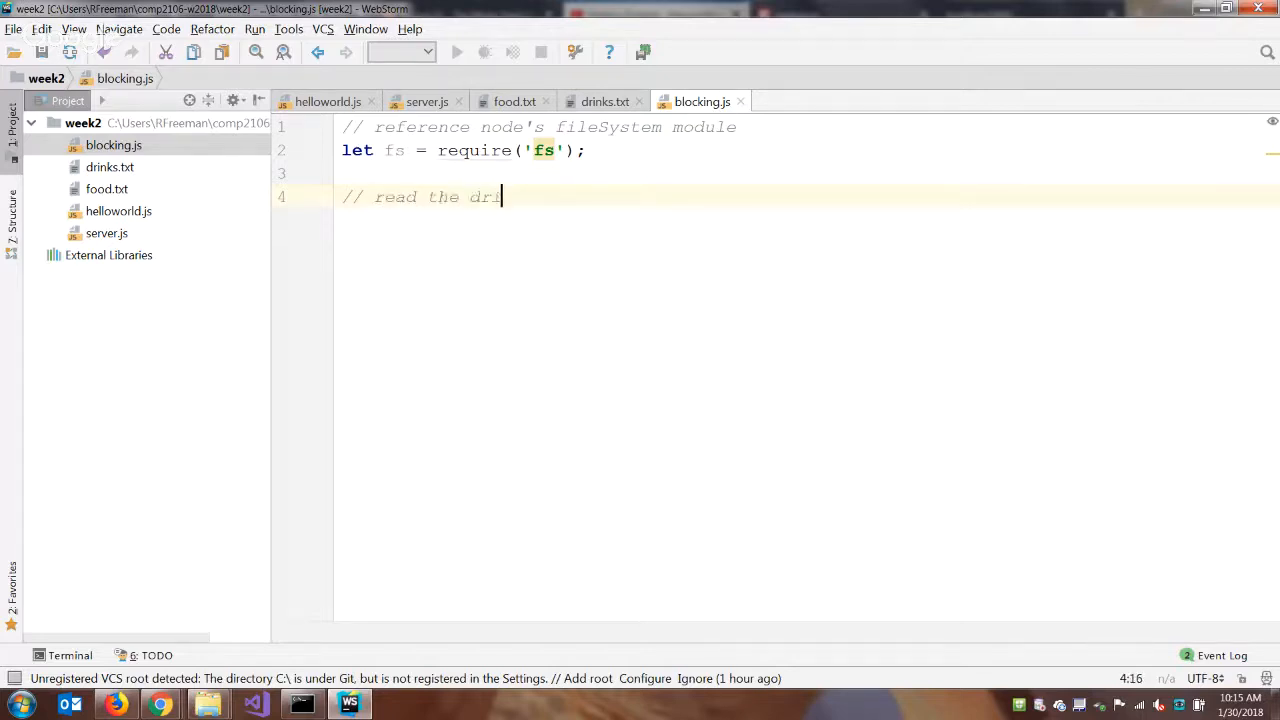
pyautogui.write('nks file')
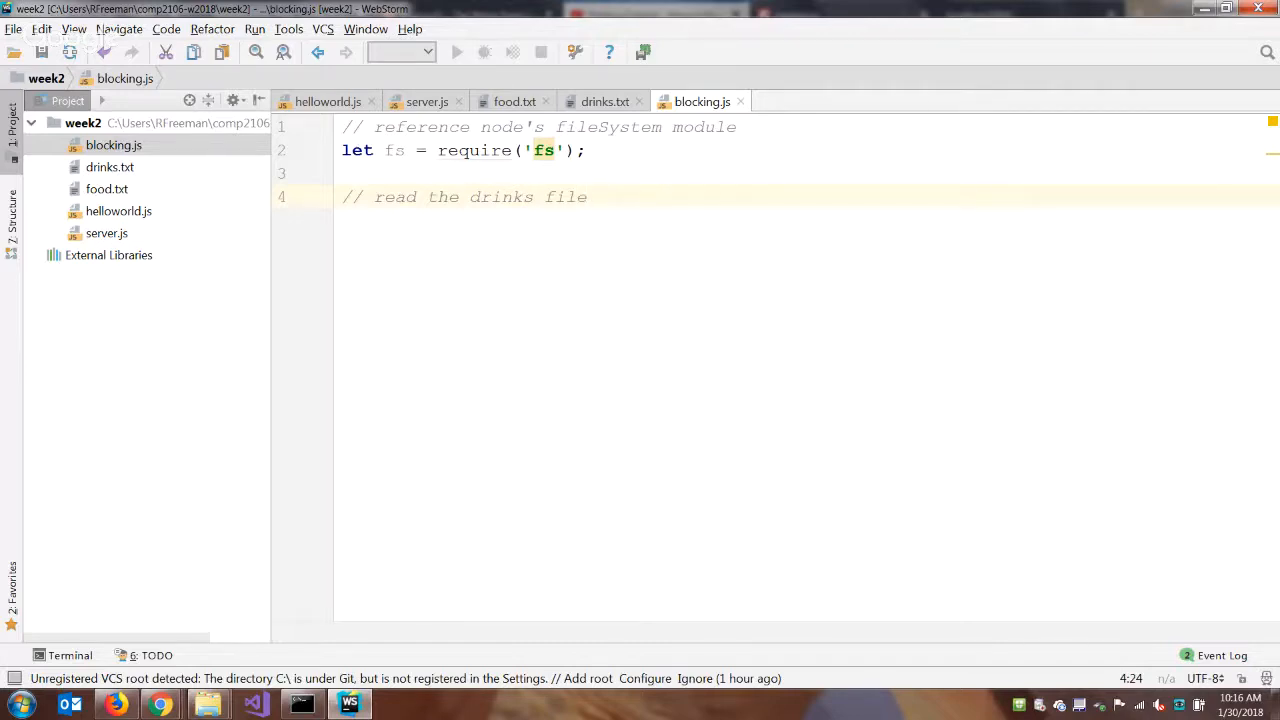
pyautogui.write('f')
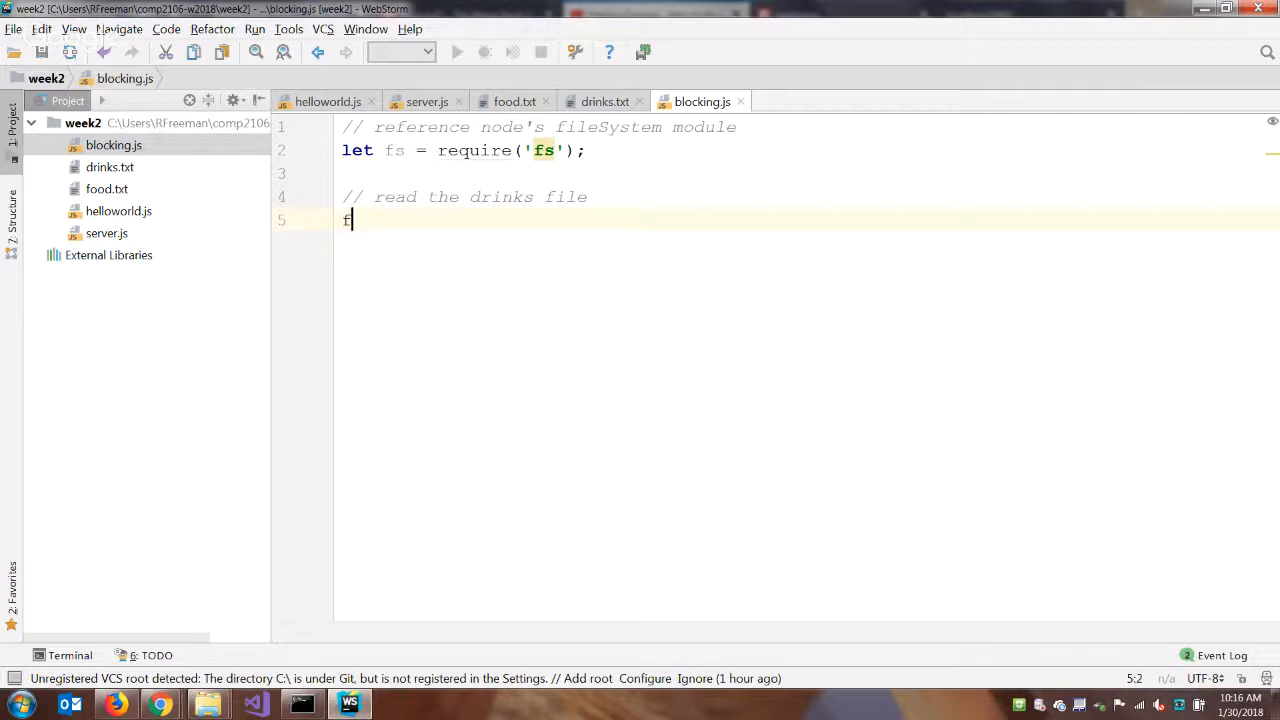
pyautogui.write('.')
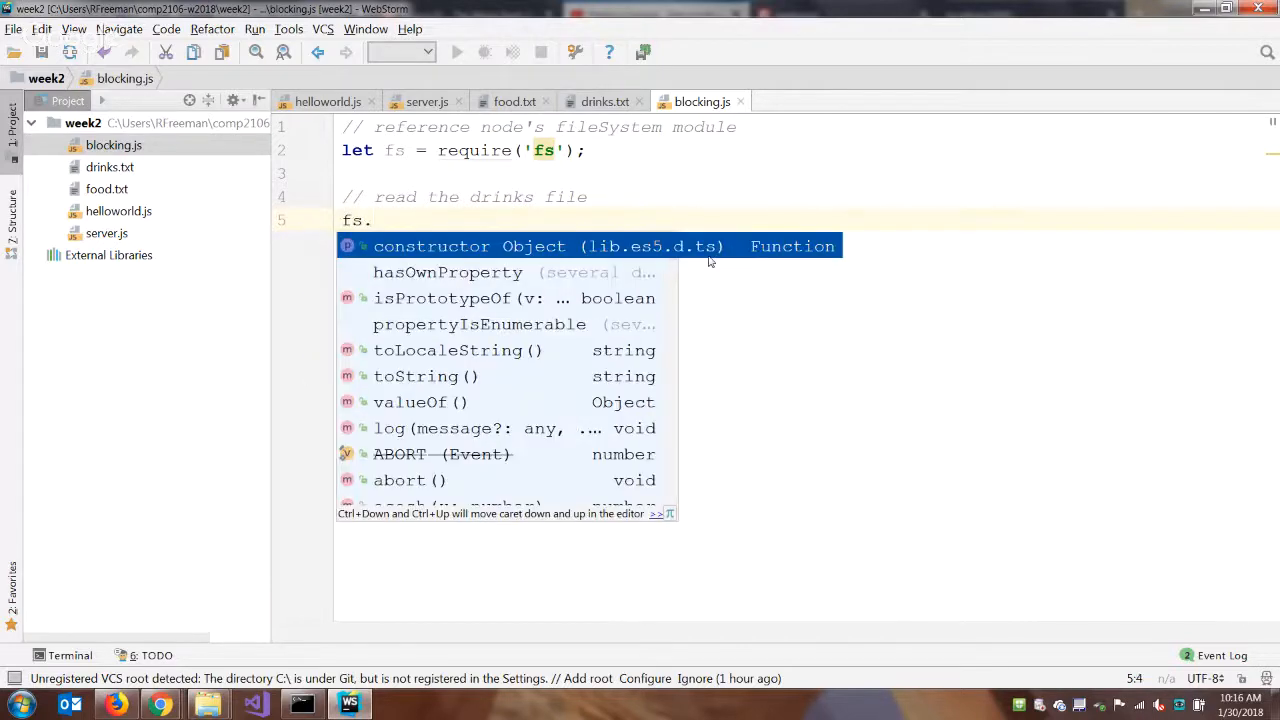
pyautogui.write('readFile')
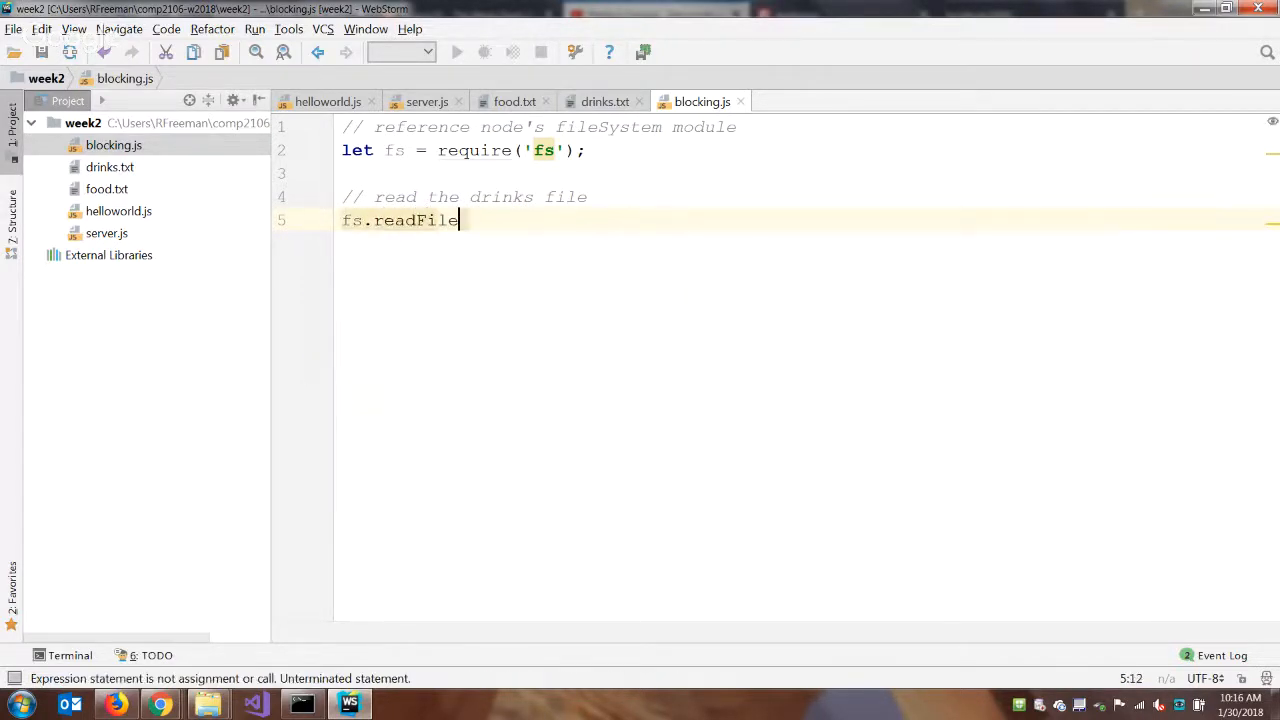
pyautogui.write('Sy')
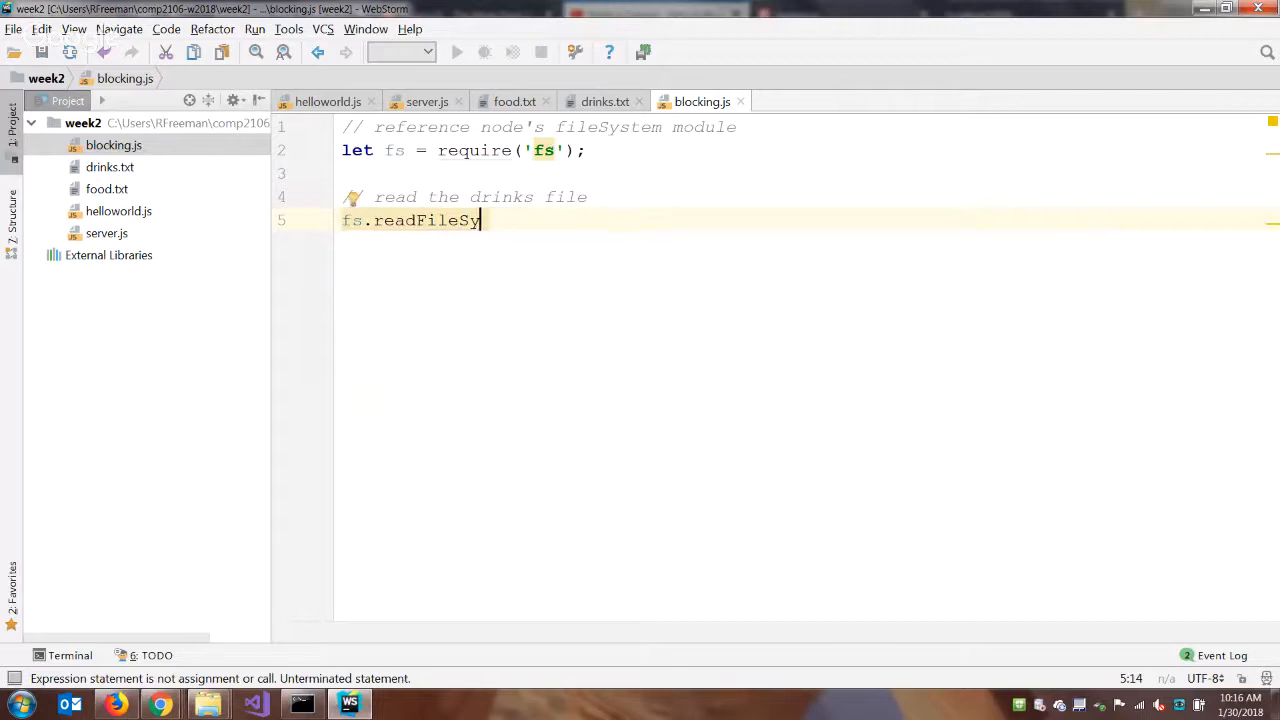
pyautogui.write('nc')
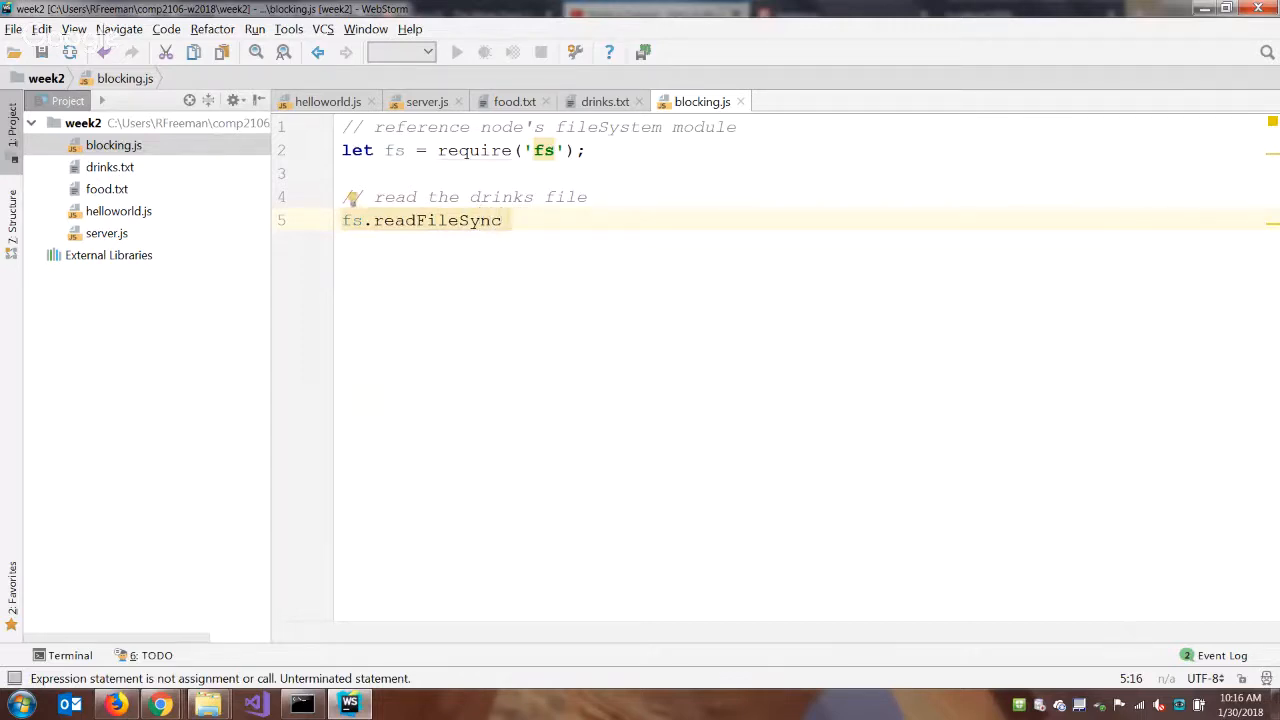
pyautogui.write('()')
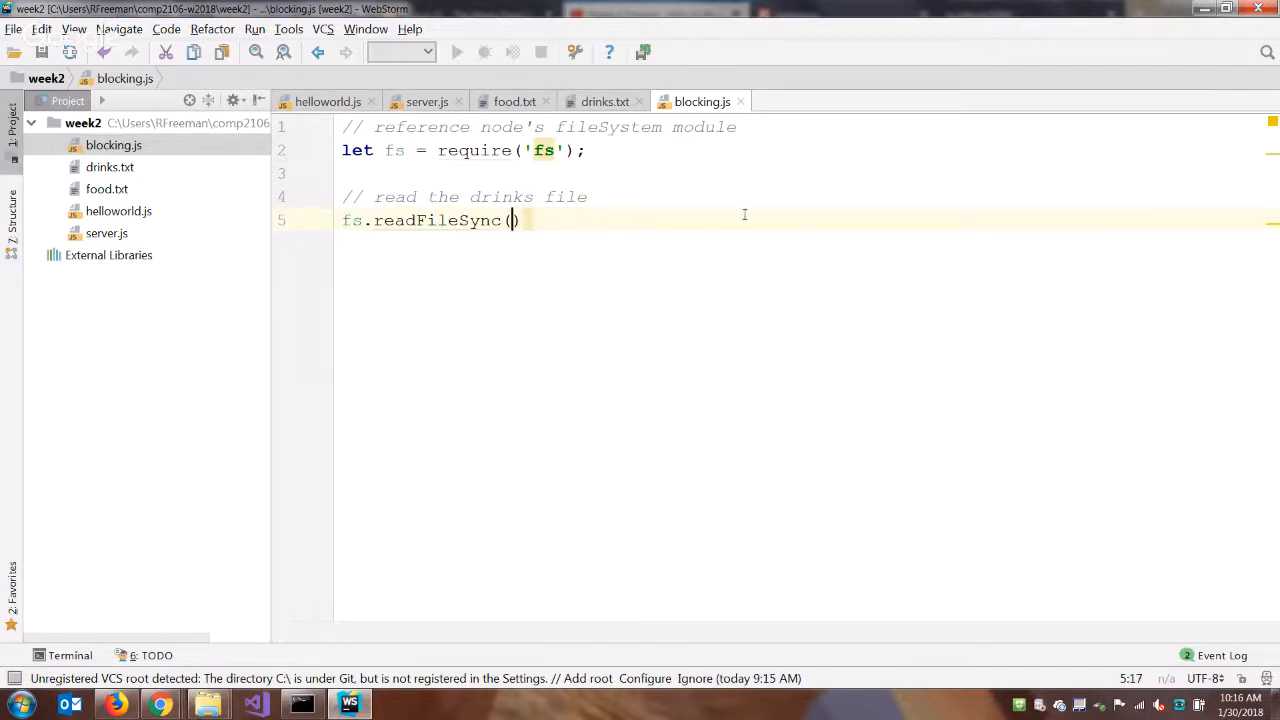
pyautogui.moveTo(452, 494)
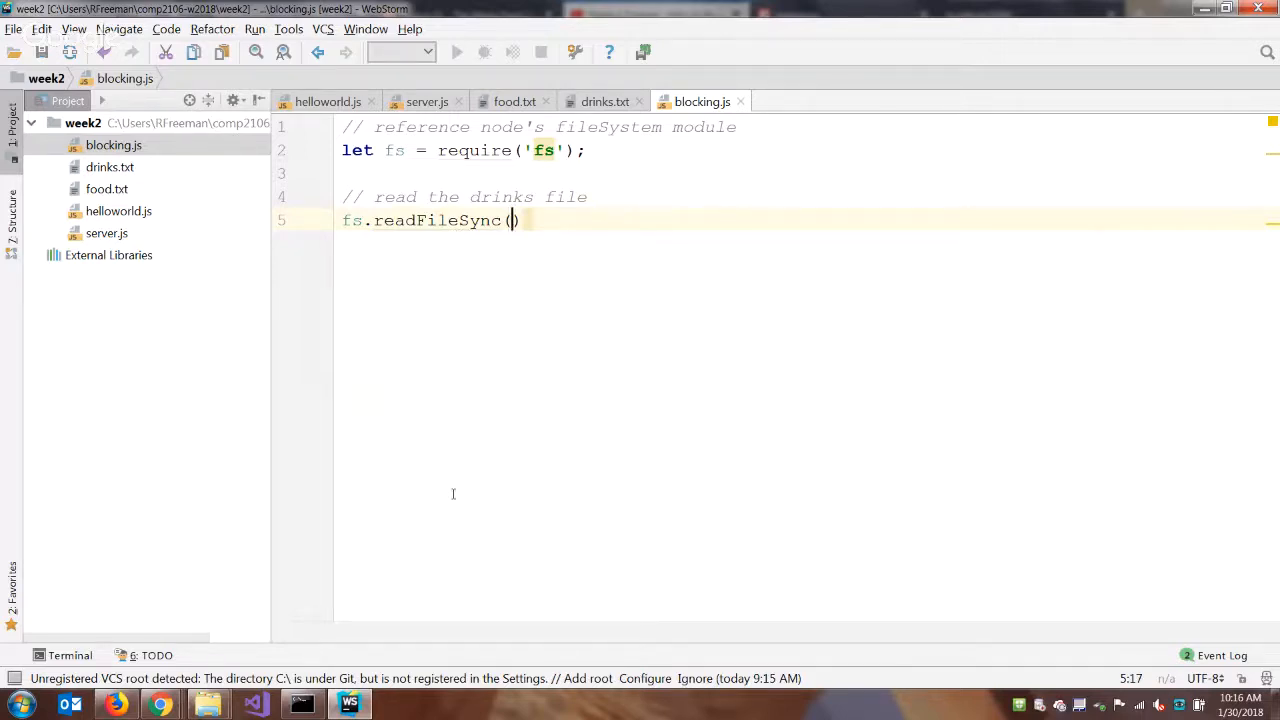
pyautogui.moveTo(457, 495)
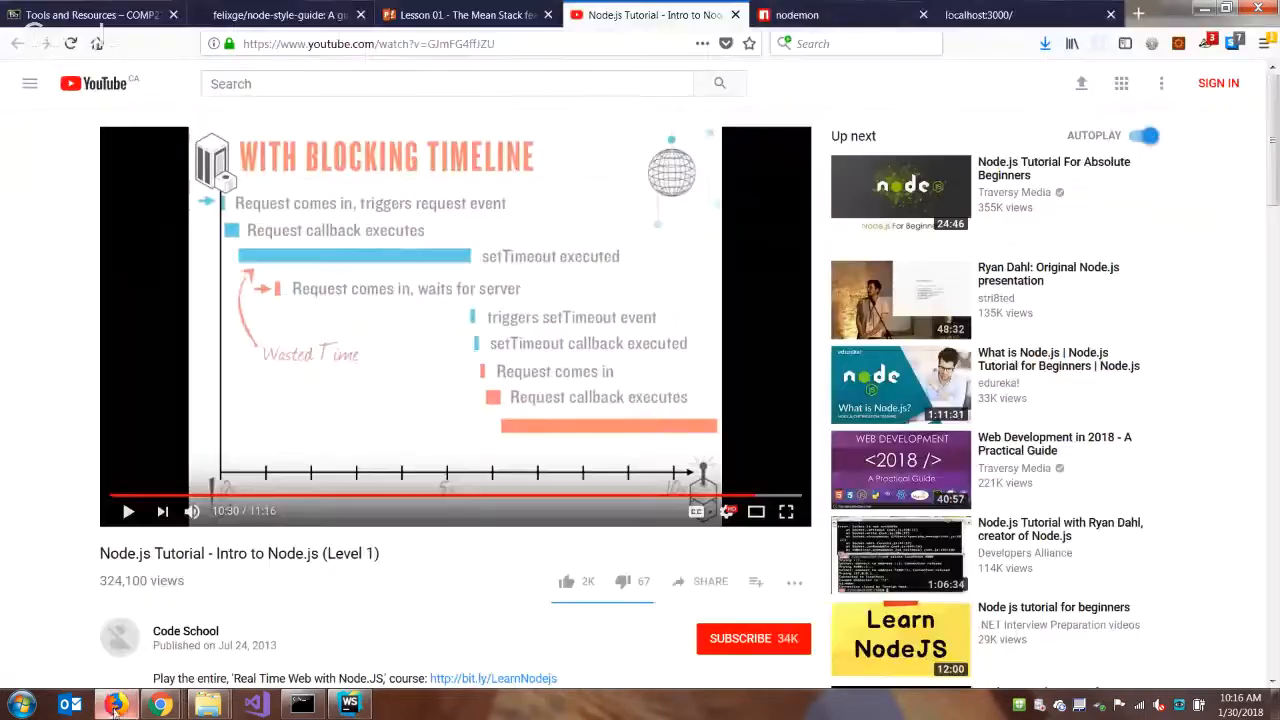
# - Search 'nodejs' in a new tab and open the Node.js File System docs
pyautogui.click(1144, 14)
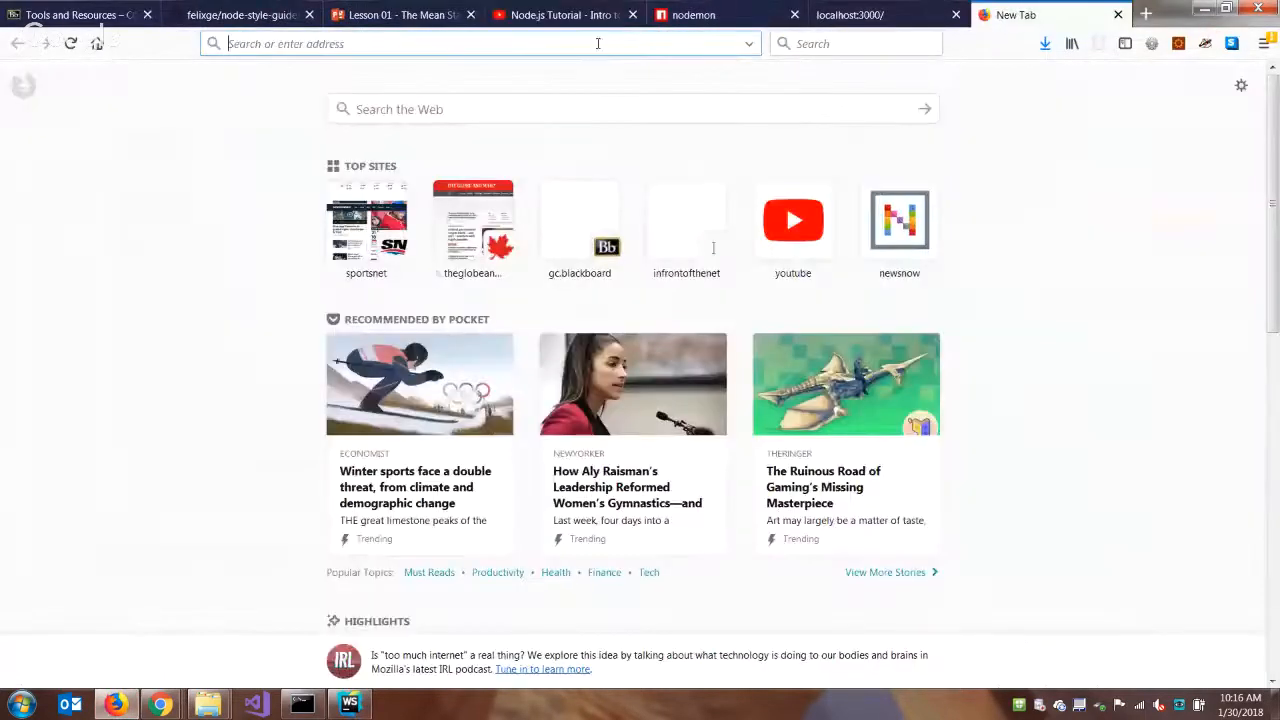
pyautogui.write('nodejs readfilesync')
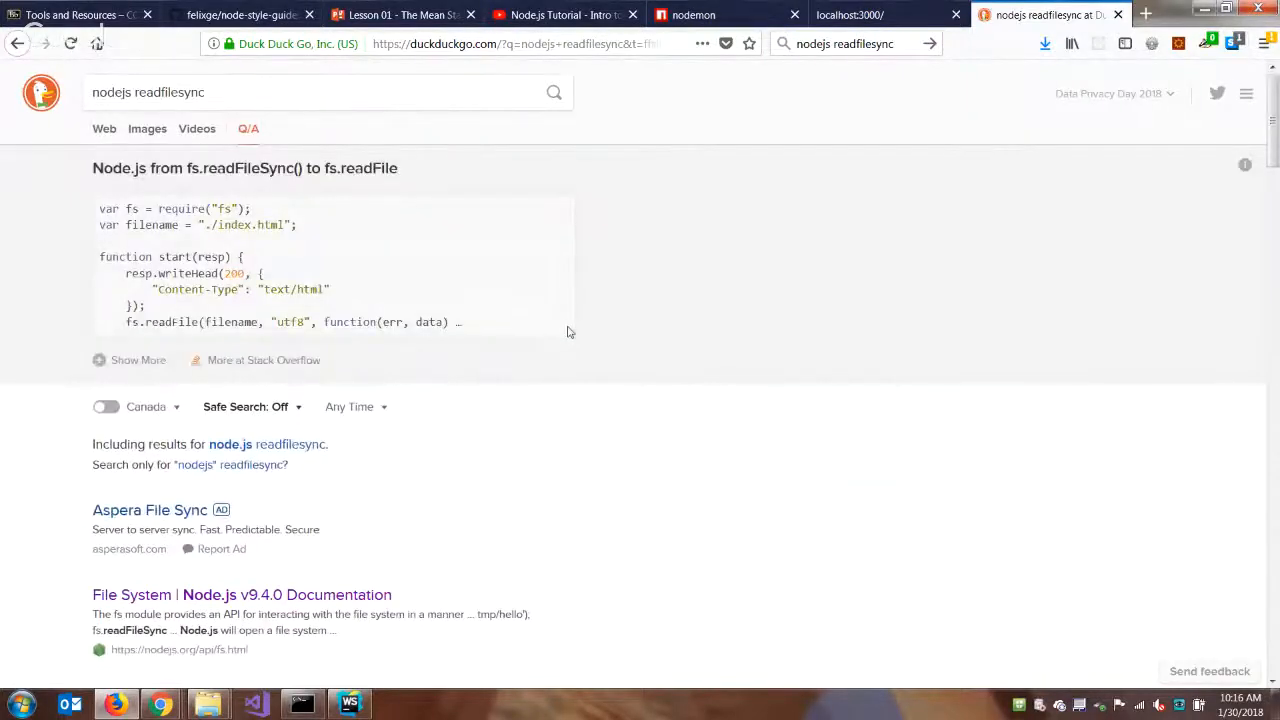
pyautogui.moveTo(565, 361)
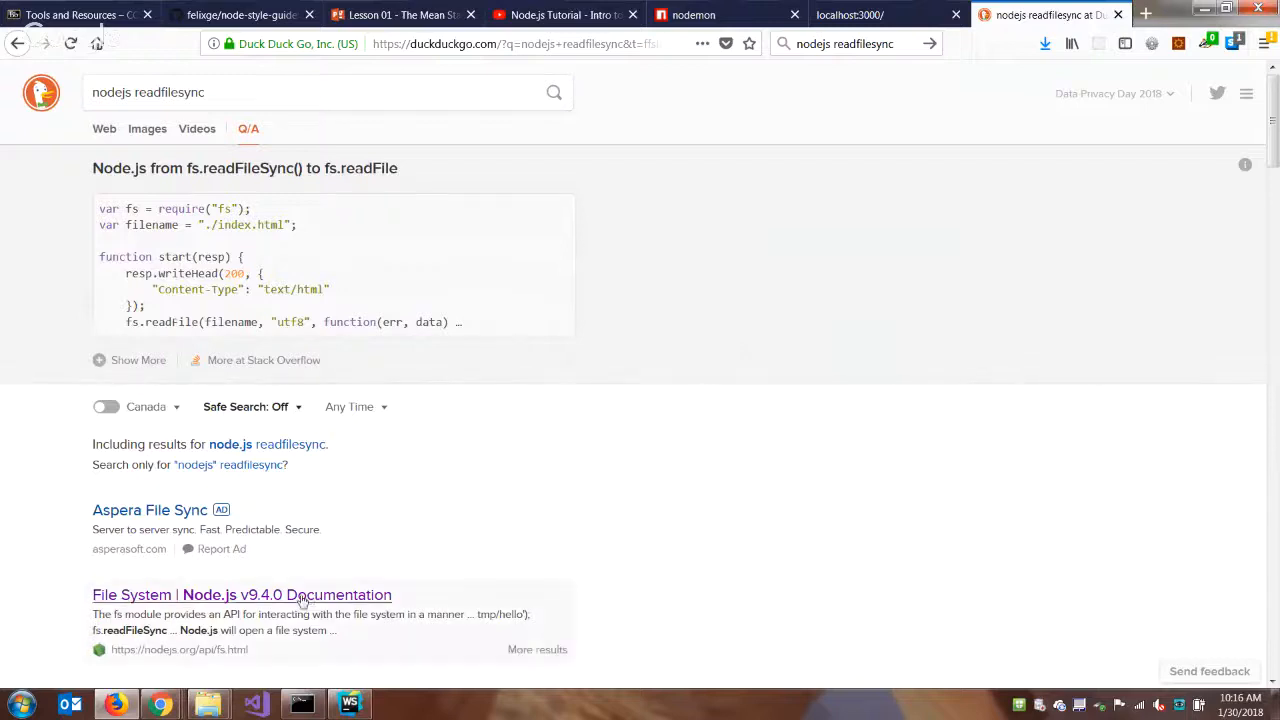
pyautogui.scroll(-3)
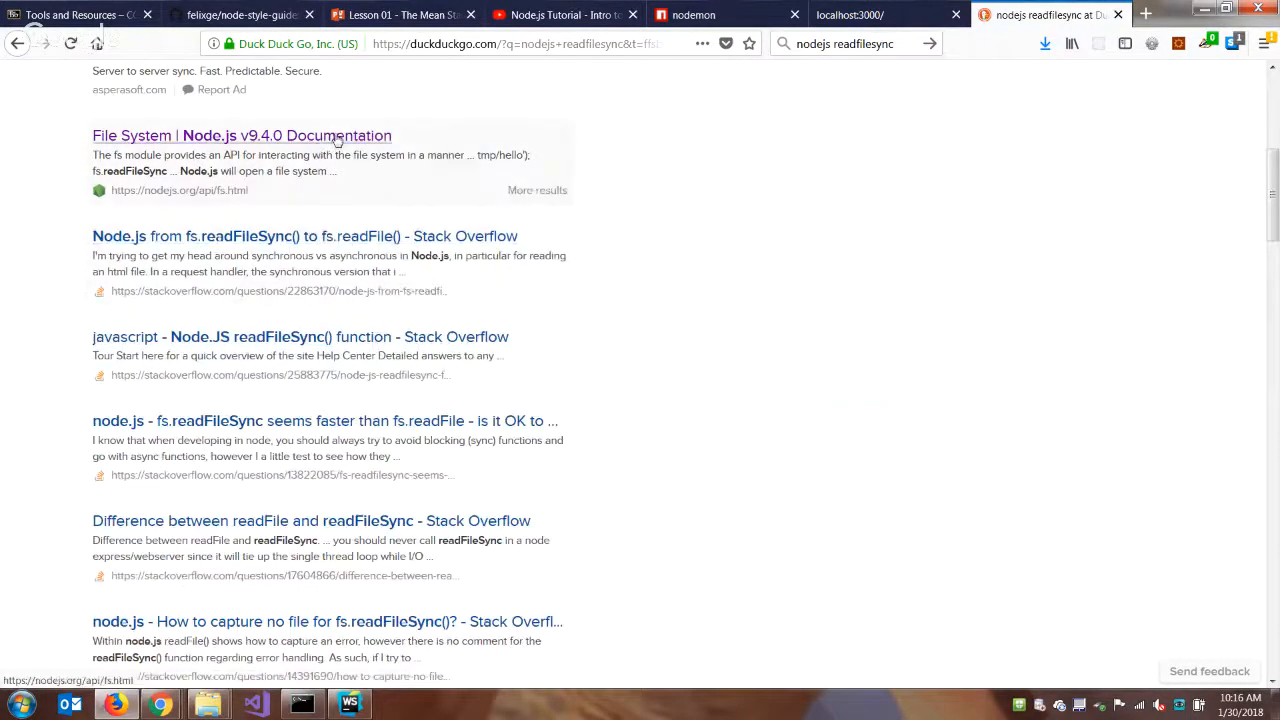
pyautogui.click(241, 135)
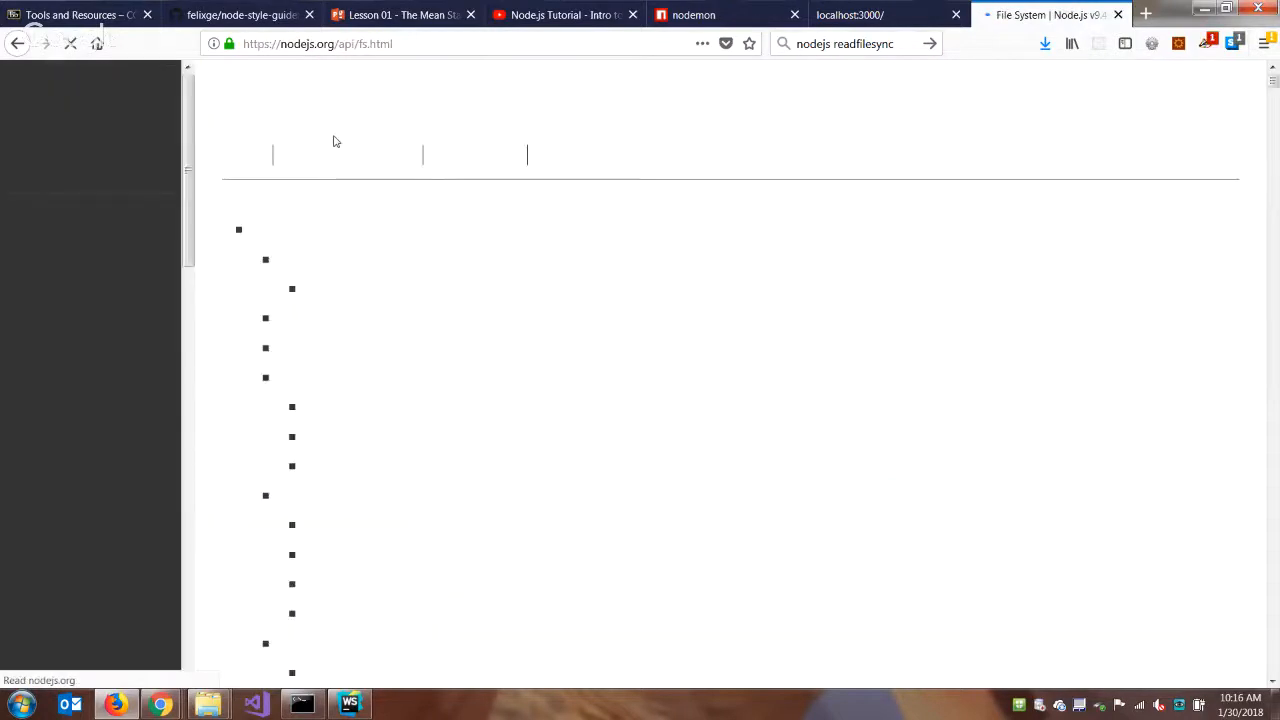
pyautogui.scroll(-3)
pyautogui.write('readFileS')
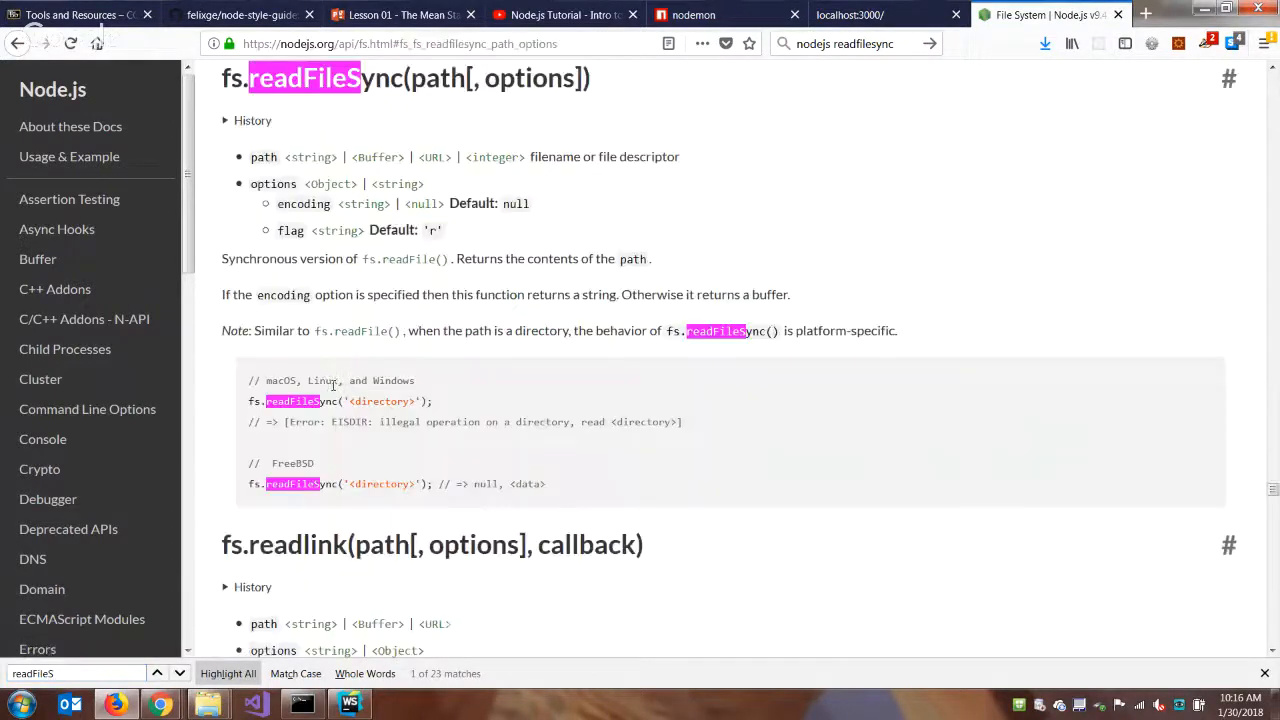
pyautogui.moveTo(588, 610)
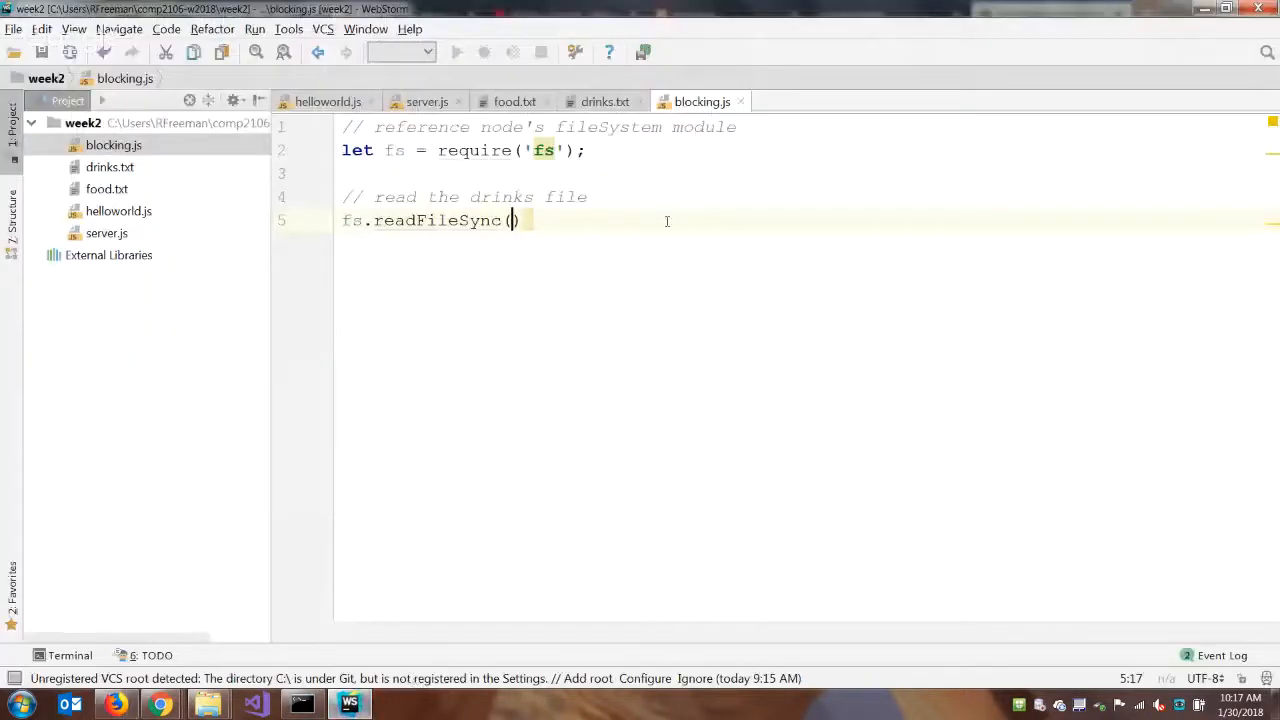
# - Pass 'drinks.txt' as the readFileSync path argument
pyautogui.write("'dri'")
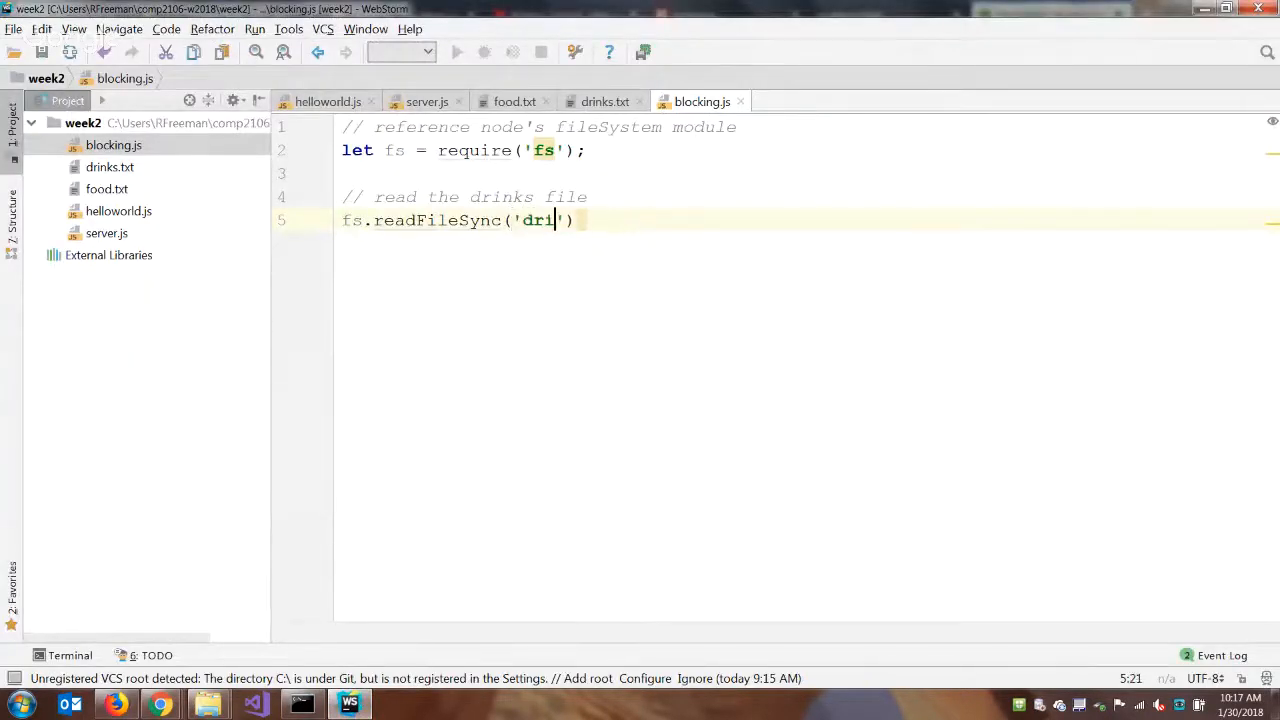
pyautogui.write('nks.txt')
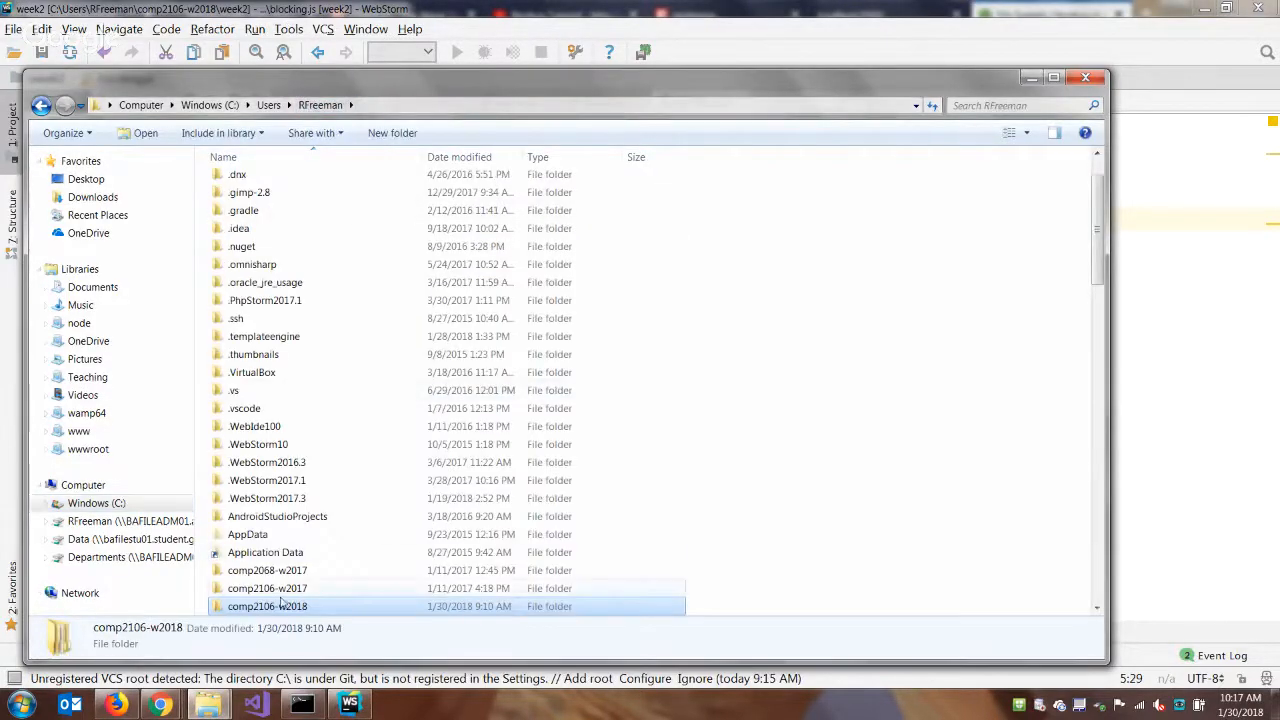
# - Browse the comp2106-w2017 lesson1 folder, then return to WebStorm
pyautogui.doubleClick(267, 588)
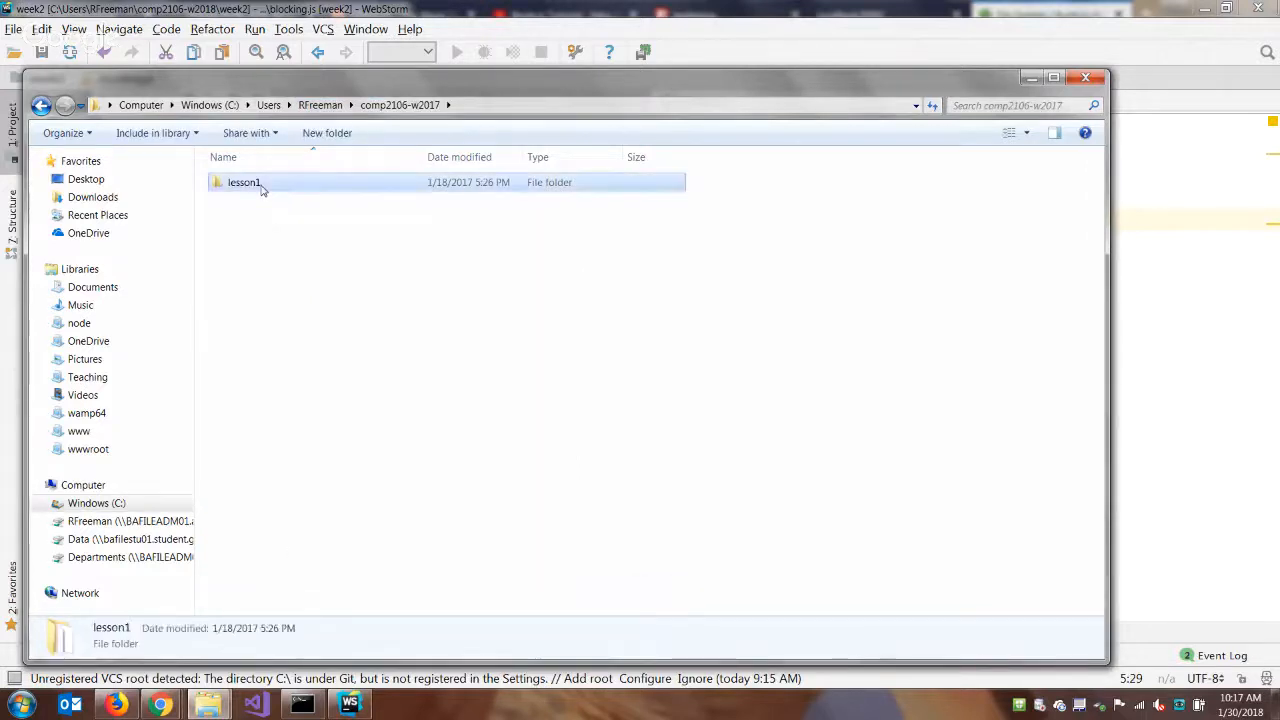
pyautogui.rightClick(247, 218)
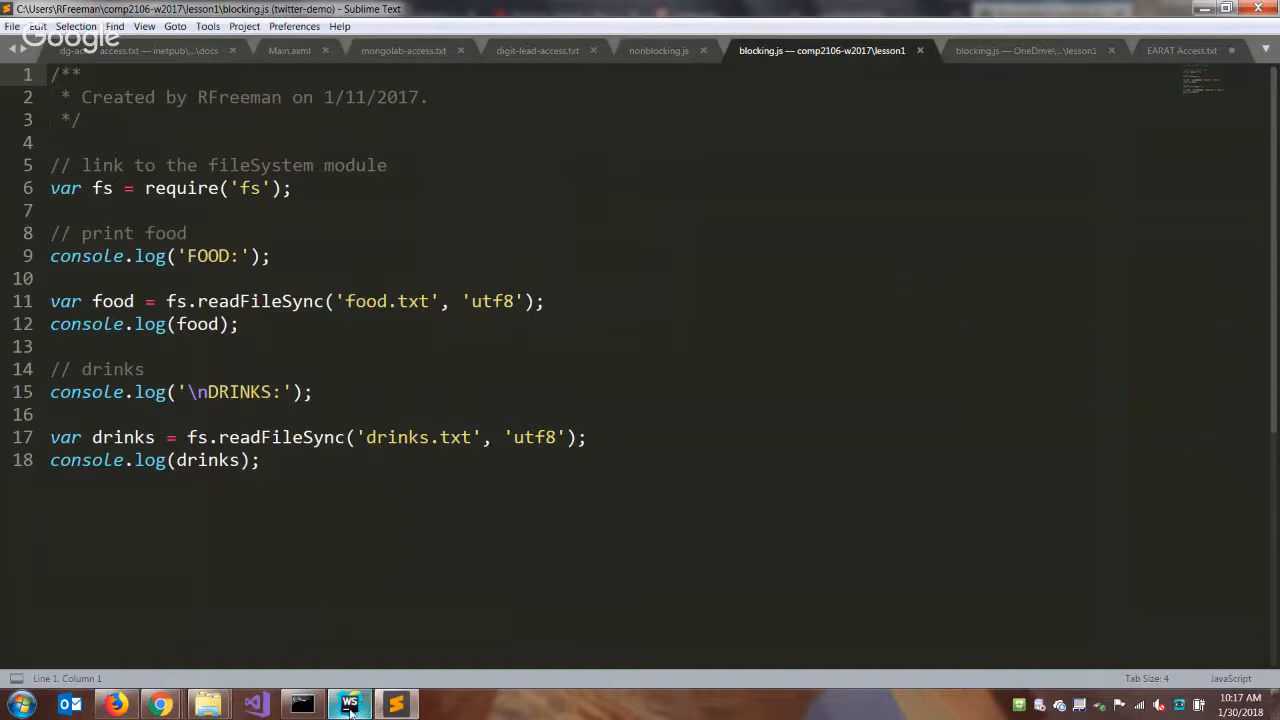
pyautogui.click(349, 704)
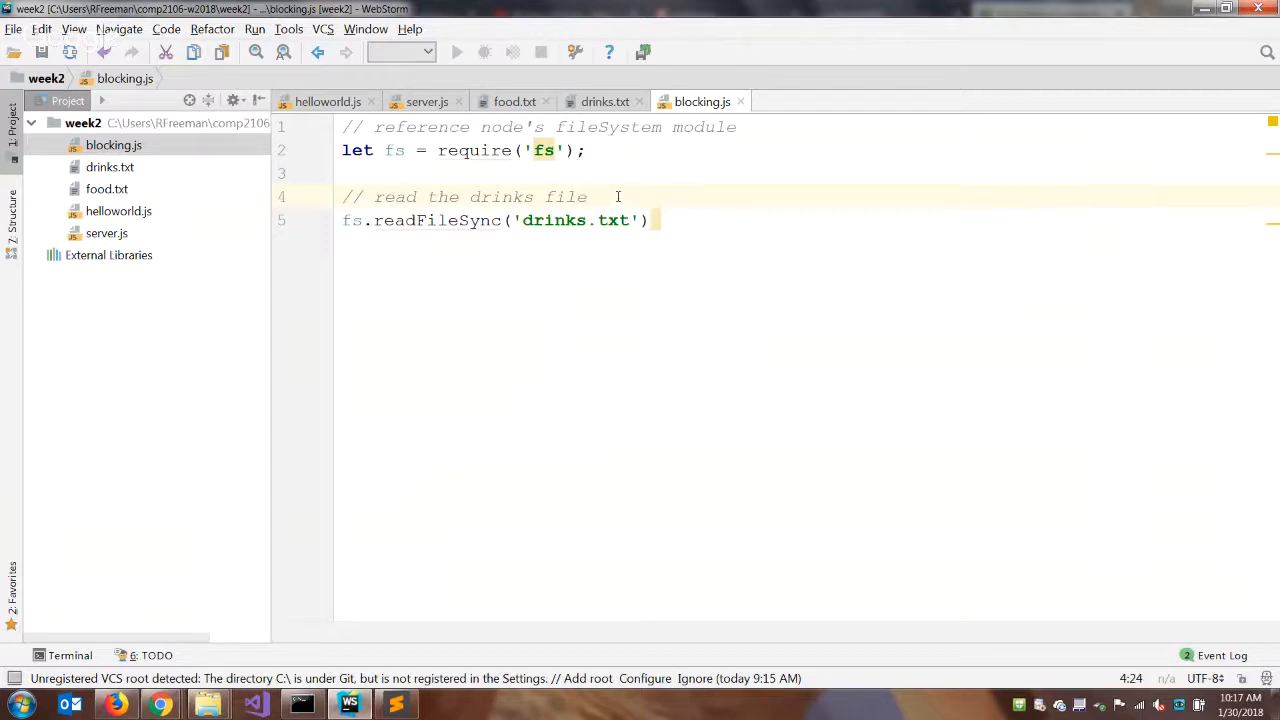
# - Add a '// drinks title' comment and console.log('DRINKS') above the drinks read
pyautogui.press('Enter')
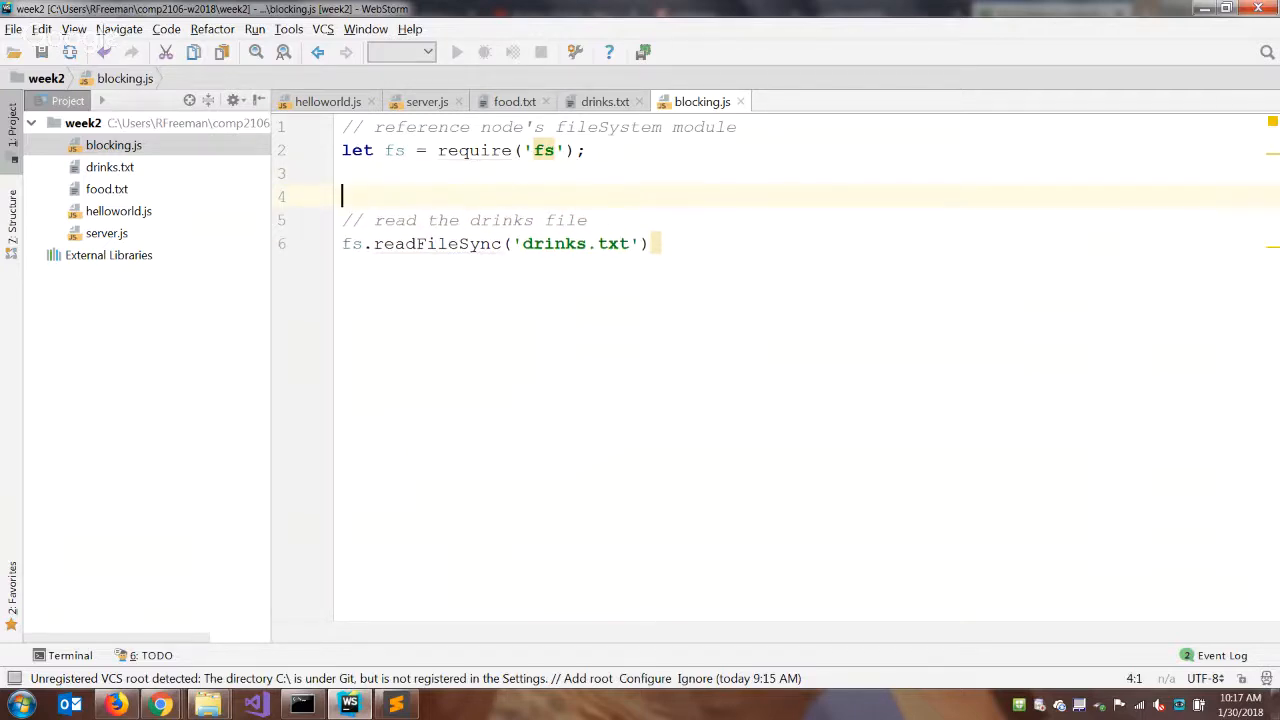
pyautogui.write('// t')
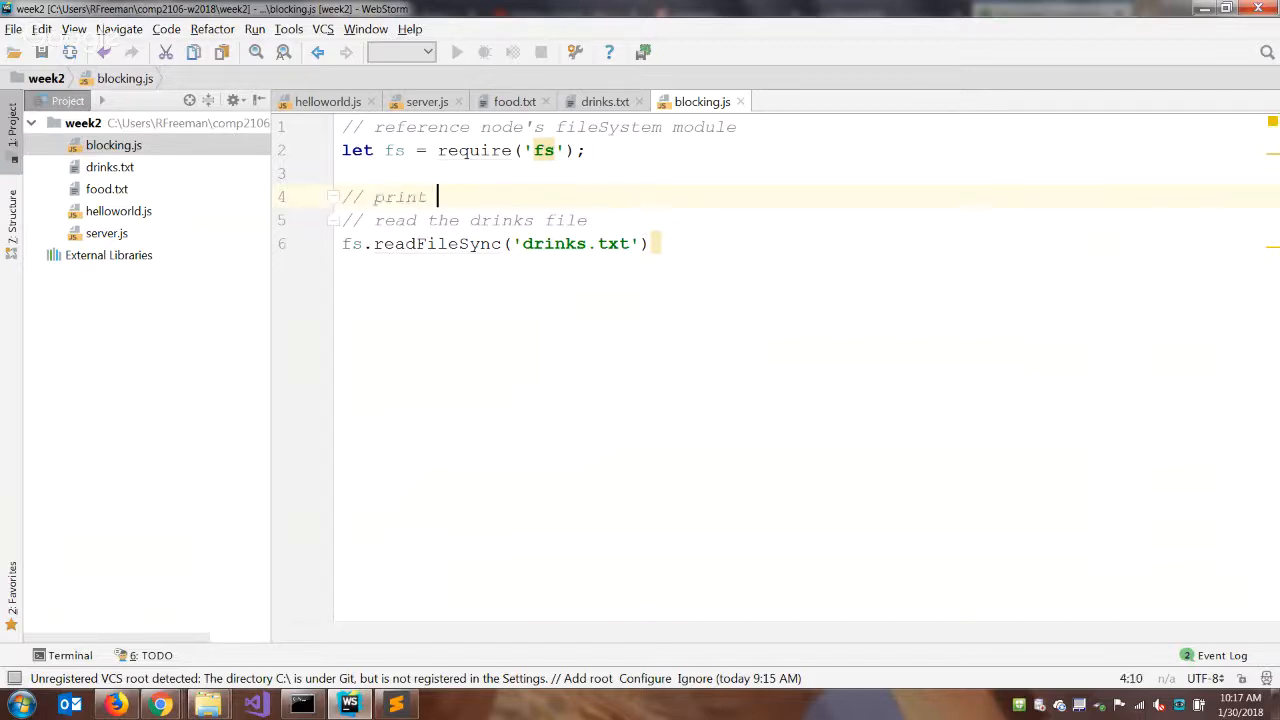
pyautogui.write('drinks title')
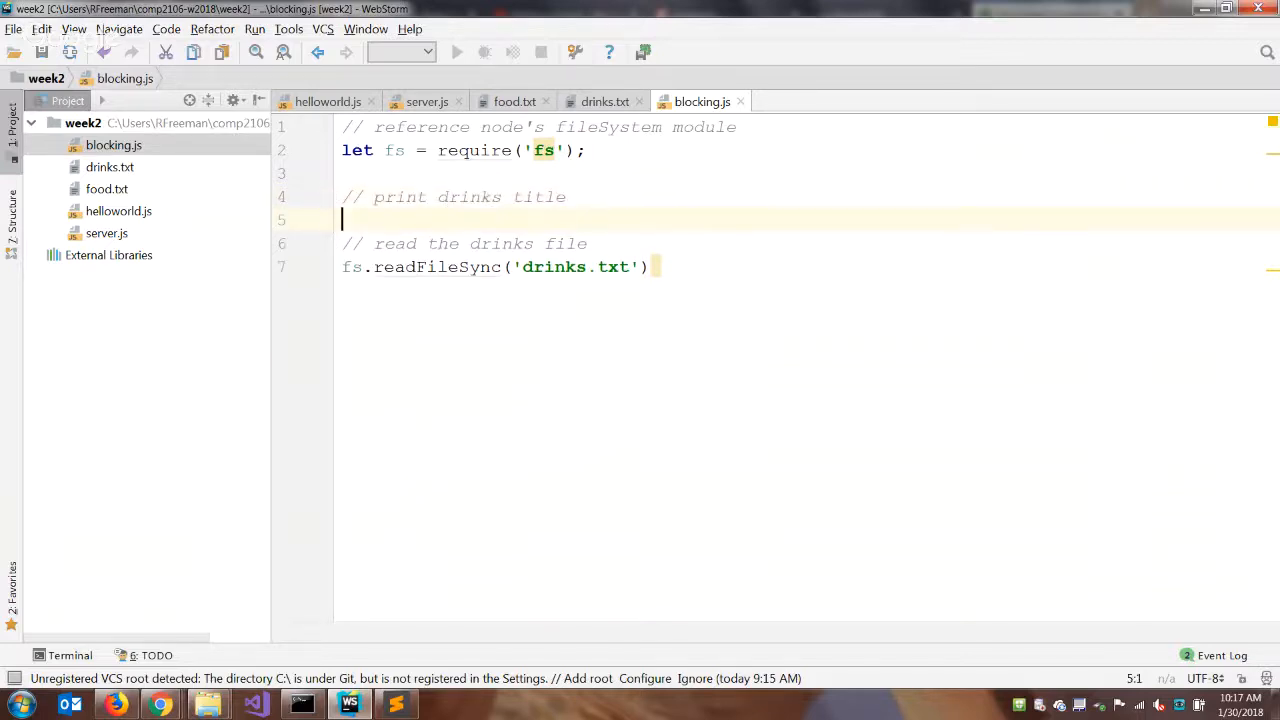
pyautogui.write("console.log('")
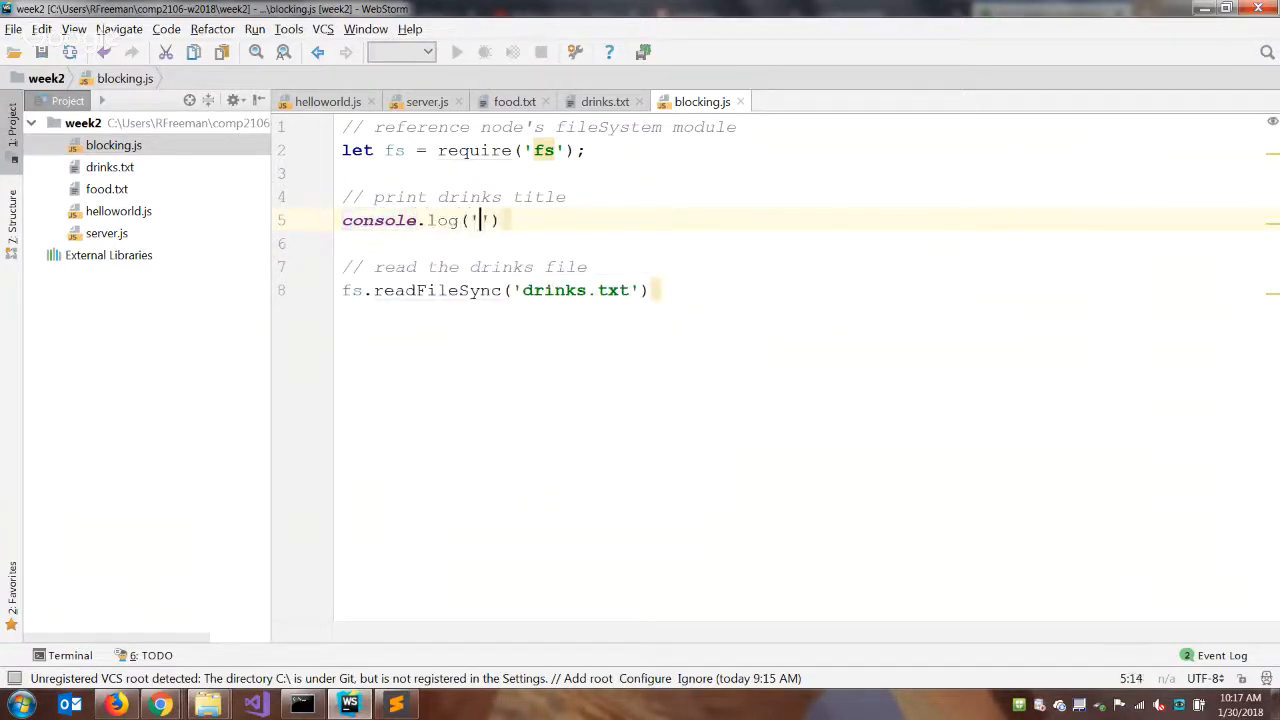
pyautogui.write('DRINKS')
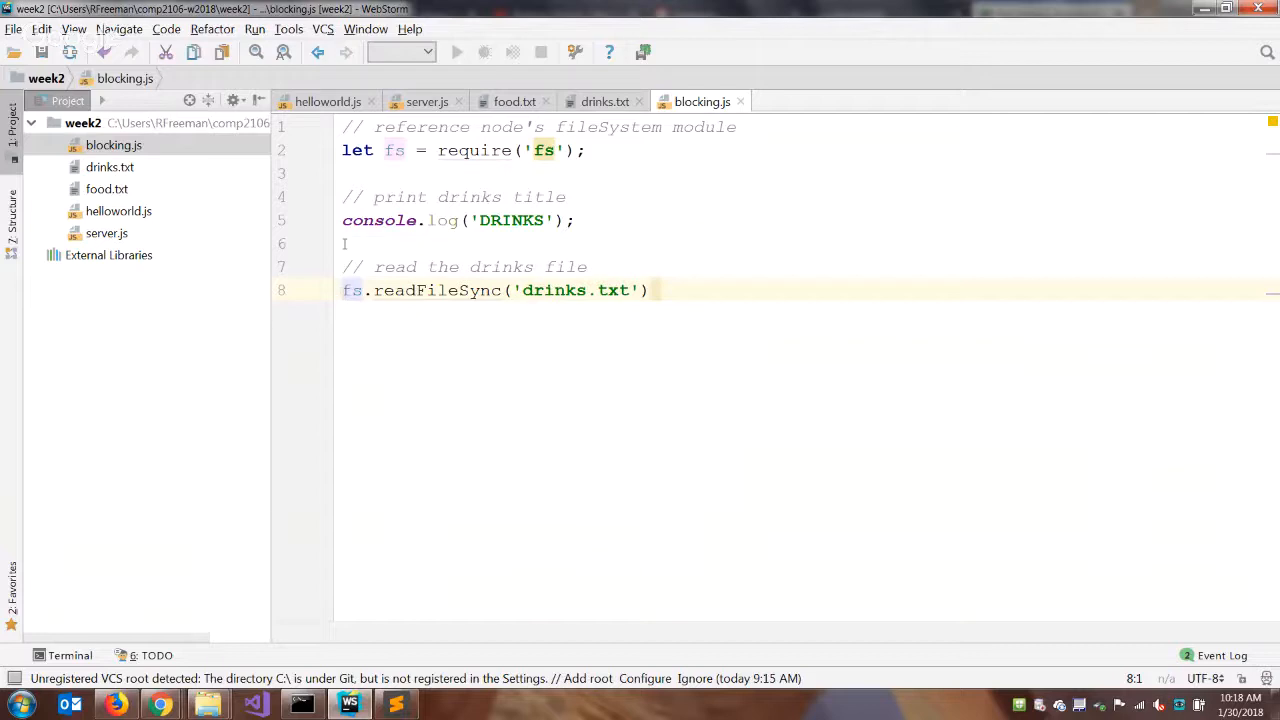
pyautogui.write('let drinks =')
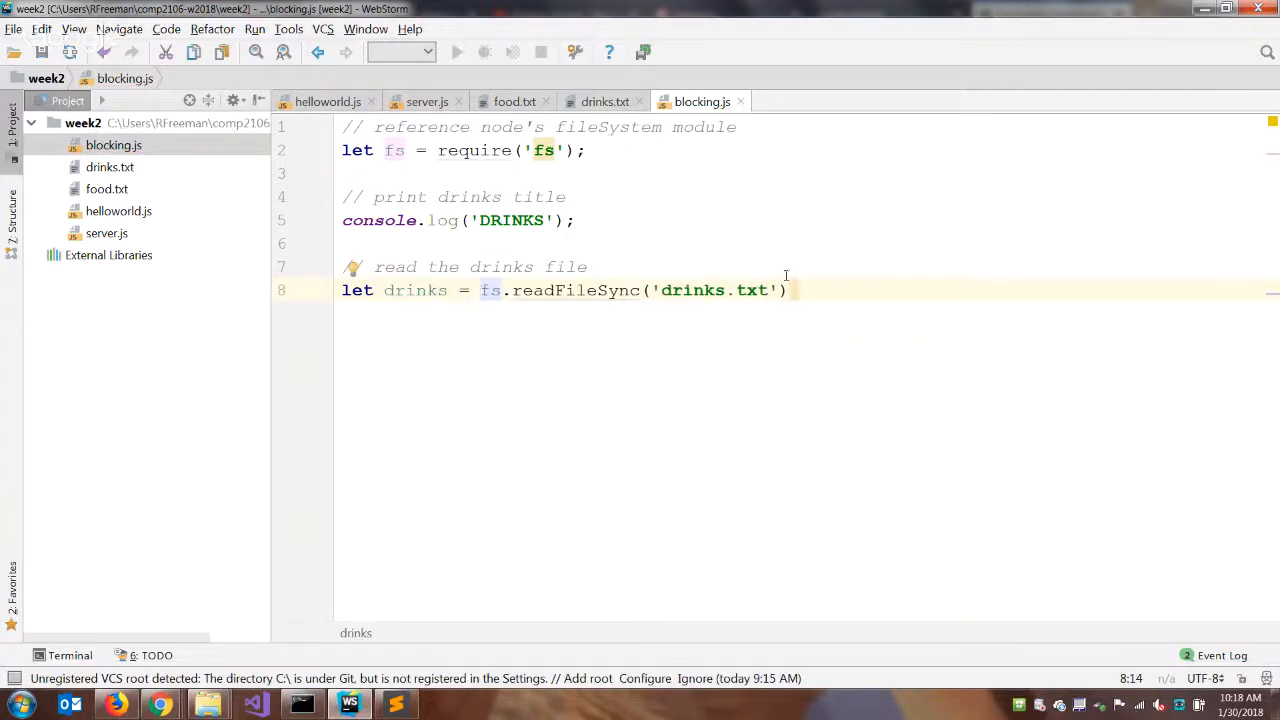
pyautogui.write(';')
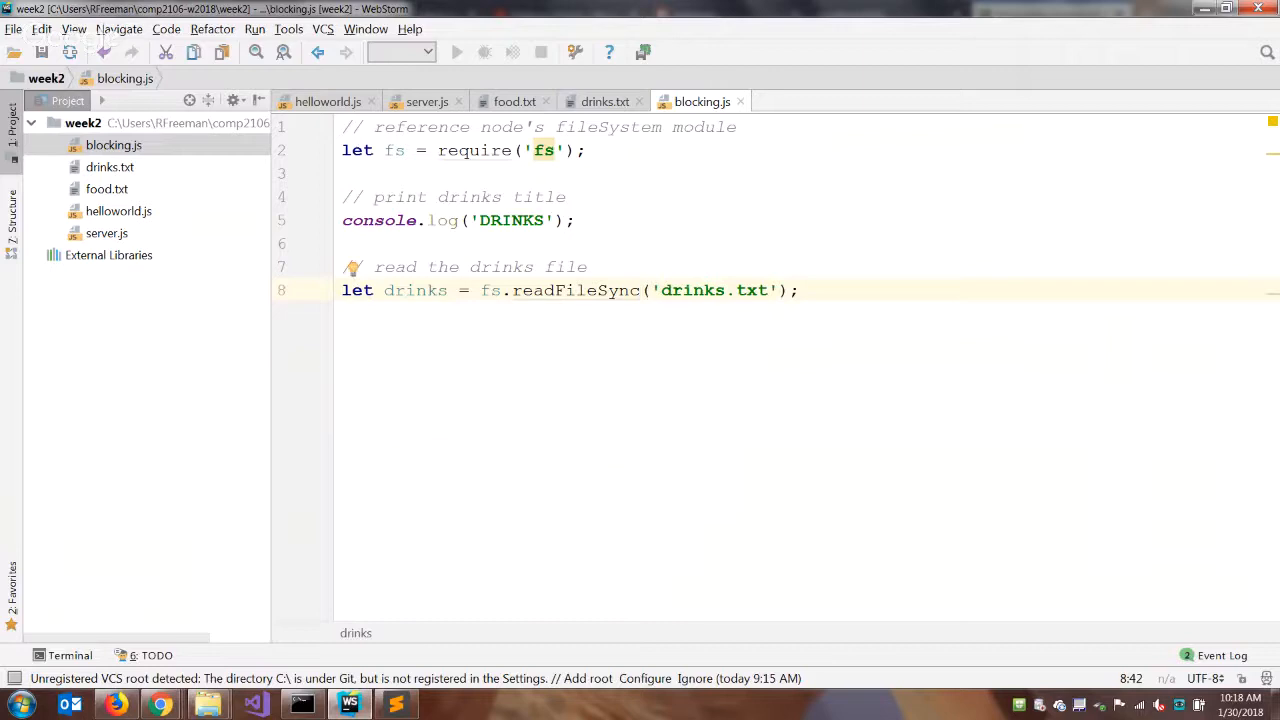
# - Add a '// display drink list' comment and a console.log of the drinks variable
pyautogui.click(777, 290)
pyautogui.write('//')
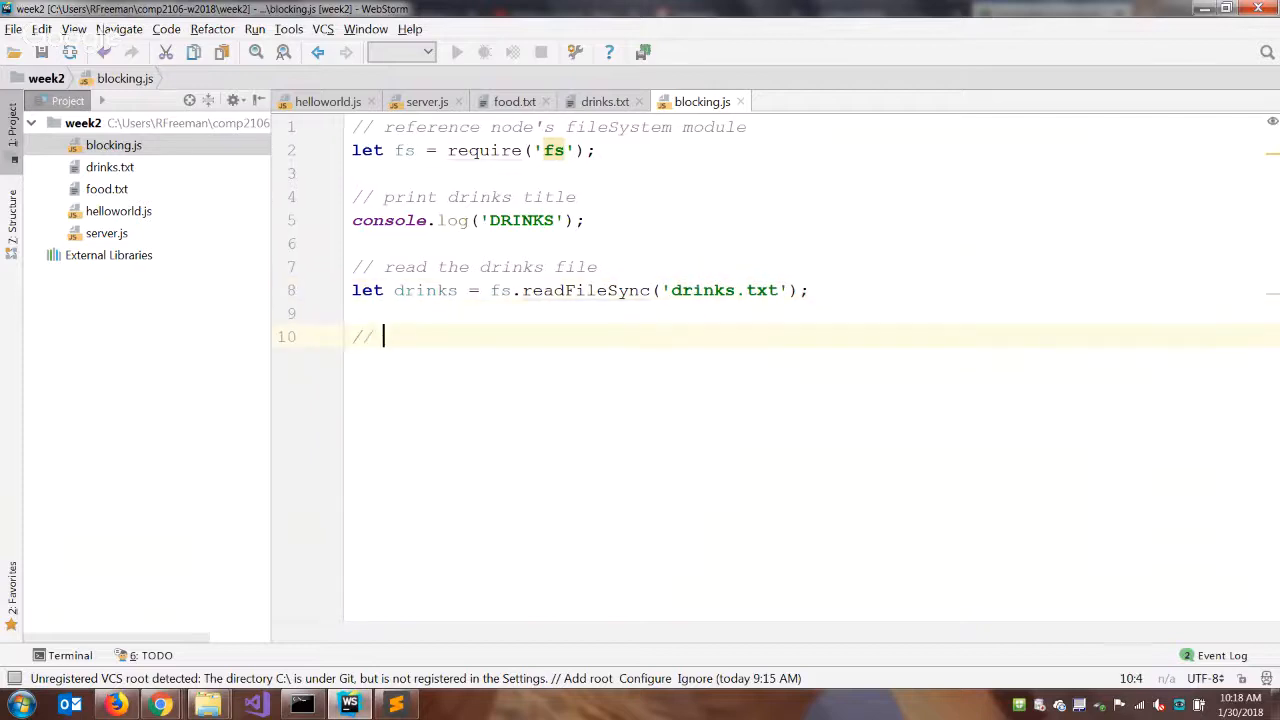
pyautogui.write('display drink')
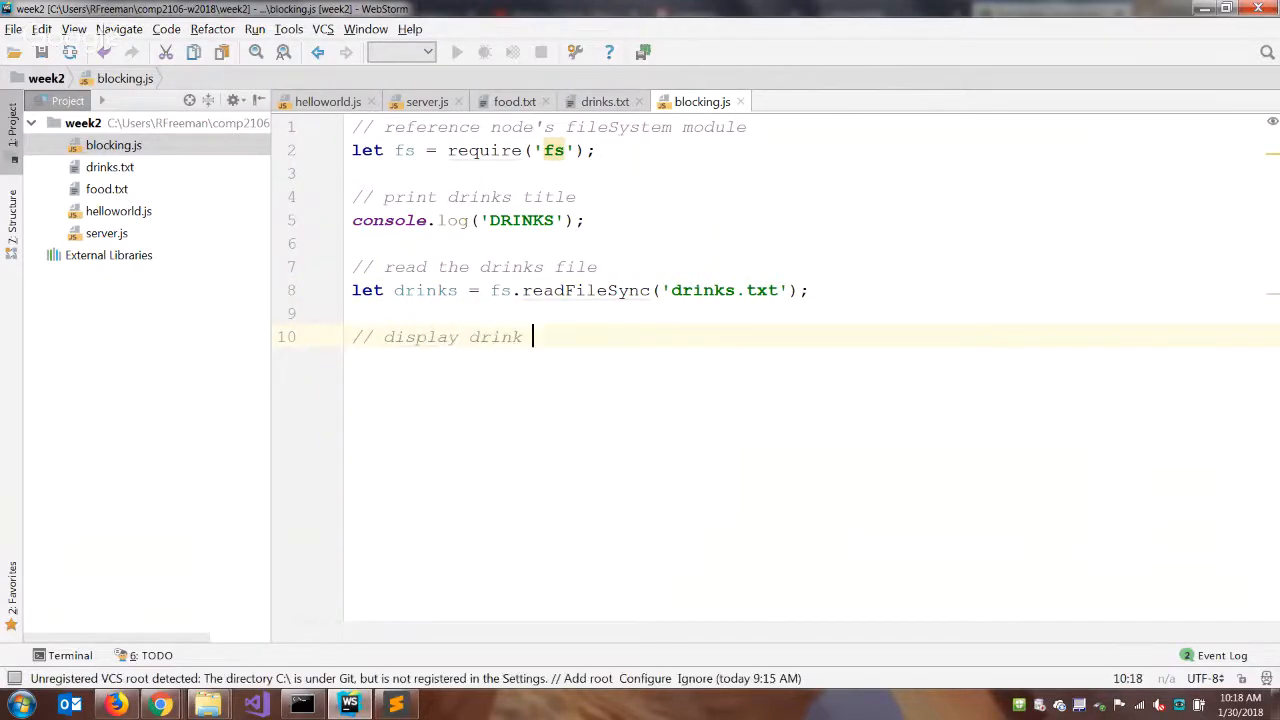
pyautogui.write('list')
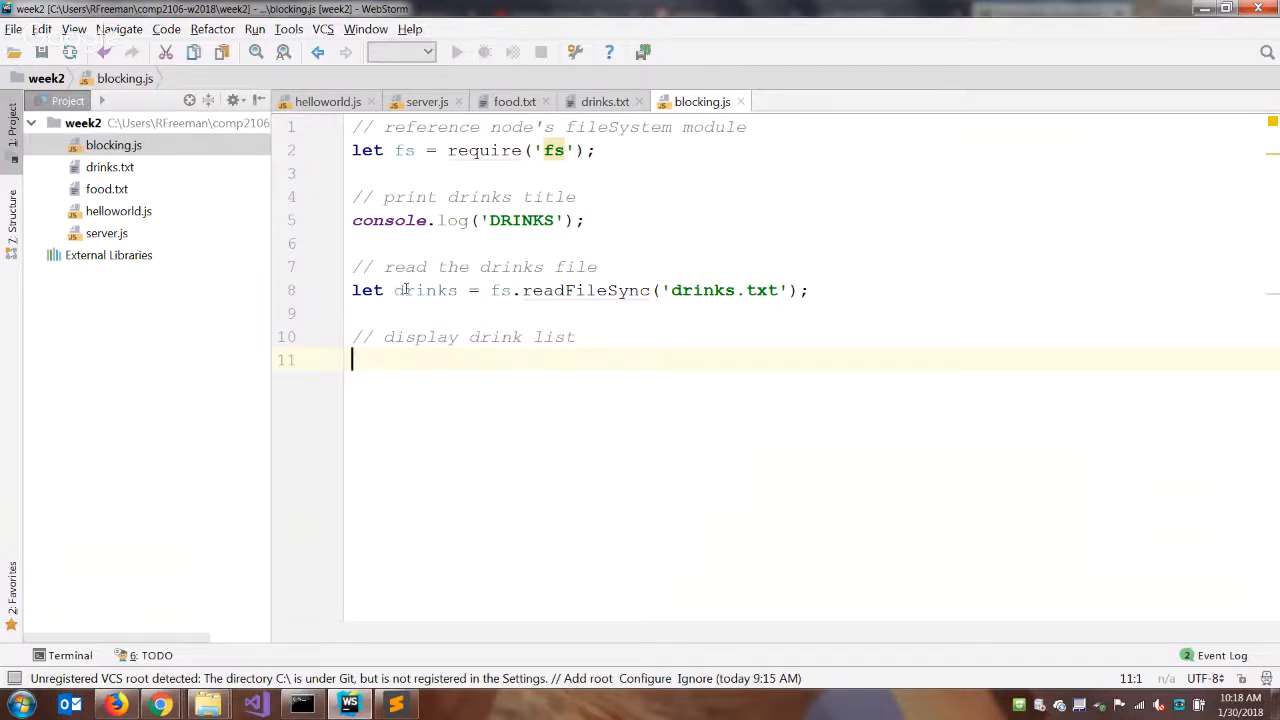
pyautogui.write('console.pog(drinks);')
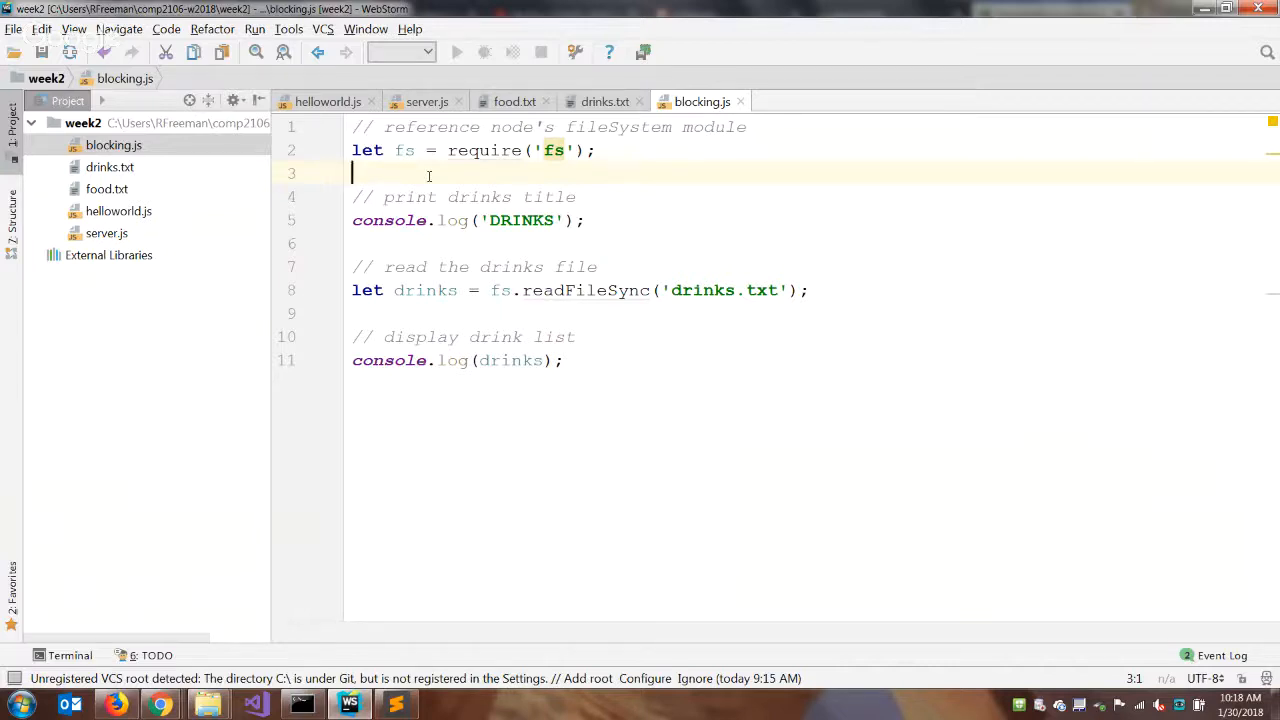
# - Insert a '// print food' comment and console.log('FOOD') above the drinks code
pyautogui.press('Enter')
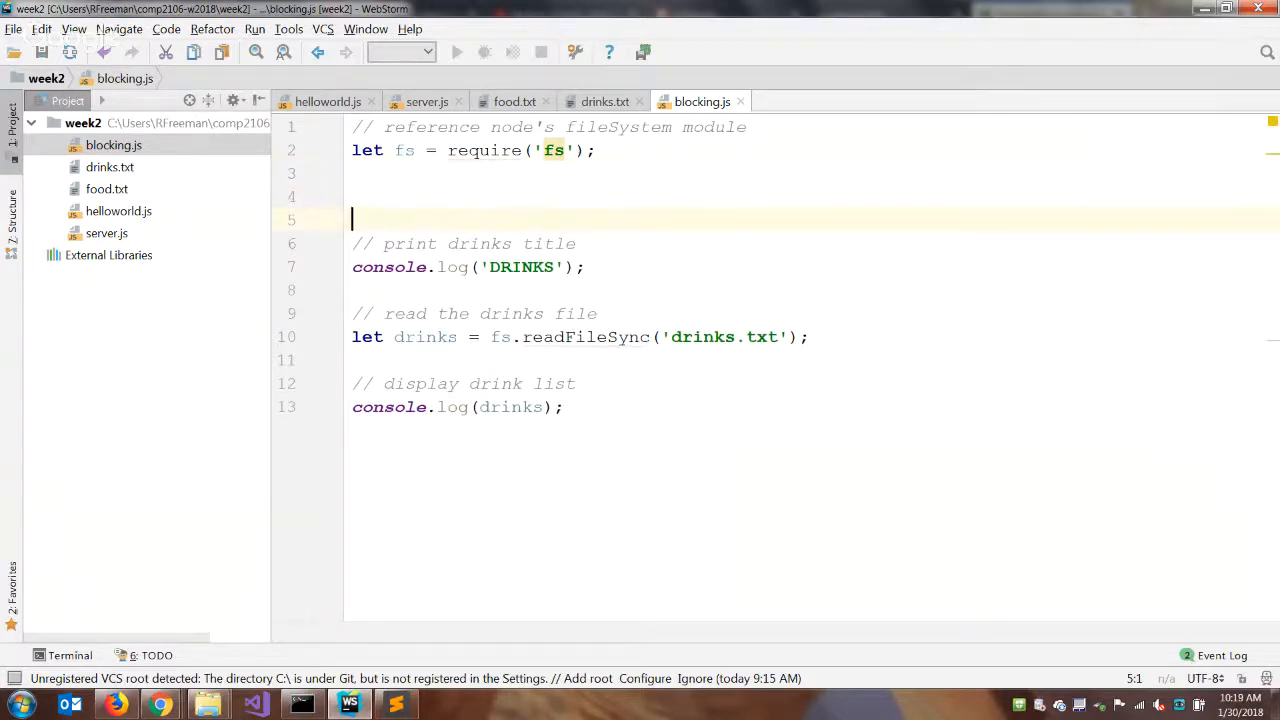
pyautogui.write('// print fo')
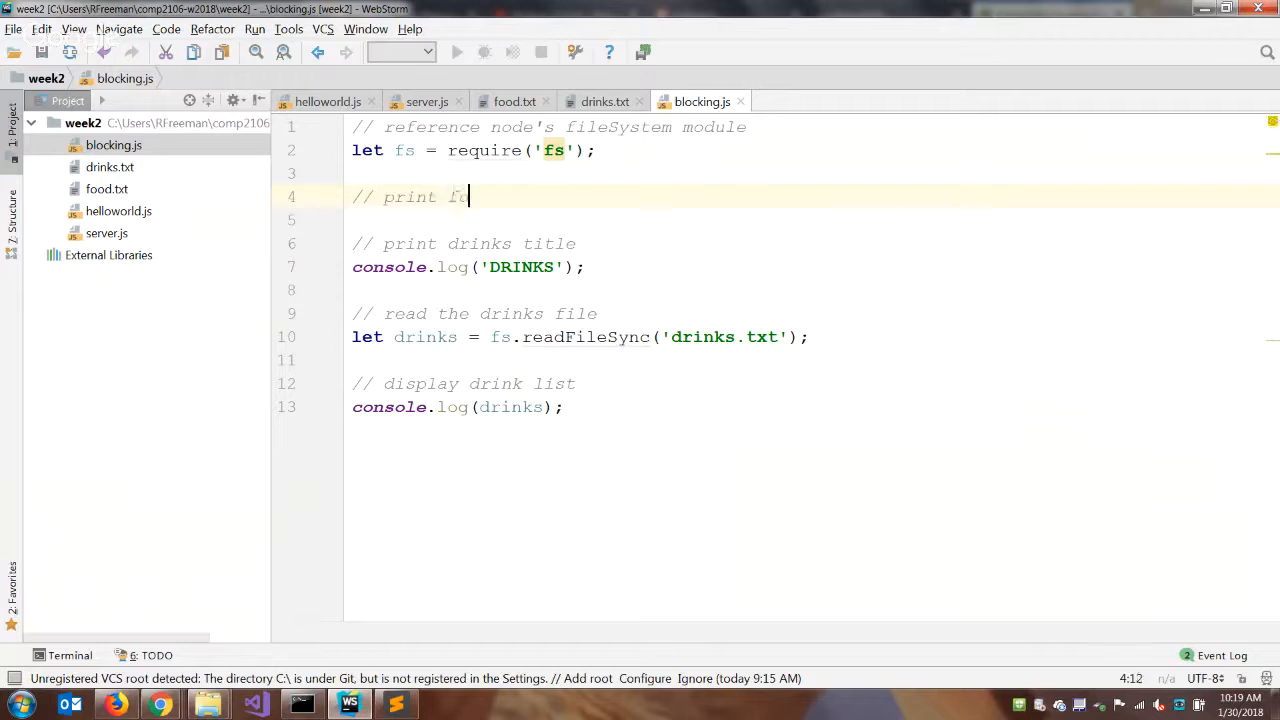
pyautogui.press('Enter')
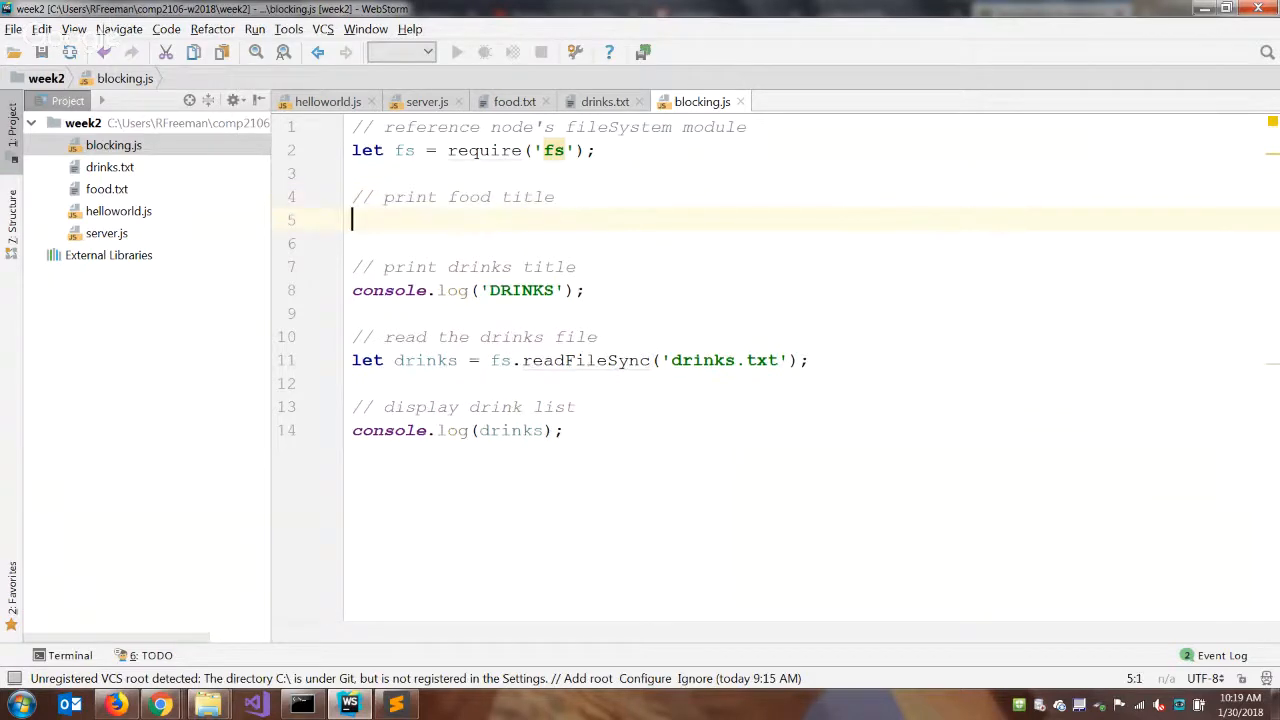
pyautogui.write('console.log(')
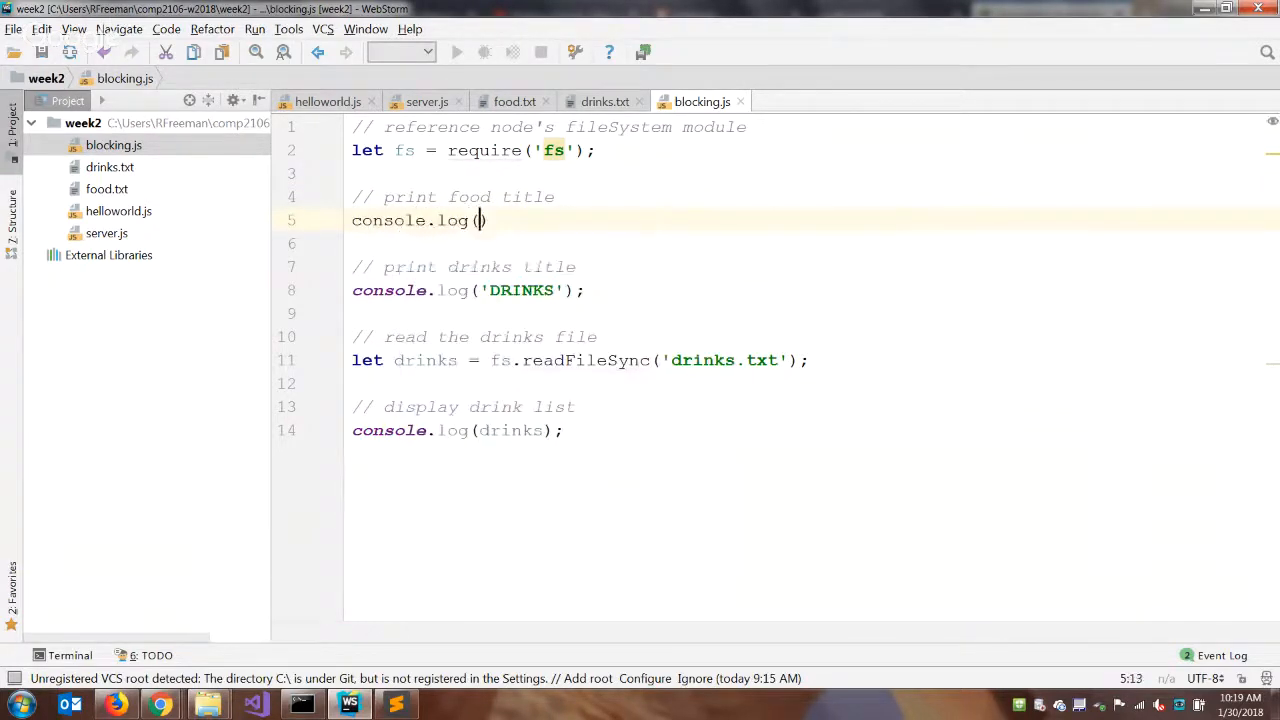
pyautogui.write("'FOOD'")
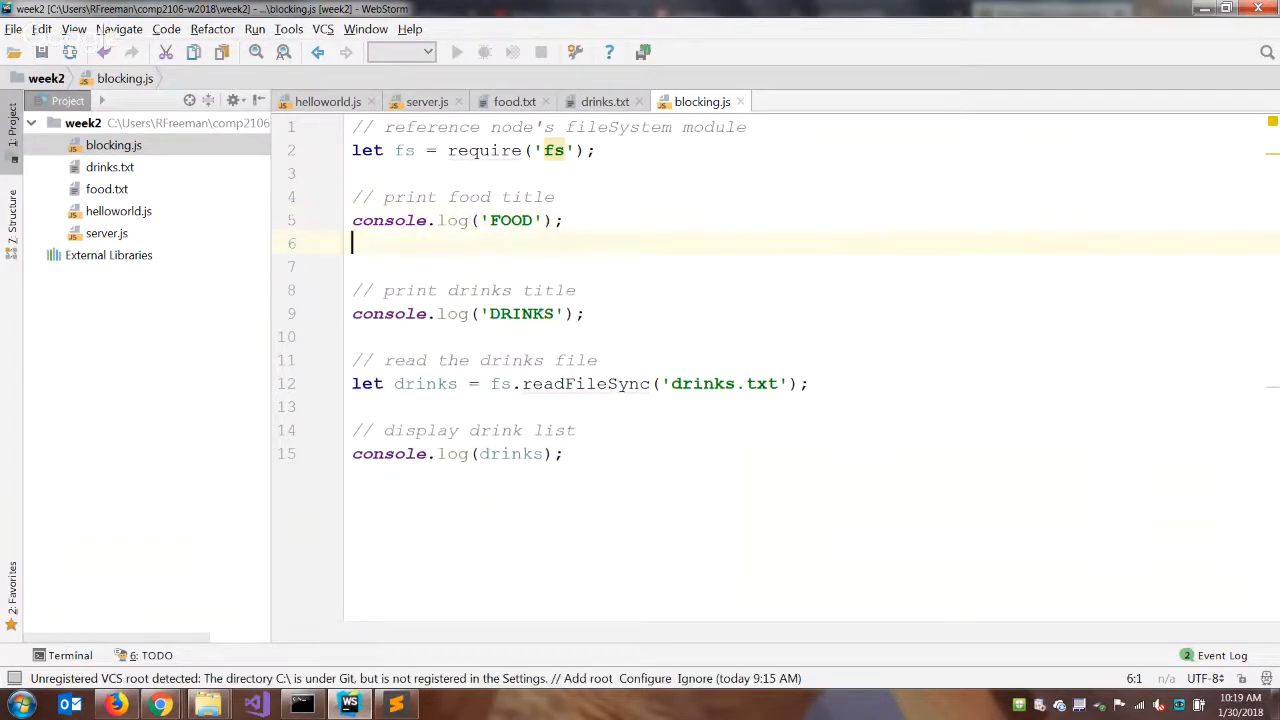
# - Read food.txt into a food variable and log the food list
pyautogui.write('// read')
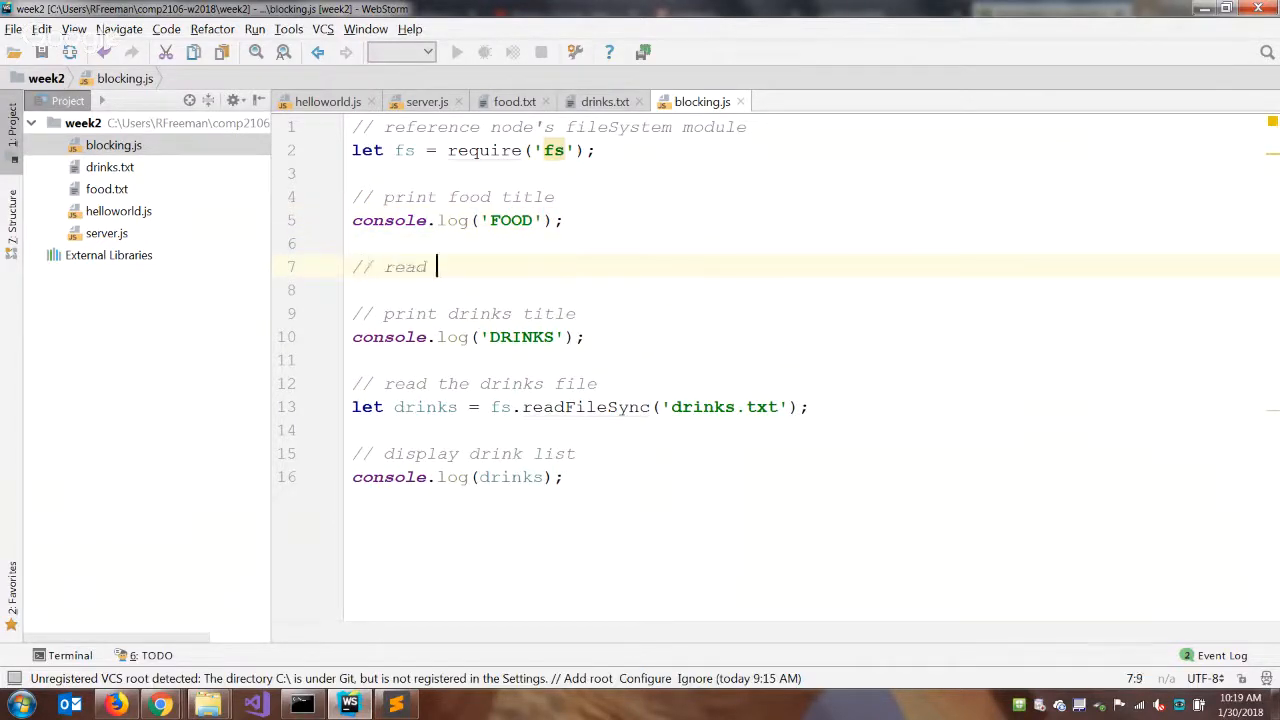
pyautogui.write('food file')
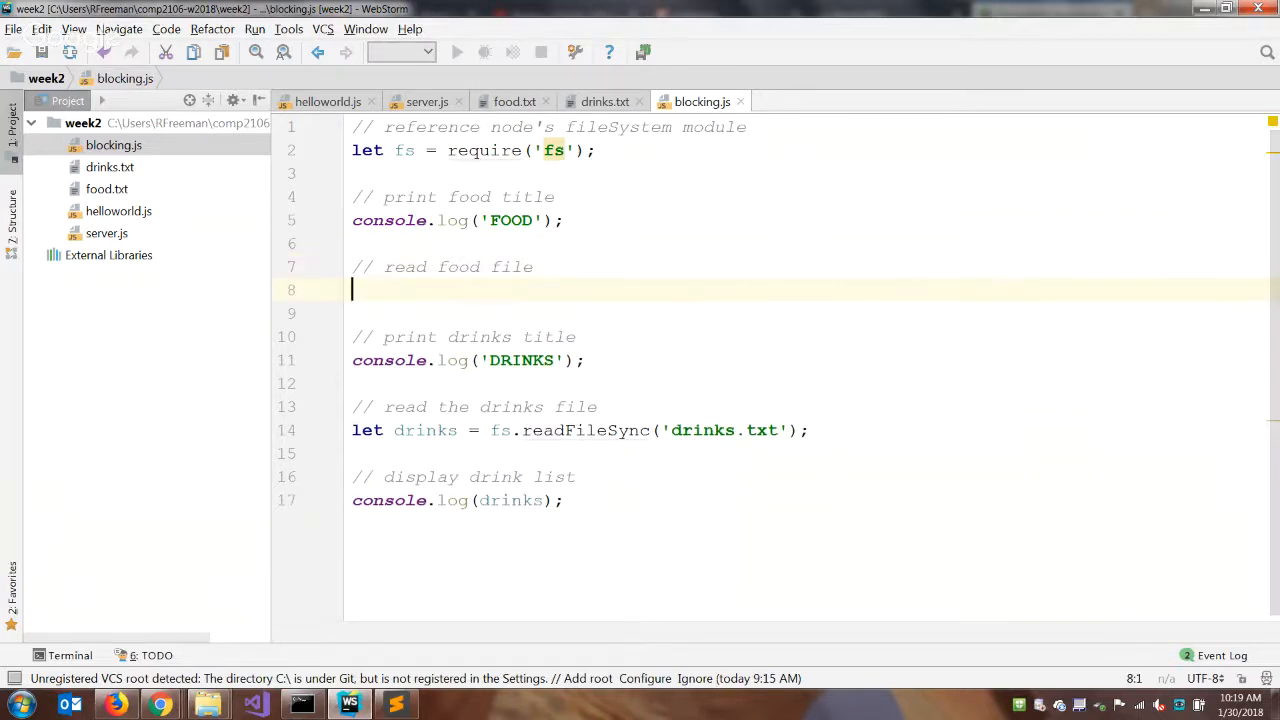
pyautogui.write('let food')
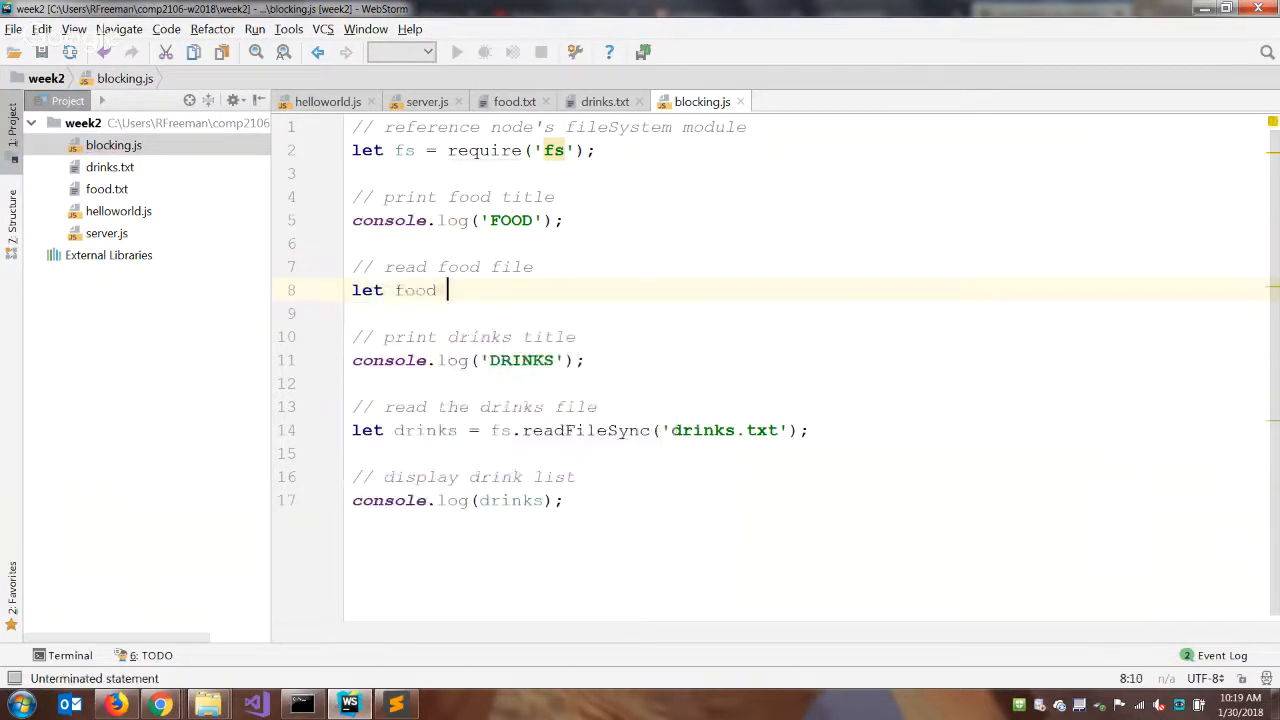
pyautogui.write('= fs.re')
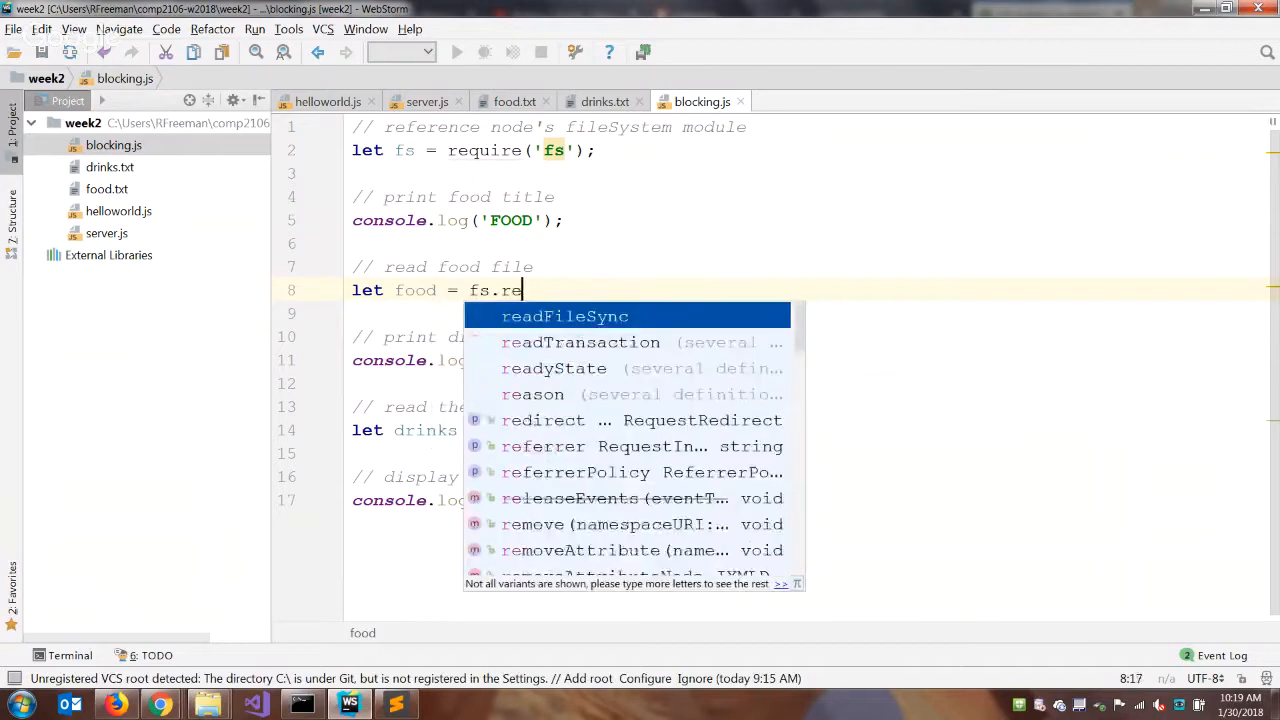
pyautogui.click(564, 316)
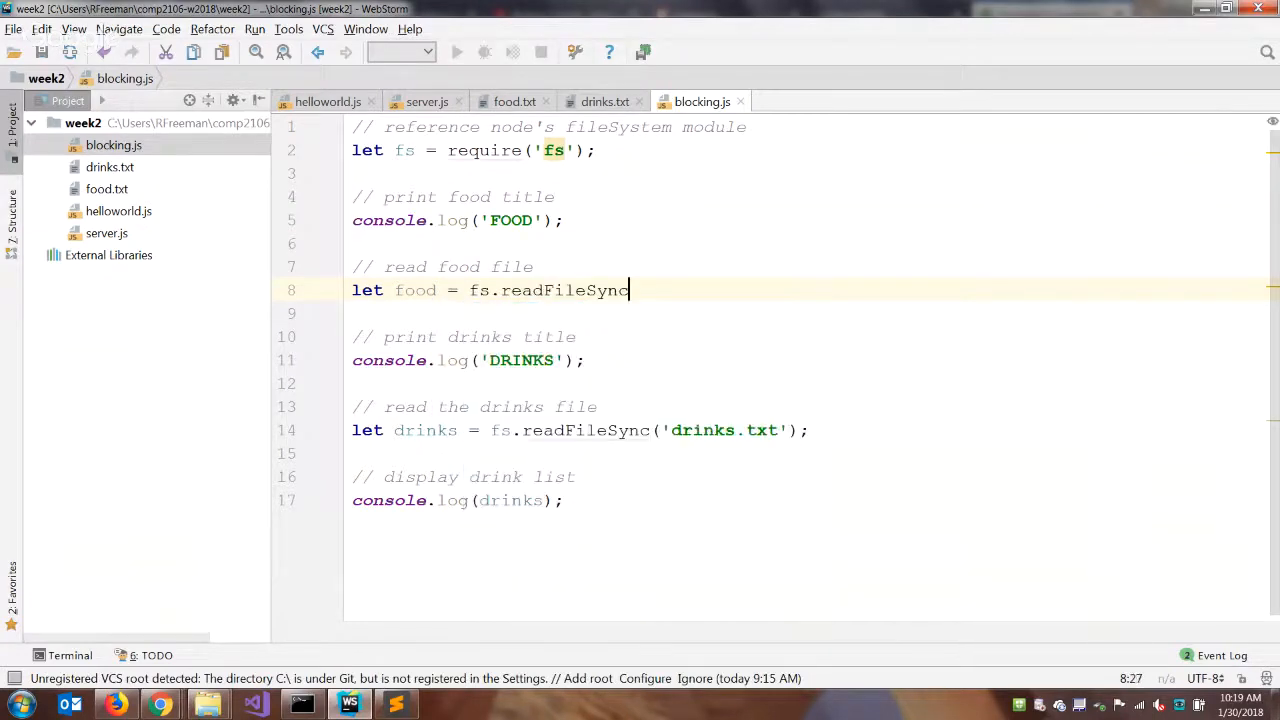
pyautogui.write("('food.txt');")
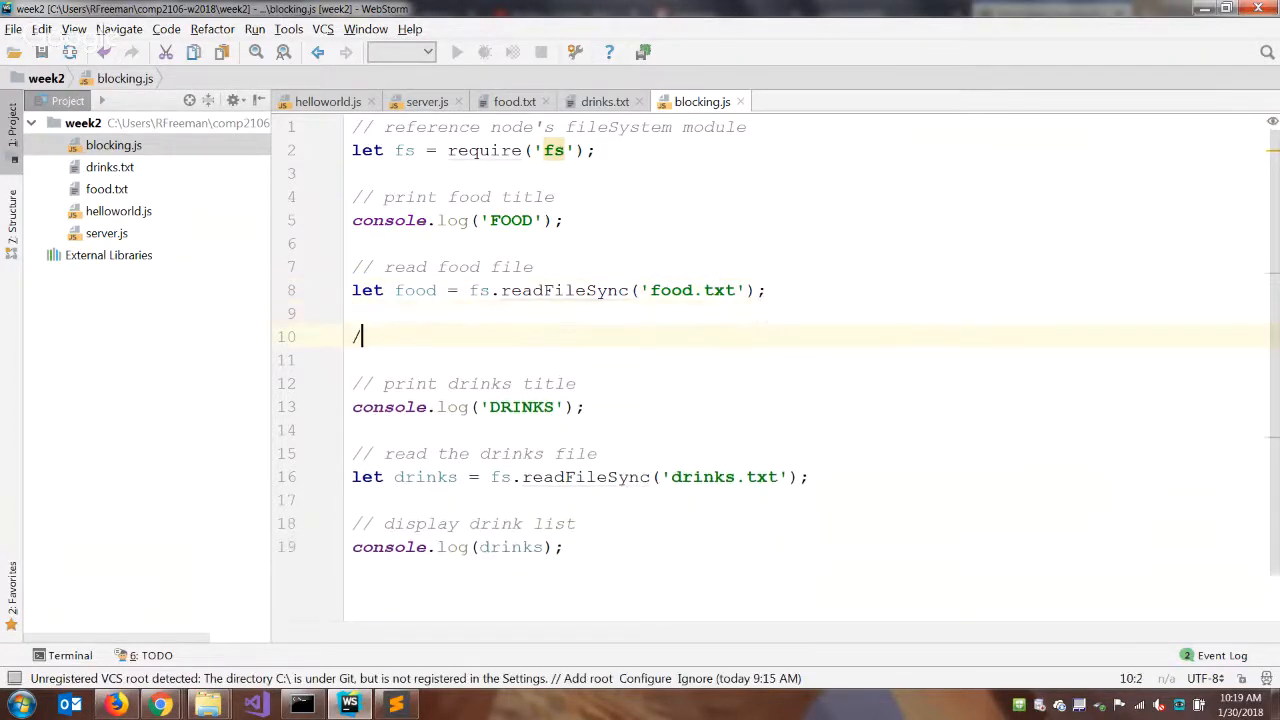
pyautogui.write('// display food list')
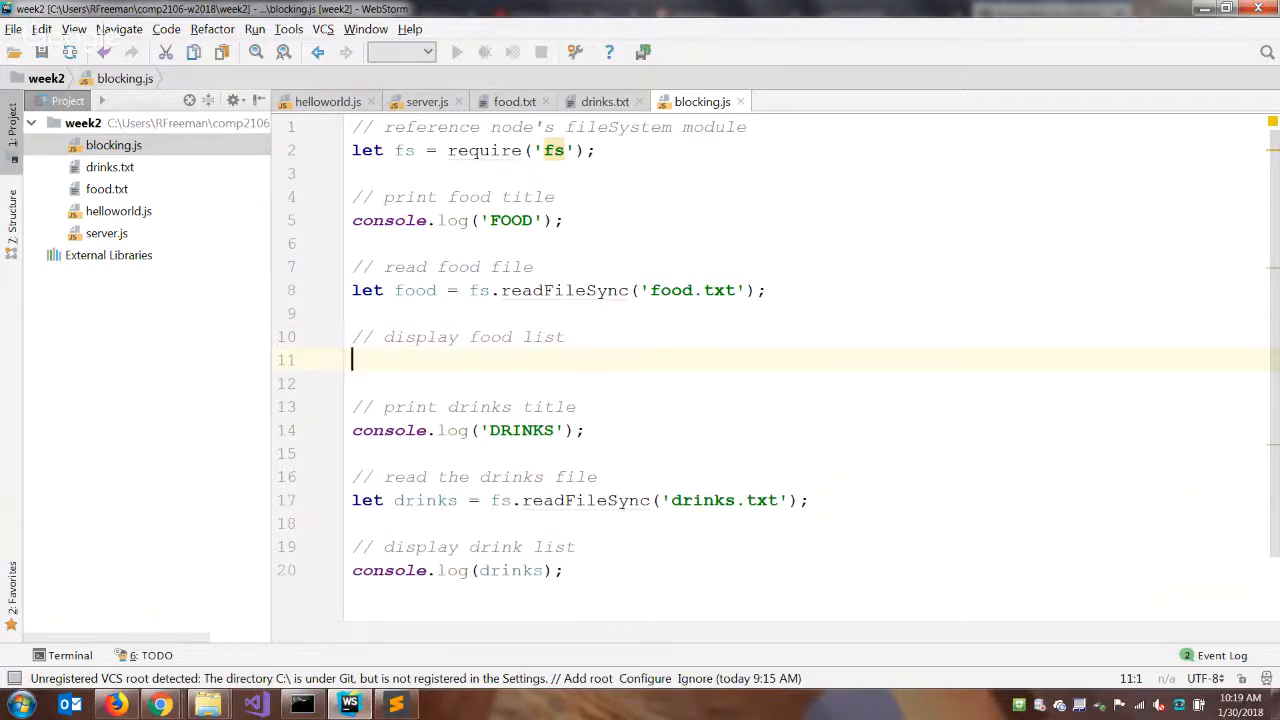
pyautogui.write('console.log(food);')
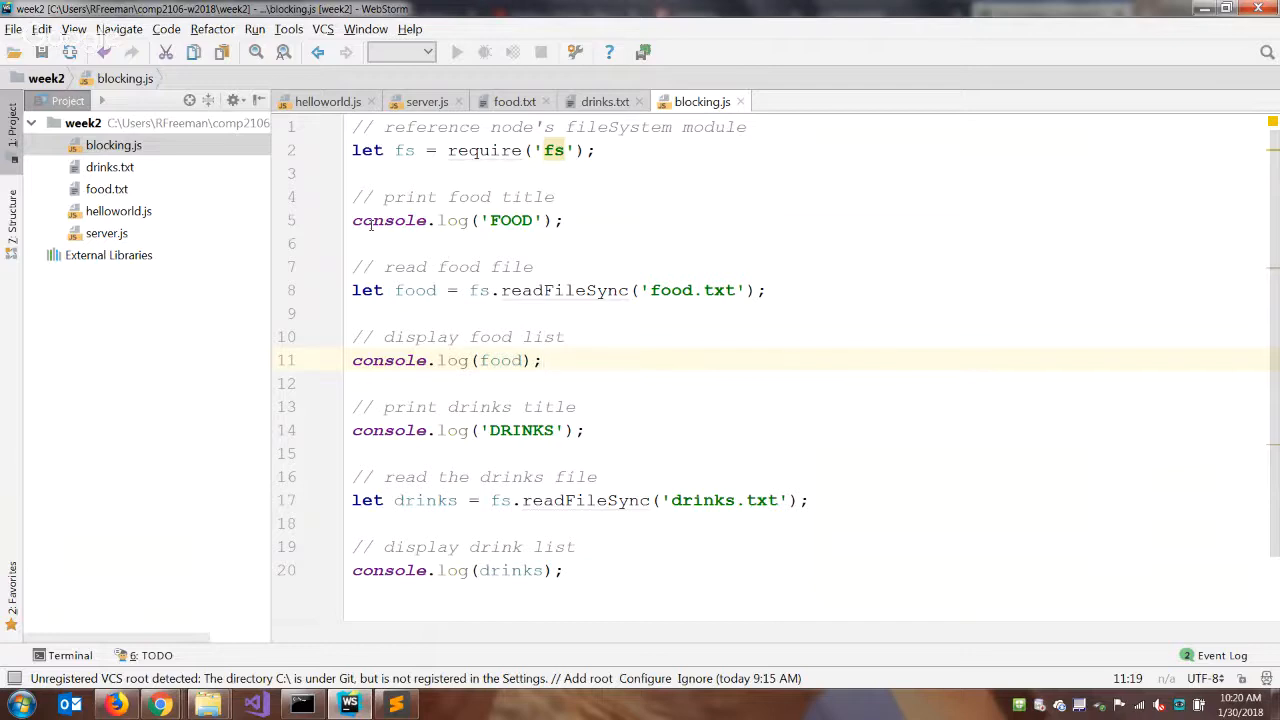
pyautogui.click(543, 360)
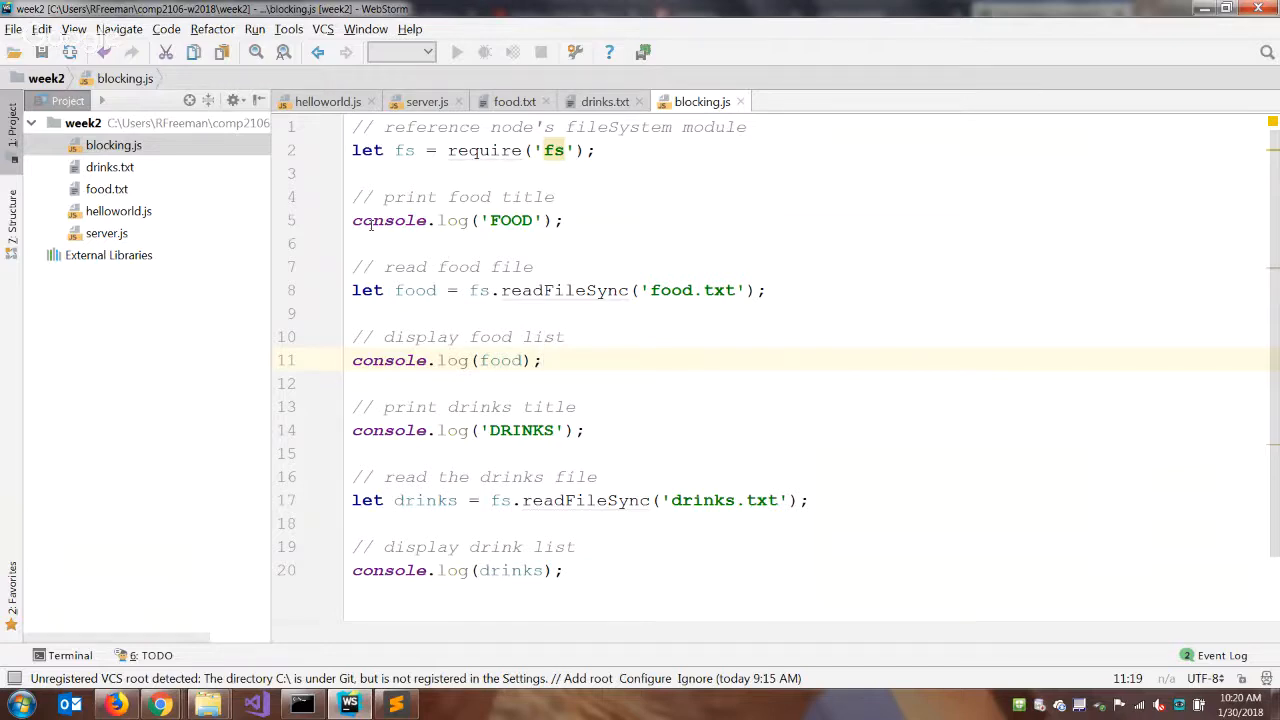
pyautogui.click(543, 360)
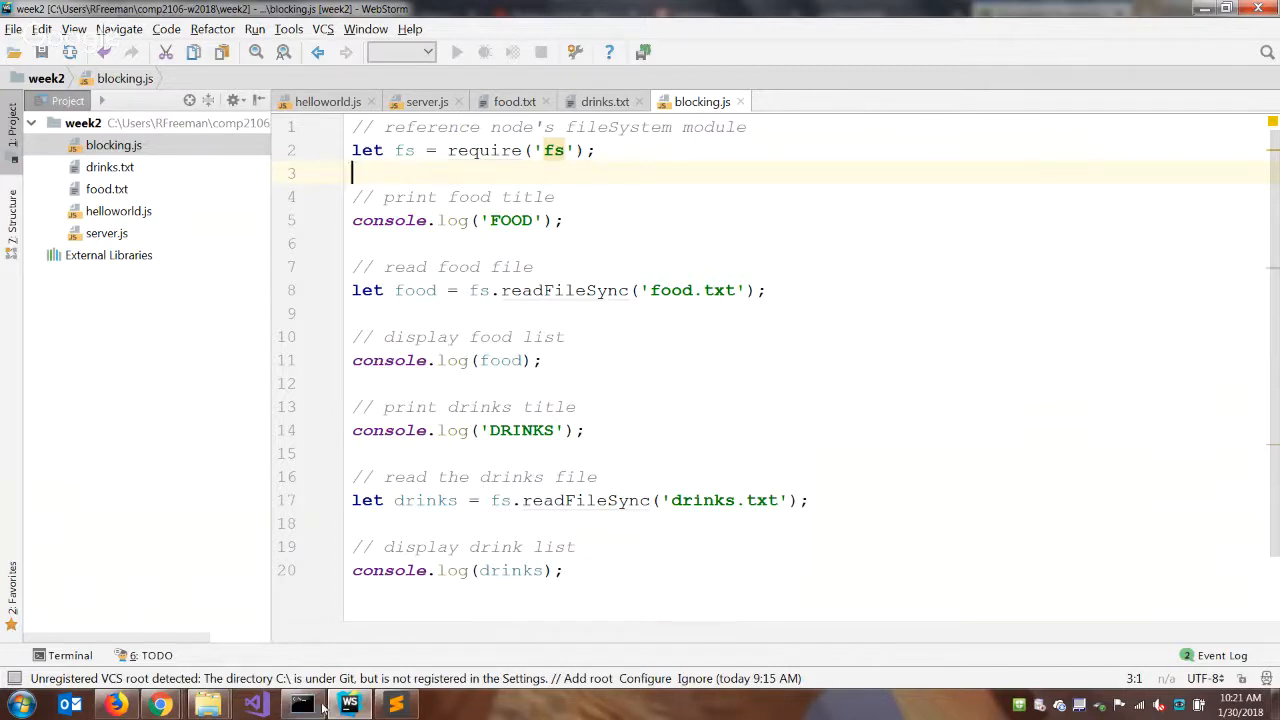
# - Stop the nodemon server with Ctrl+C and answer y to terminate the batch job
pyautogui.click(300, 703)
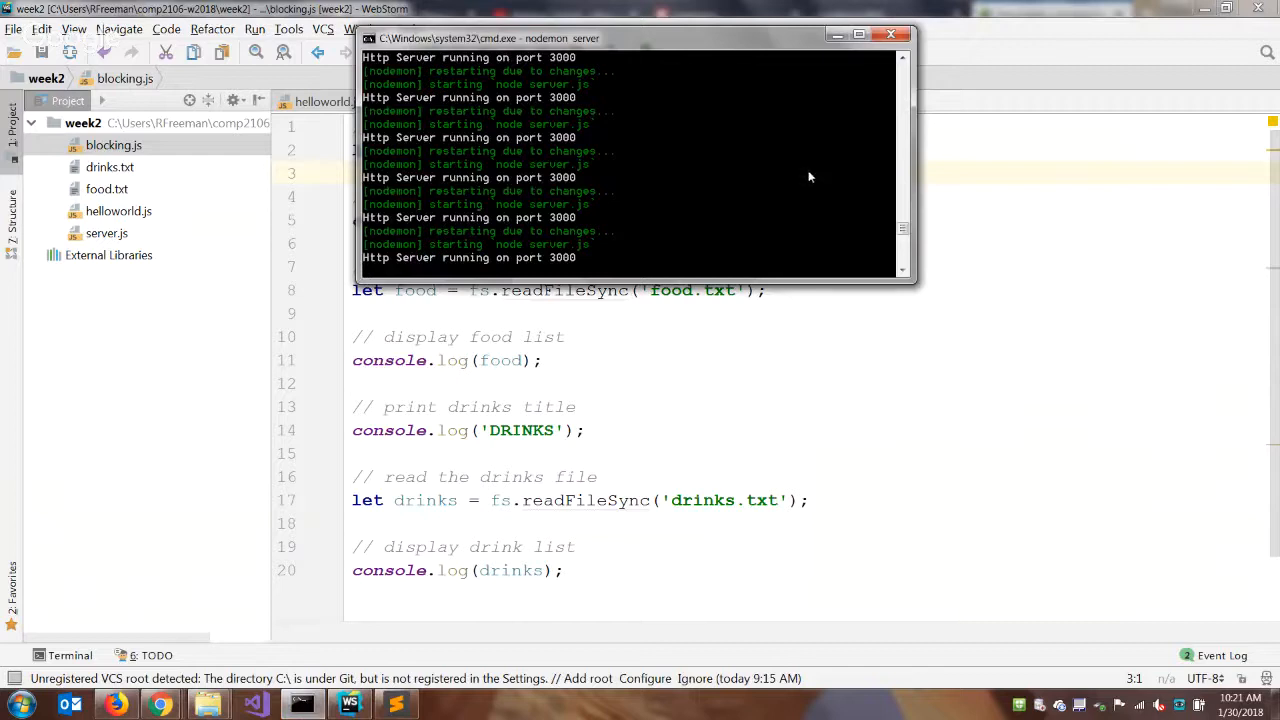
pyautogui.moveTo(818, 181)
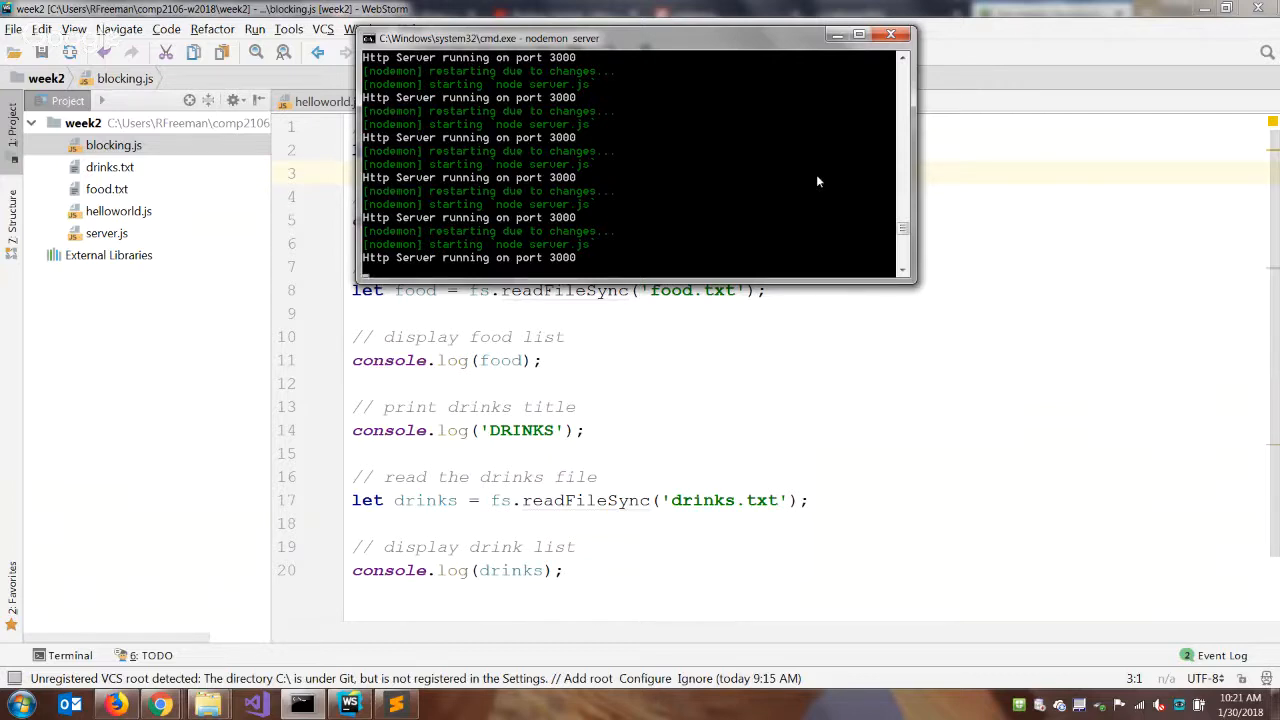
pyautogui.press('ctrl+c')
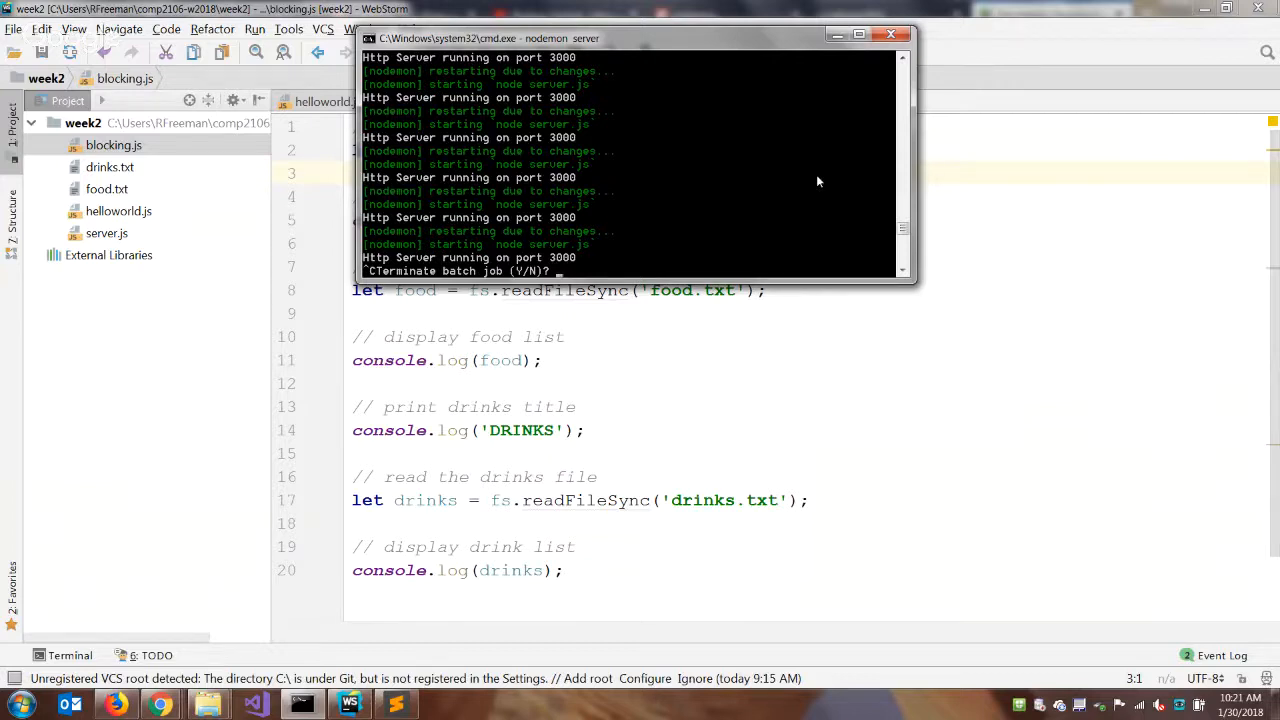
pyautogui.write('y')
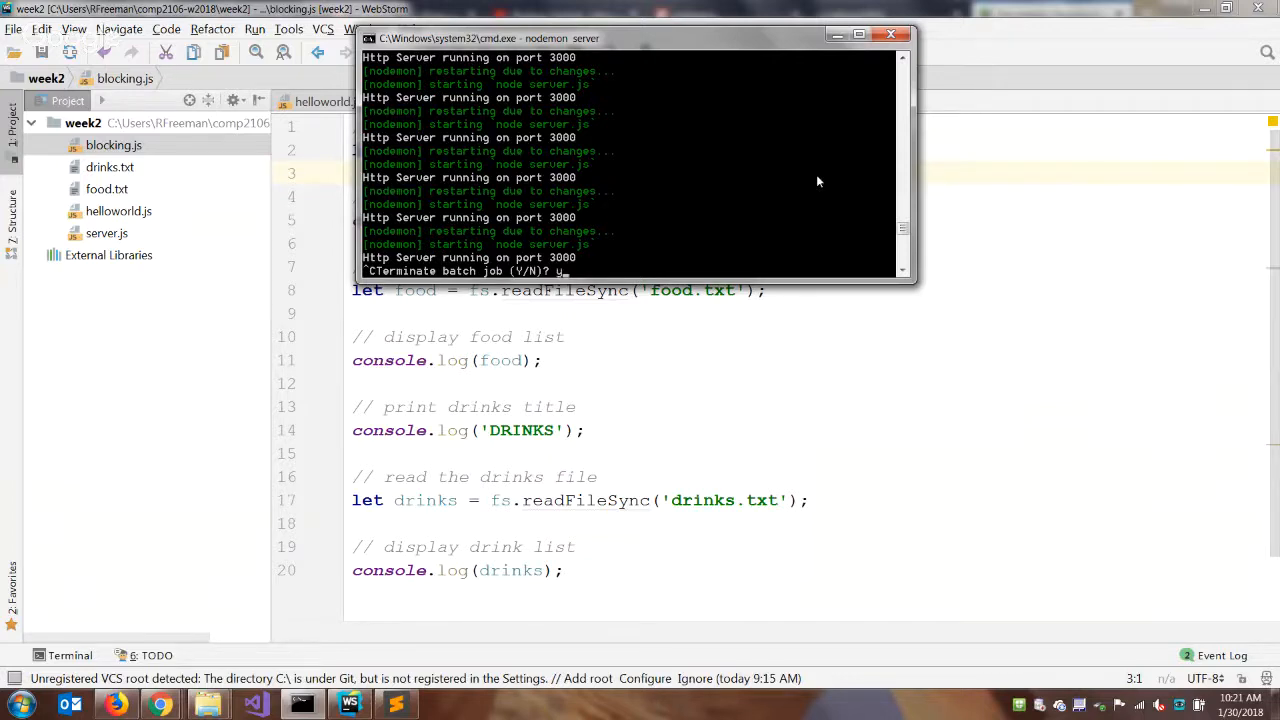
pyautogui.write('y')
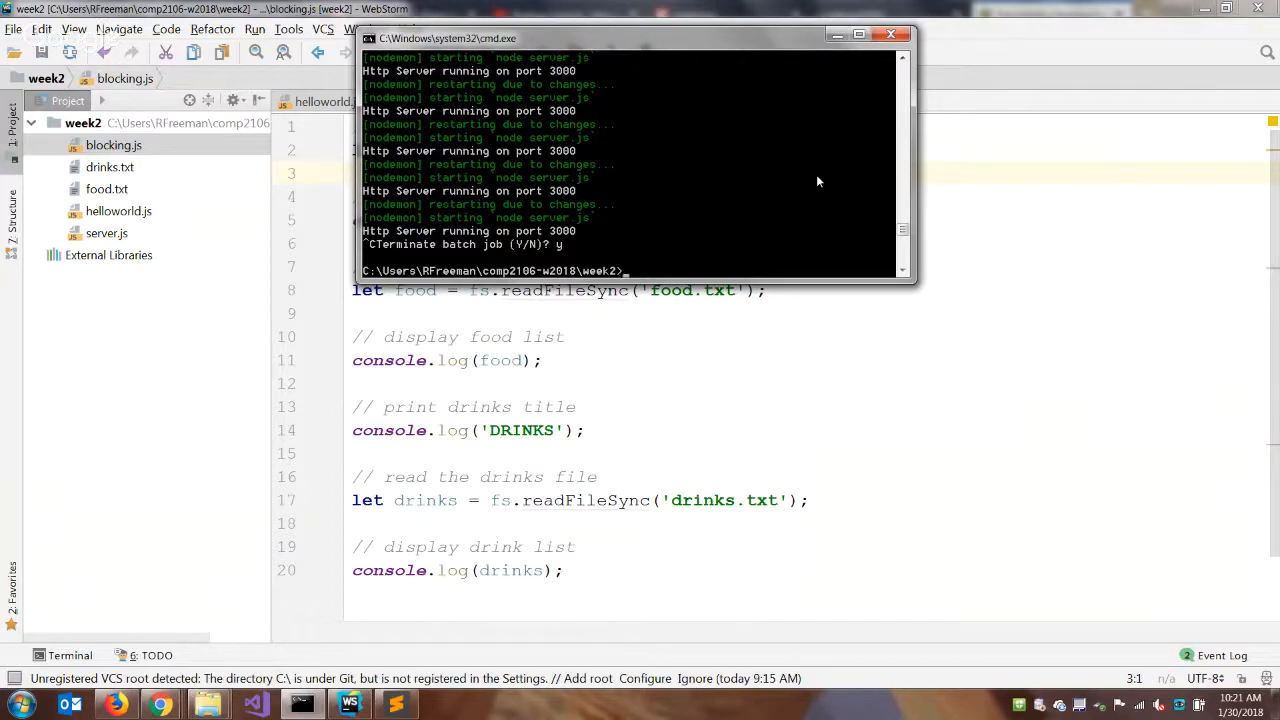
pyautogui.moveTo(318, 597)
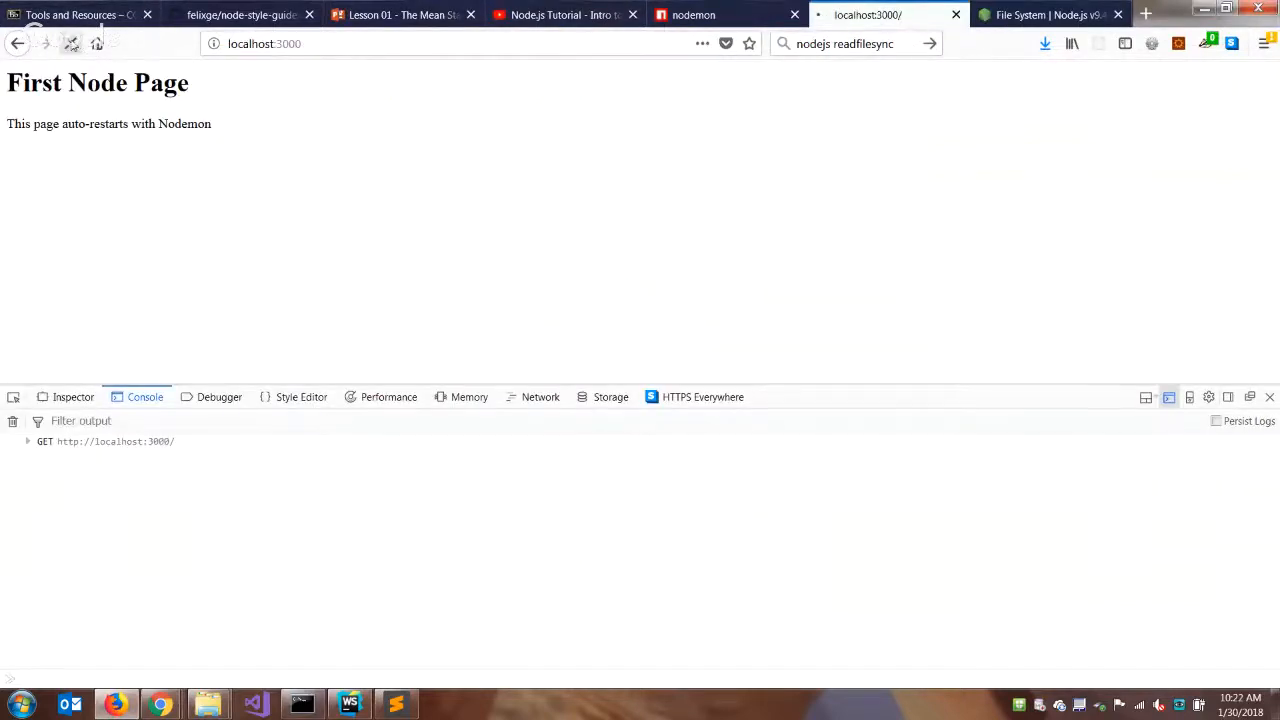
# - Reload localhost:3000 and confirm it shows 'Unable to connect'
pyautogui.click(70, 43)
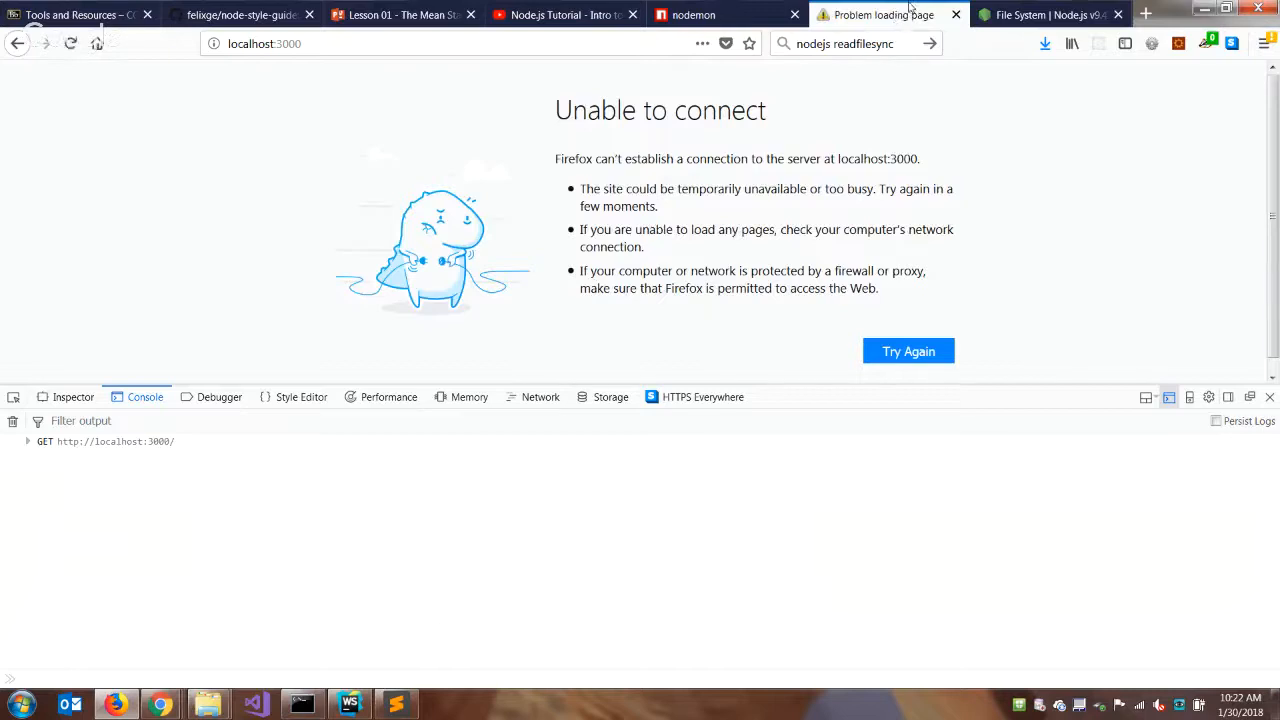
pyautogui.moveTo(515, 478)
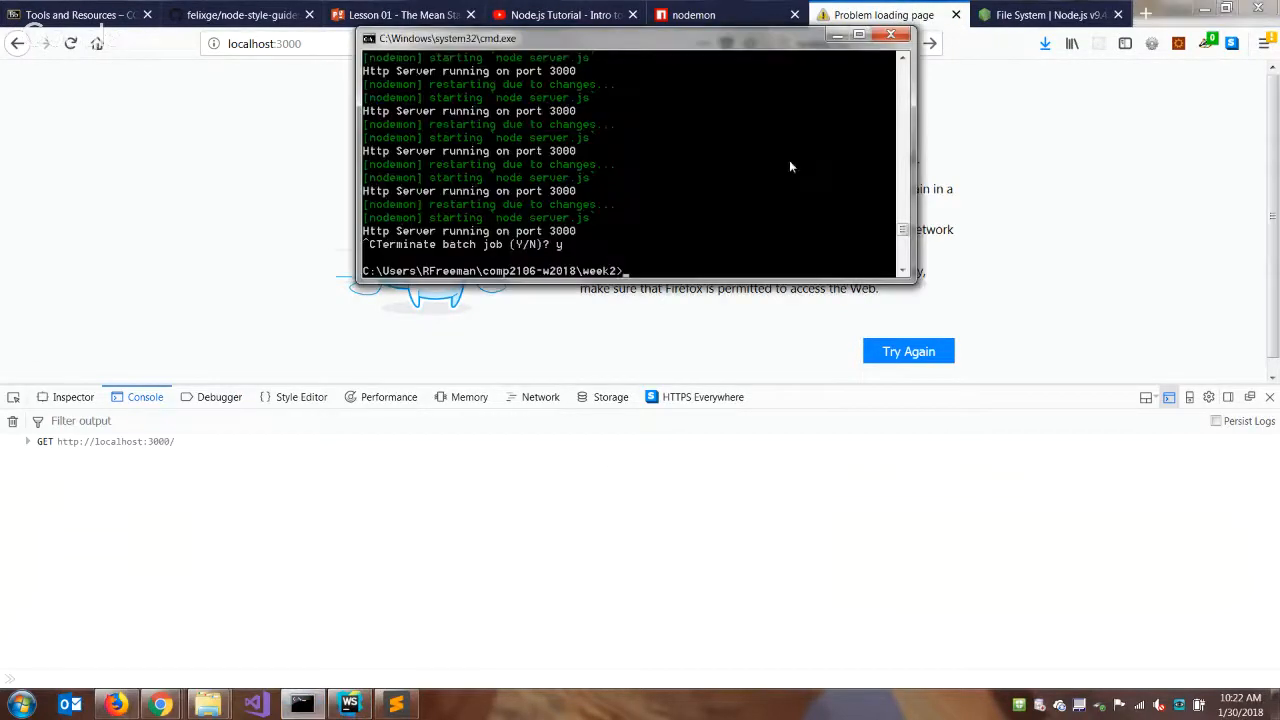
pyautogui.moveTo(830, 191)
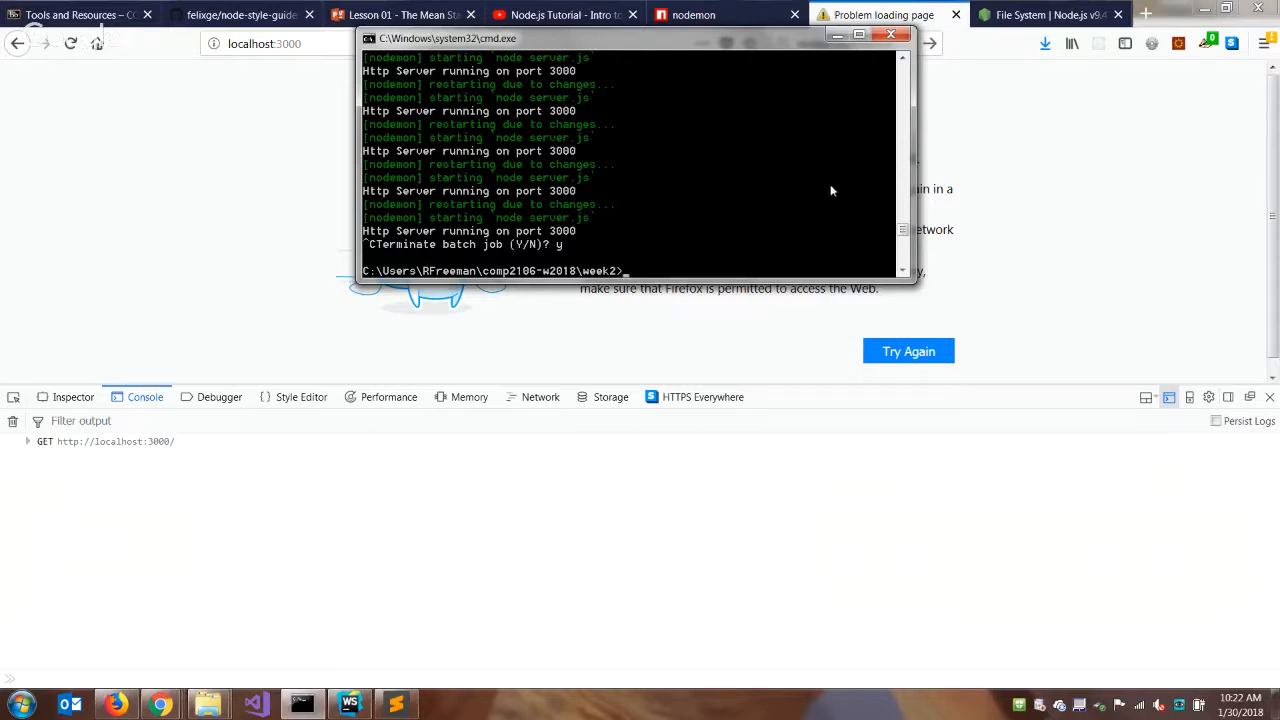
pyautogui.moveTo(834, 191)
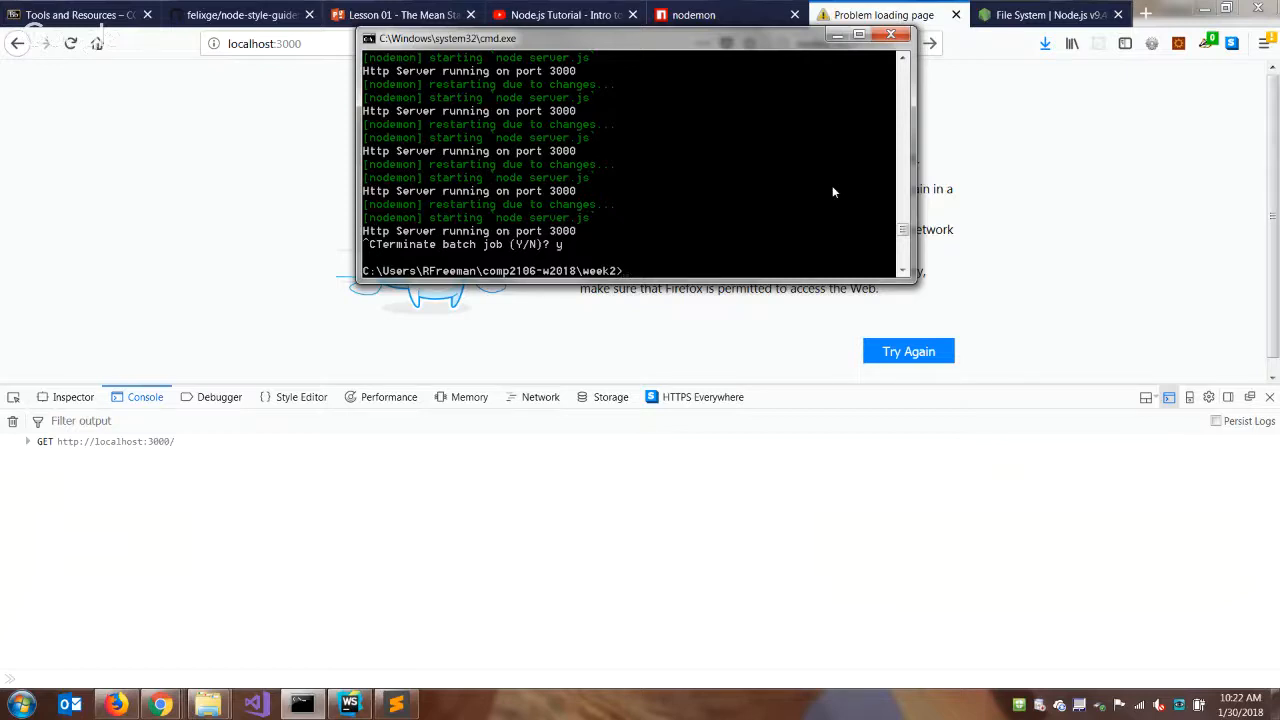
# - Run 'node blocking', printing FOOD and DRINKS followed by raw Buffers
pyautogui.write('node')
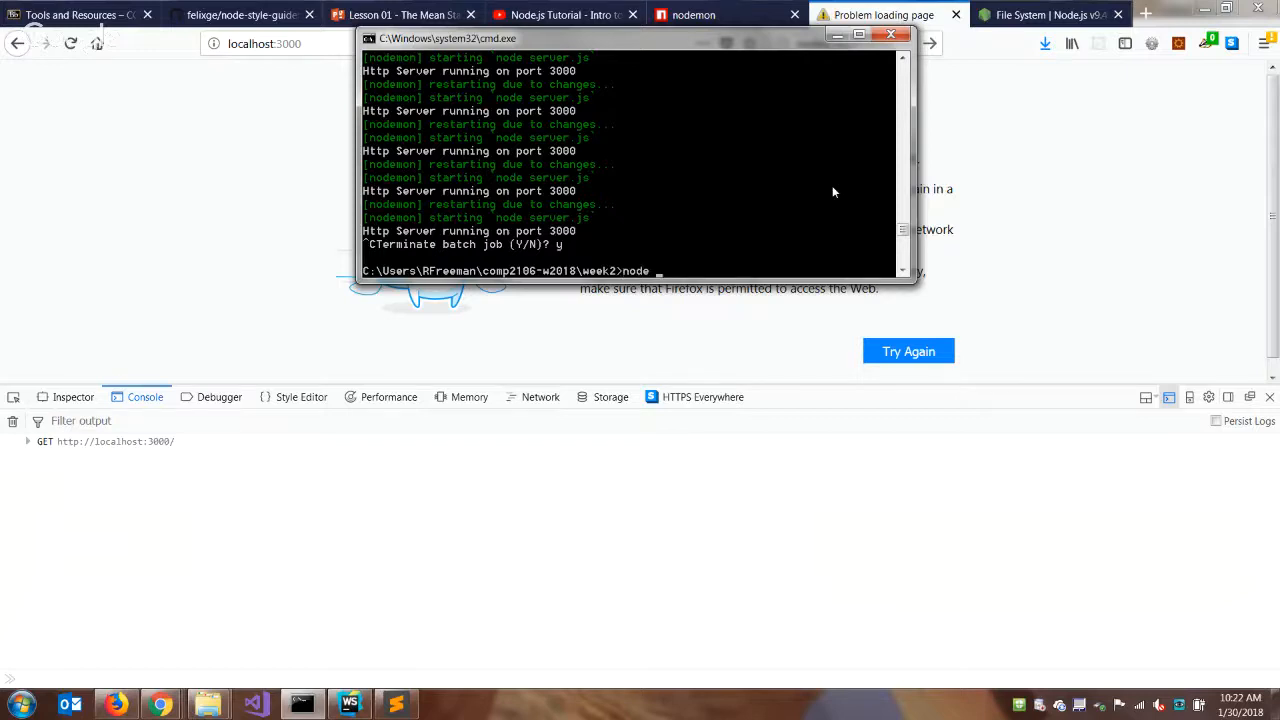
pyautogui.write('b')
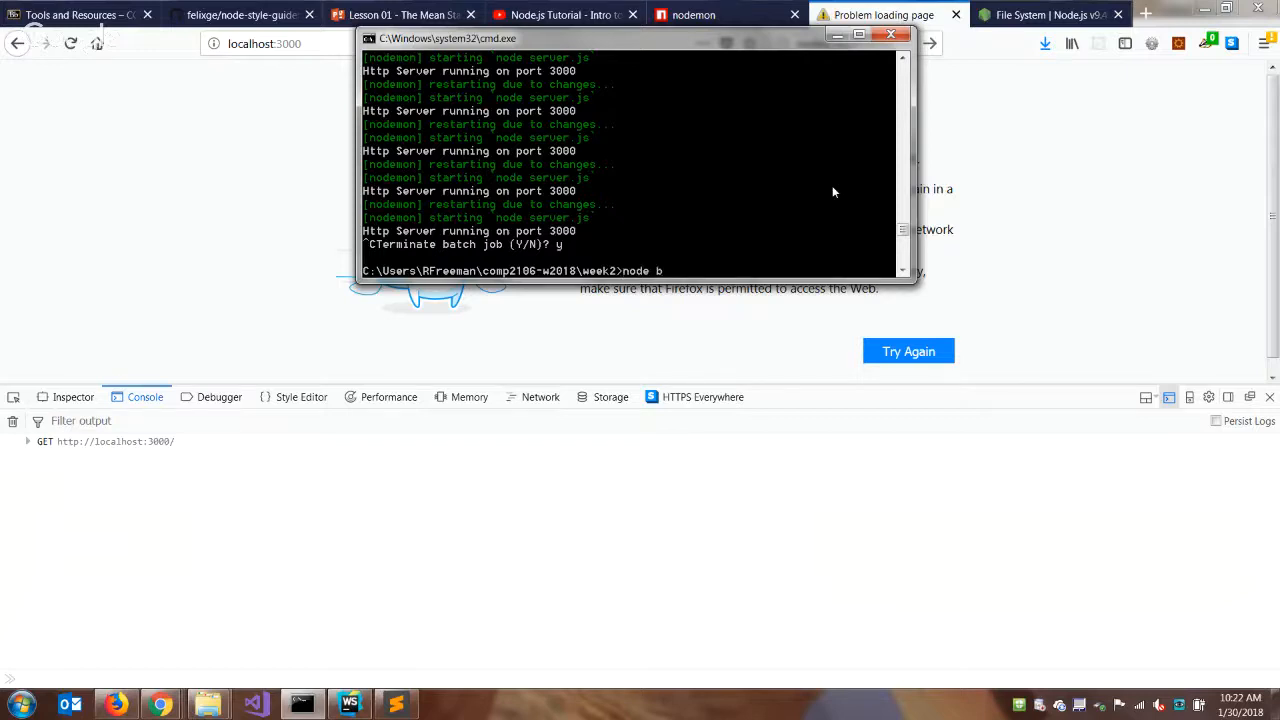
pyautogui.write('locking')
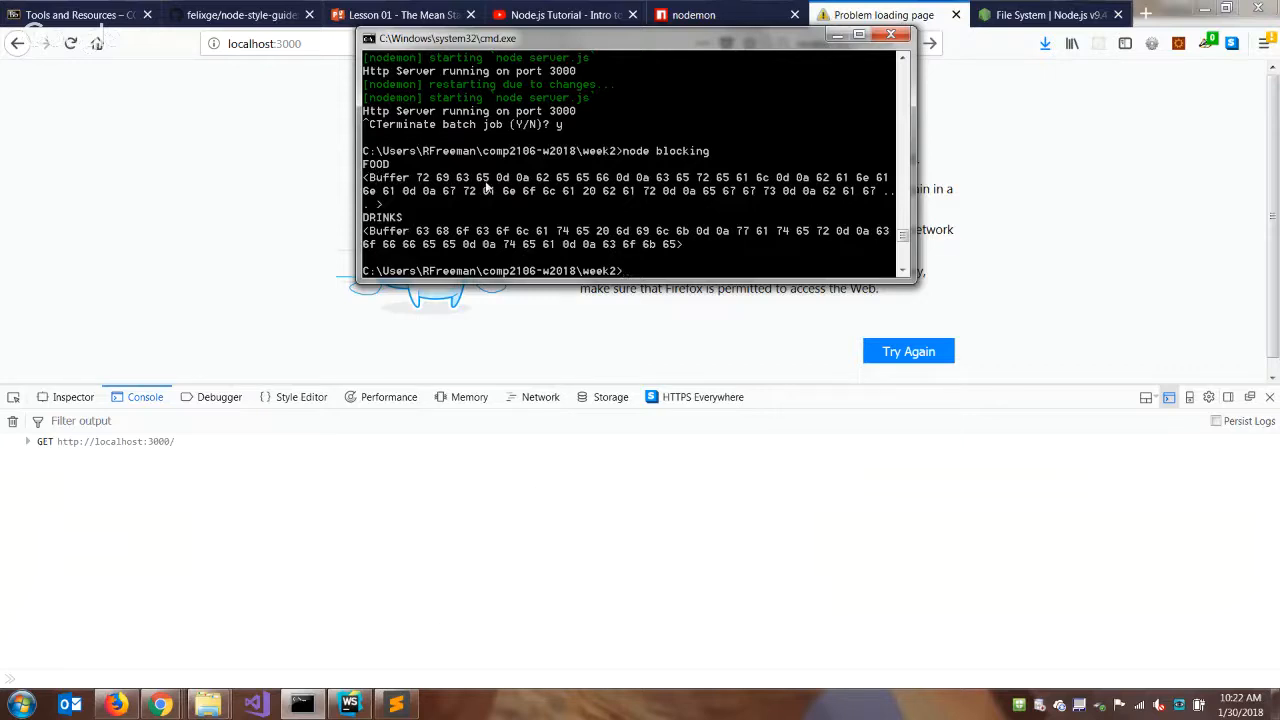
pyautogui.moveTo(640, 188)
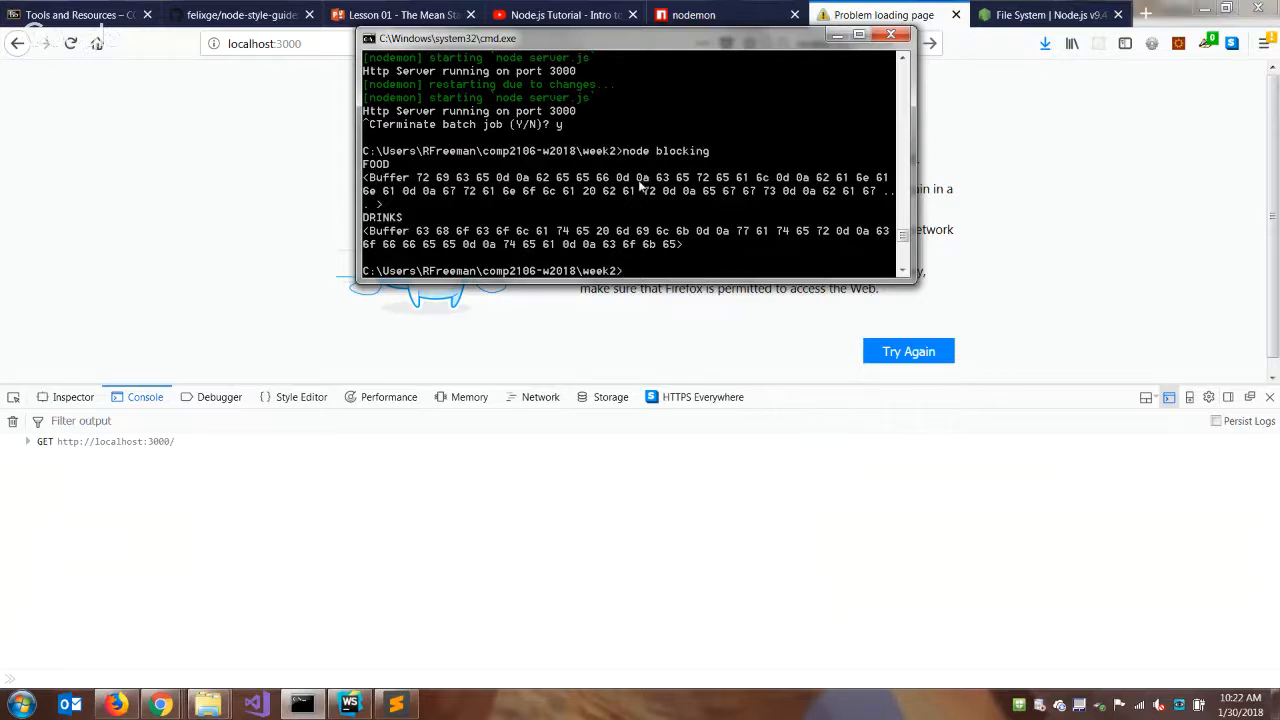
pyautogui.moveTo(677, 203)
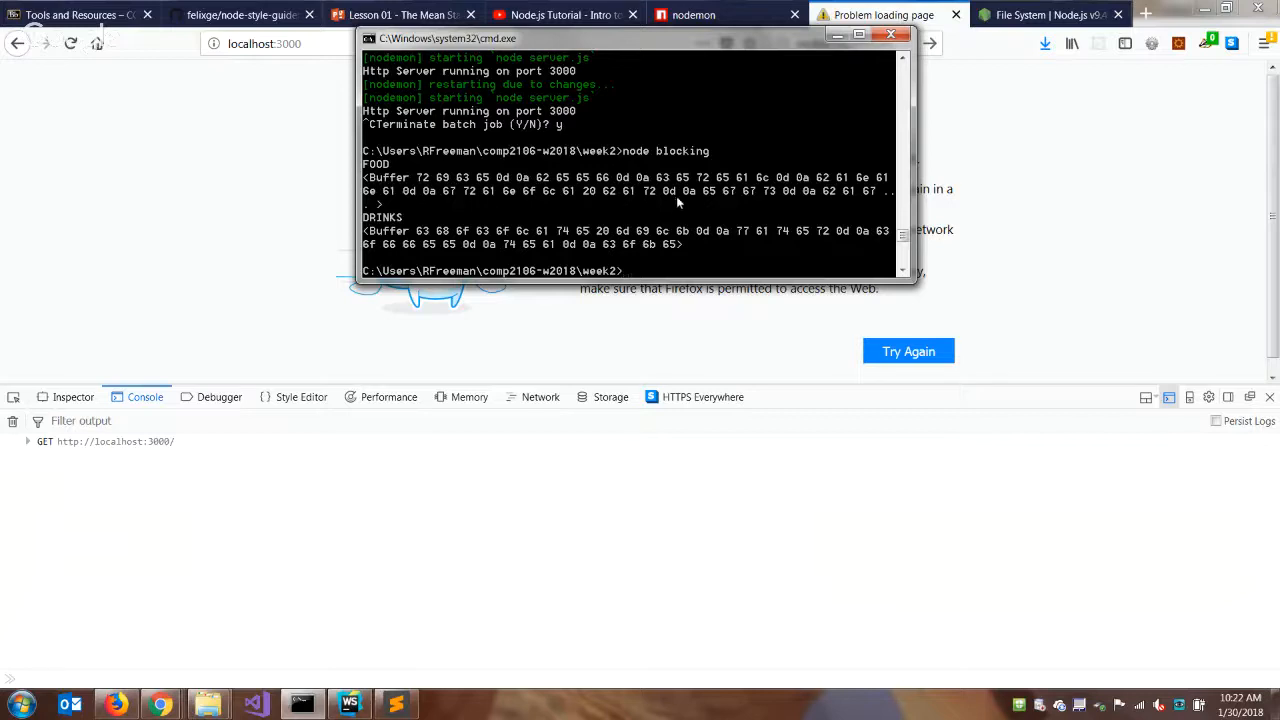
pyautogui.moveTo(683, 205)
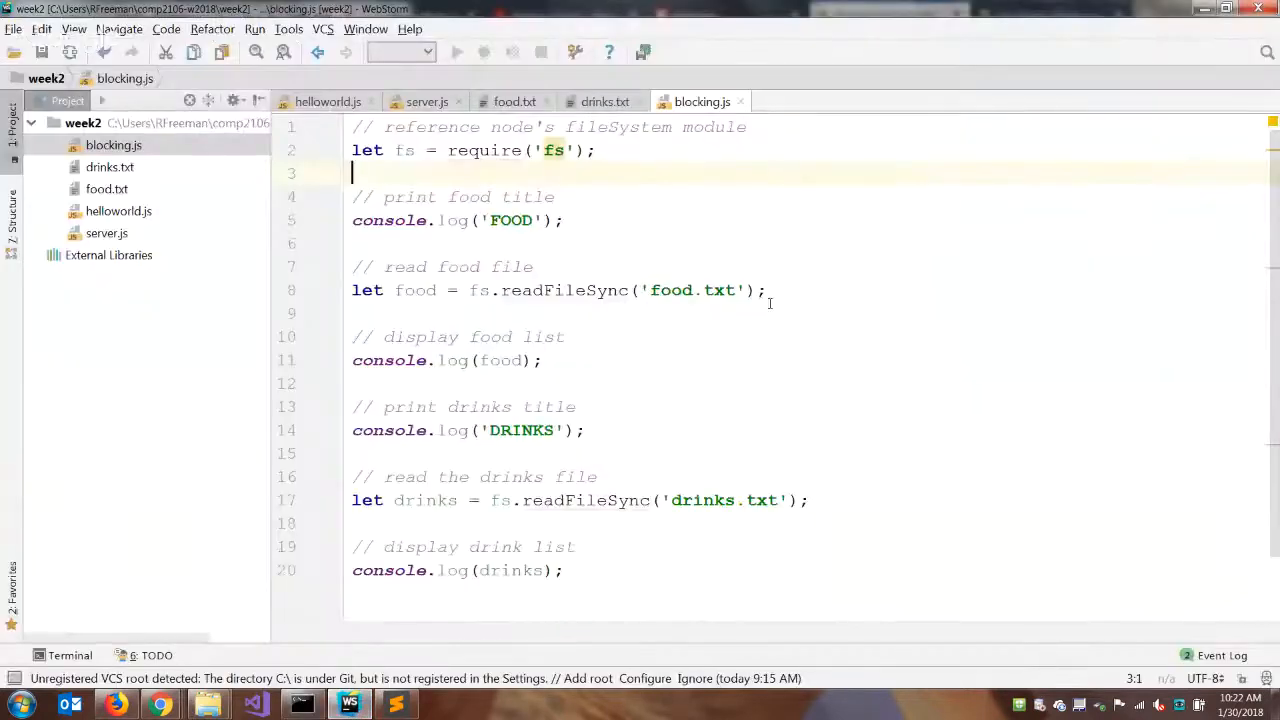
pyautogui.moveTo(580, 290)
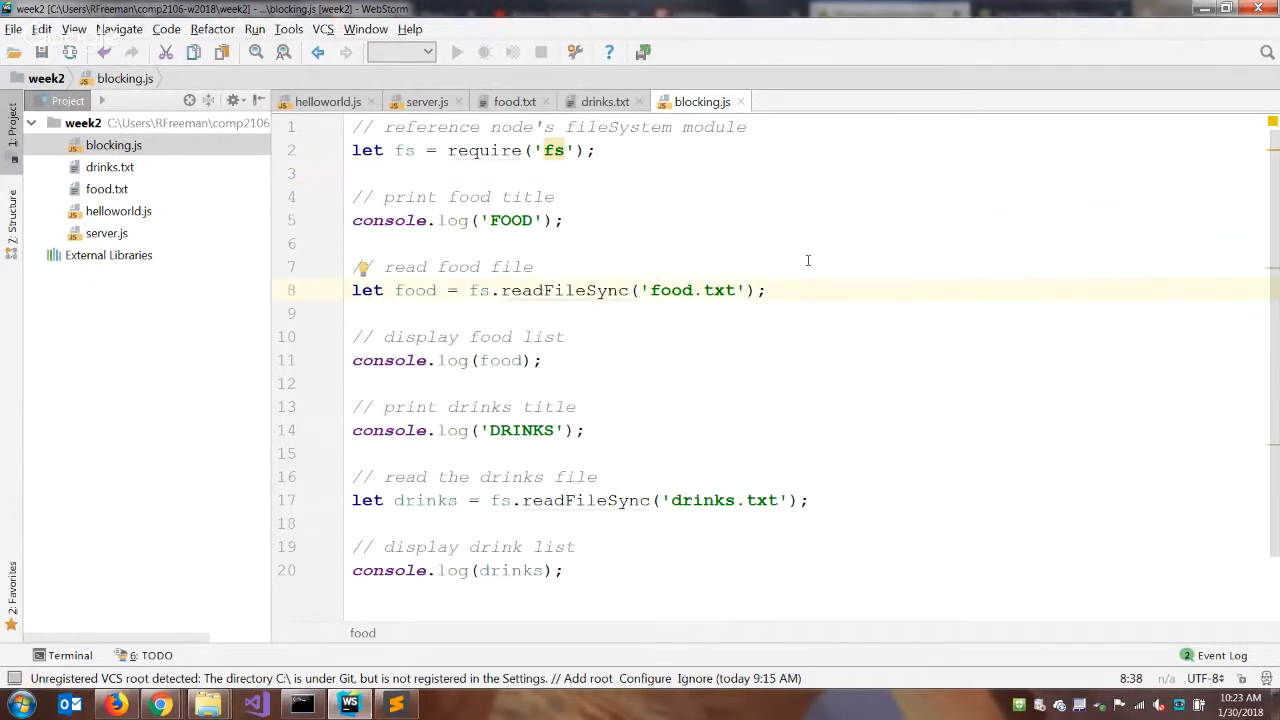
# - Pass 'utf-8' as the encoding in both readFileSync calls for food.txt and drinks.txt
pyautogui.write(", 'utf'")
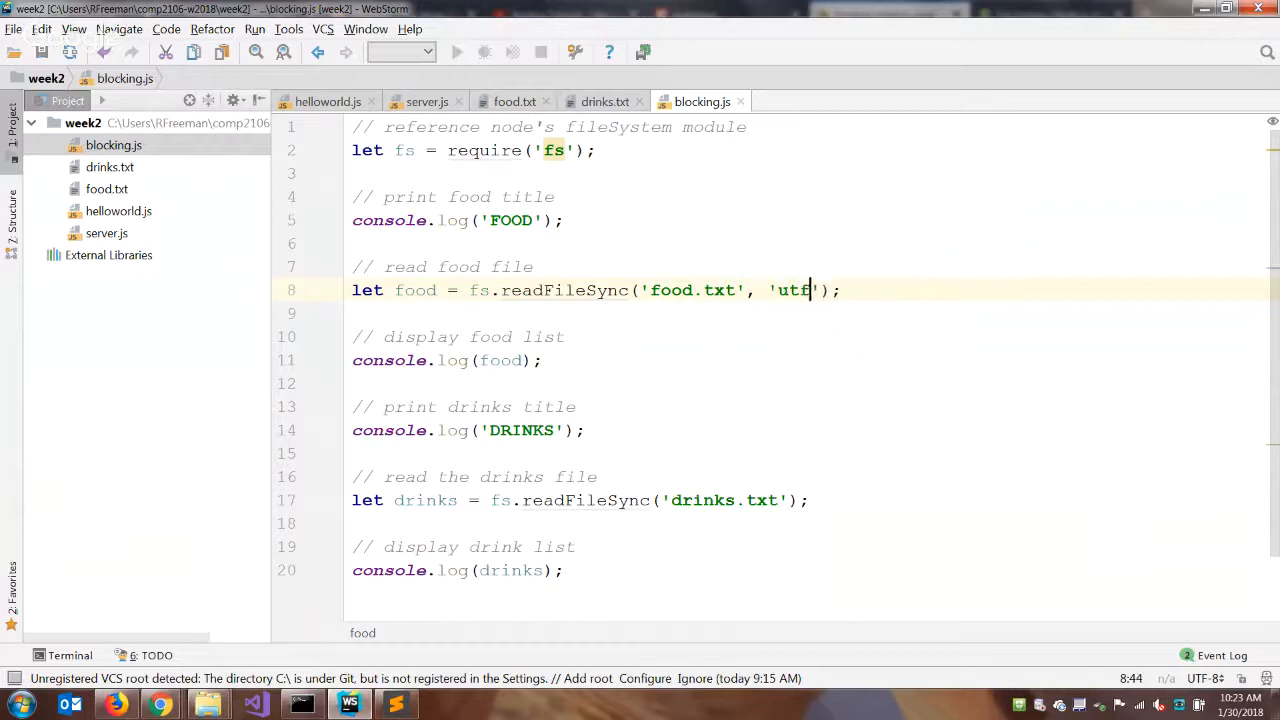
pyautogui.write('-8')
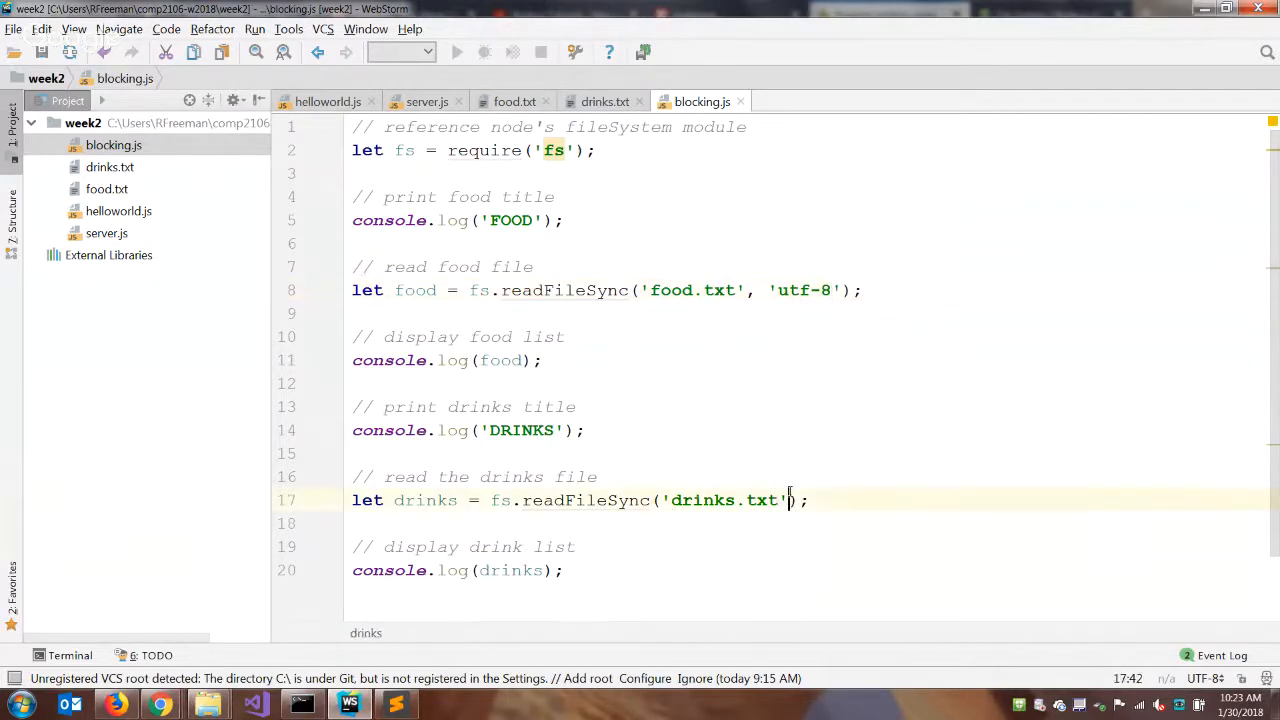
pyautogui.write(", 'utf")
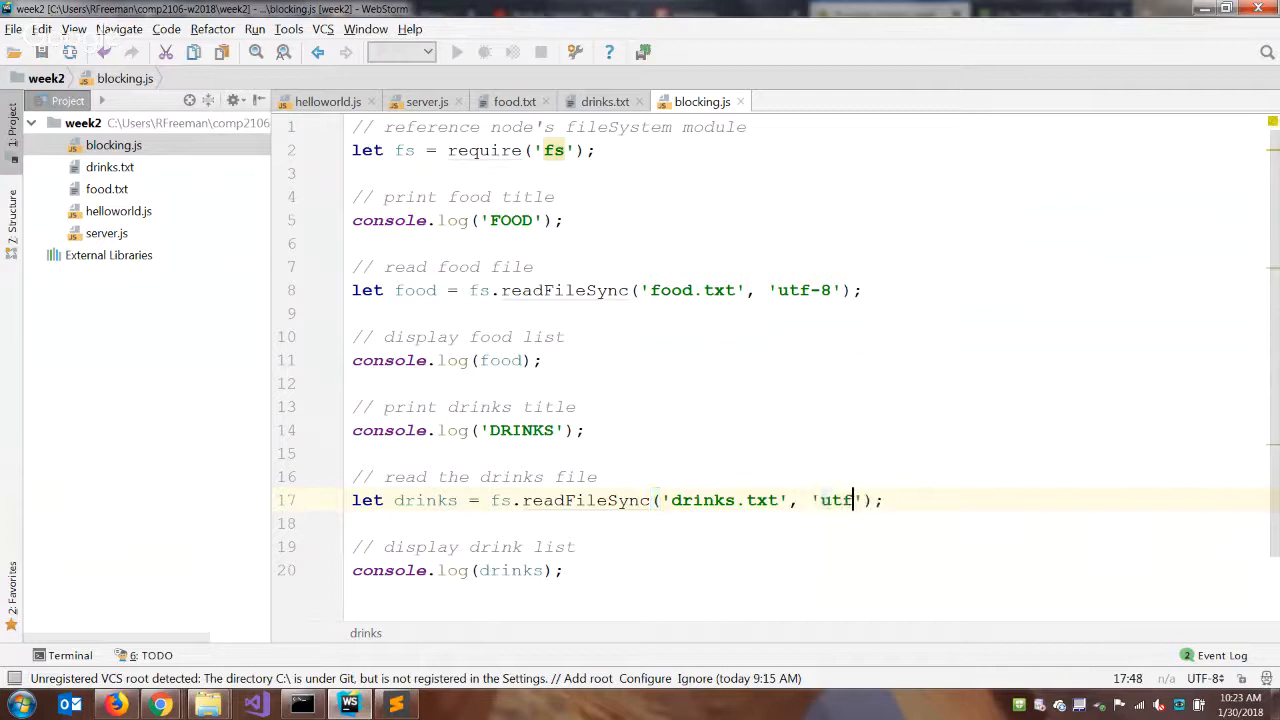
pyautogui.write('-8')
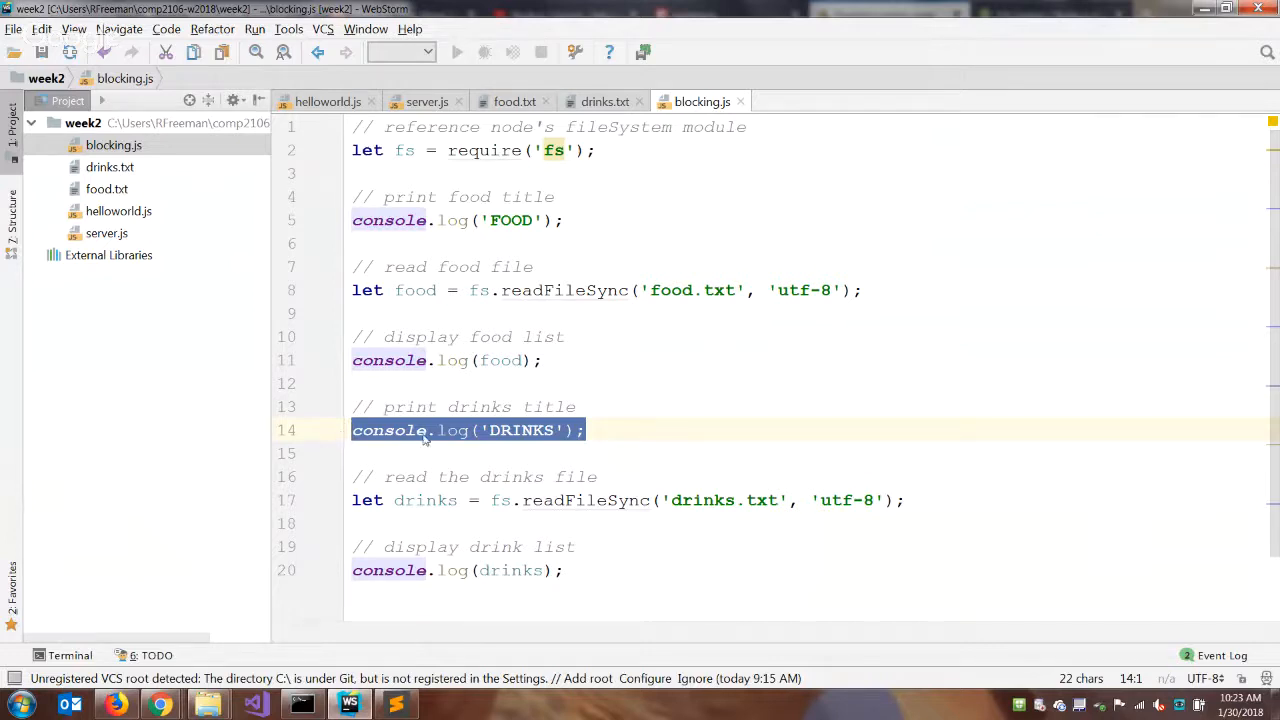
pyautogui.moveTo(500, 430)
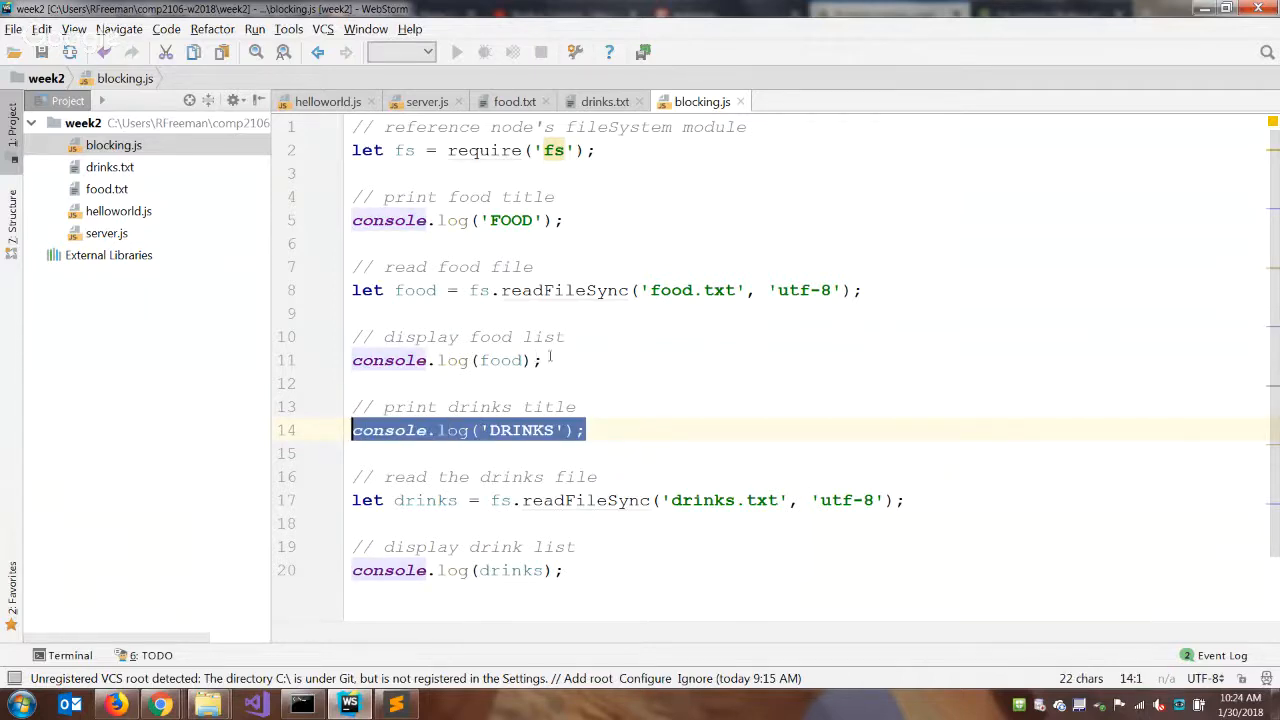
# - Deselect the console.log('DRINKS') line after reviewing blocking.js
pyautogui.click(447, 360)
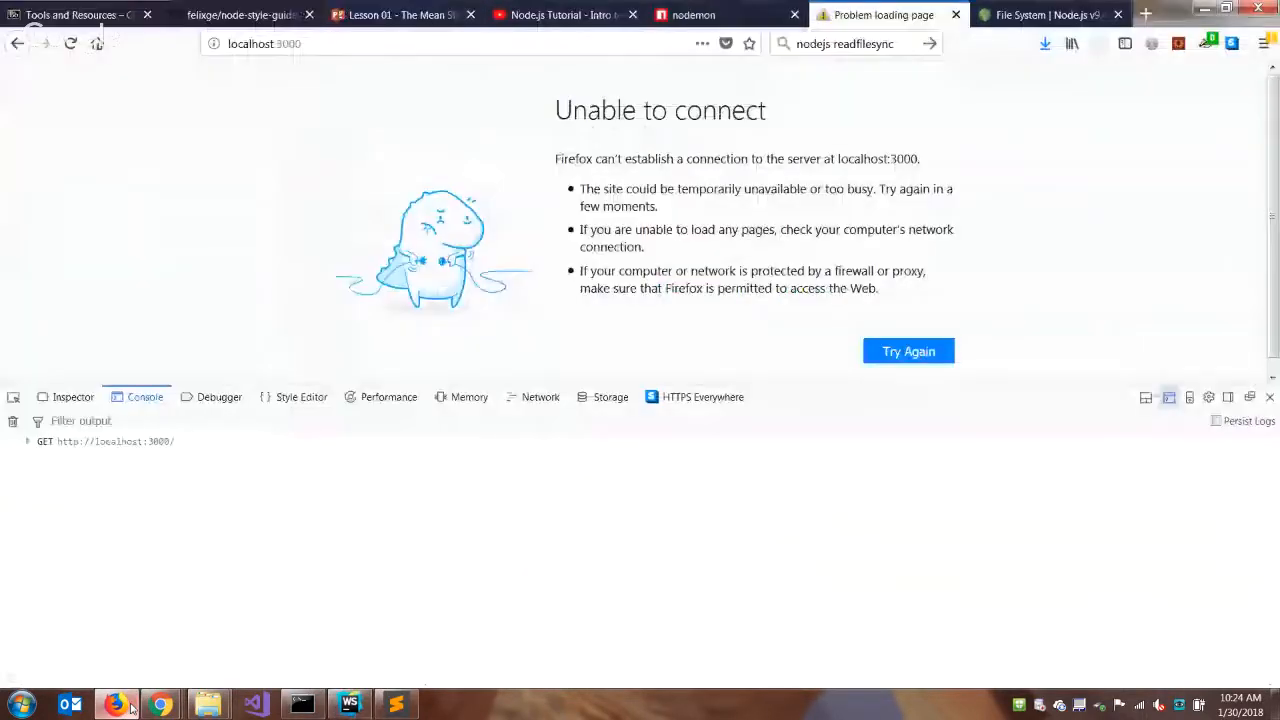
# - Bring up the 'Node.js Tutorial - Intro to Node.js' video at its With Blocking Timeline slide
pyautogui.click(560, 15)
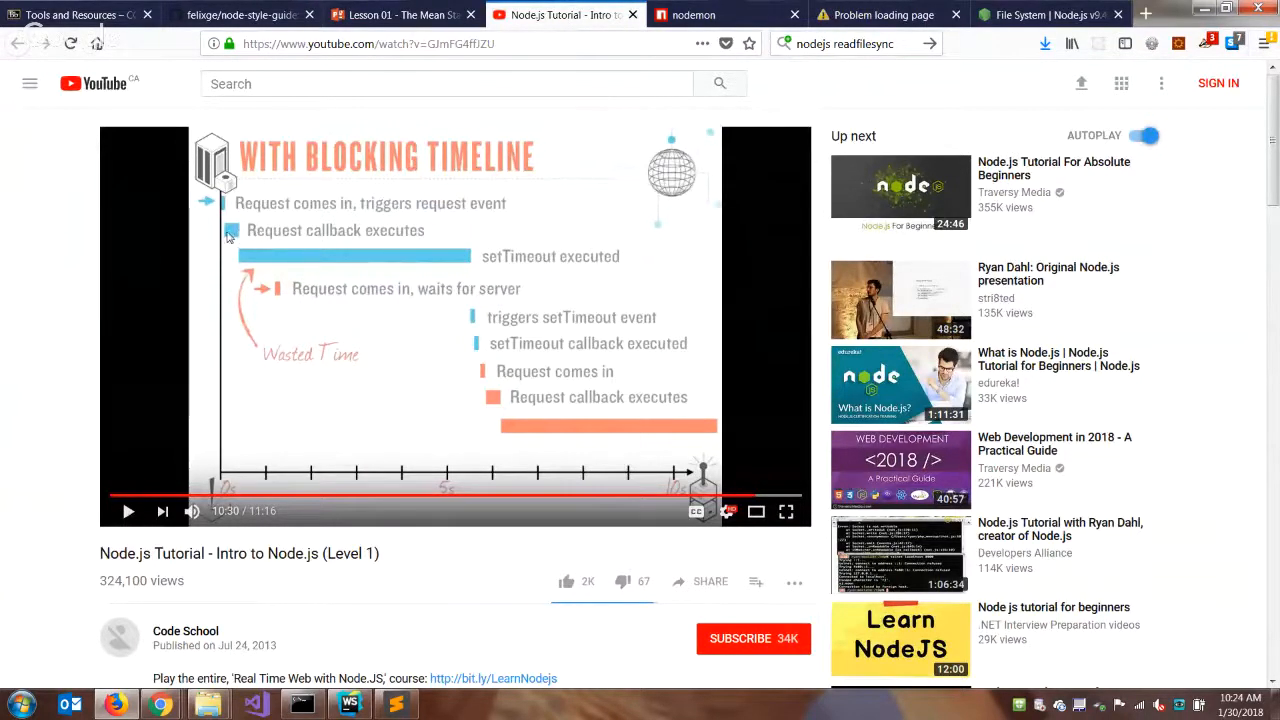
pyautogui.moveTo(247, 257)
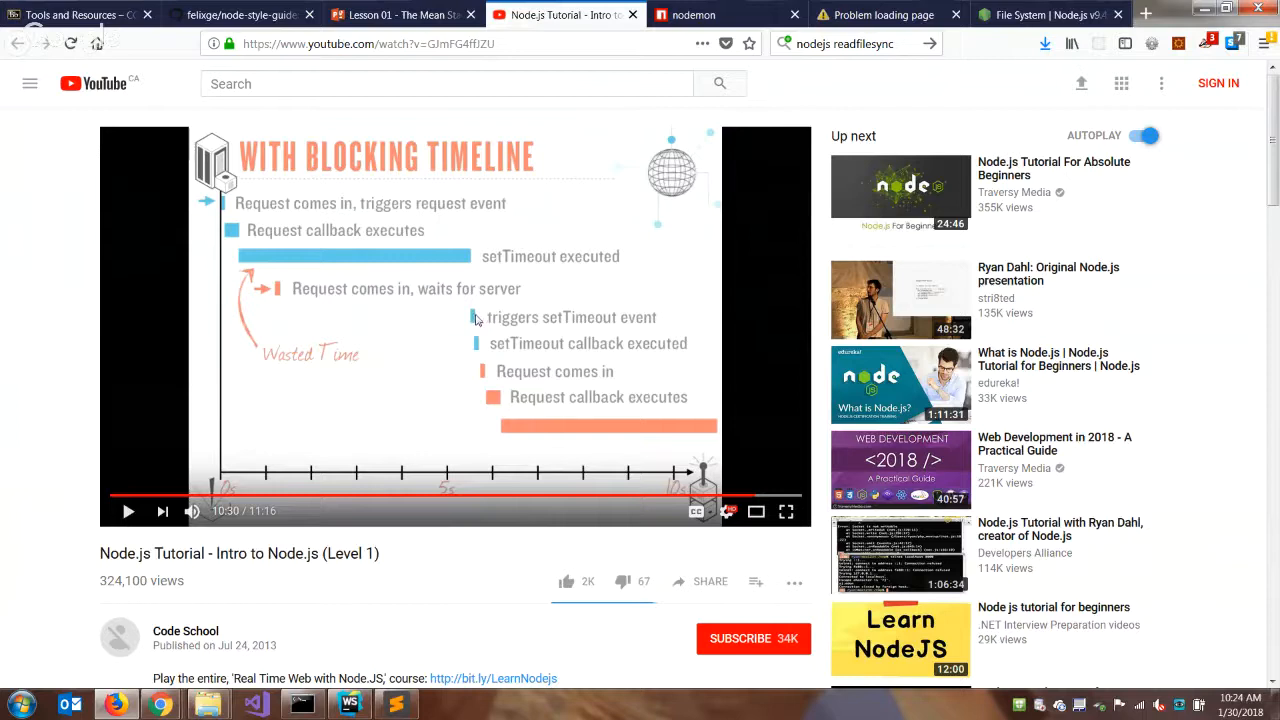
pyautogui.moveTo(571, 434)
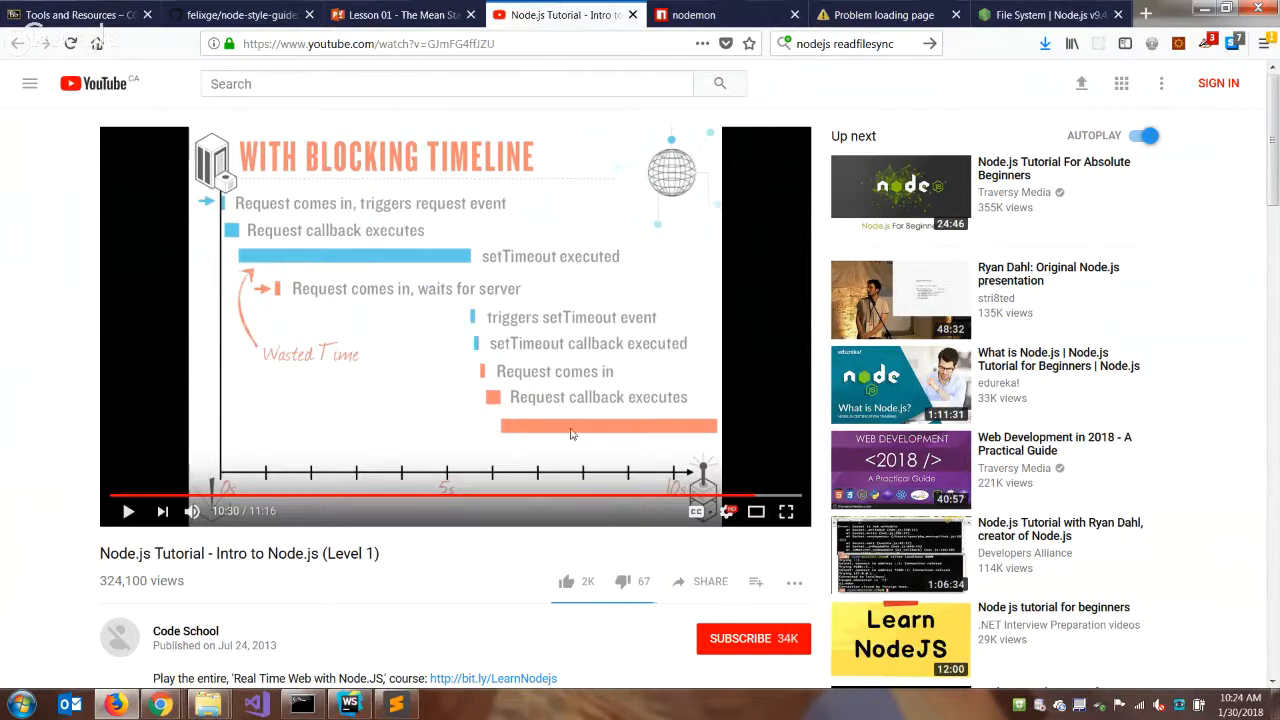
pyautogui.moveTo(718, 430)
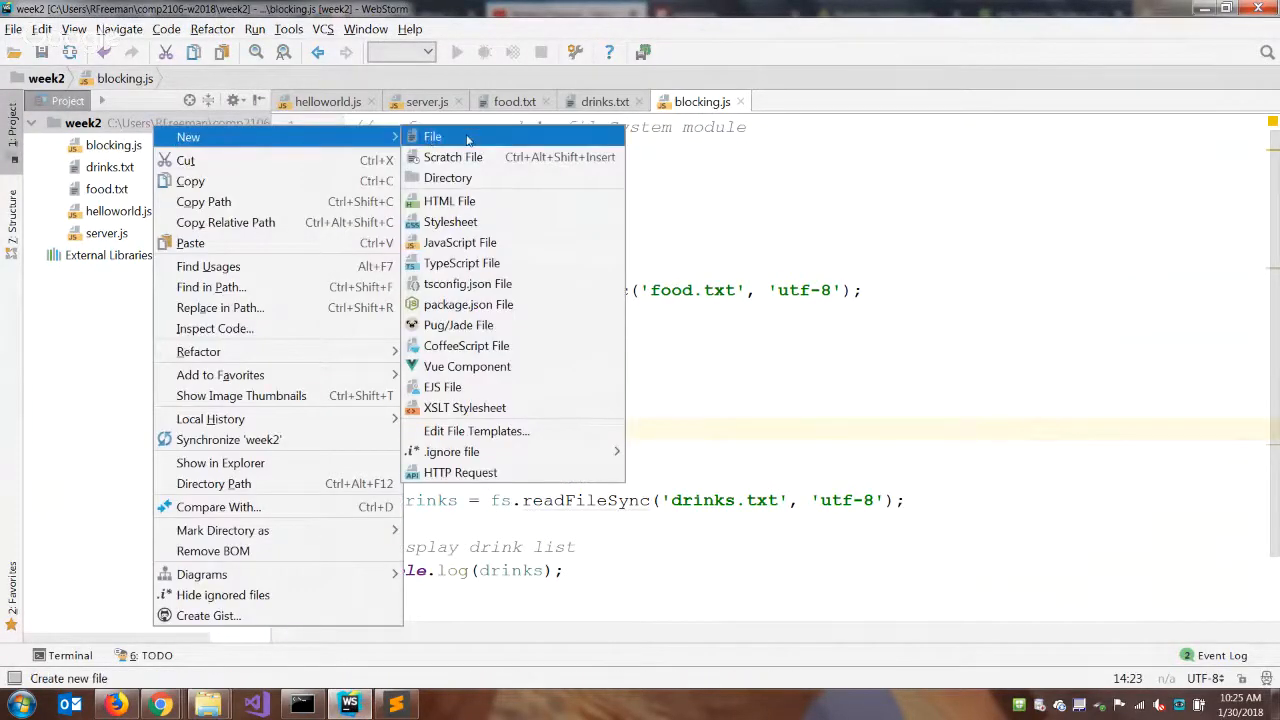
pyautogui.moveTo(460, 242)
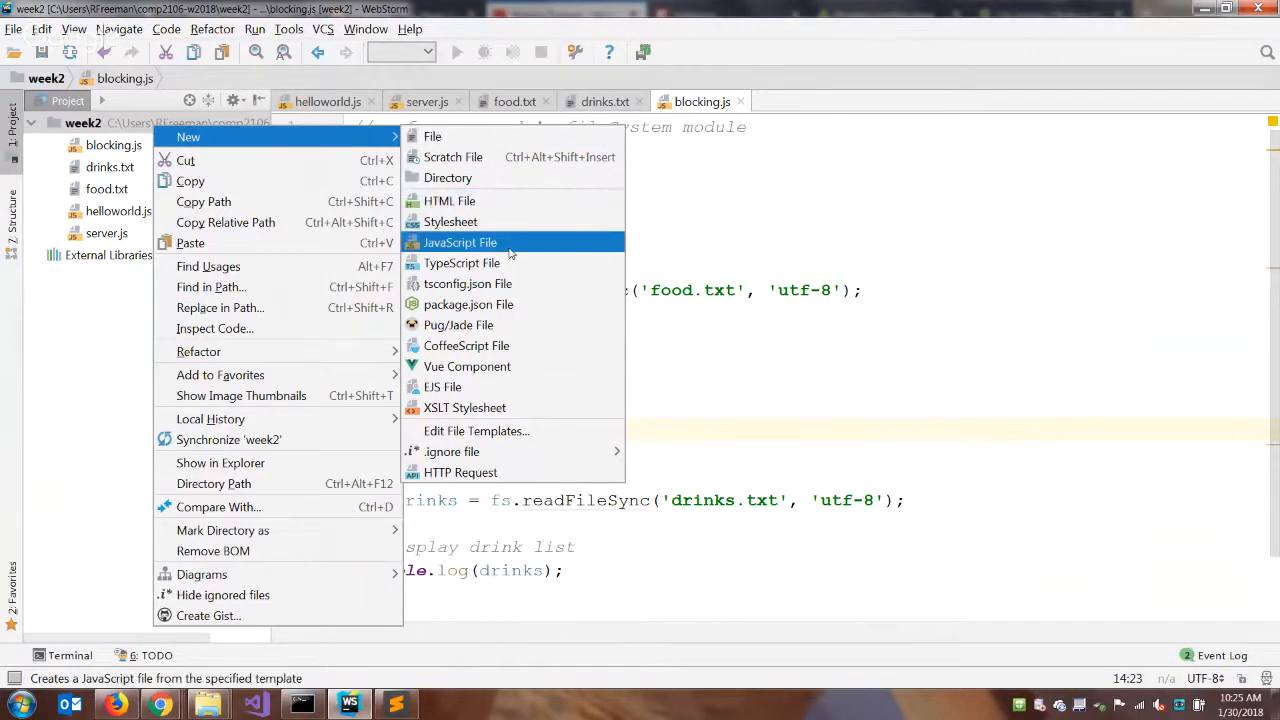
# - Create a new JavaScript file named nonblocking in the week2 folder
pyautogui.click(459, 242)
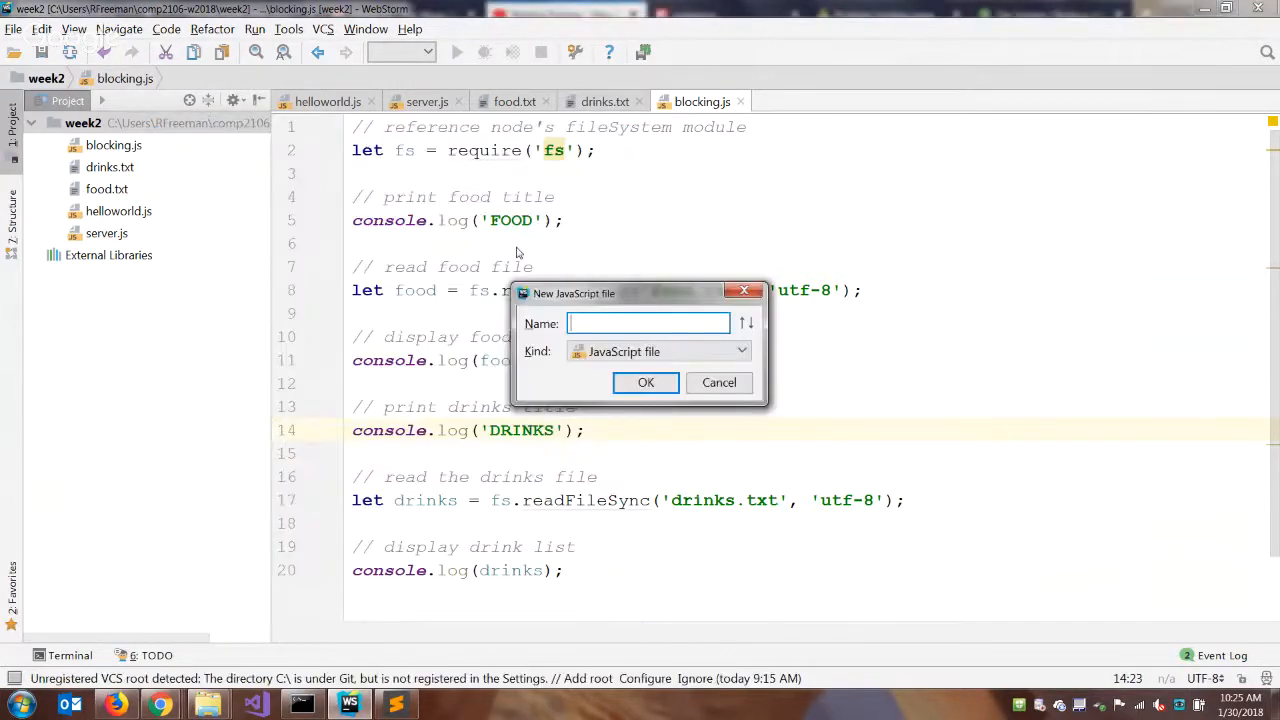
pyautogui.write('nonblocking')
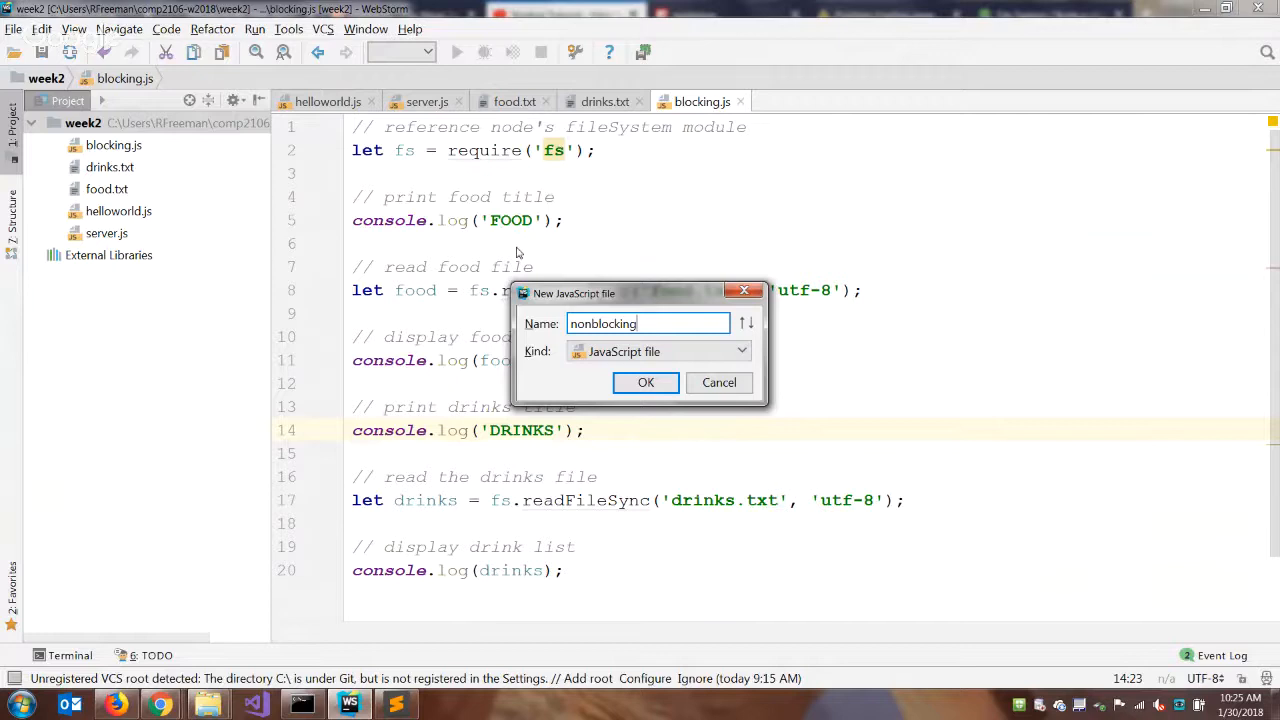
pyautogui.moveTo(308, 605)
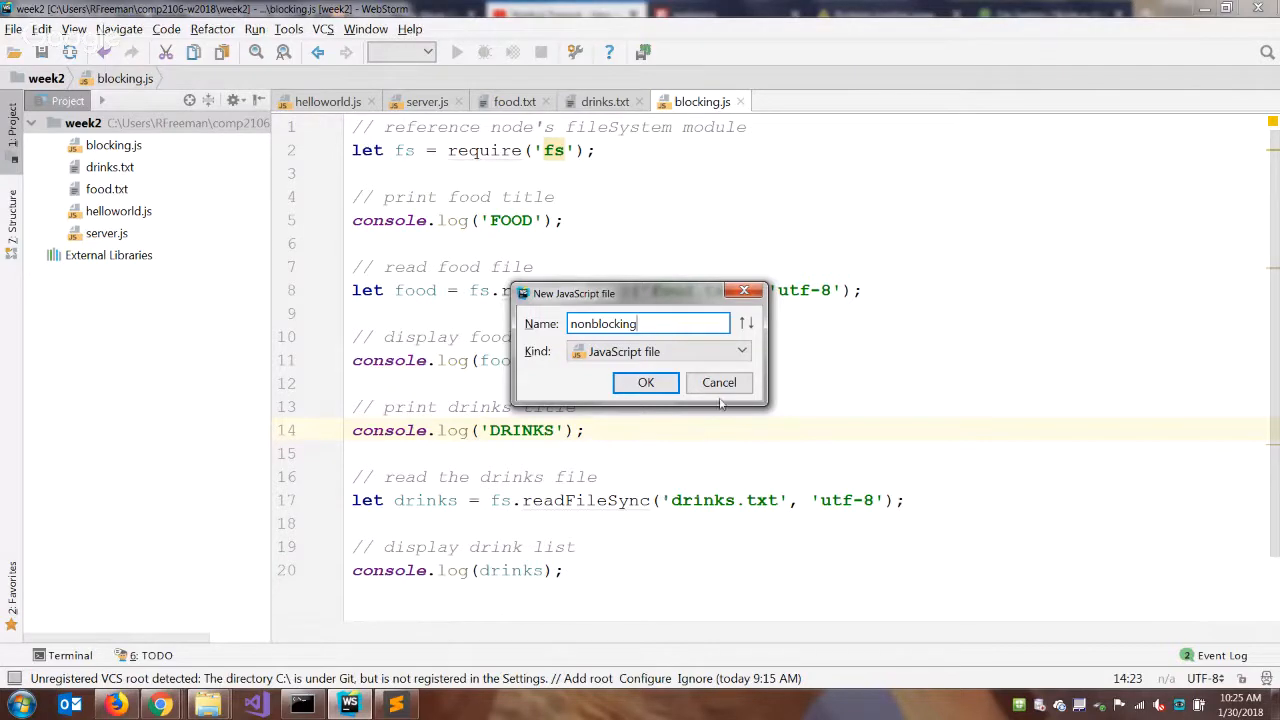
pyautogui.click(645, 382)
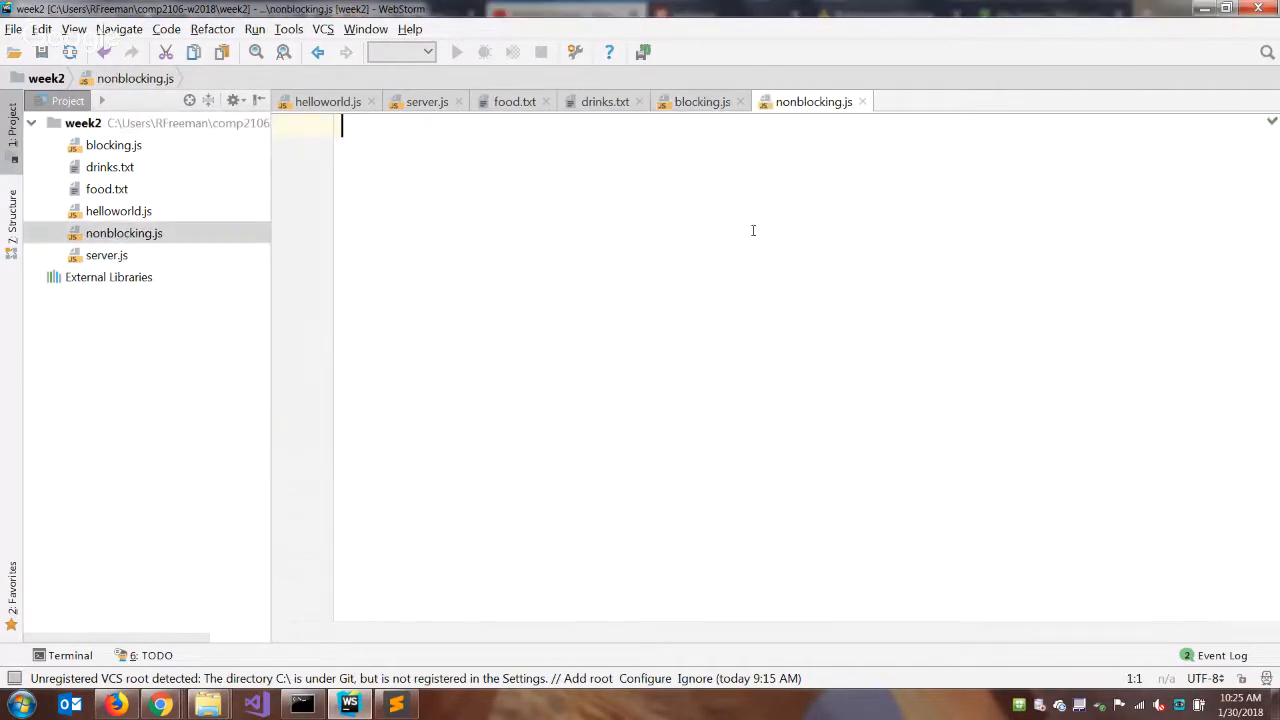
# - Load the fs module with let fs = require('fs');
pyautogui.write('// reference fileSystem modu')
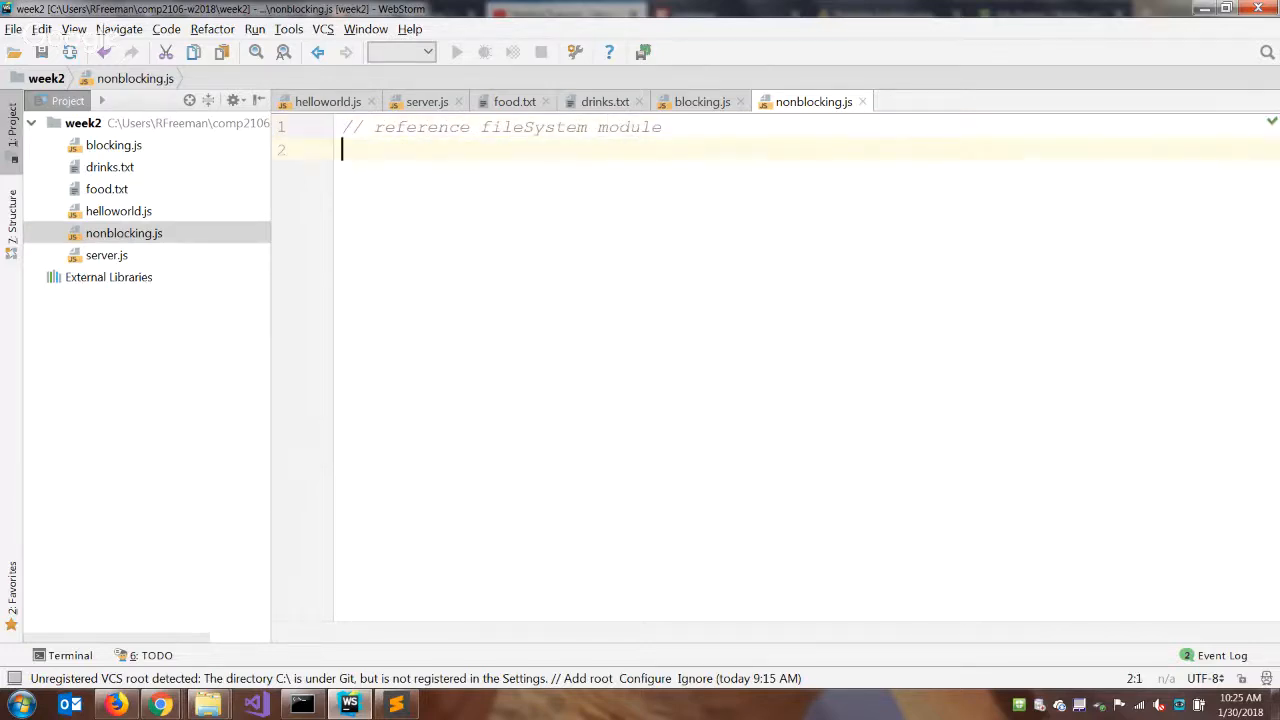
pyautogui.write('let fs = requir')
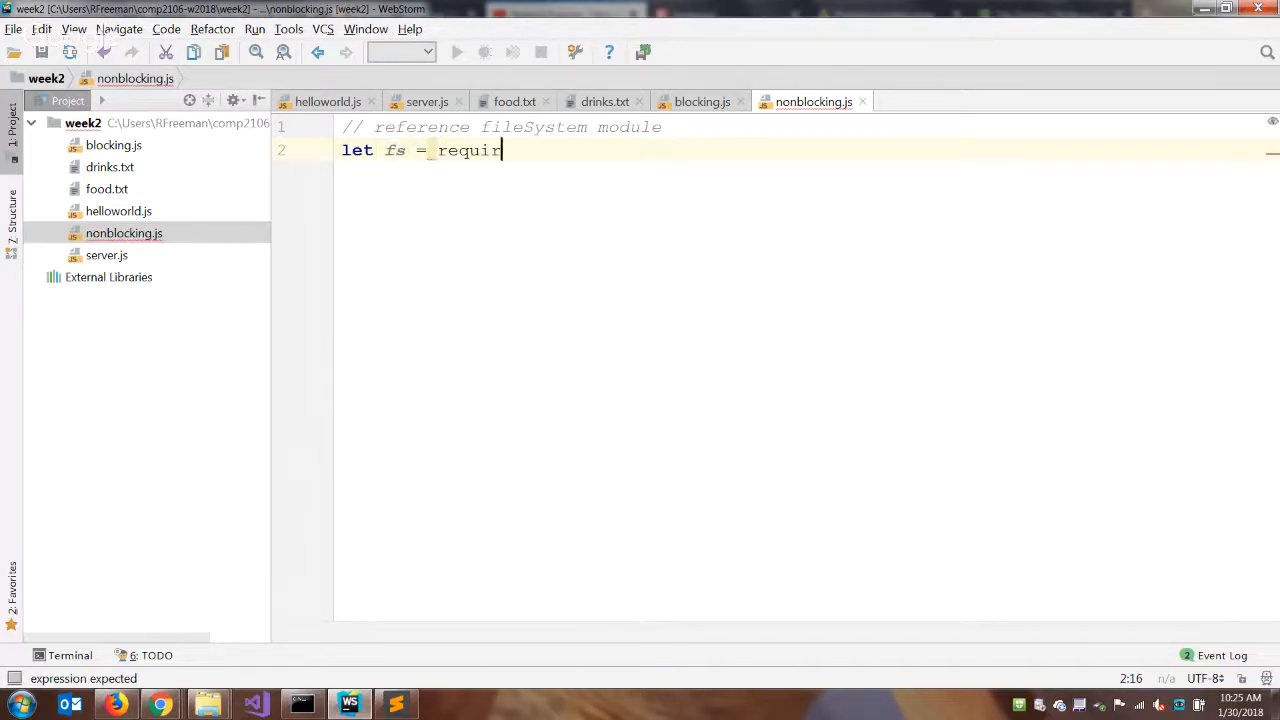
pyautogui.write("e('fs')")
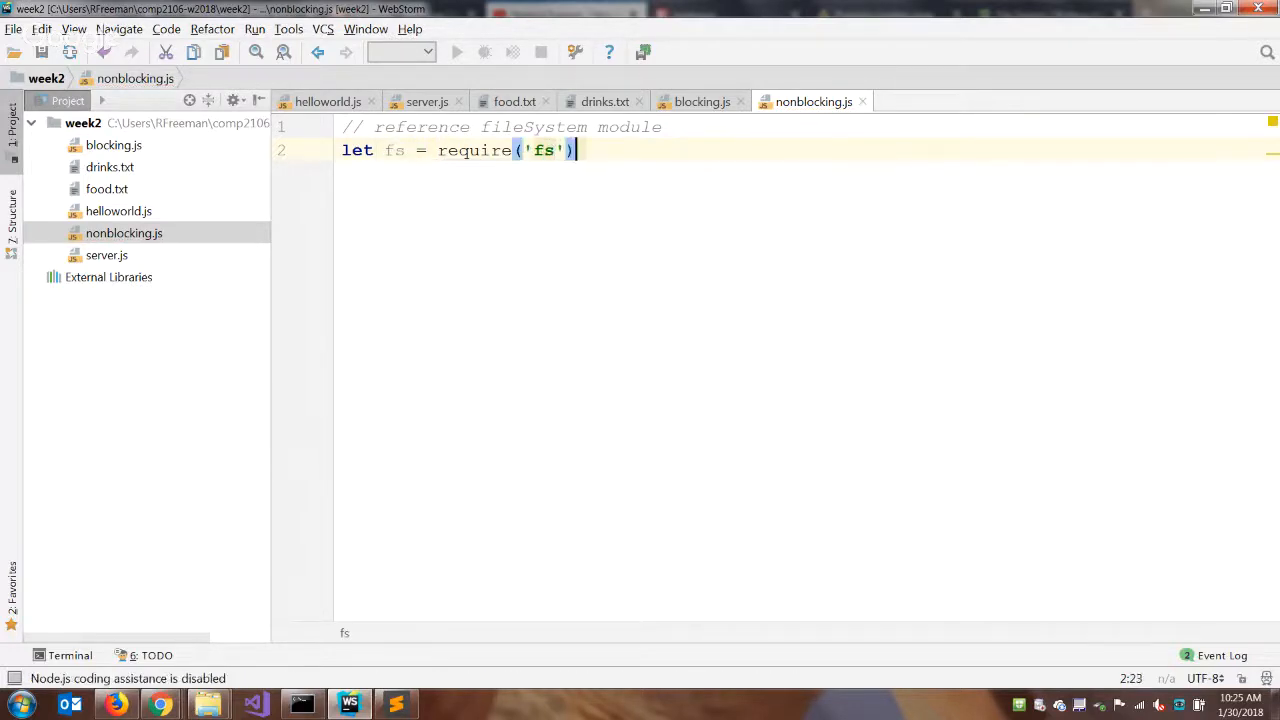
pyautogui.press('Enter')
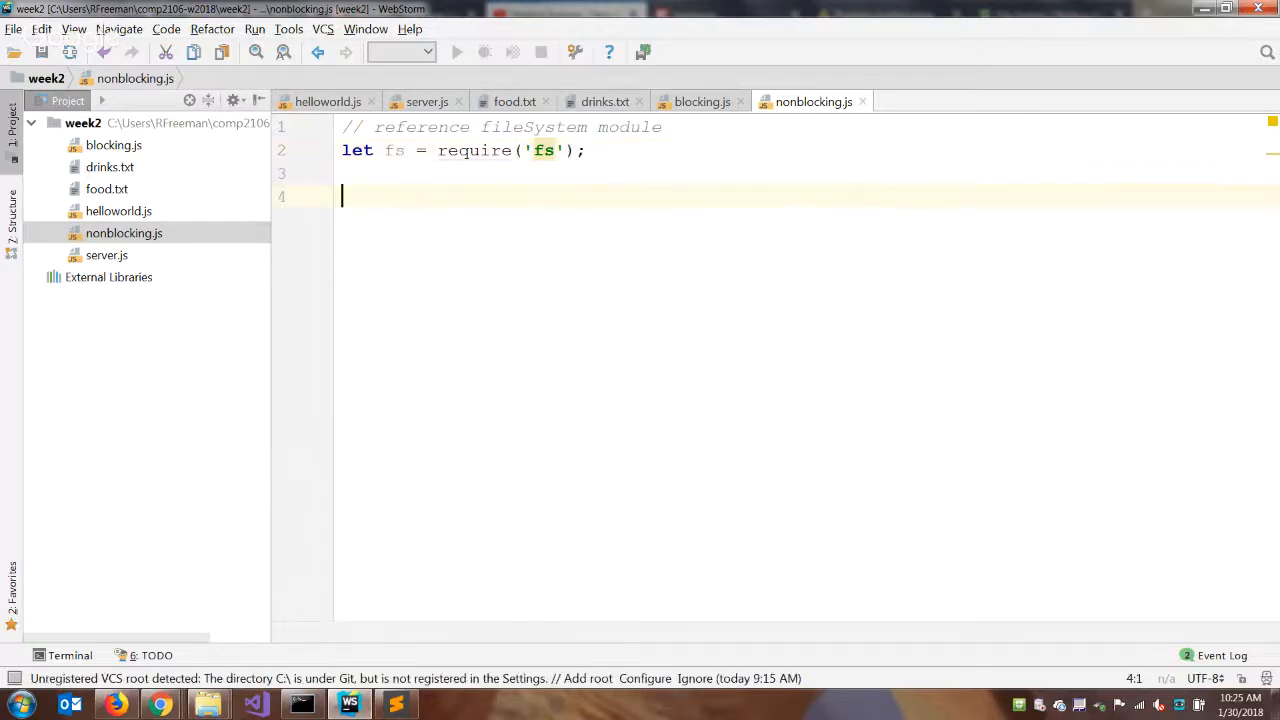
# - Add a // food title comment and console.log('FOOD');
pyautogui.write('//')
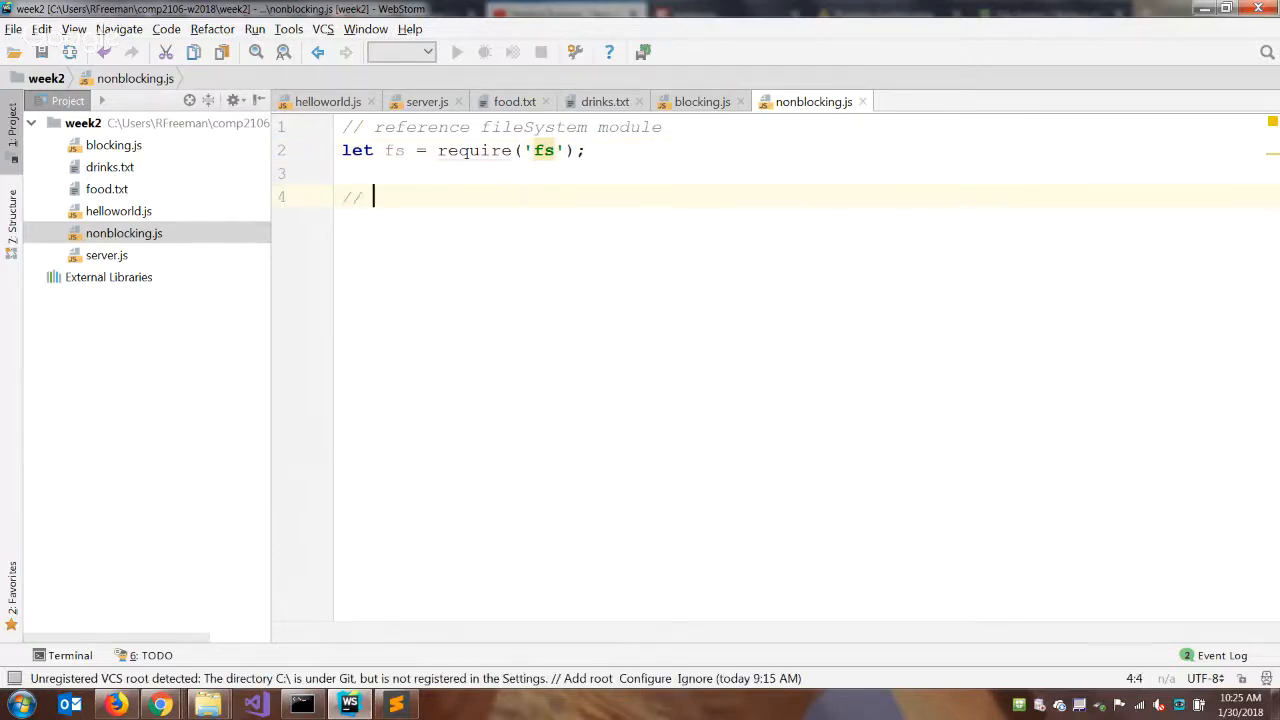
pyautogui.write('food')
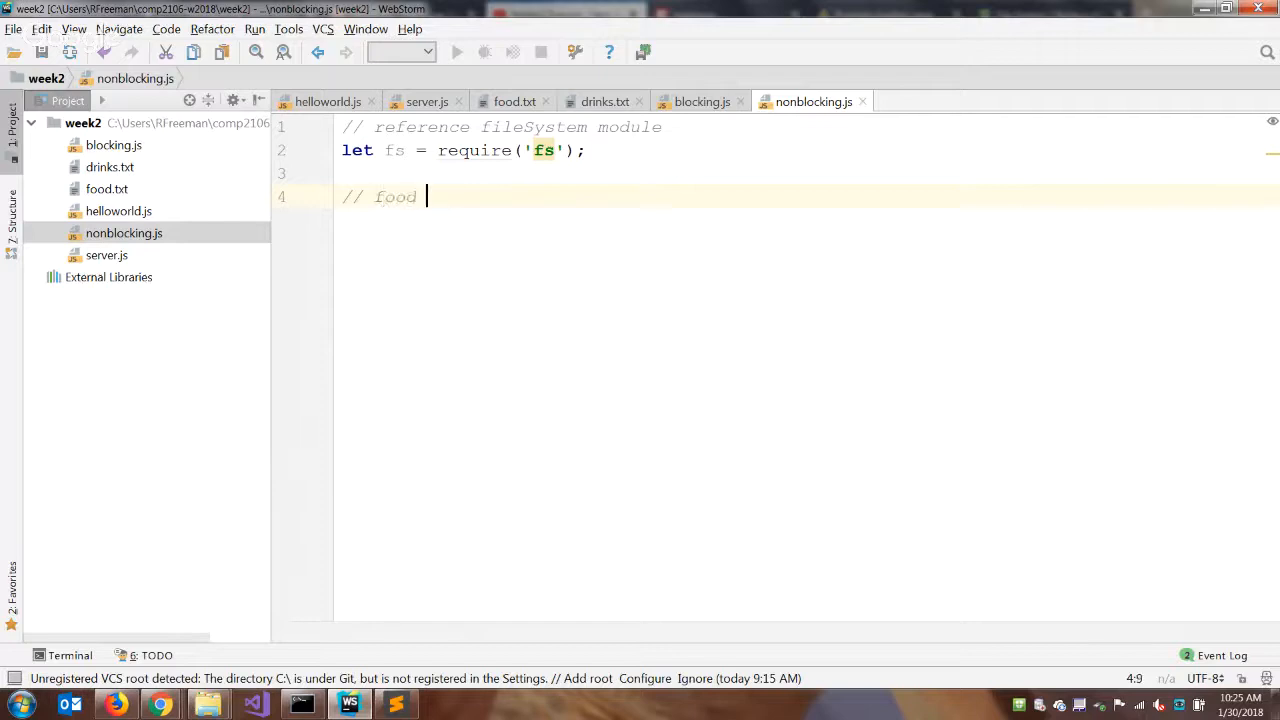
pyautogui.write('title')
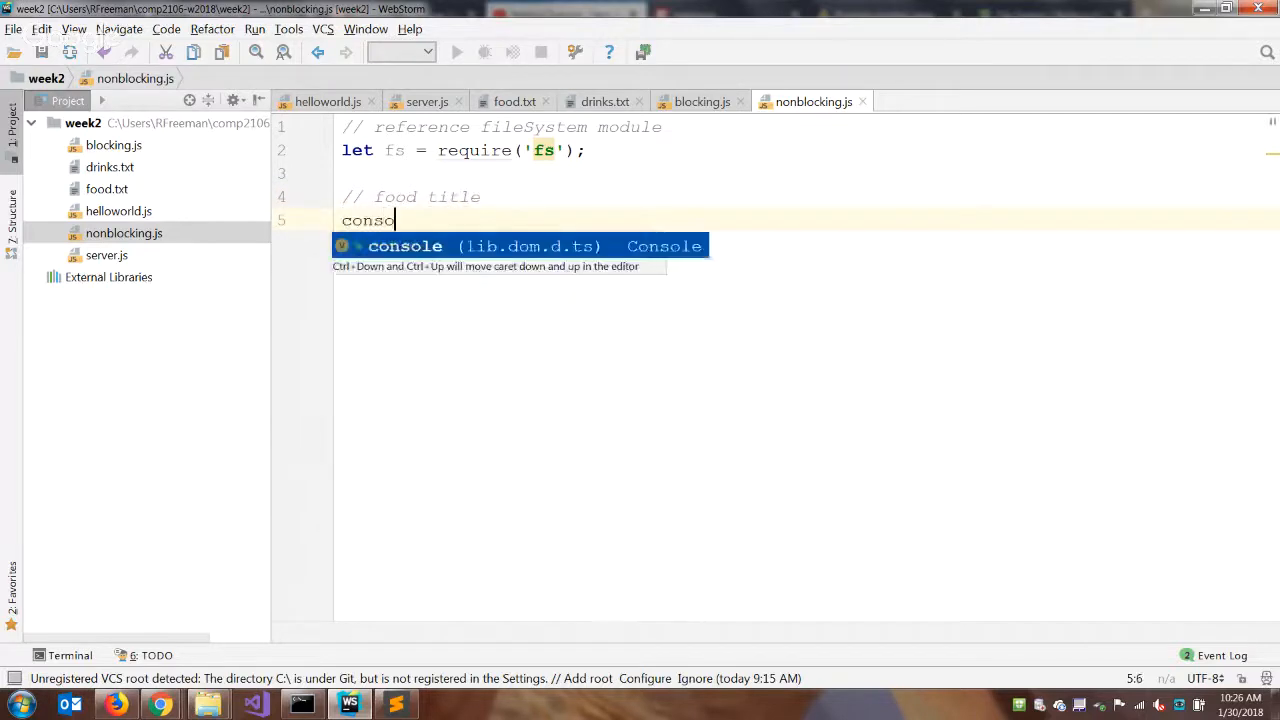
pyautogui.write('le.')
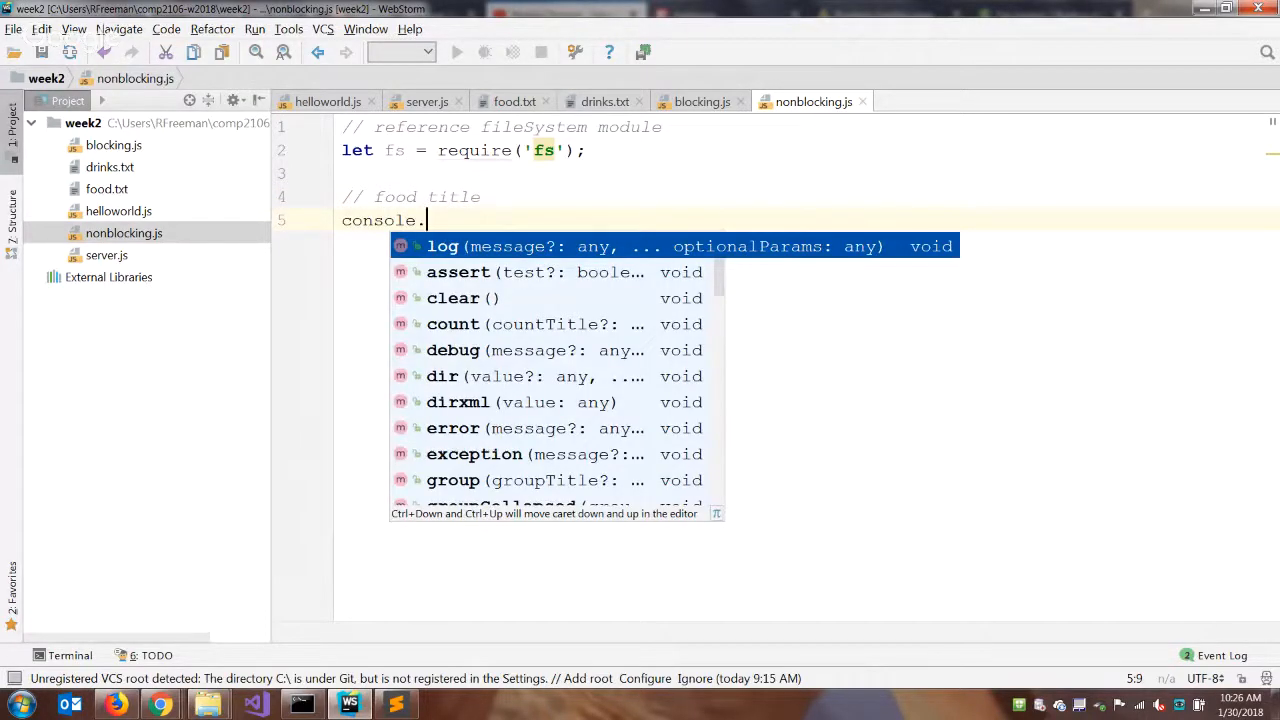
pyautogui.write('log(')
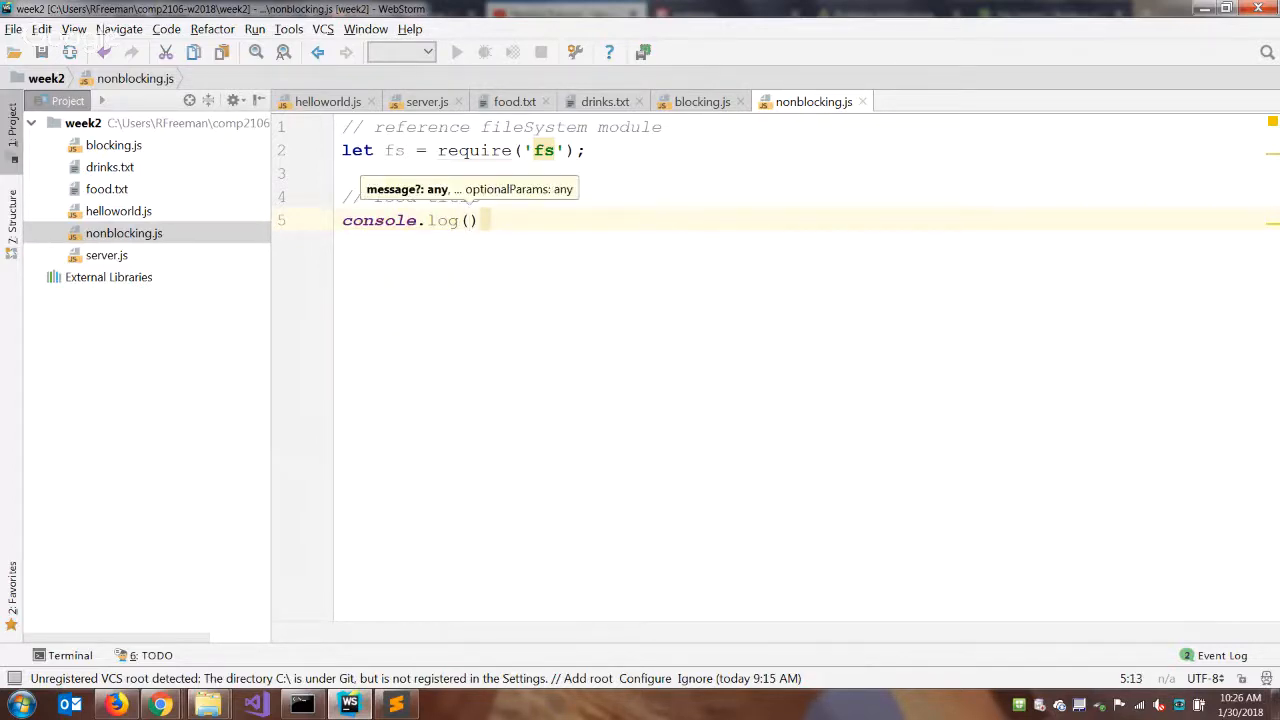
pyautogui.write("'FOOD'")
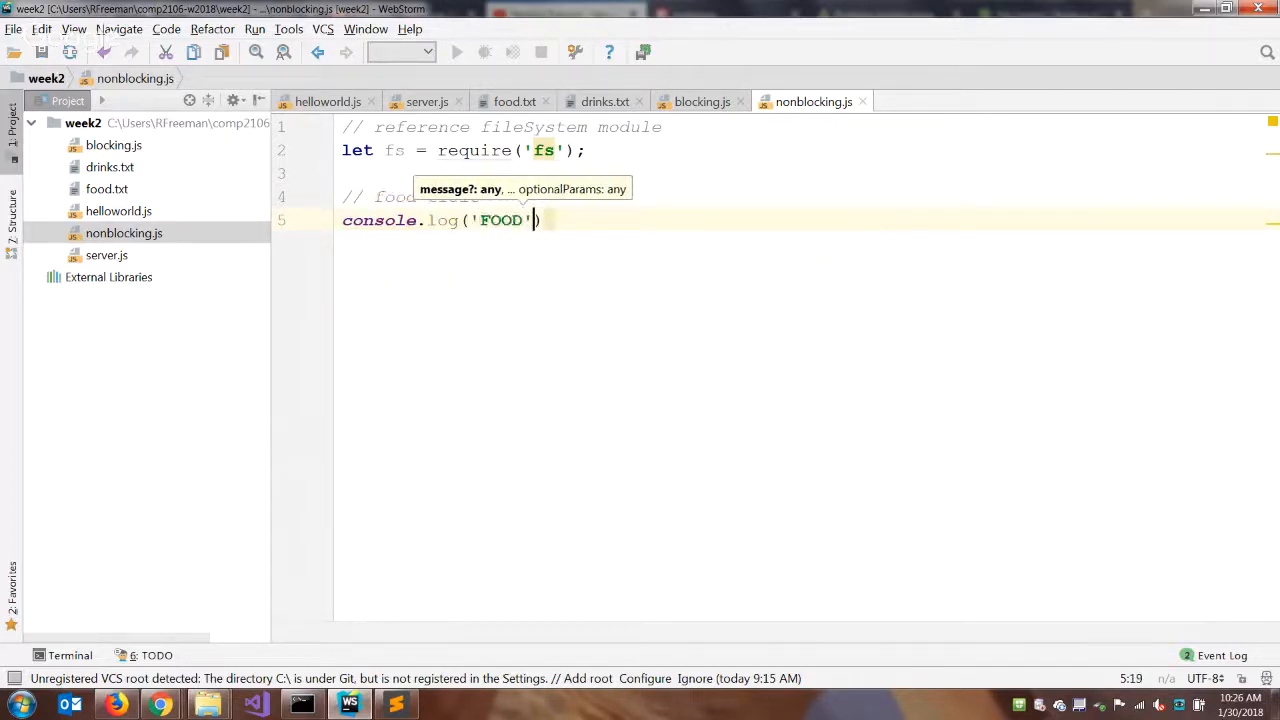
pyautogui.write(';')
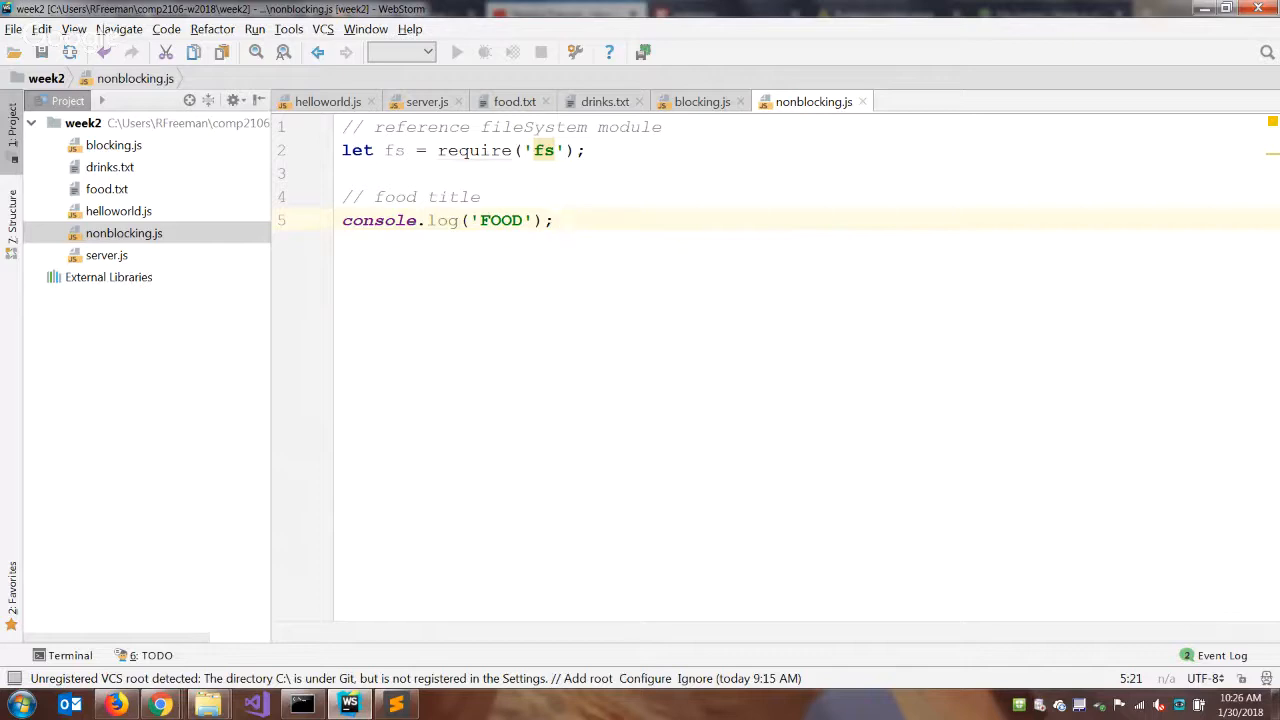
# - Add the comment '// read food file & display asynchronously', correcting a misspelling
pyautogui.press('Enter')
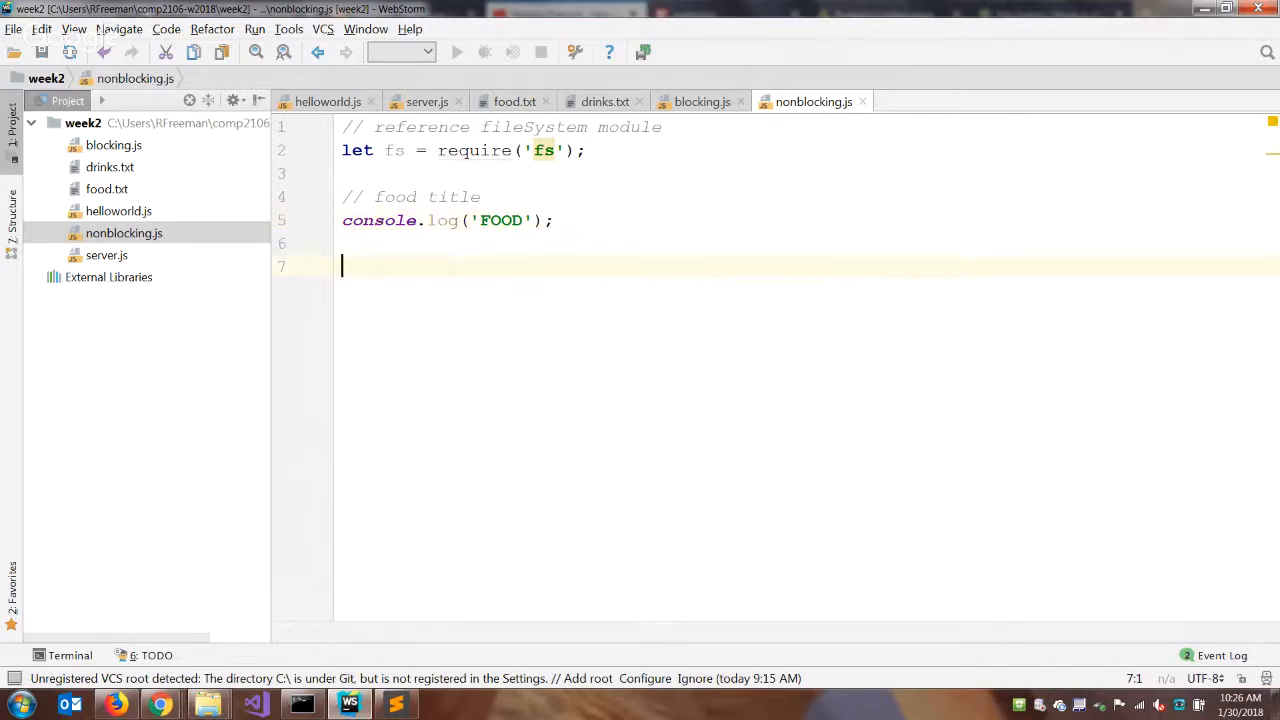
pyautogui.write('//')
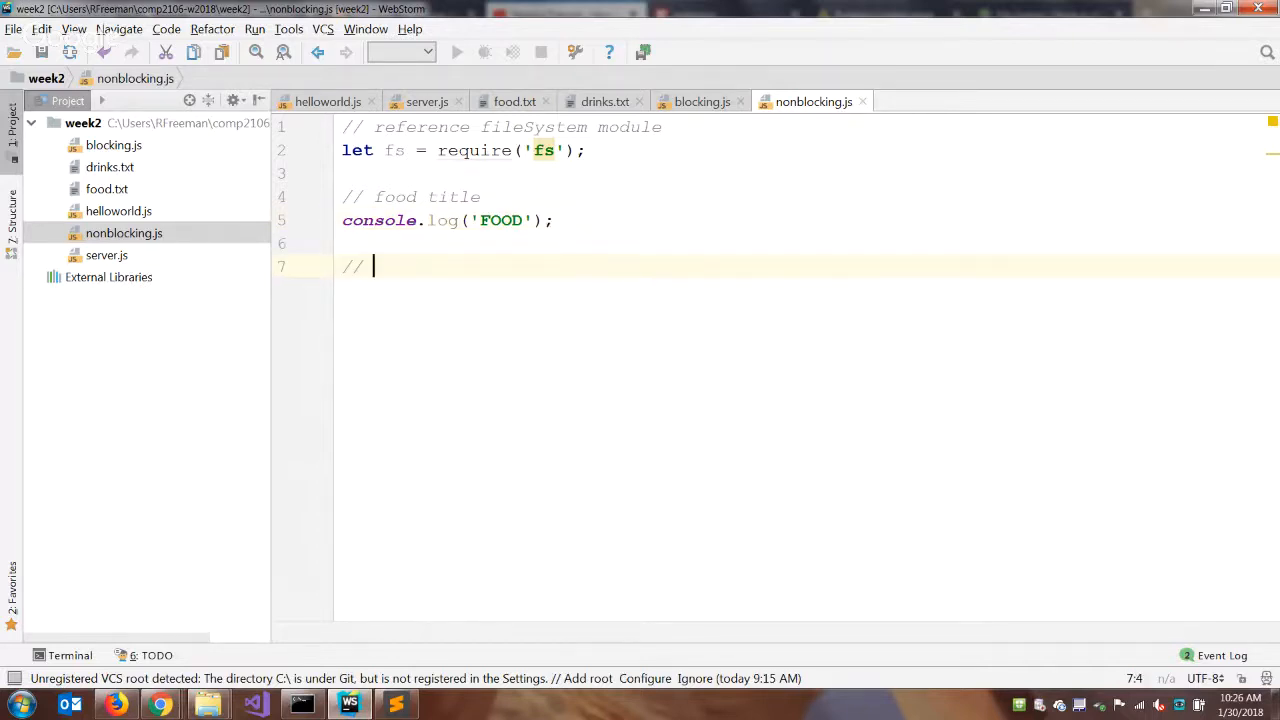
pyautogui.write('read food file')
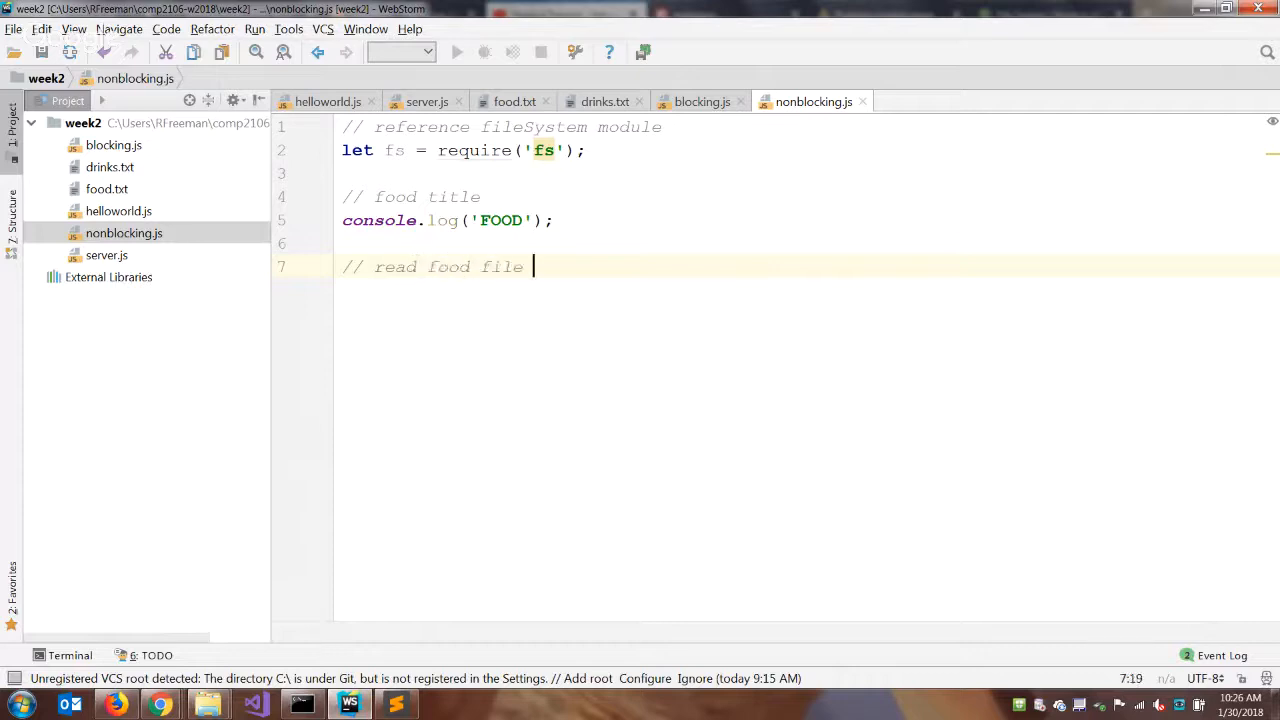
pyautogui.write('& ds')
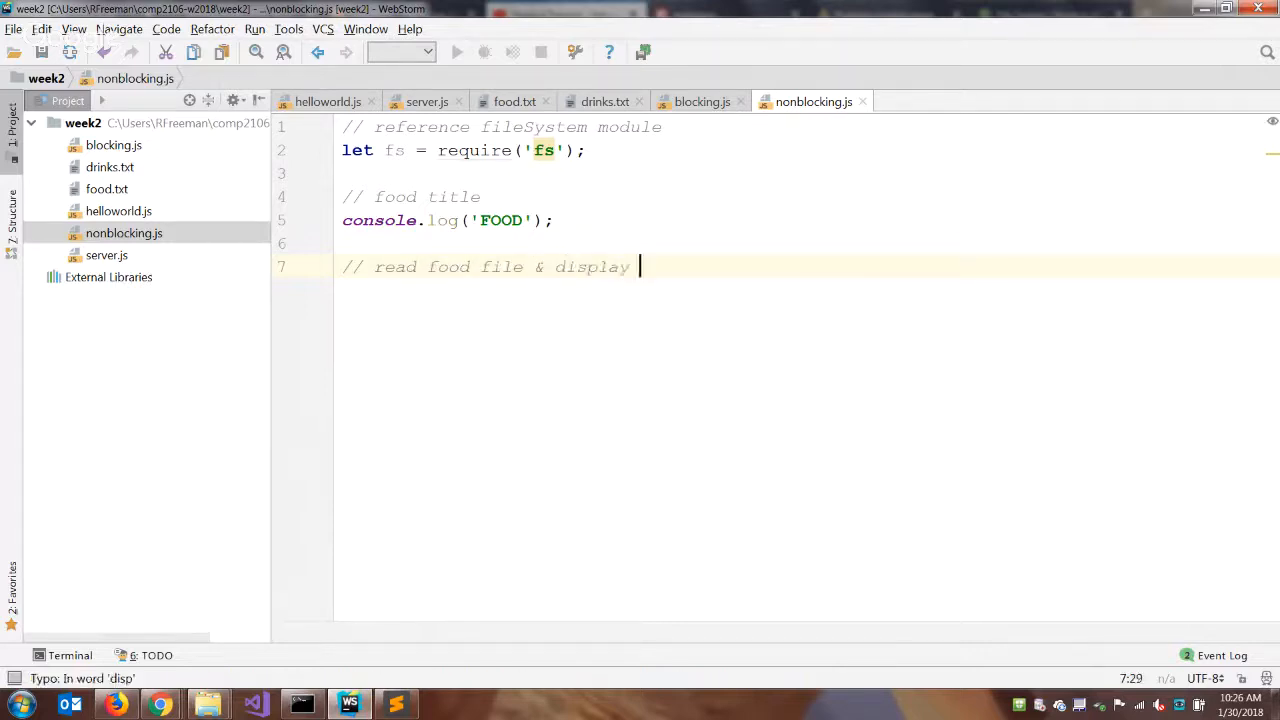
pyautogui.write('asynchoron')
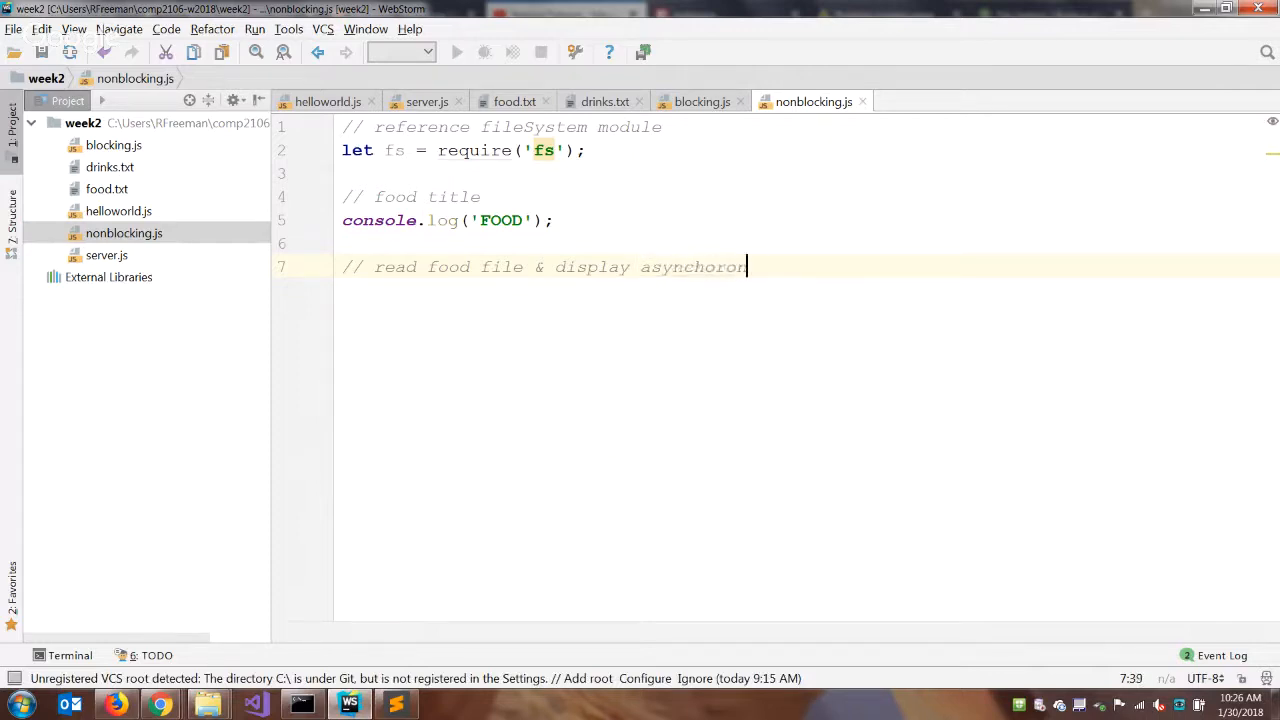
pyautogui.press('Backspace')
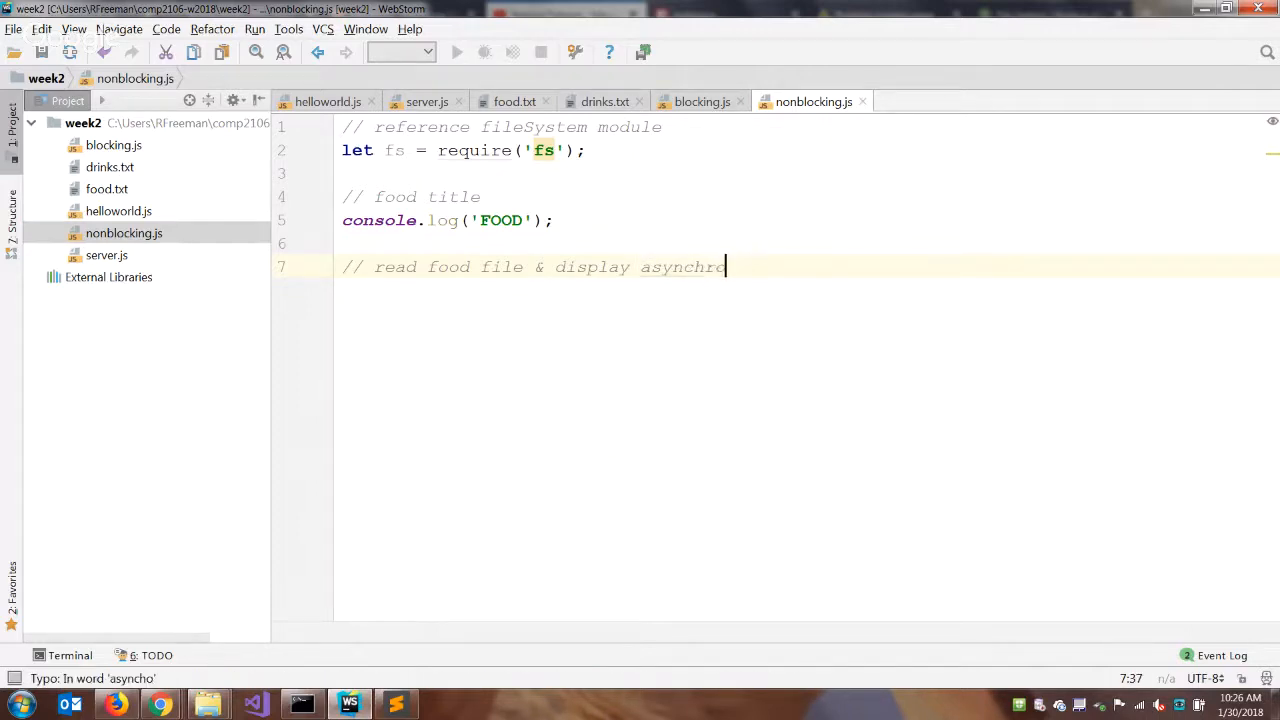
pyautogui.press('Backspace')
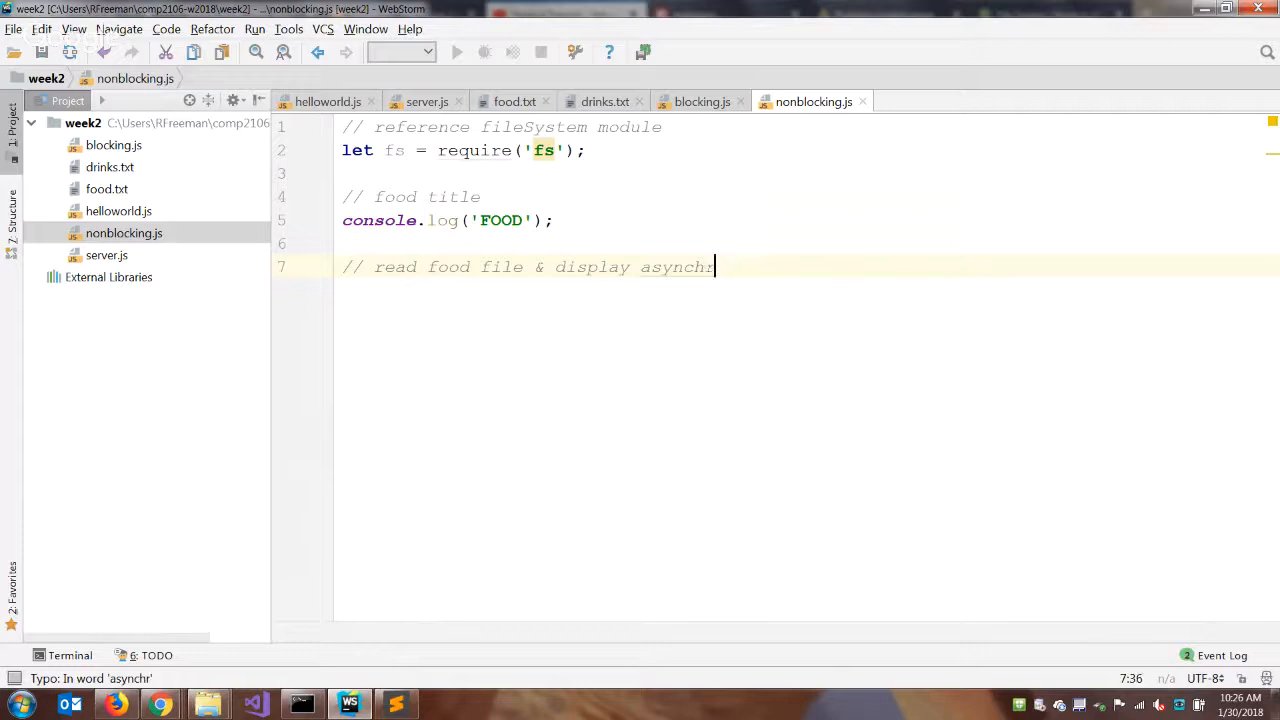
pyautogui.write('onou')
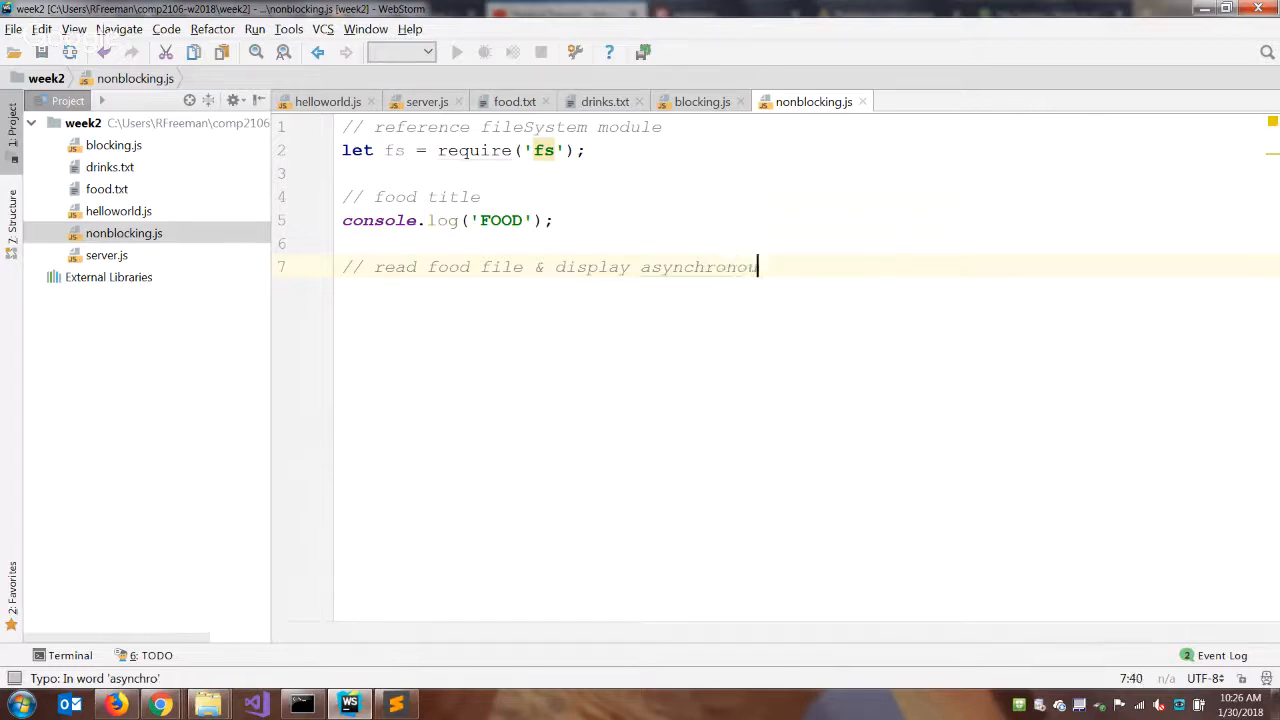
pyautogui.write('sly')
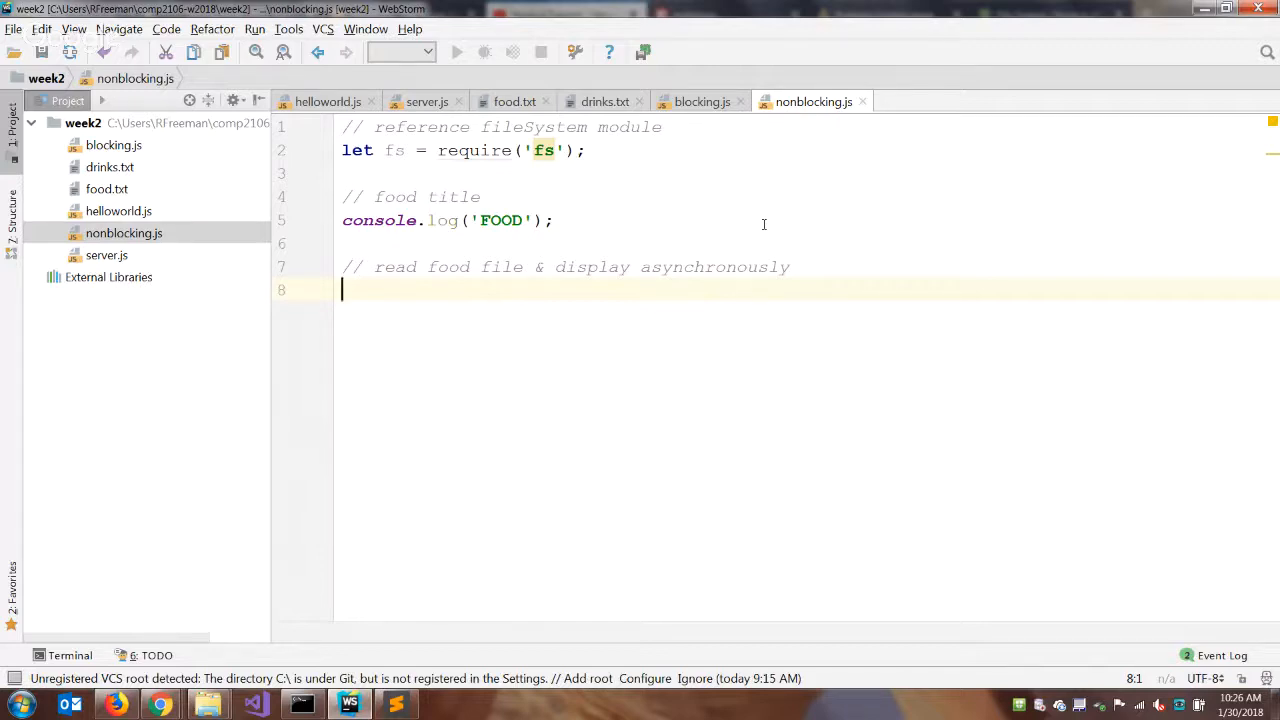
pyautogui.moveTo(508, 527)
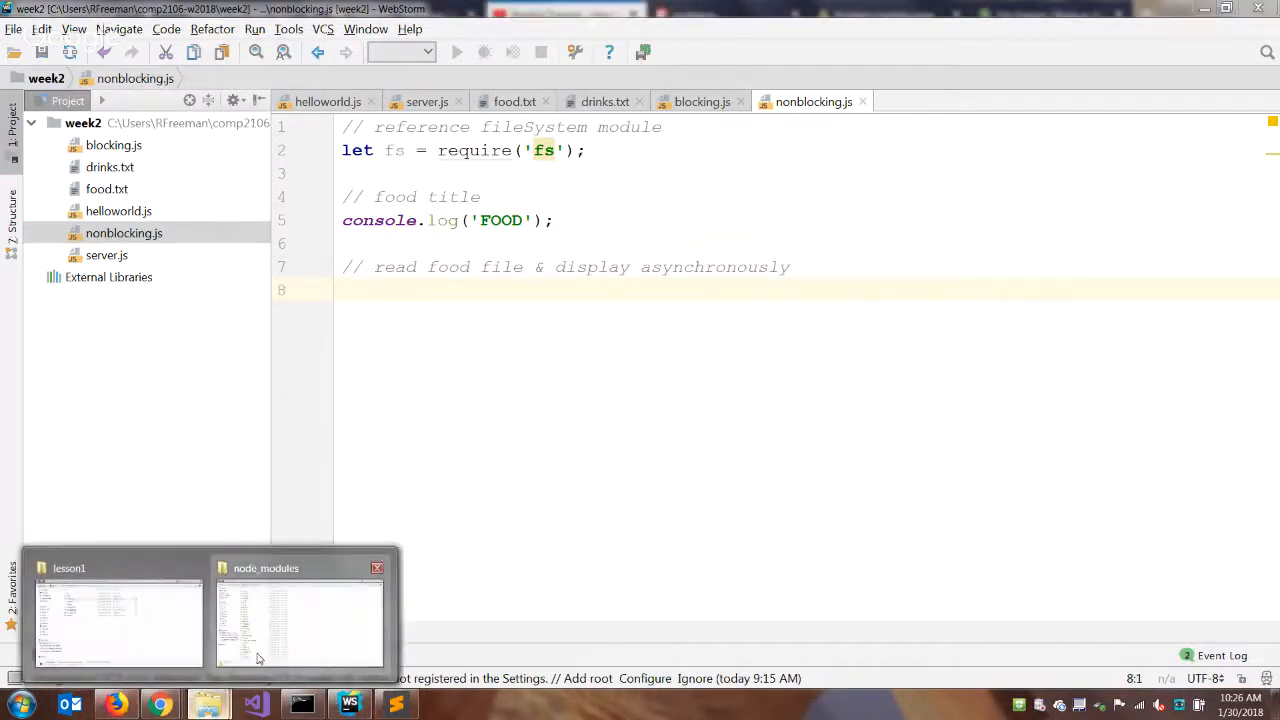
# - View last year's lesson1 nonblocking.js in Sublime Text and begin an fs.readFile call
pyautogui.rightClick(260, 290)
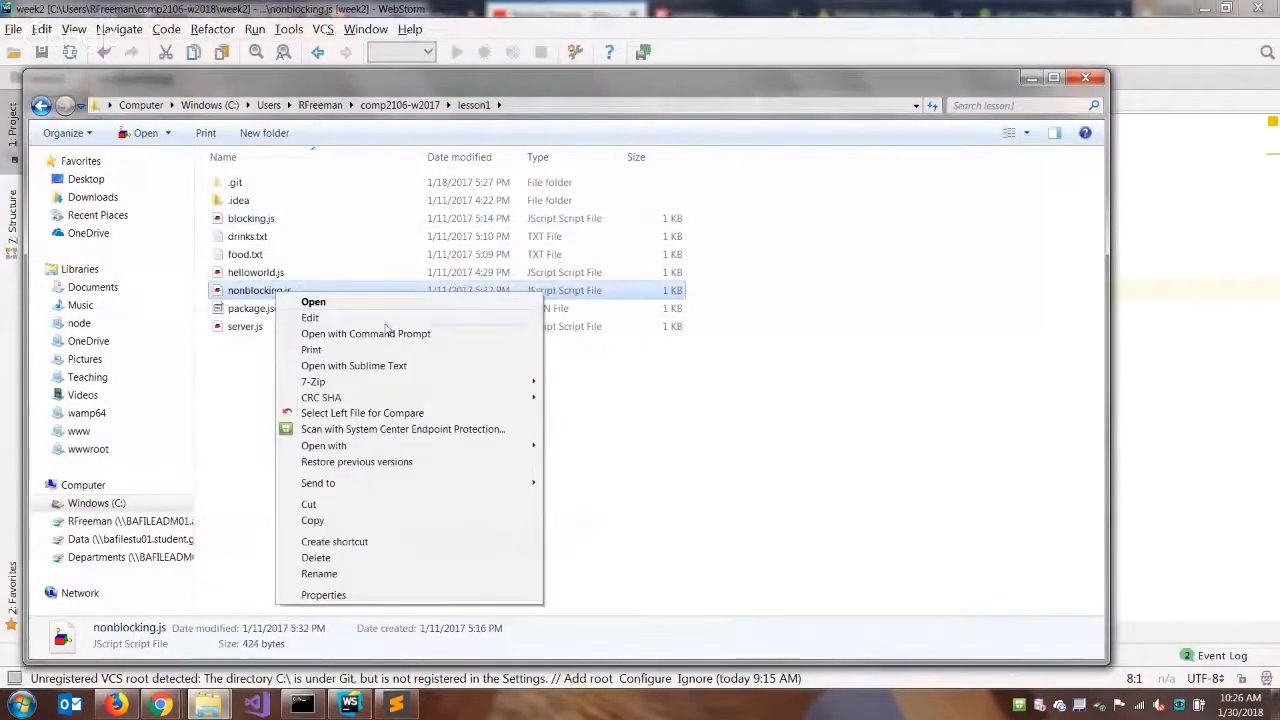
pyautogui.click(353, 365)
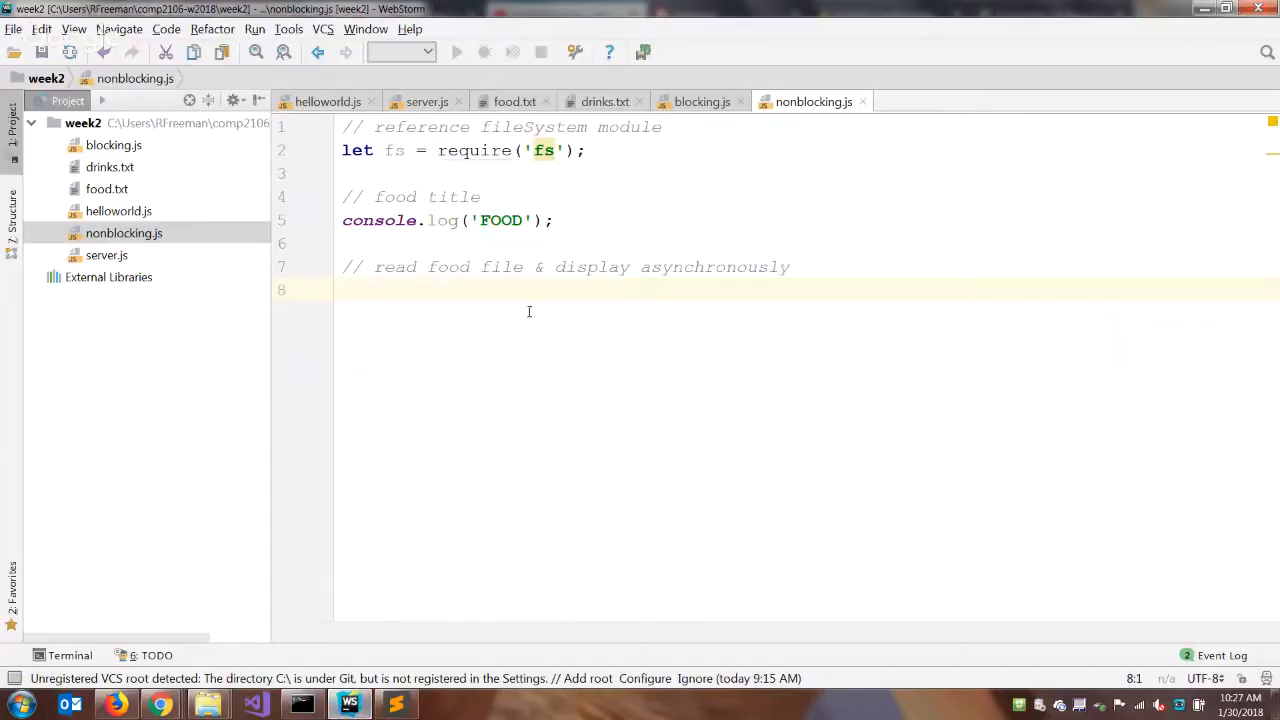
pyautogui.write('fs.')
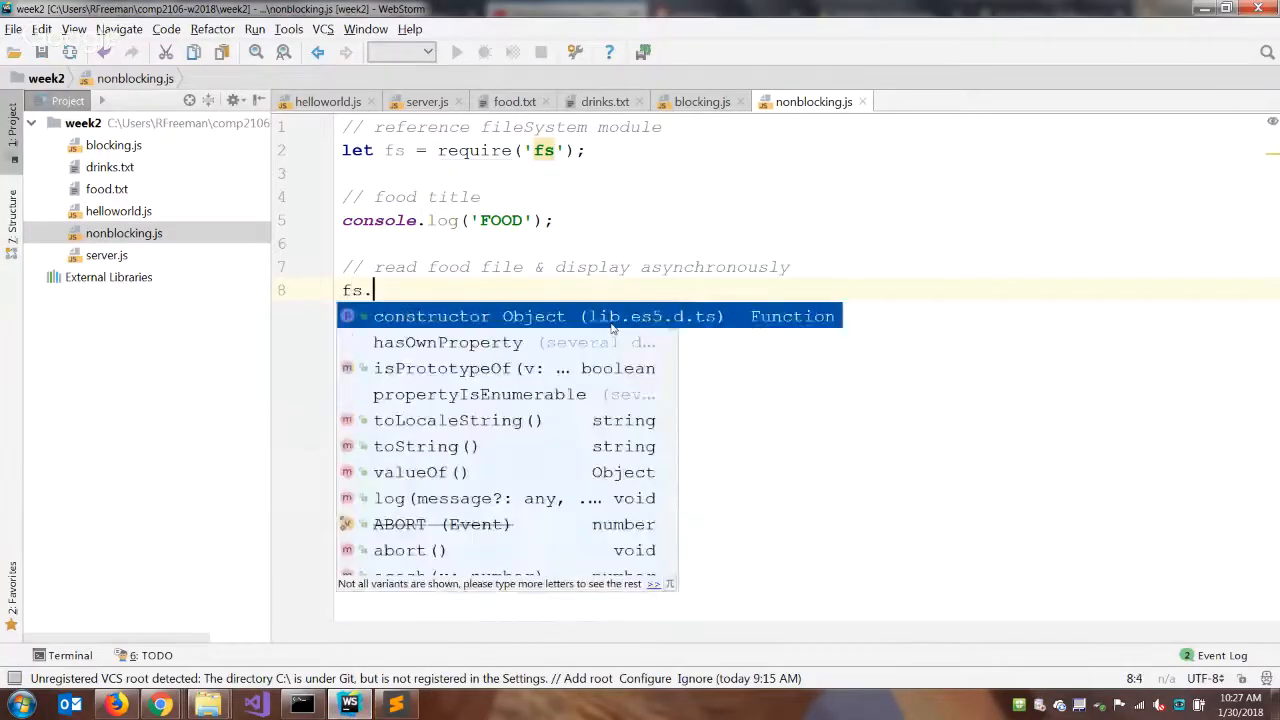
pyautogui.write('readFile')
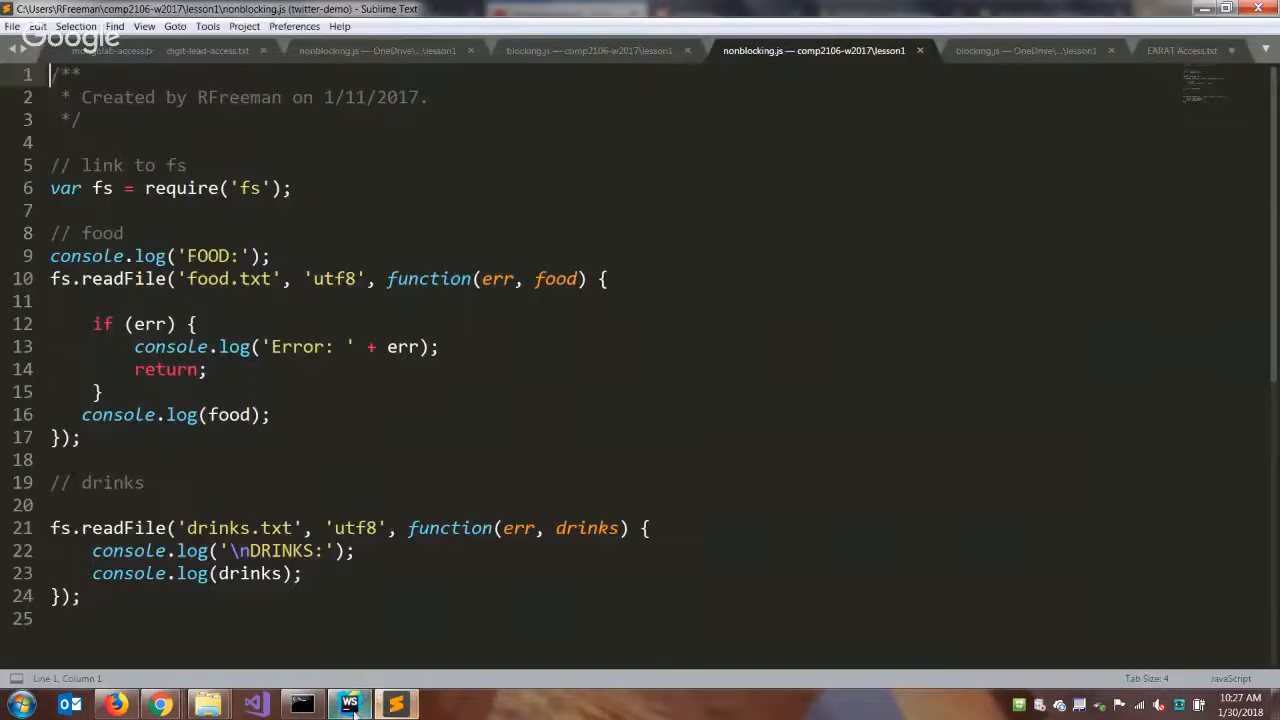
pyautogui.click(349, 704)
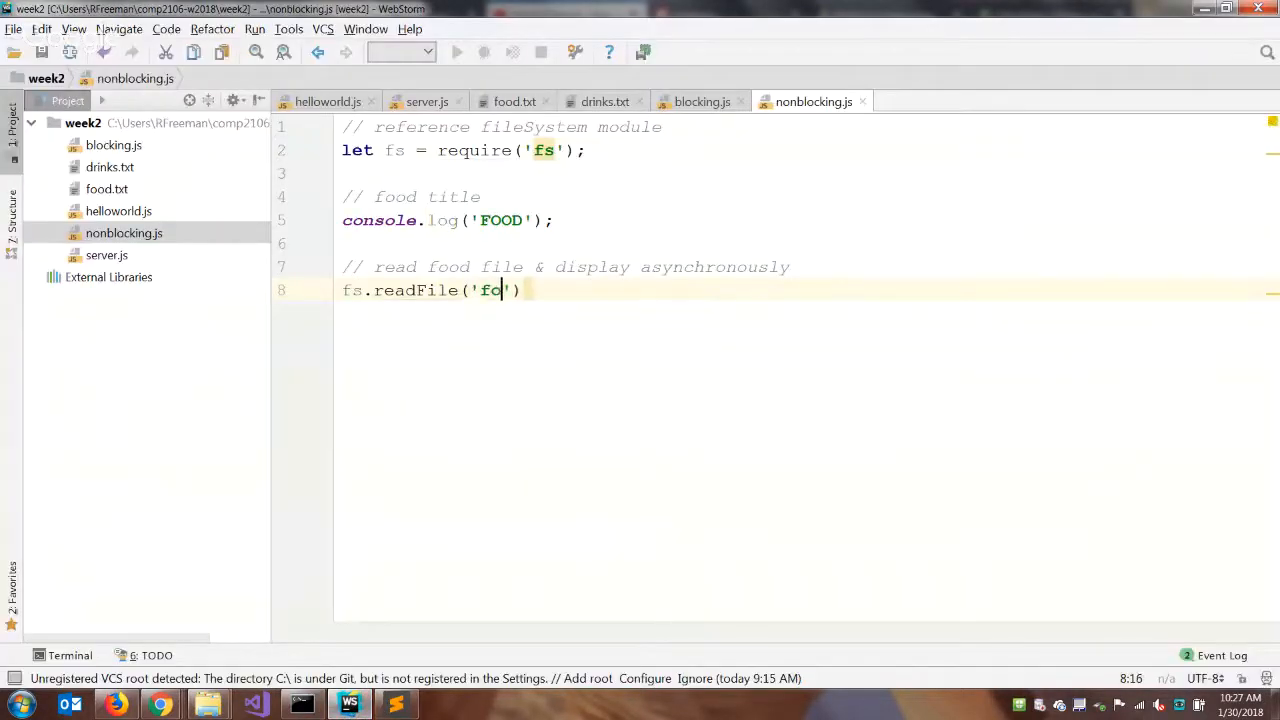
# - Complete fs.readFile('food.txt', 'utf-8', function() {}) with an empty console.log() inside
pyautogui.write("od.text', 'utf")
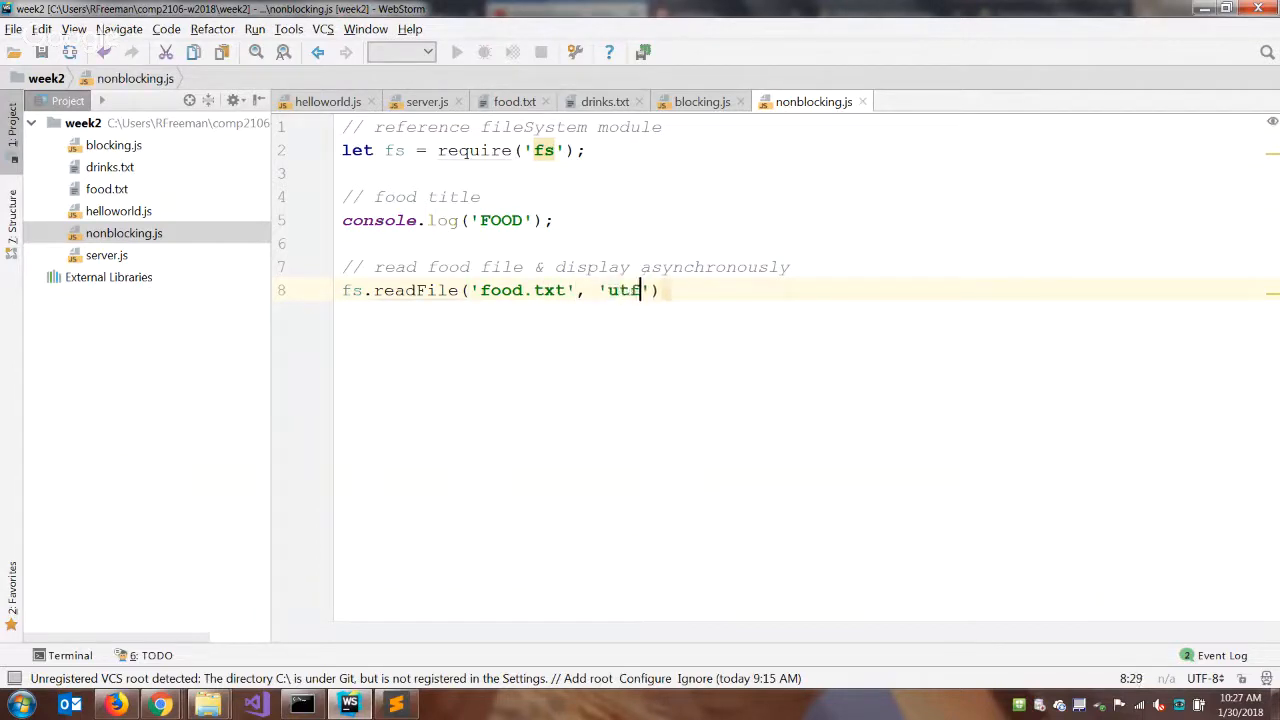
pyautogui.write("-8',")
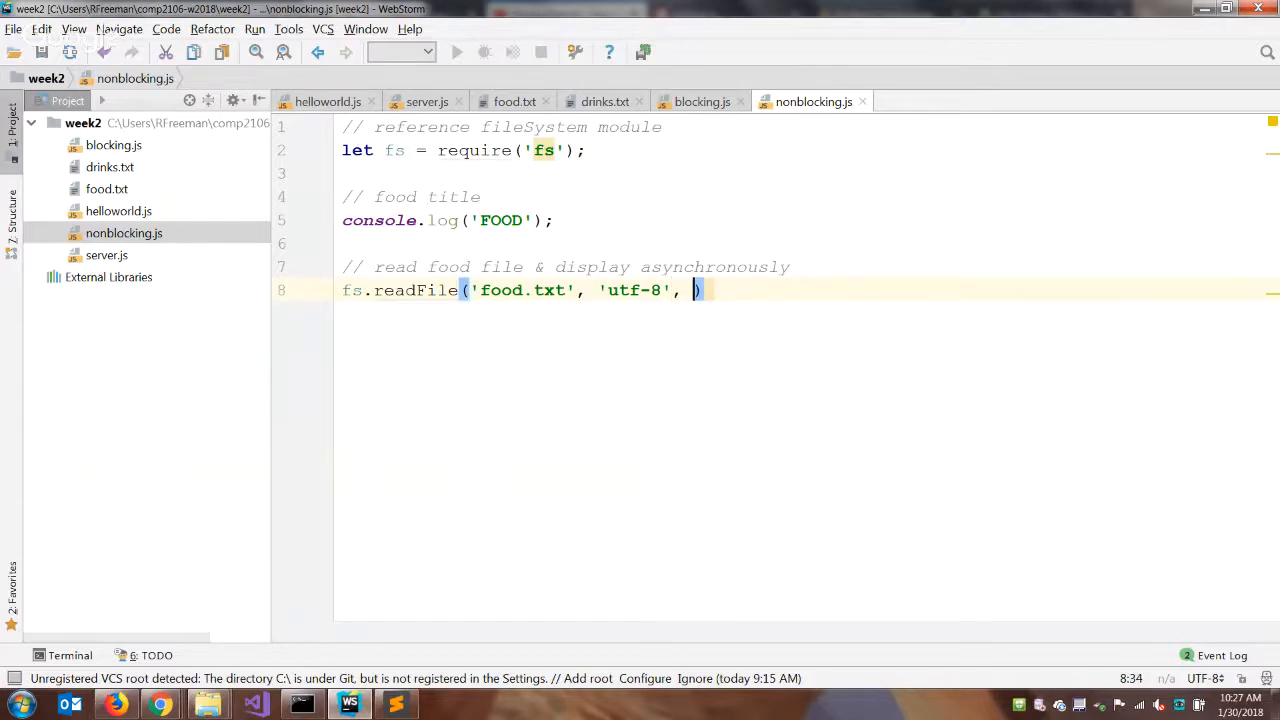
pyautogui.write('functi')
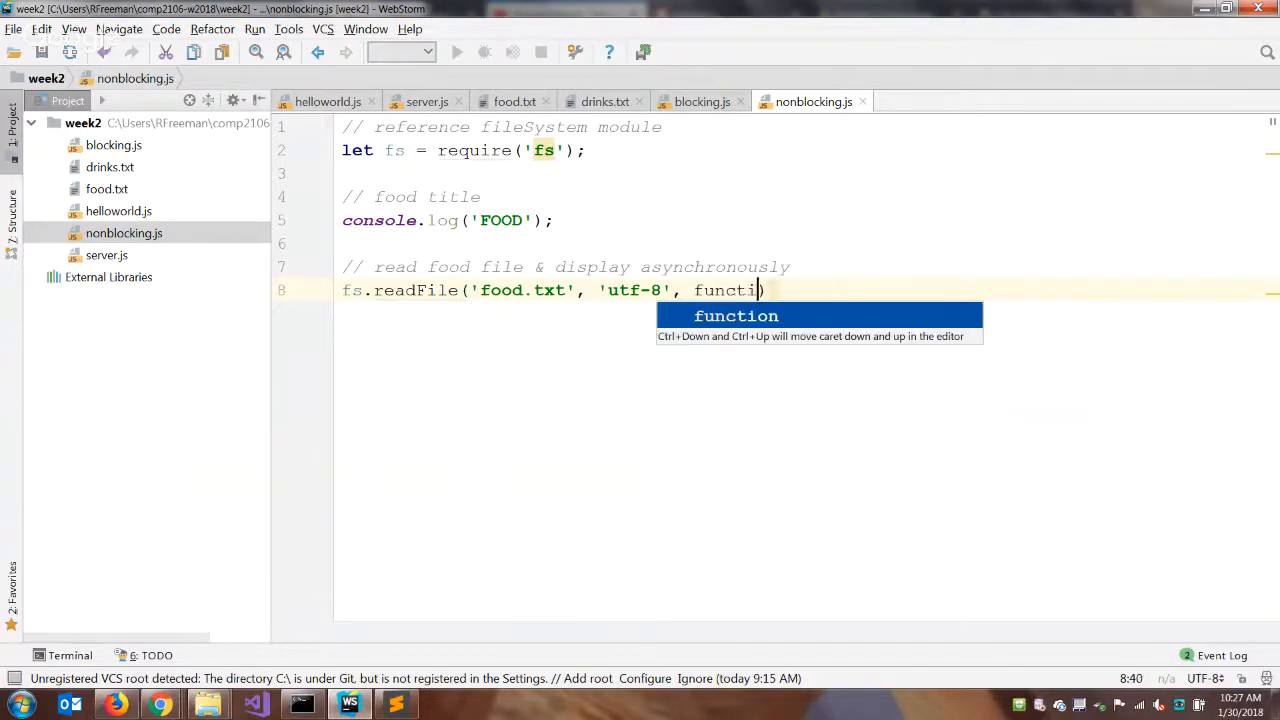
pyautogui.press('Tab')
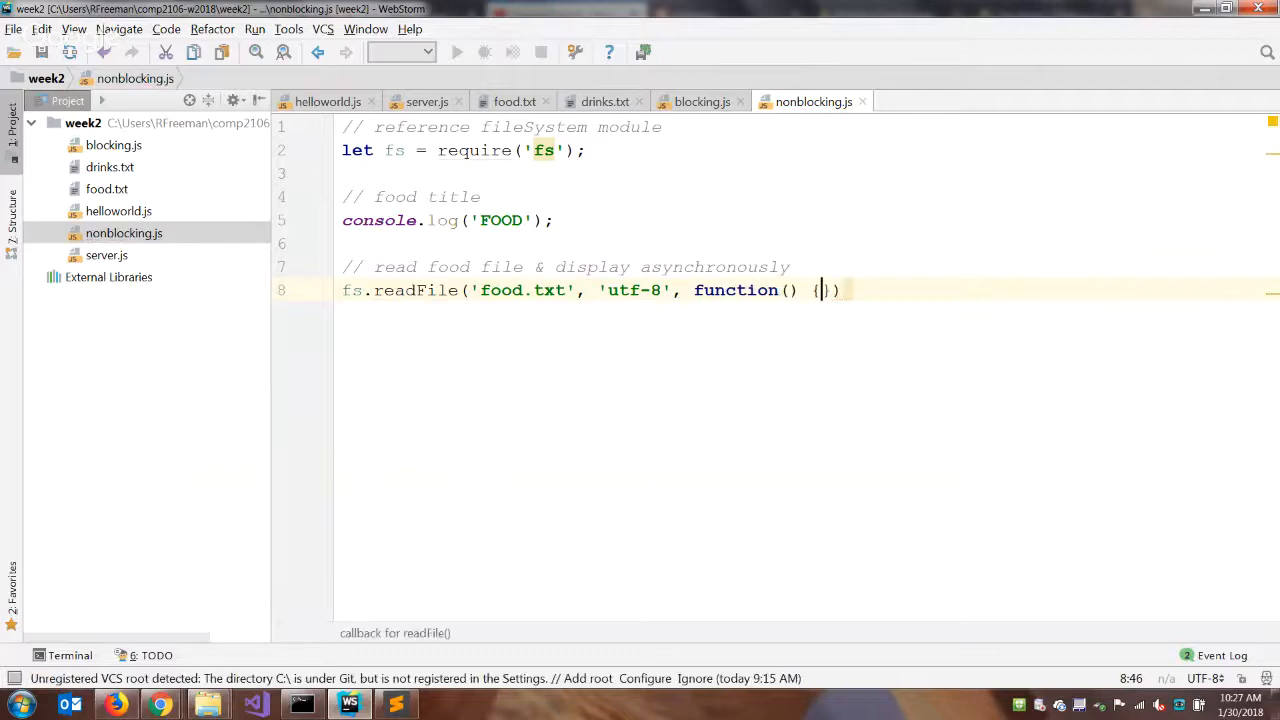
pyautogui.press('enter')
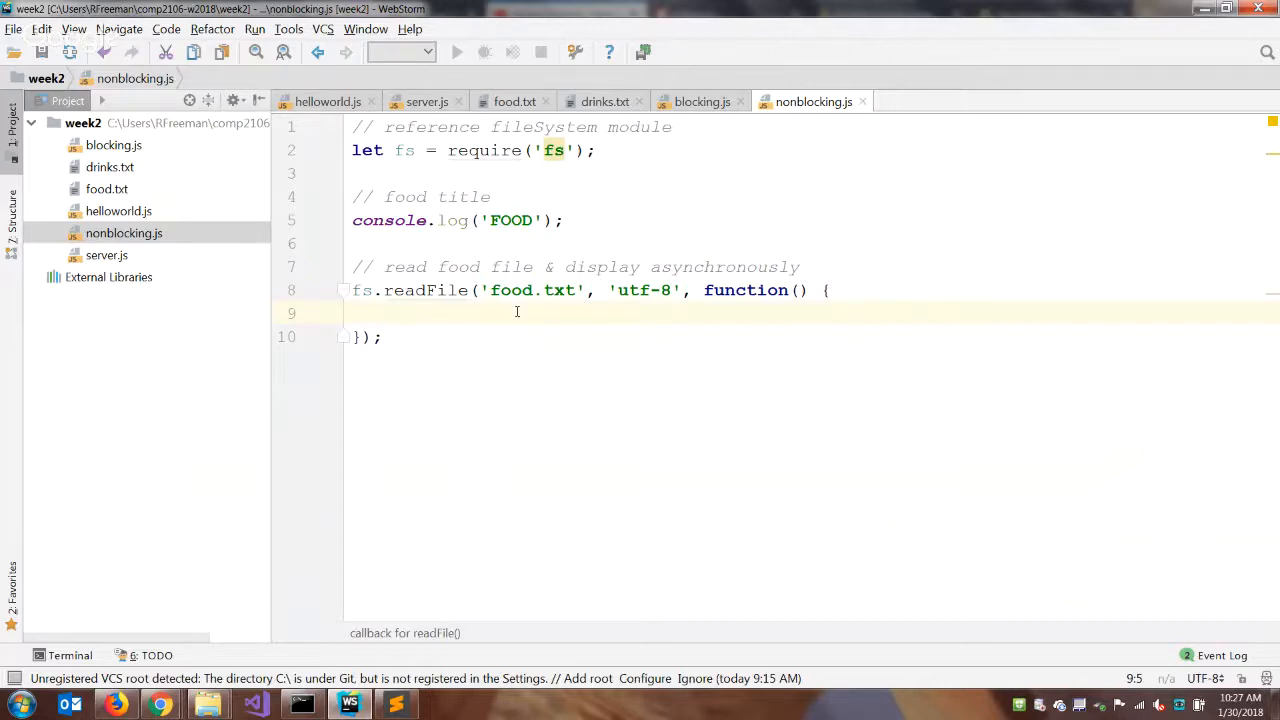
pyautogui.write('console')
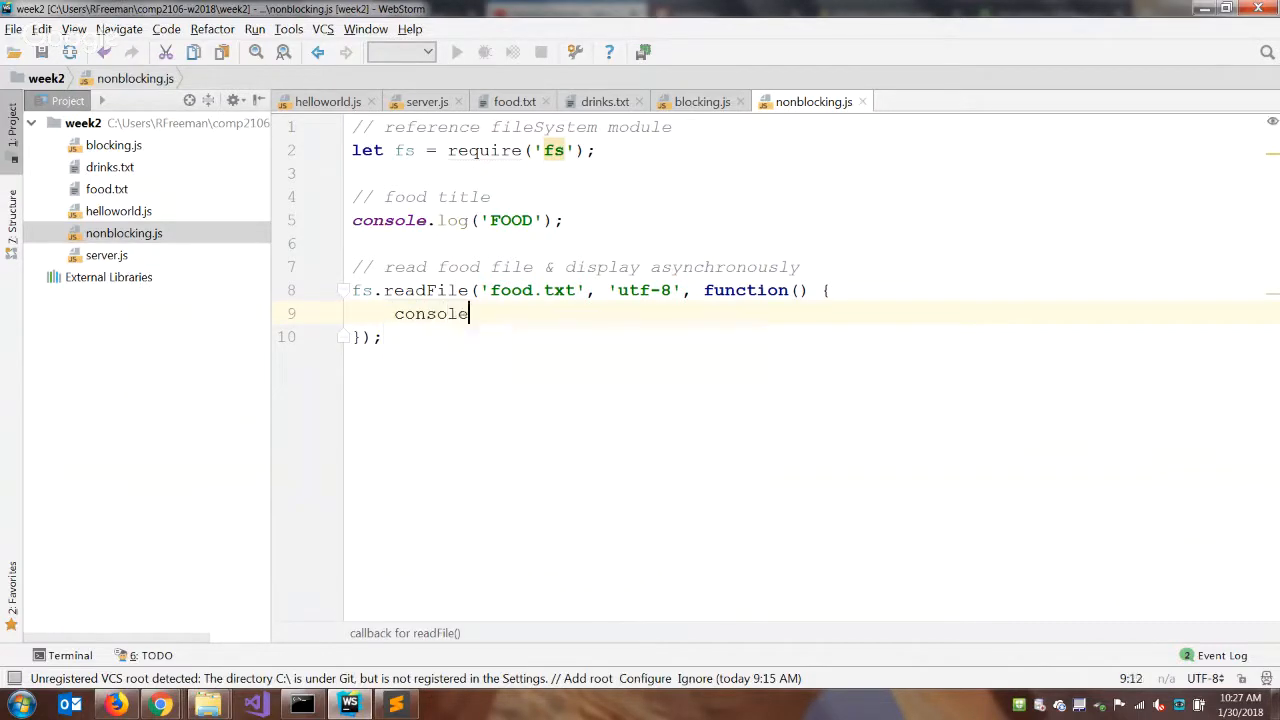
pyautogui.write('.log()')
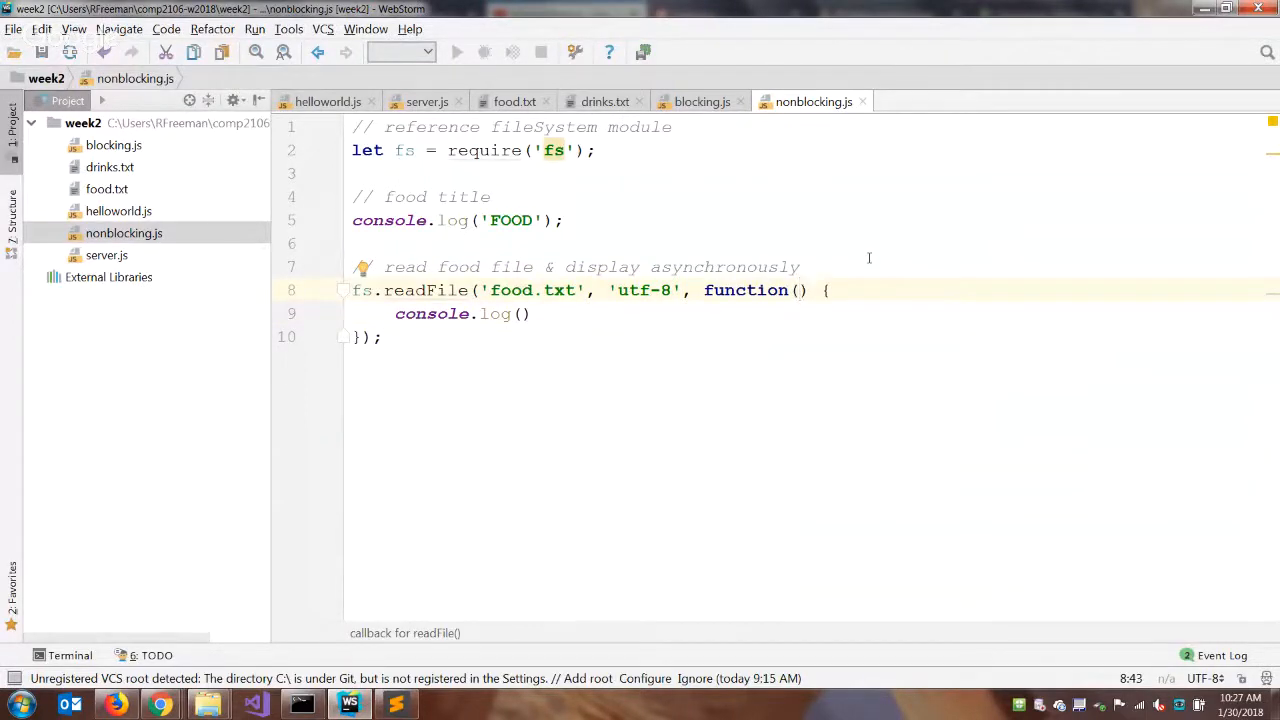
# - Give the food.txt readFile callback err and food parameters and log food to the console
pyautogui.write('err,')
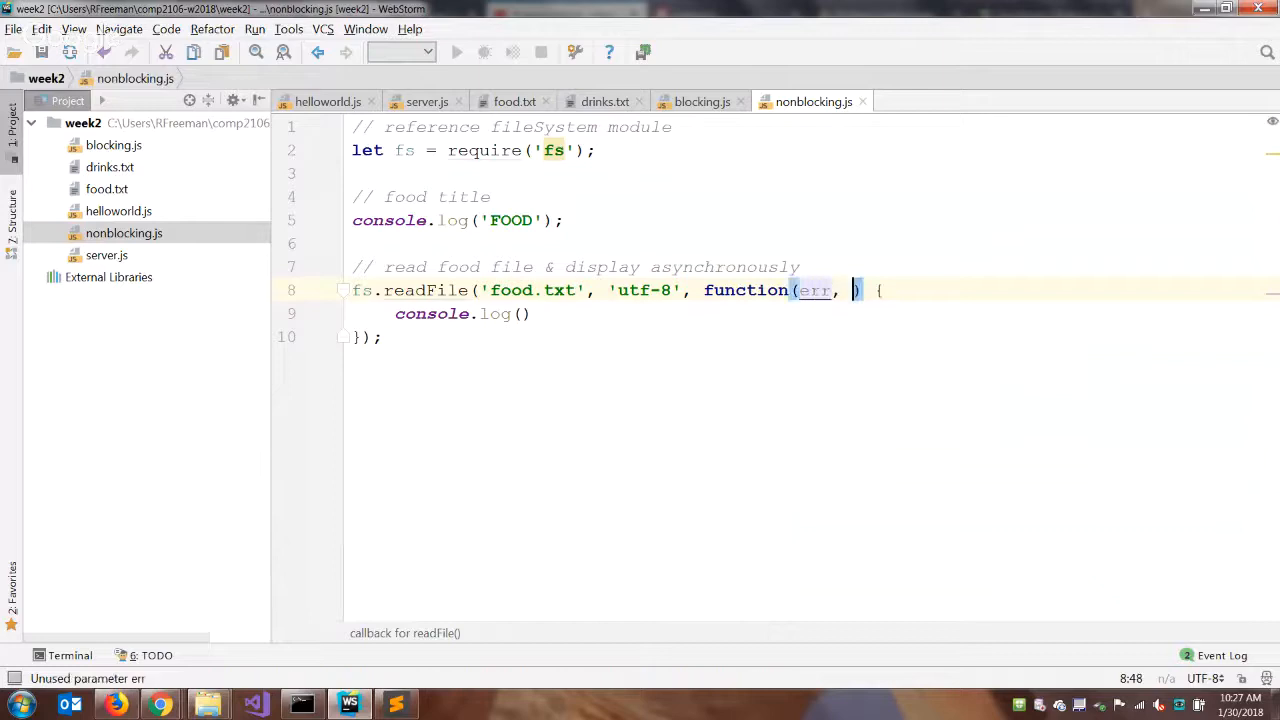
pyautogui.write('food')
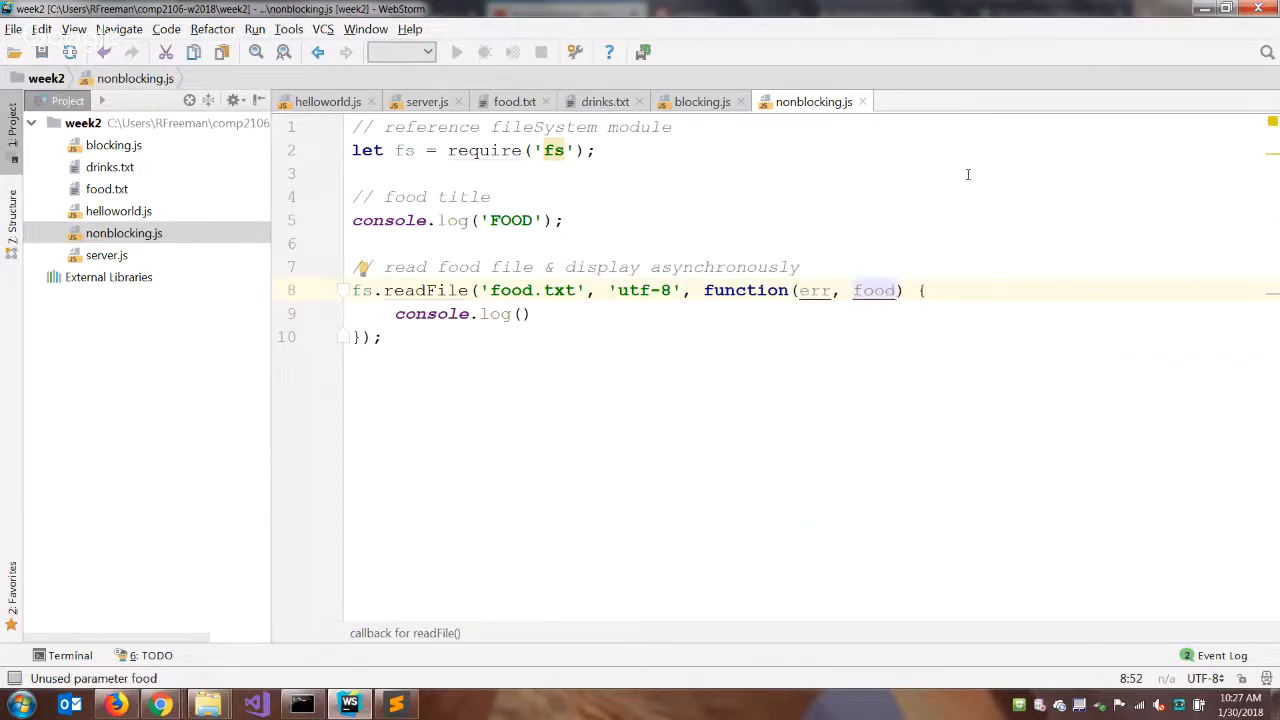
pyautogui.moveTo(815, 290)
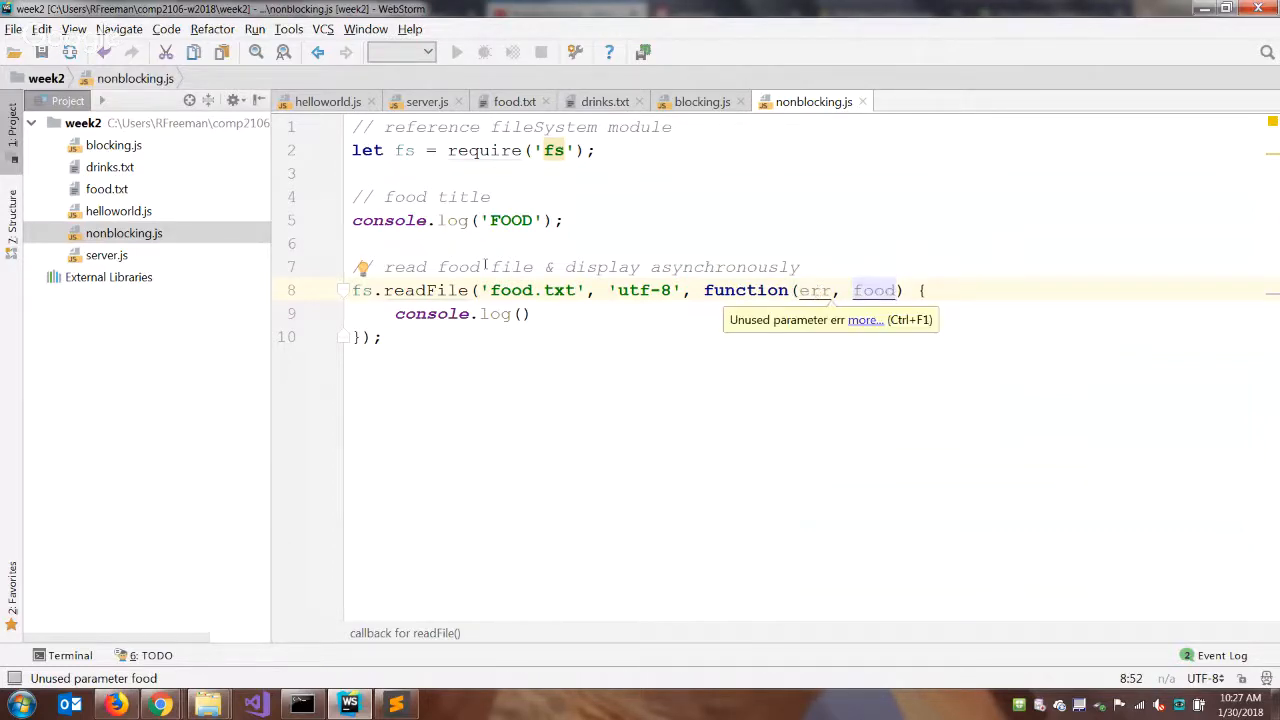
pyautogui.doubleClick(425, 290)
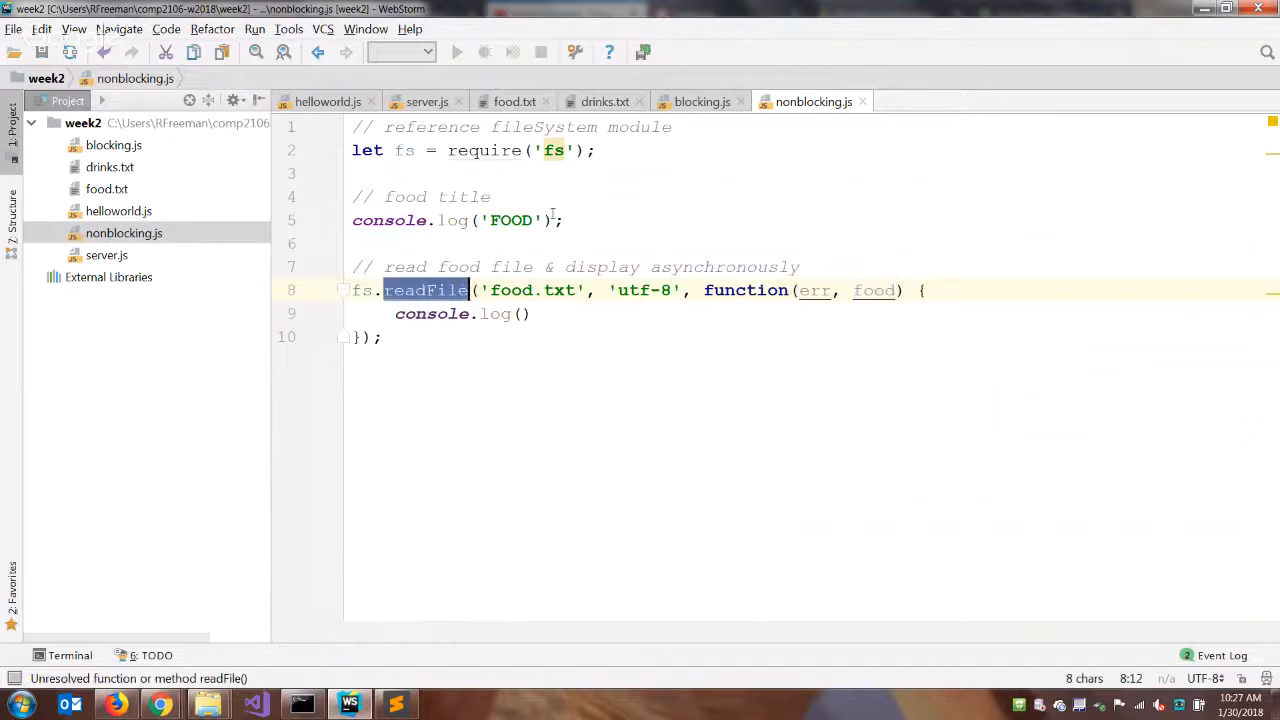
pyautogui.moveTo(872, 290)
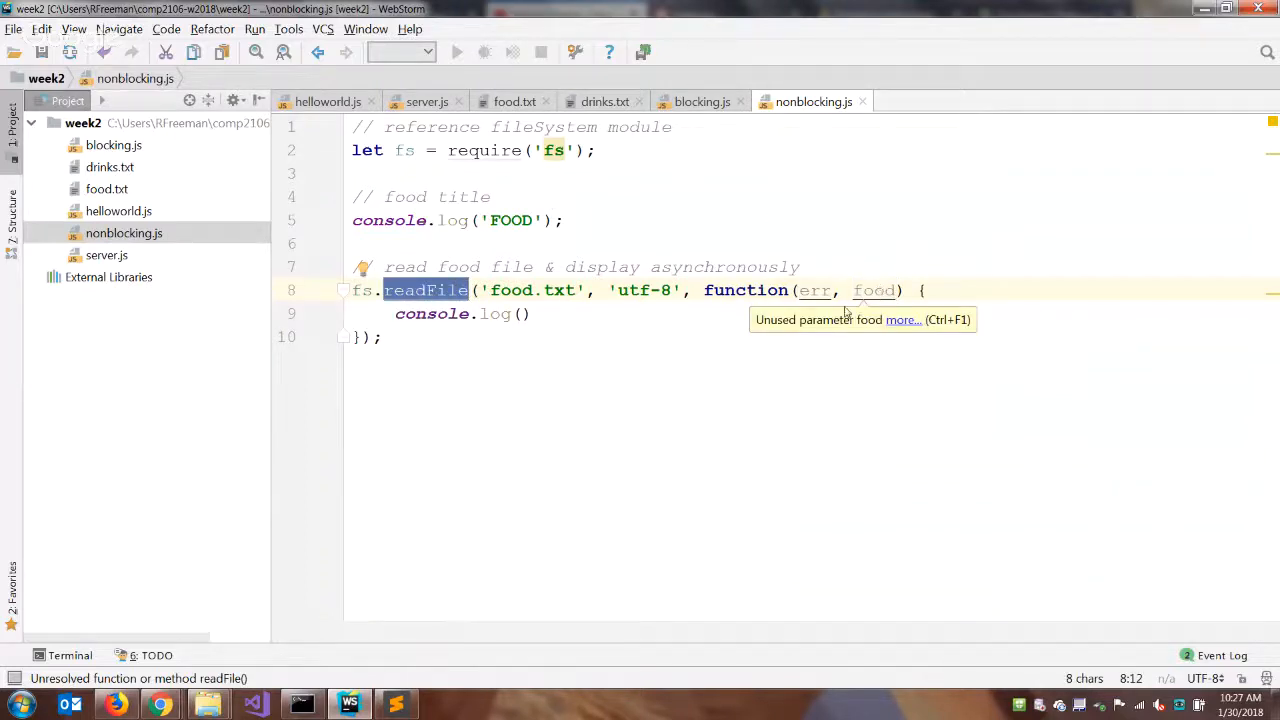
pyautogui.write('f')
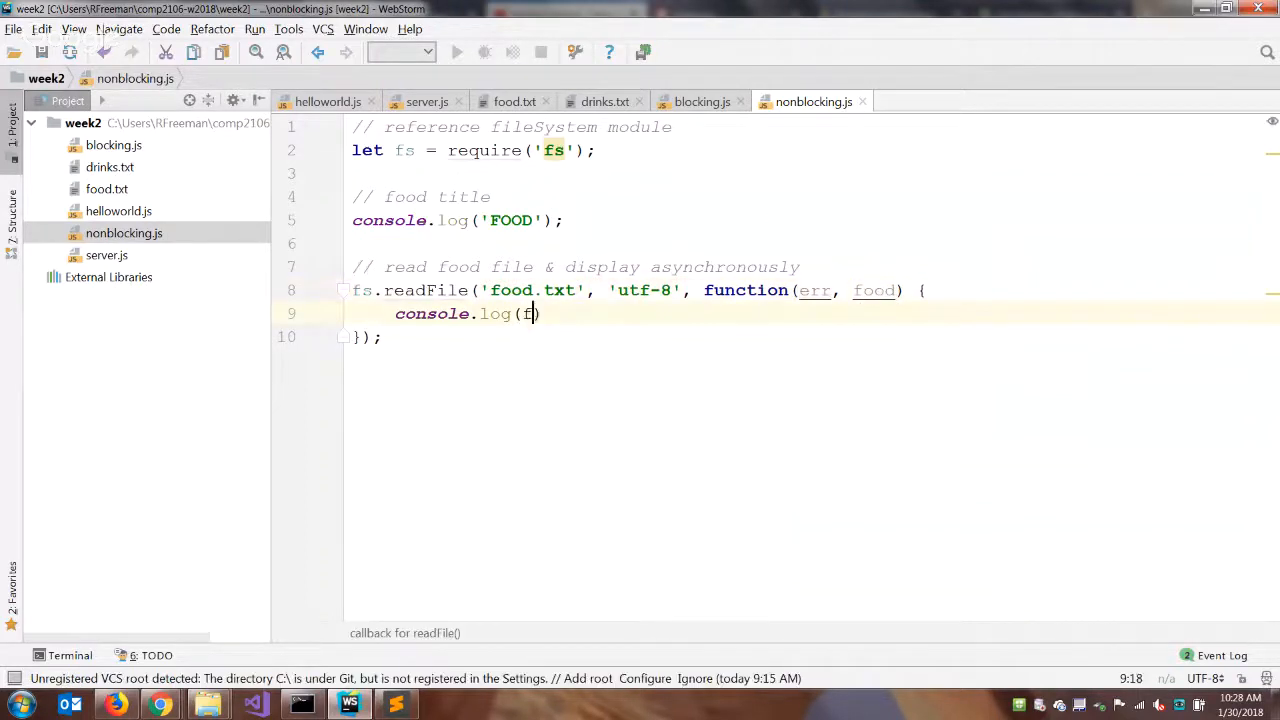
pyautogui.write('ood')
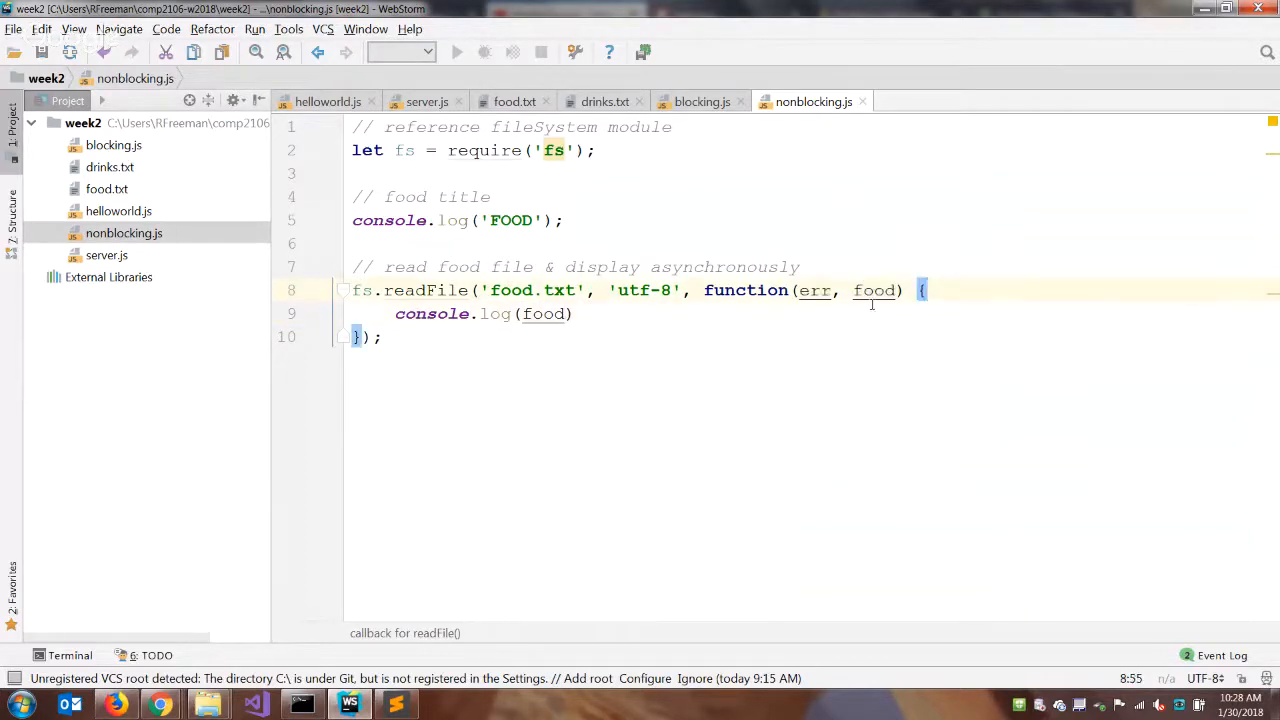
pyautogui.write(';')
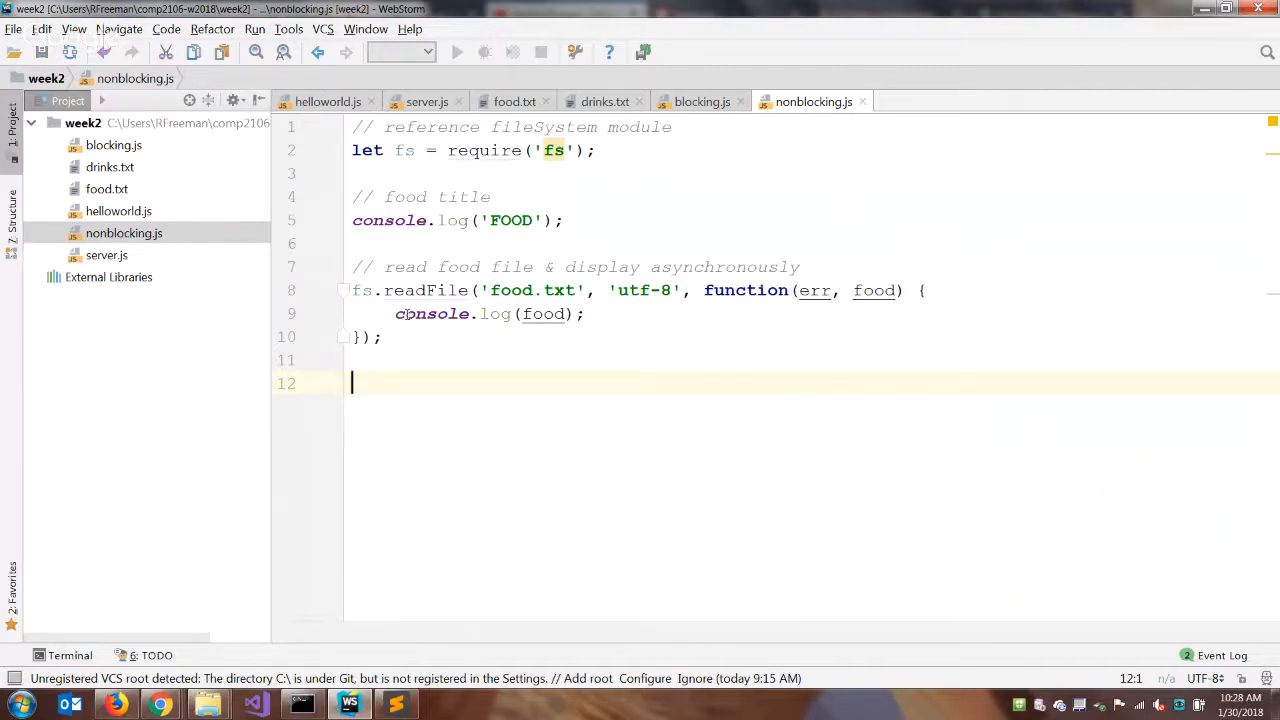
# - Add a '// drinks title' comment and a console.log('DRINKS'); line after the food read
pyautogui.write('// drinks t')
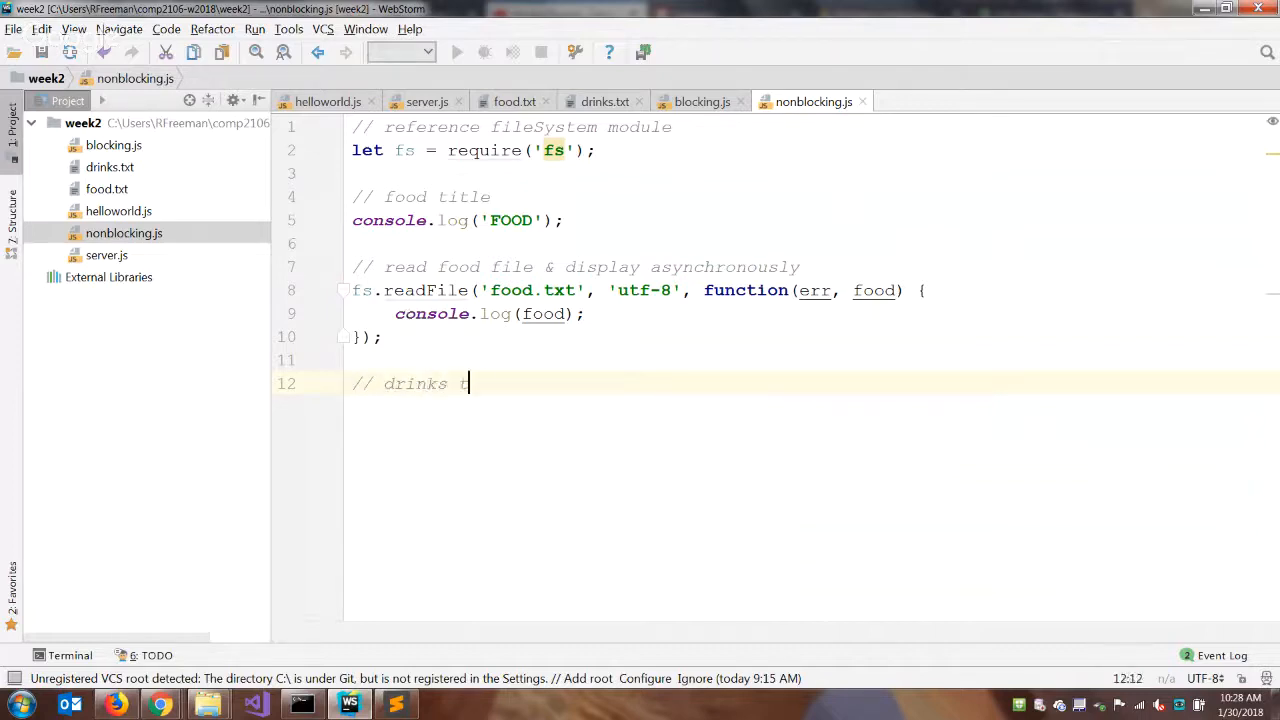
pyautogui.write('console.log')
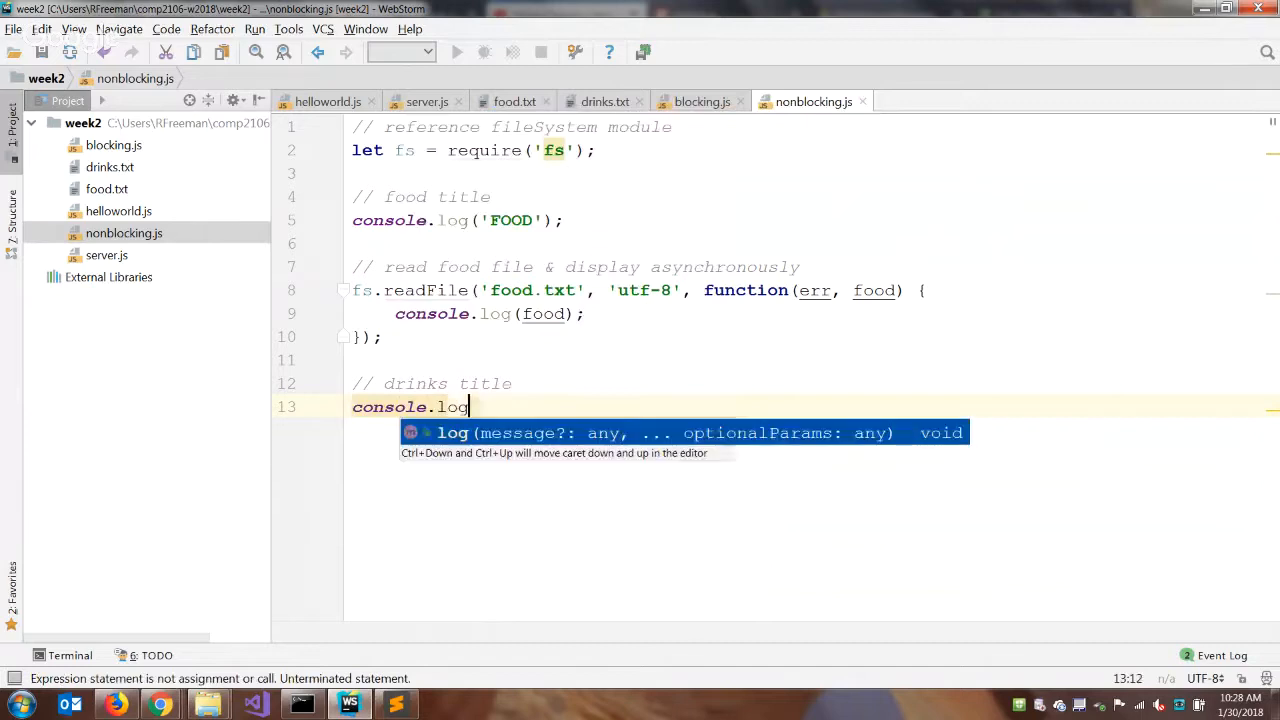
pyautogui.write('9')
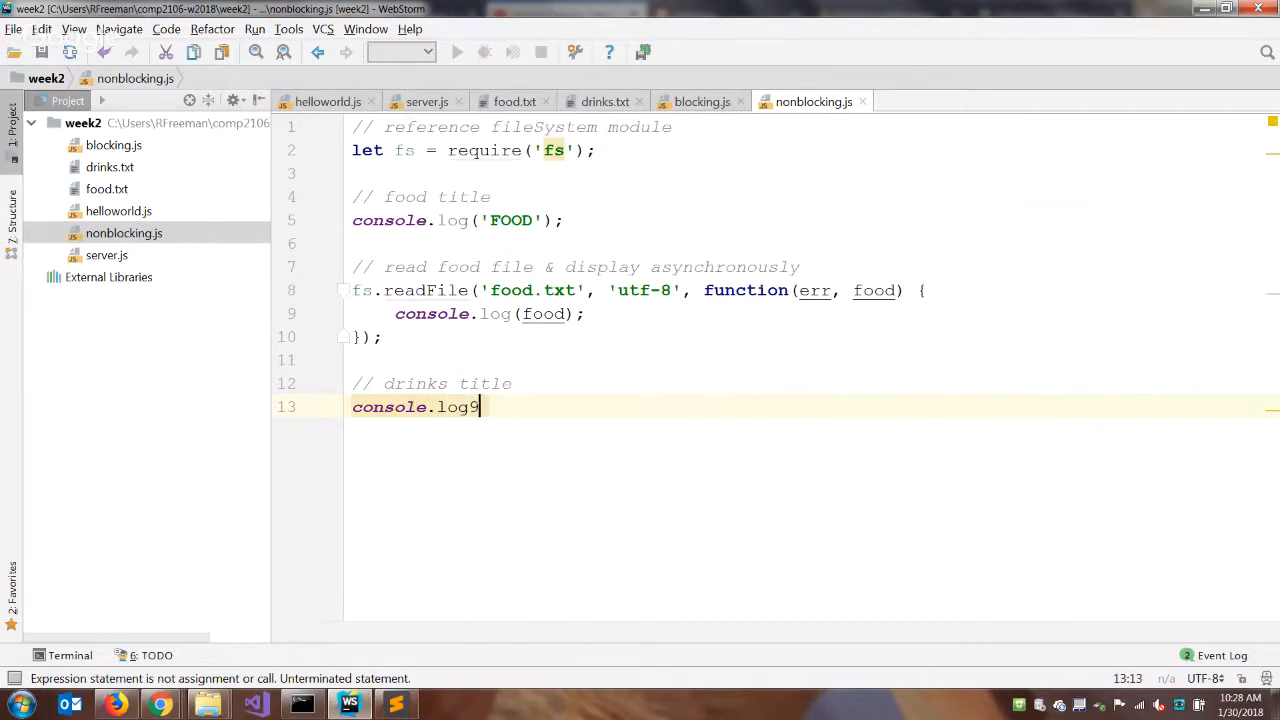
pyautogui.write("('DRIKS')")
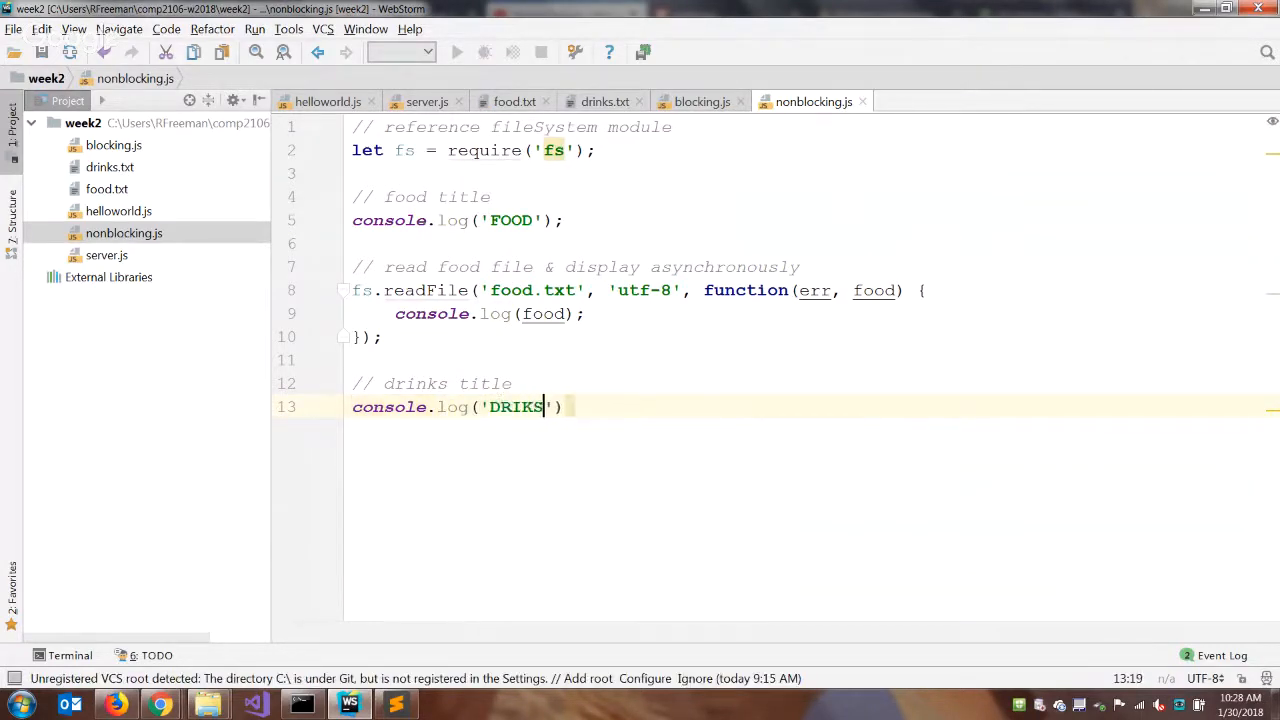
pyautogui.write('N')
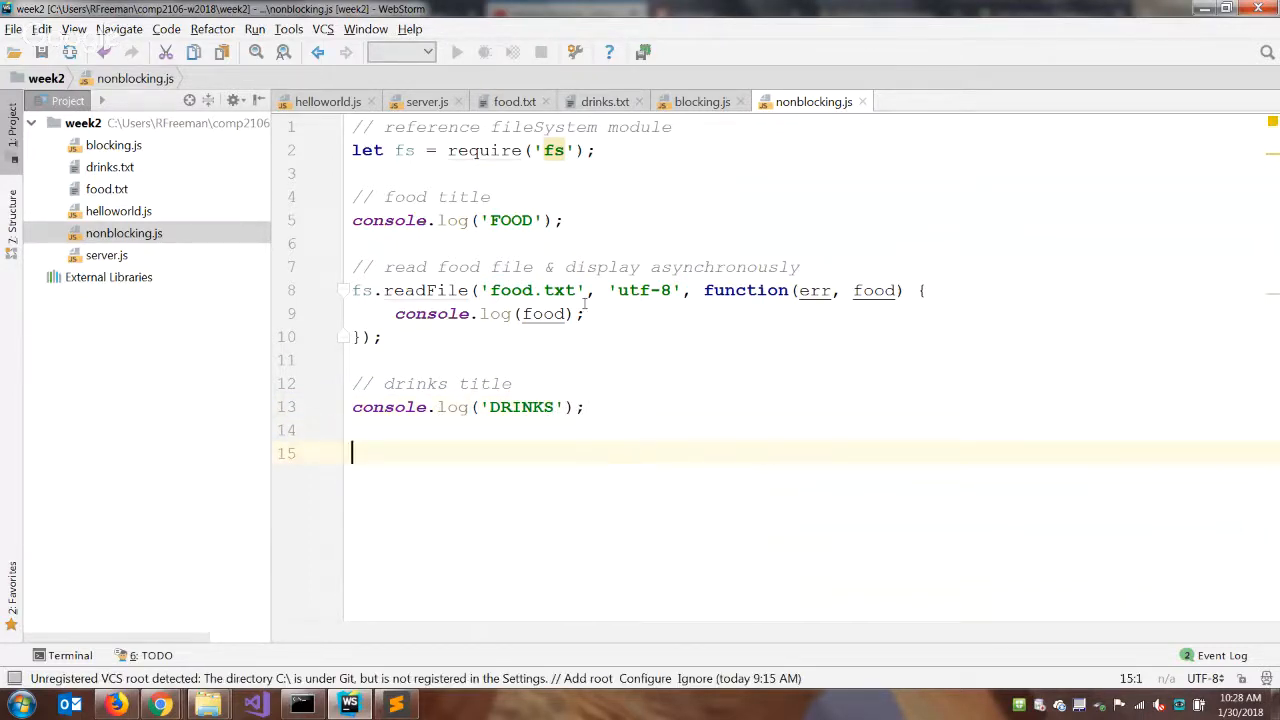
pyautogui.moveTo(430, 290)
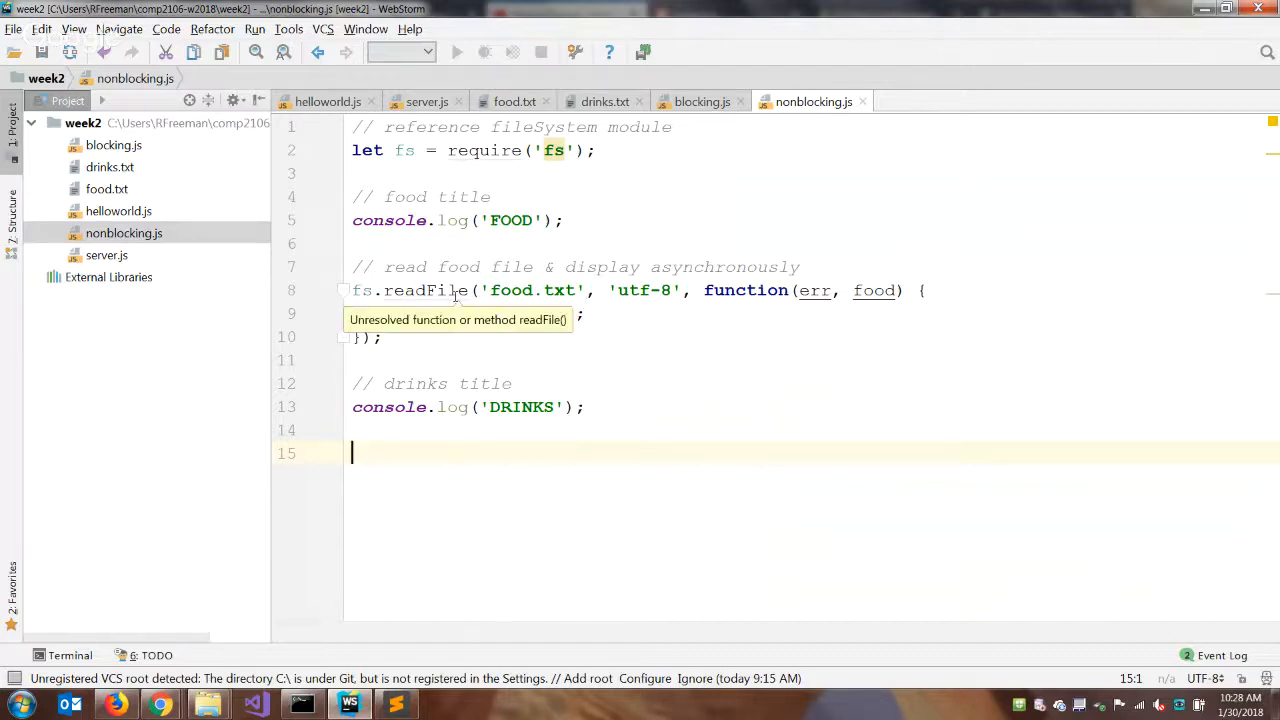
pyautogui.write('console.log(food);')
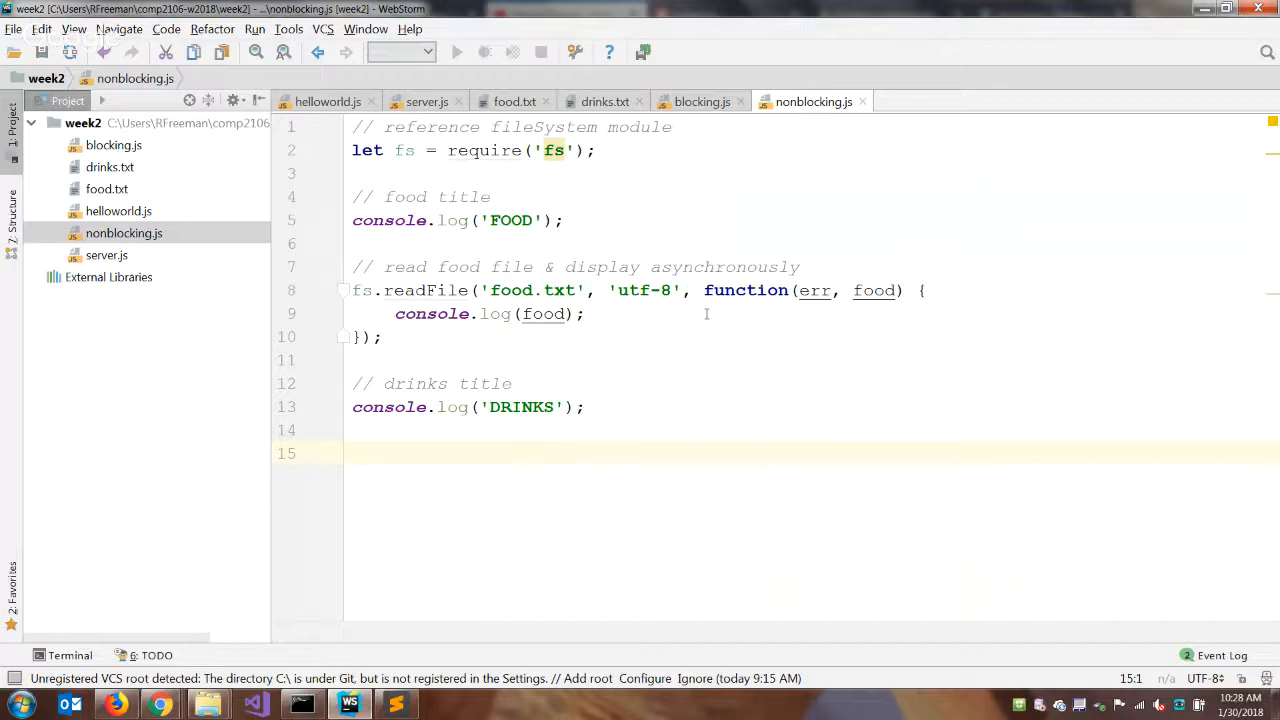
pyautogui.moveTo(476, 446)
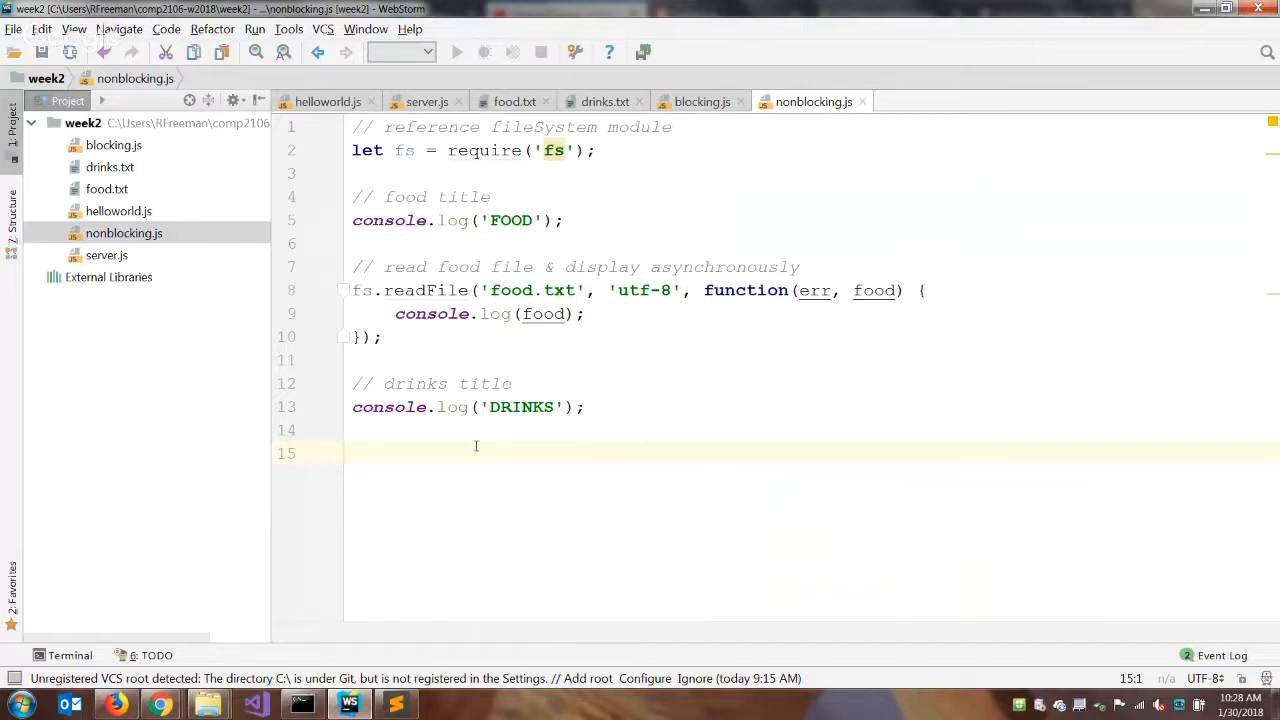
# - Add an asynchronous fs.readFile for 'drinks.txt' with 'utf-8' and an err, drinks callback
pyautogui.write('// read & display drinks a')
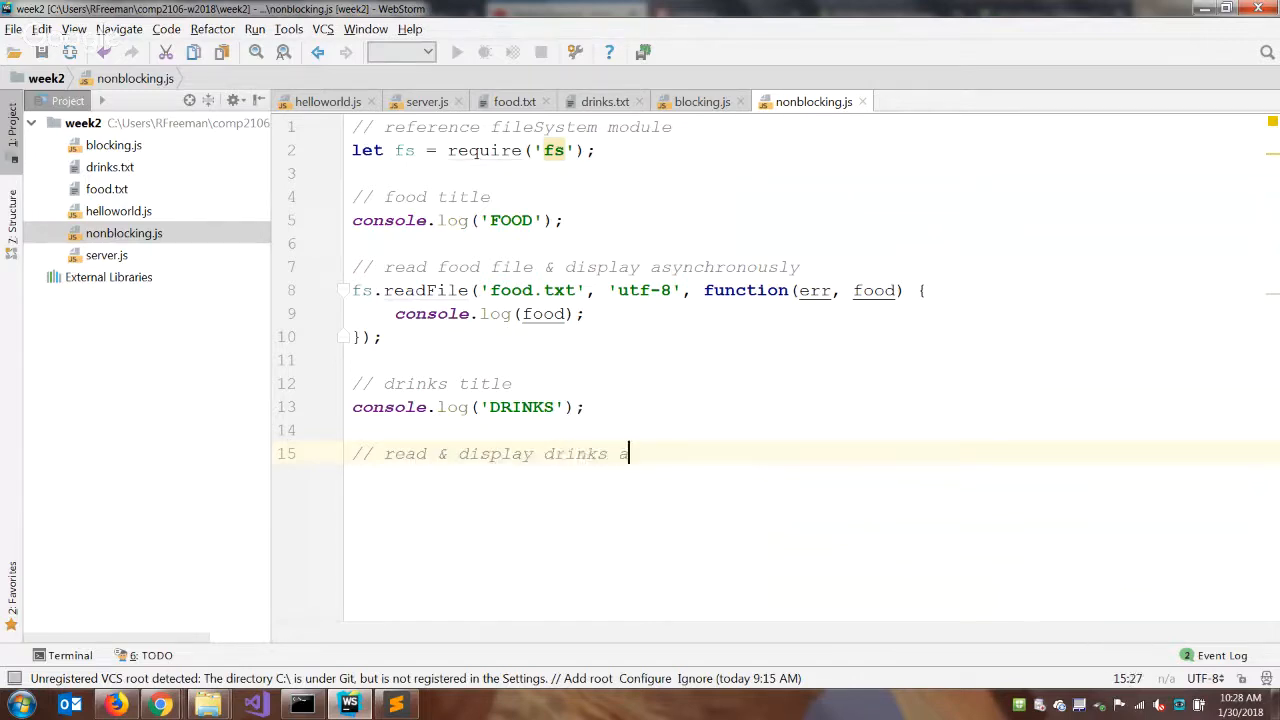
pyautogui.write('synchro')
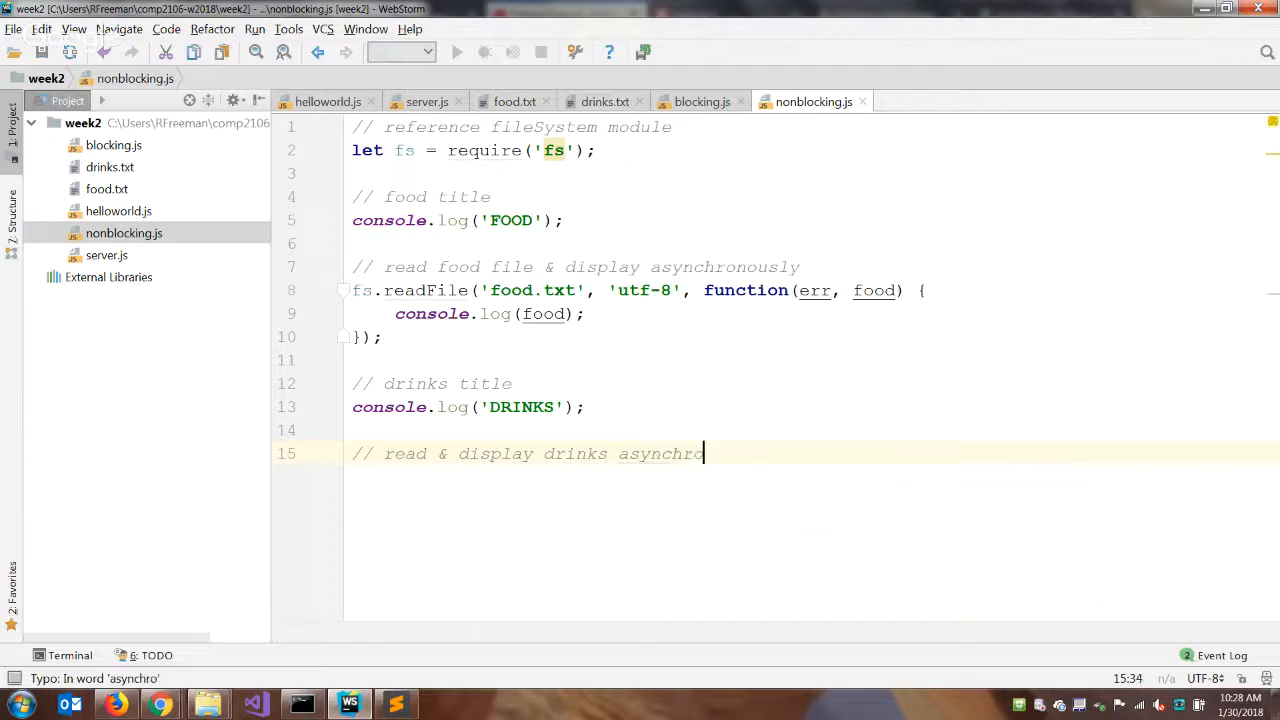
pyautogui.press('Enter')
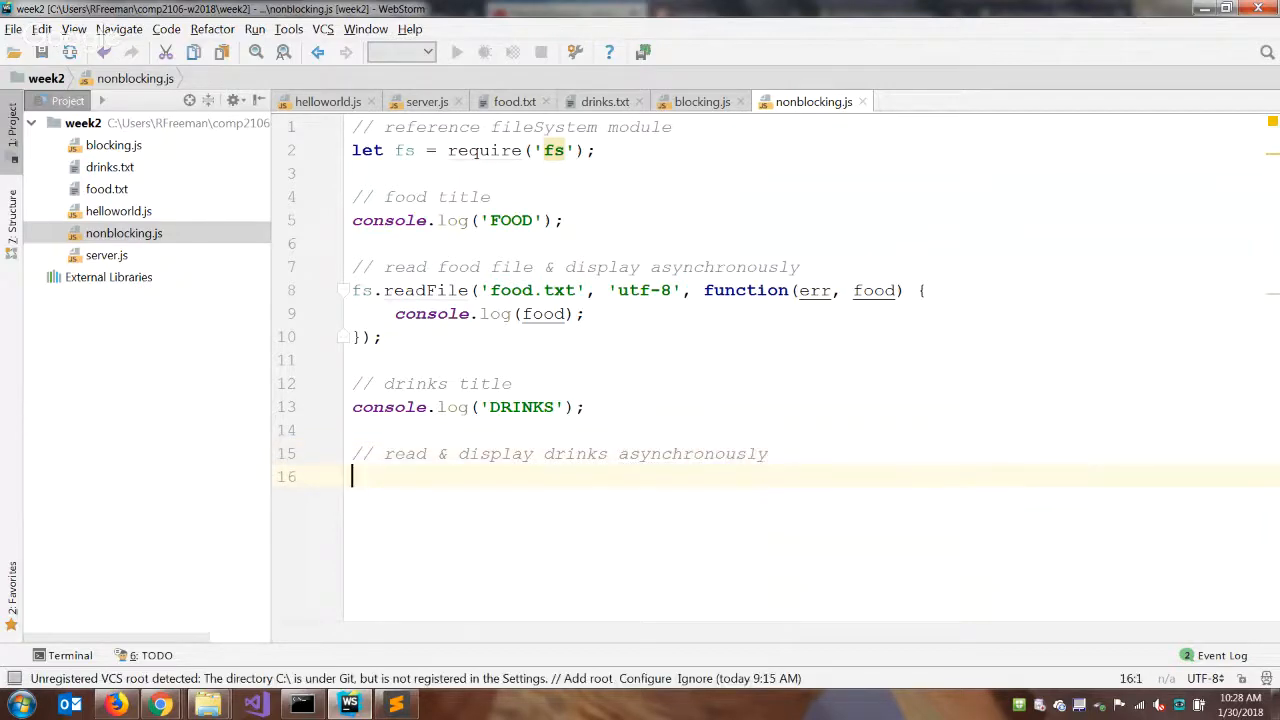
pyautogui.write("fs.readFile('d")
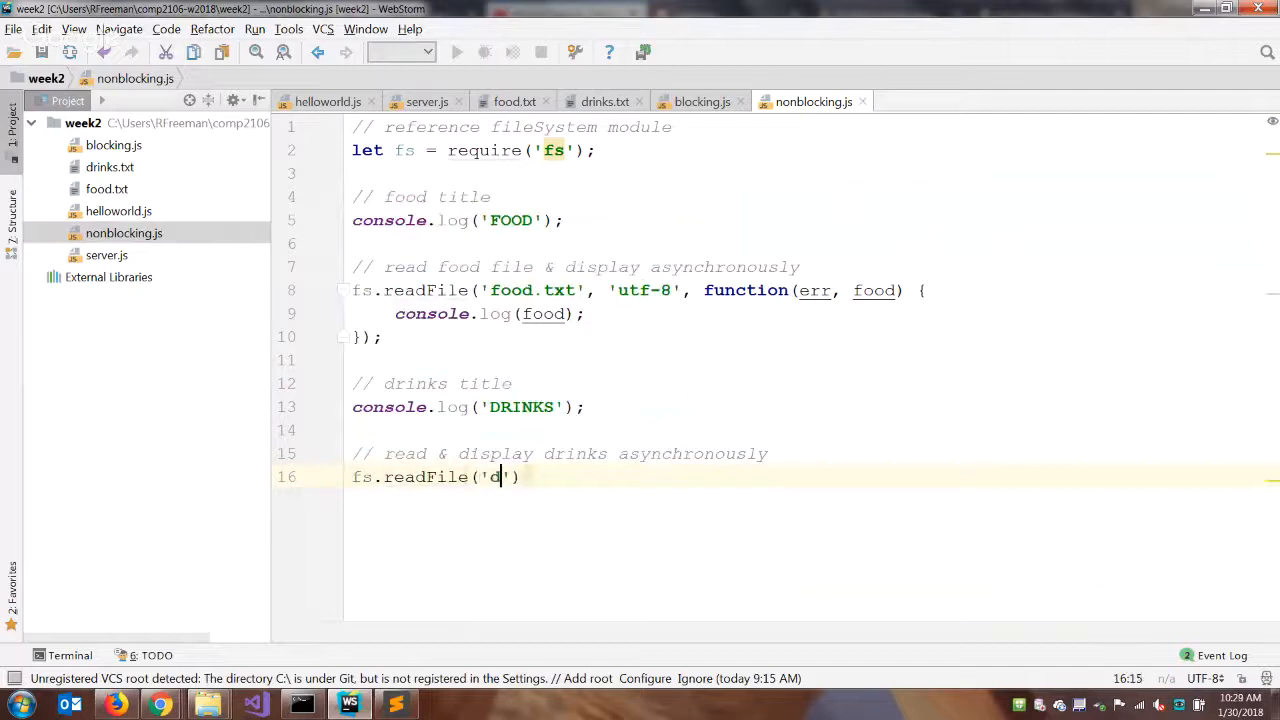
pyautogui.write('rinks.txt')
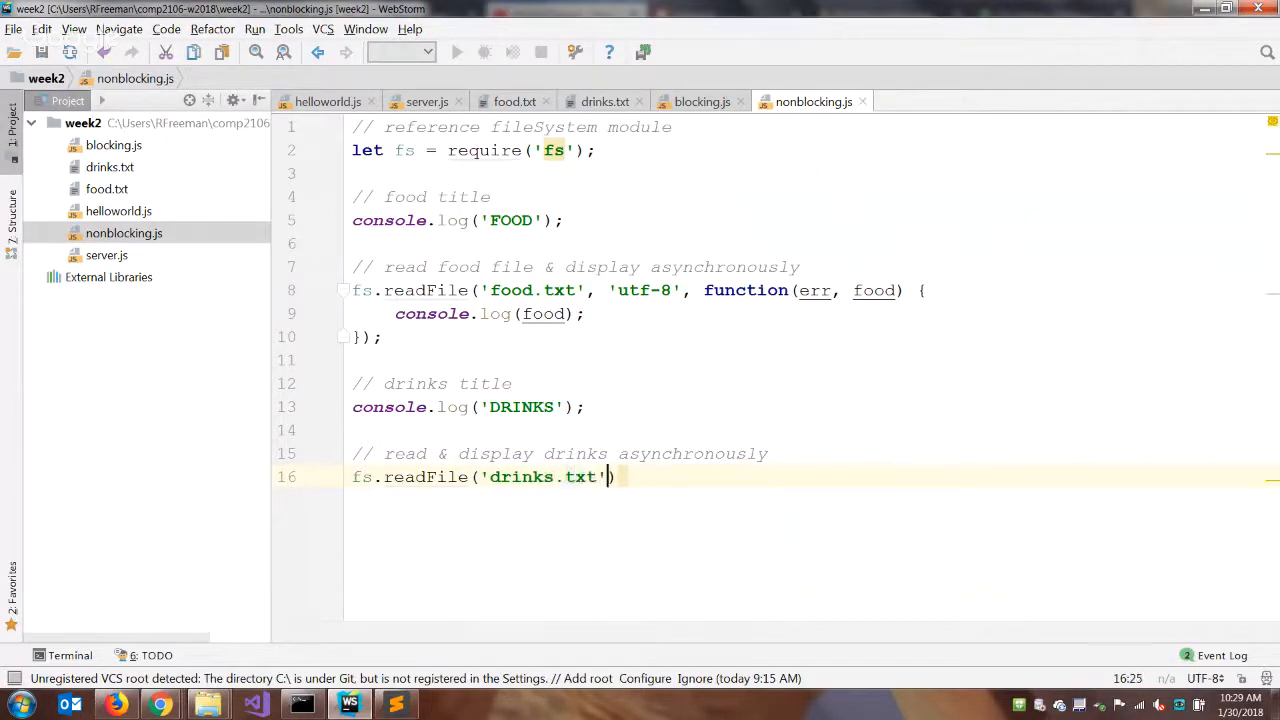
pyautogui.write(", 'utf")
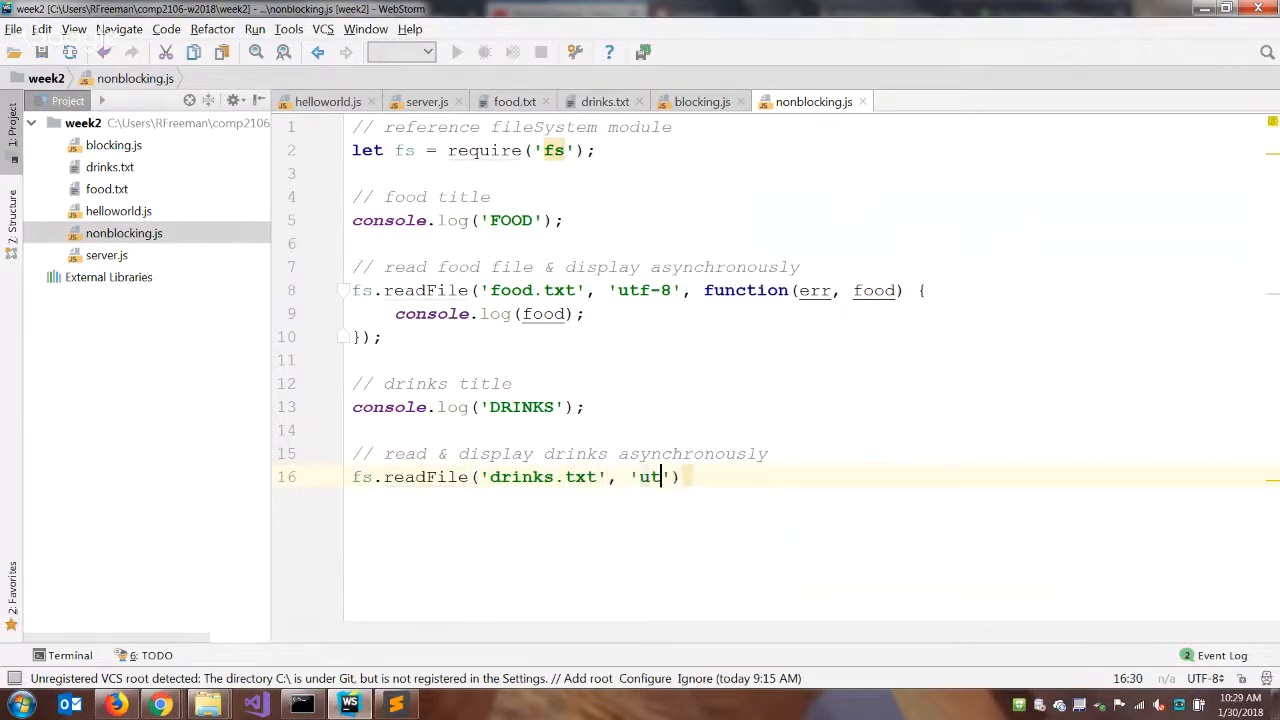
pyautogui.write('-8')
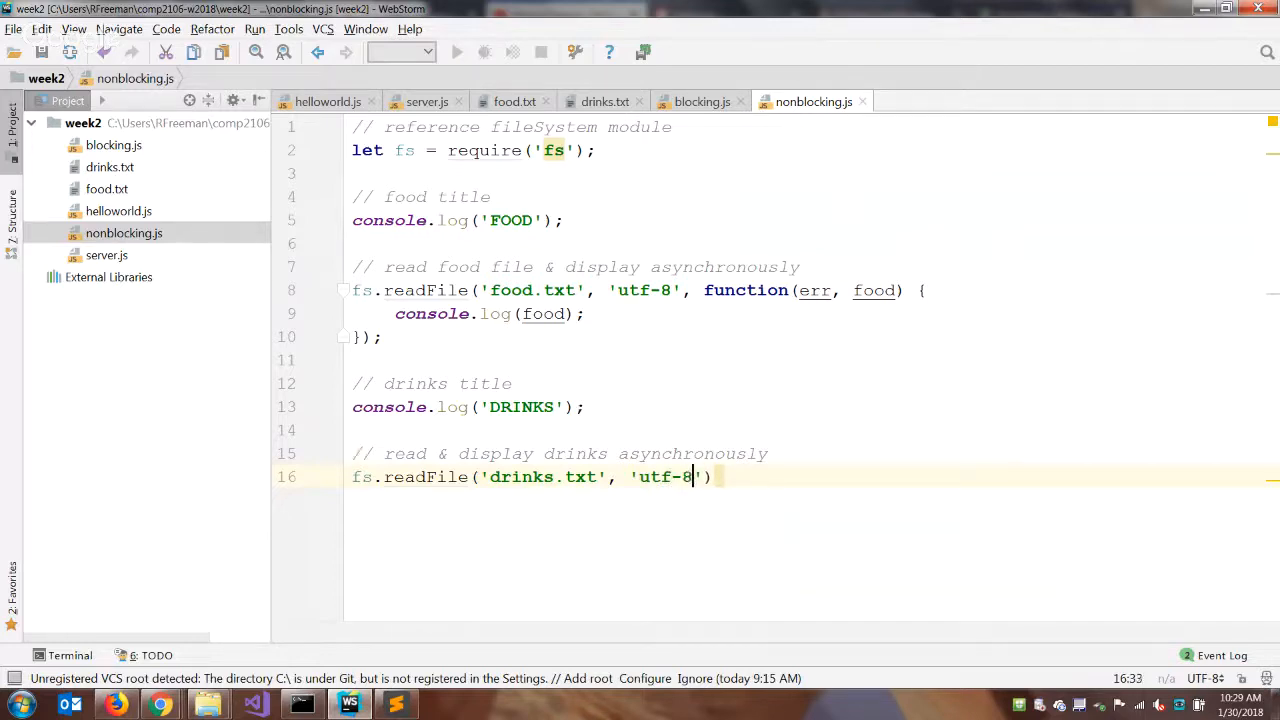
pyautogui.write(', function(')
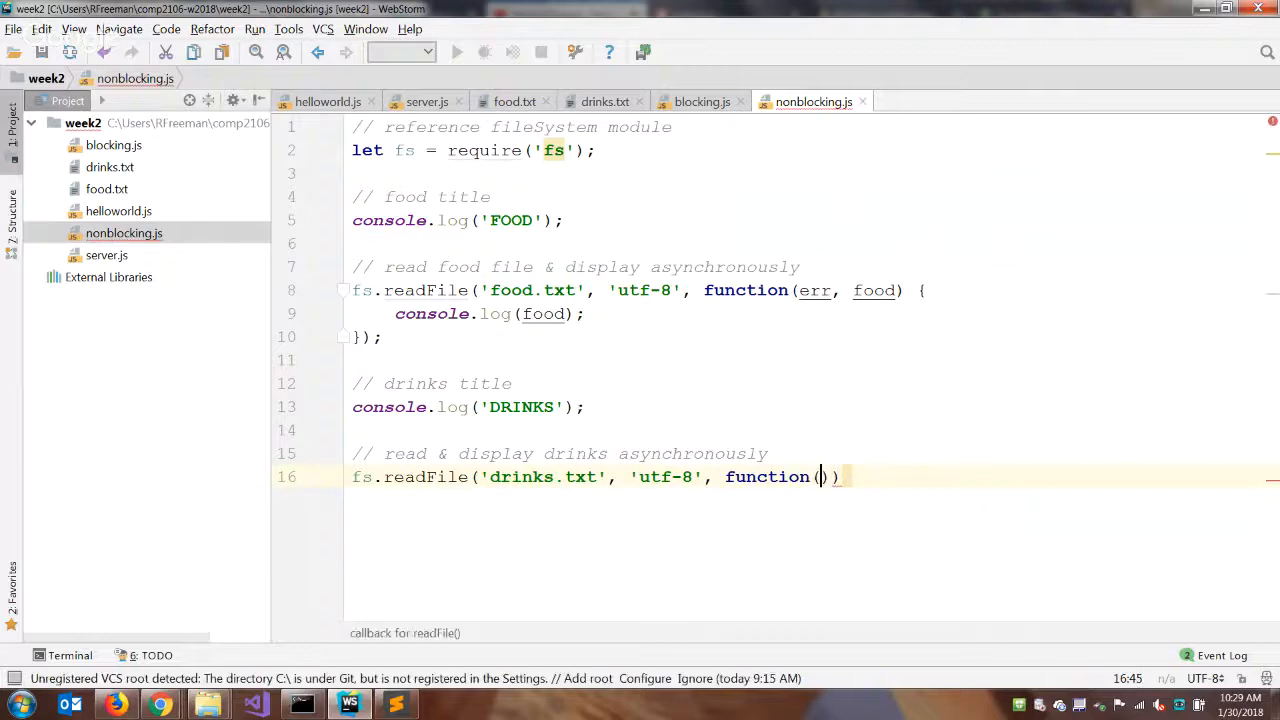
pyautogui.write('err, d')
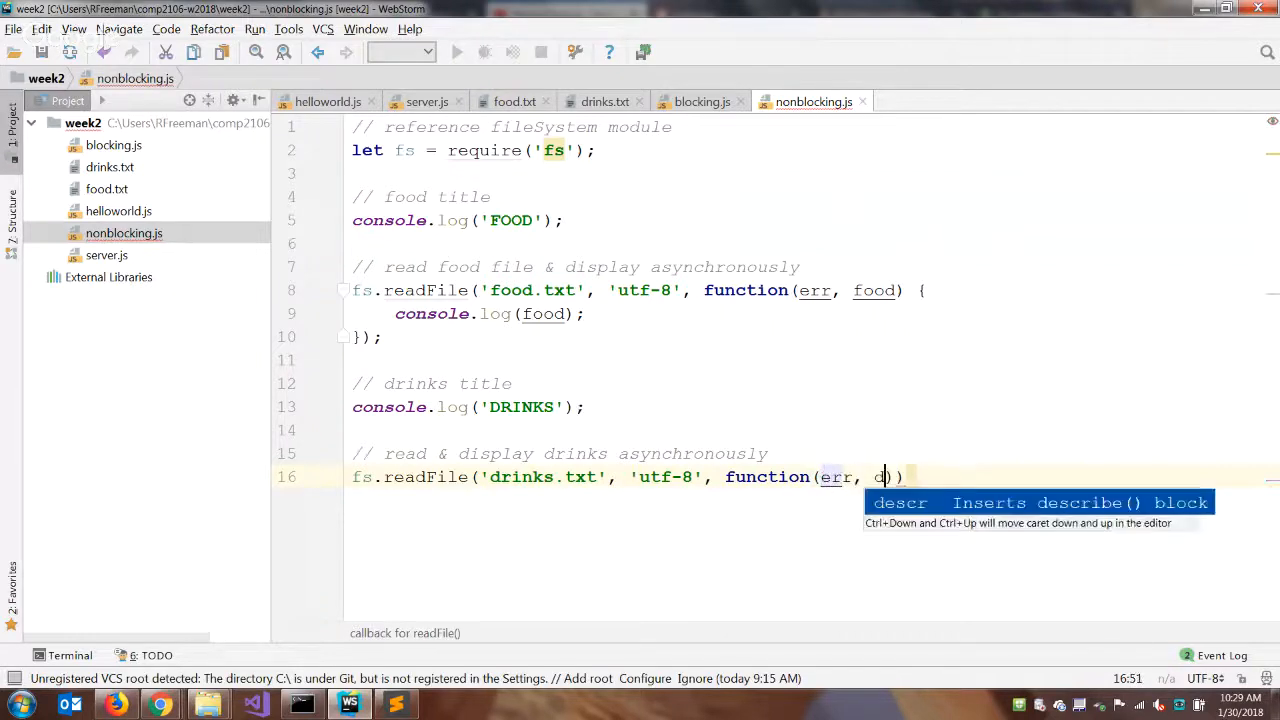
pyautogui.write('rinks) {})')
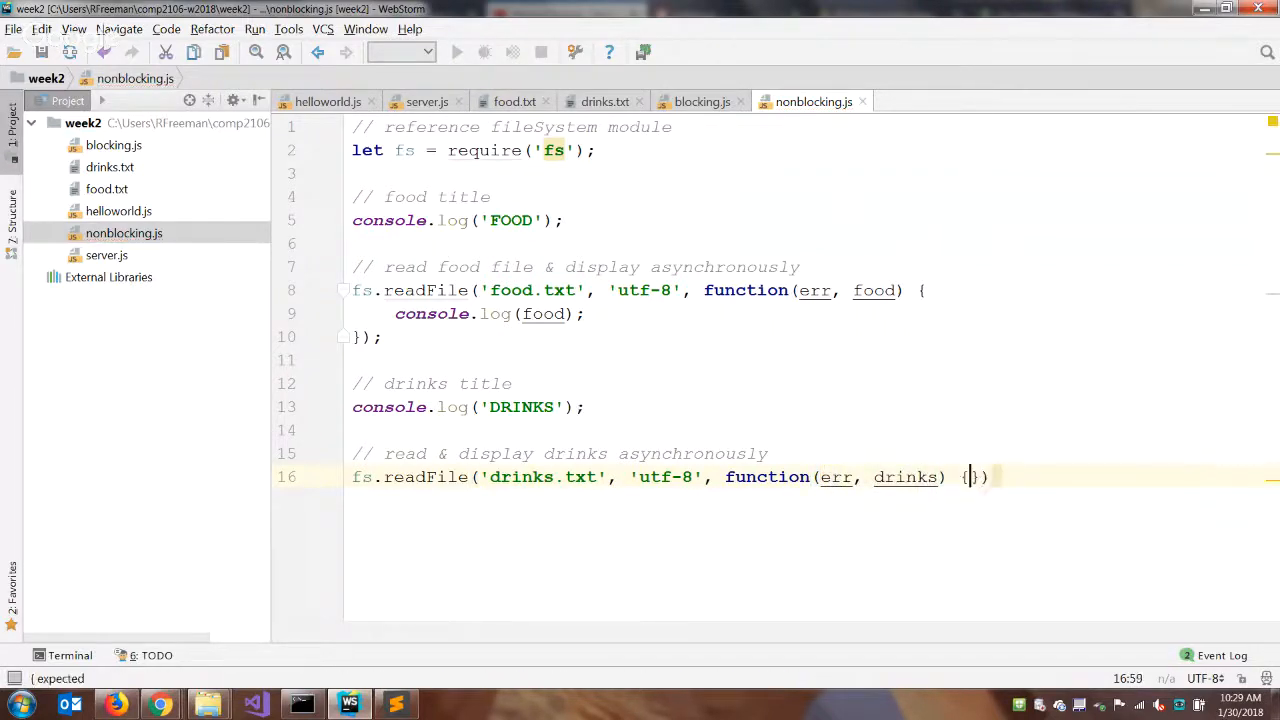
# - Log drinks with console.log(drinks); inside the drinks callback body
pyautogui.press('Enter')
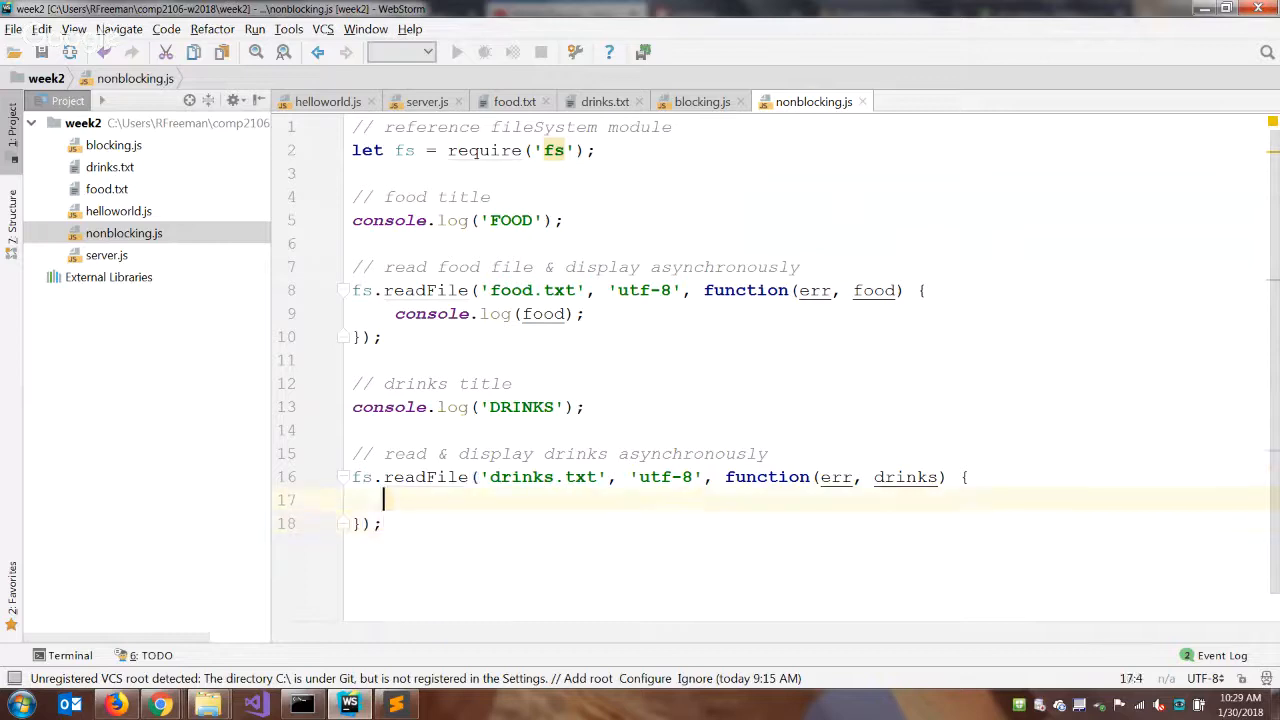
pyautogui.write('co')
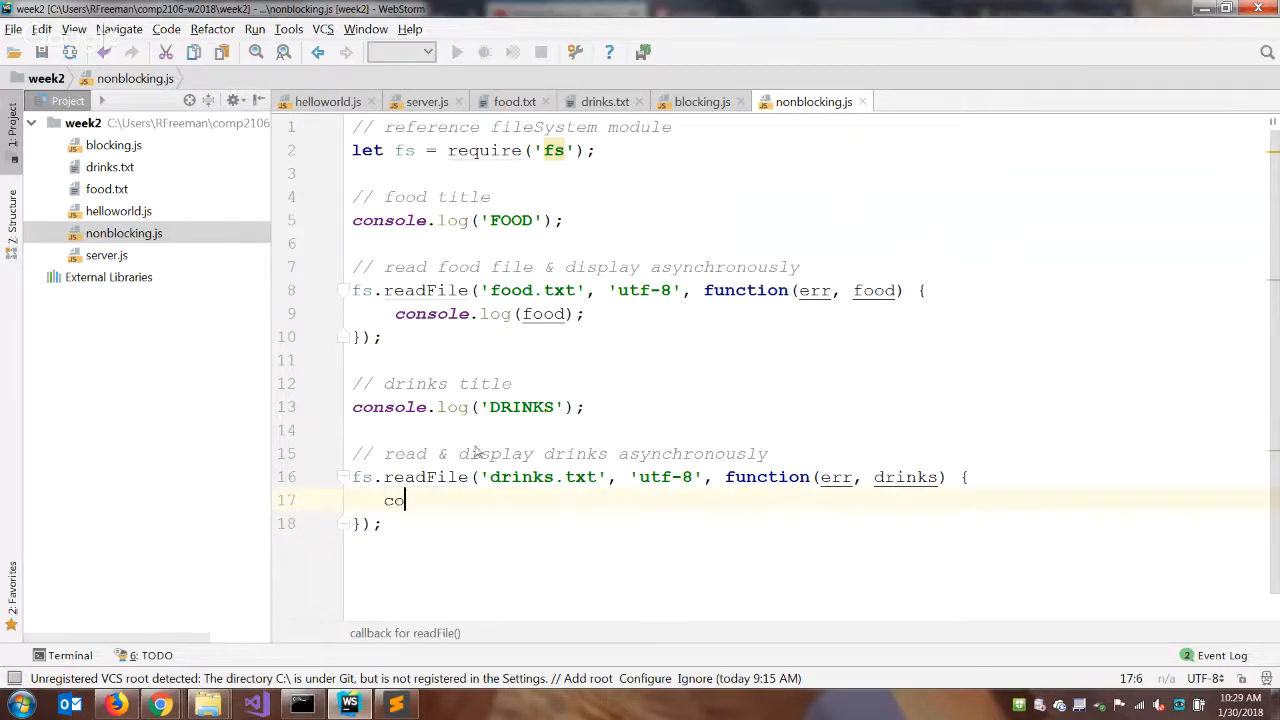
pyautogui.write('nsole.log(')
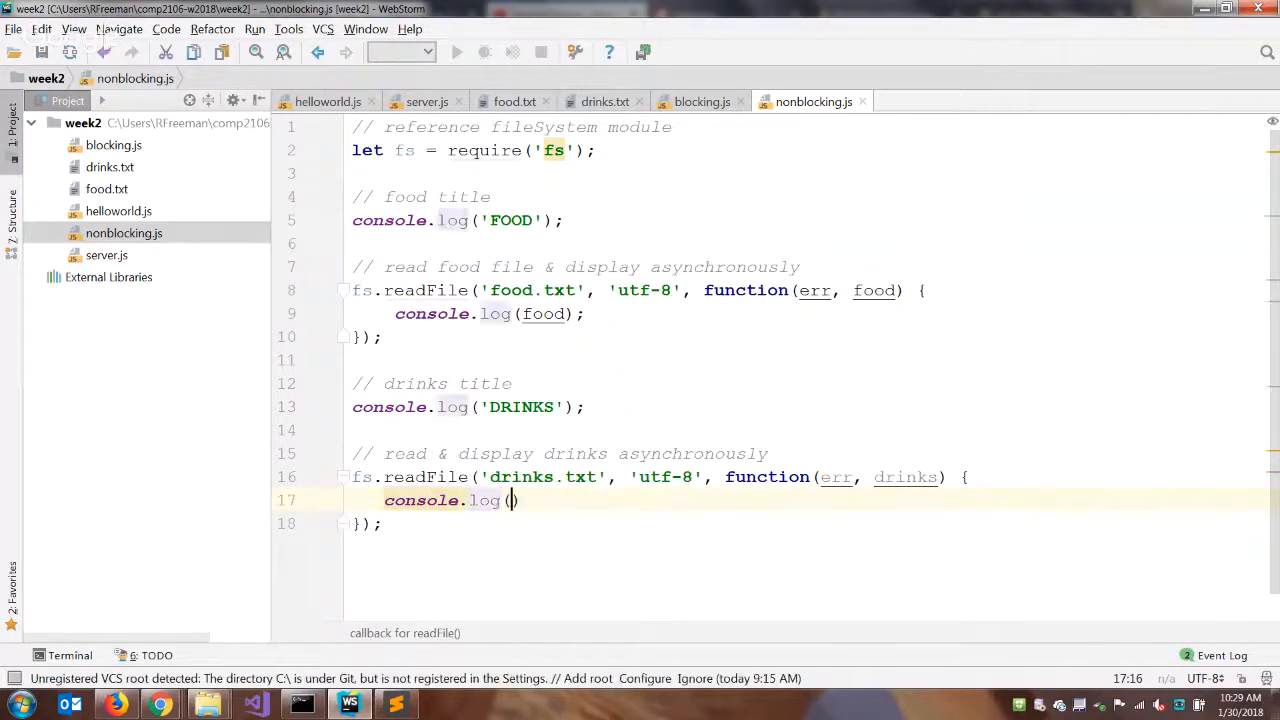
pyautogui.write('drinks);')
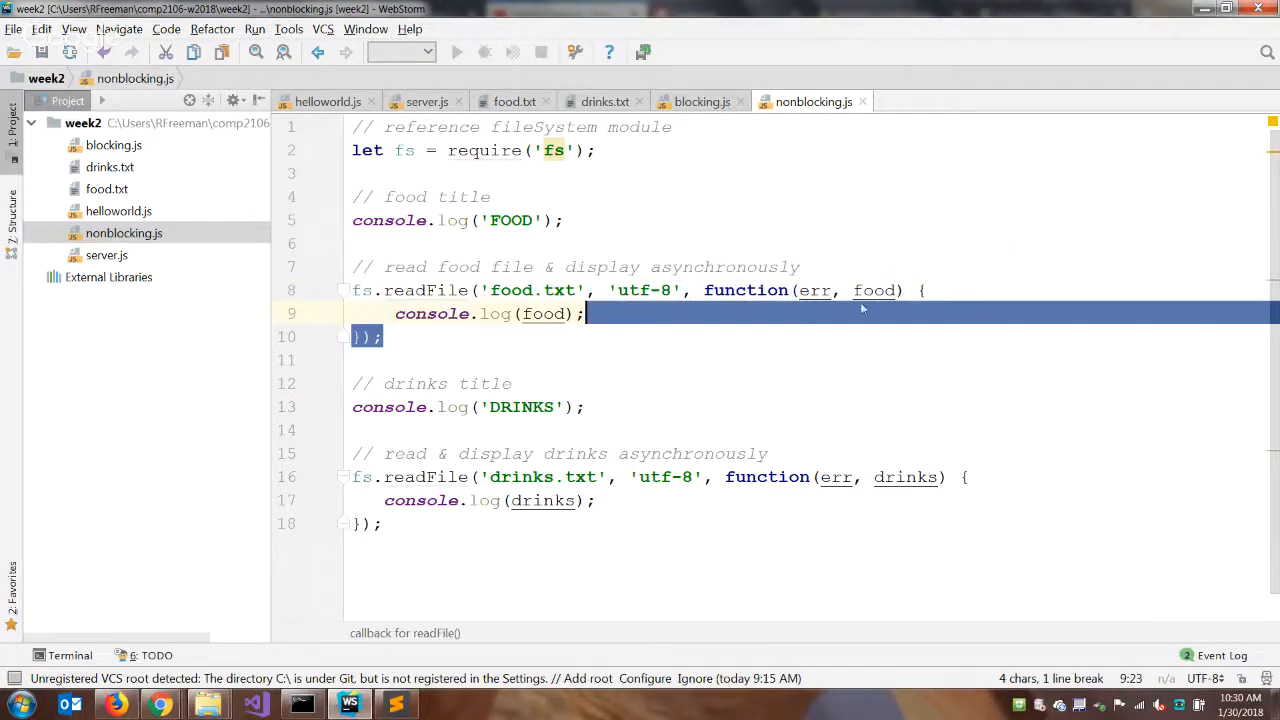
pyautogui.doubleClick(873, 290)
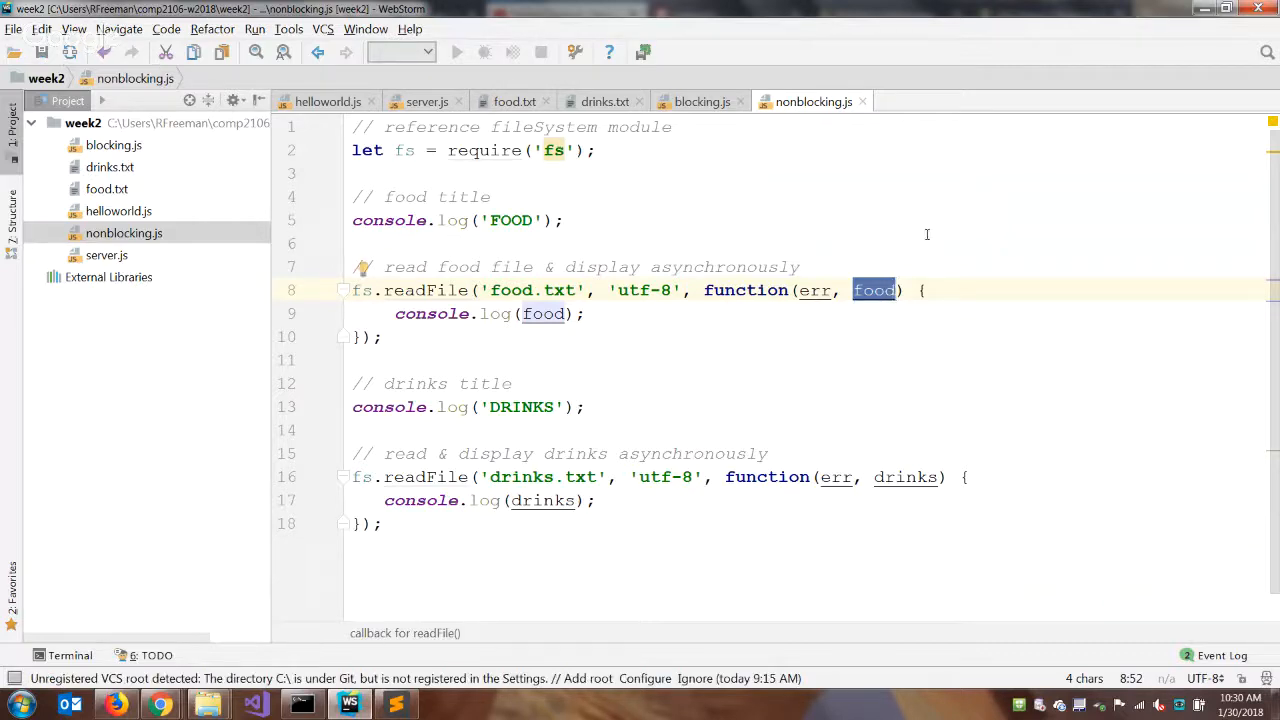
pyautogui.moveTo(933, 229)
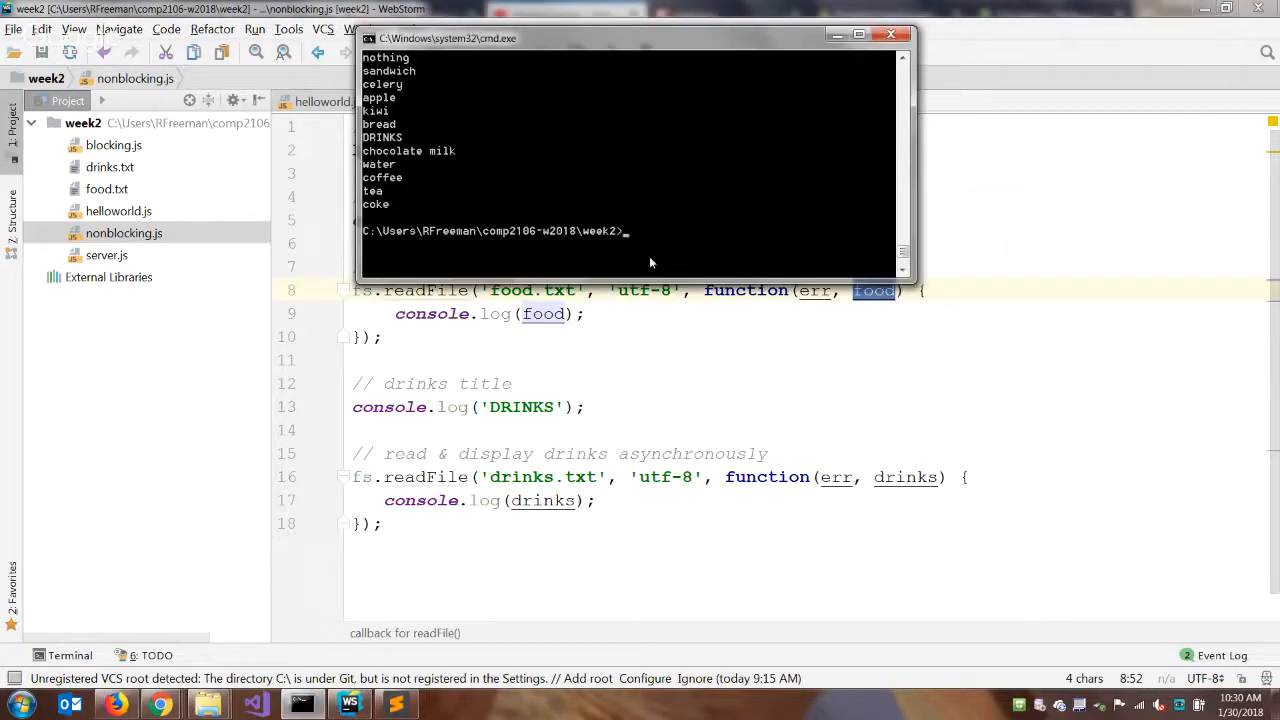
# - Enter the 'node nonblocking' command in Command Prompt
pyautogui.write('node')
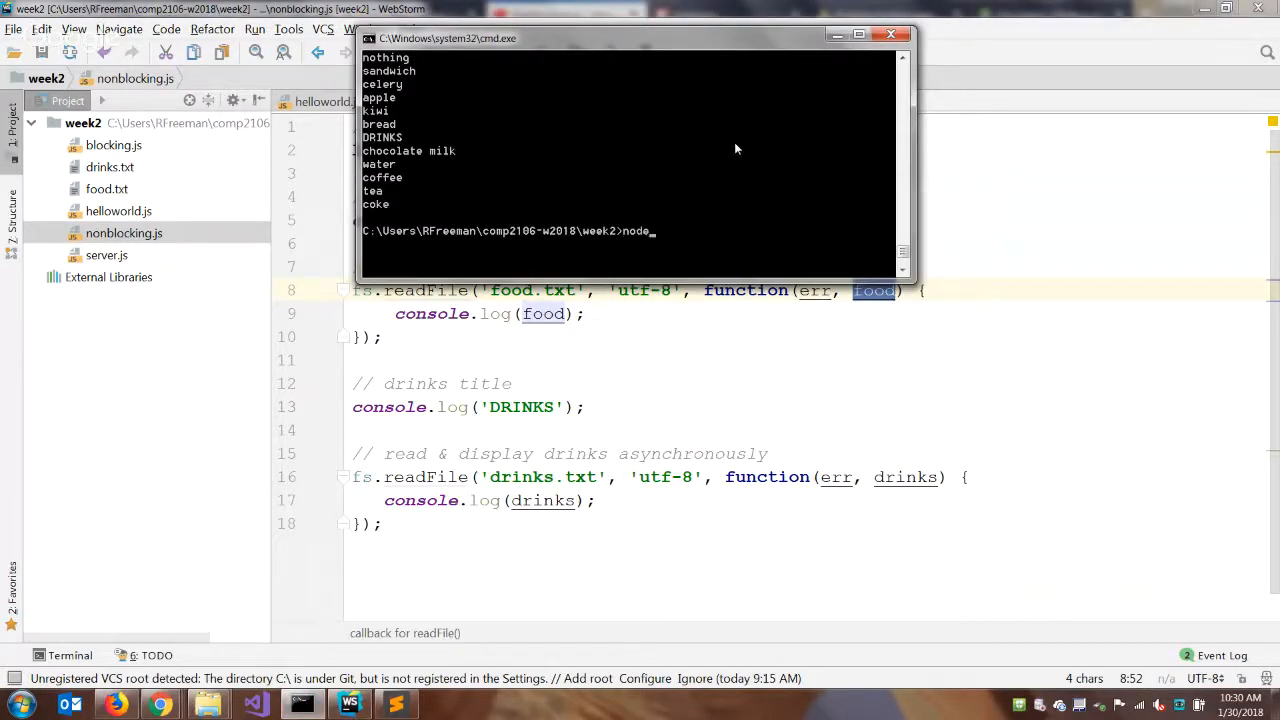
pyautogui.write('non')
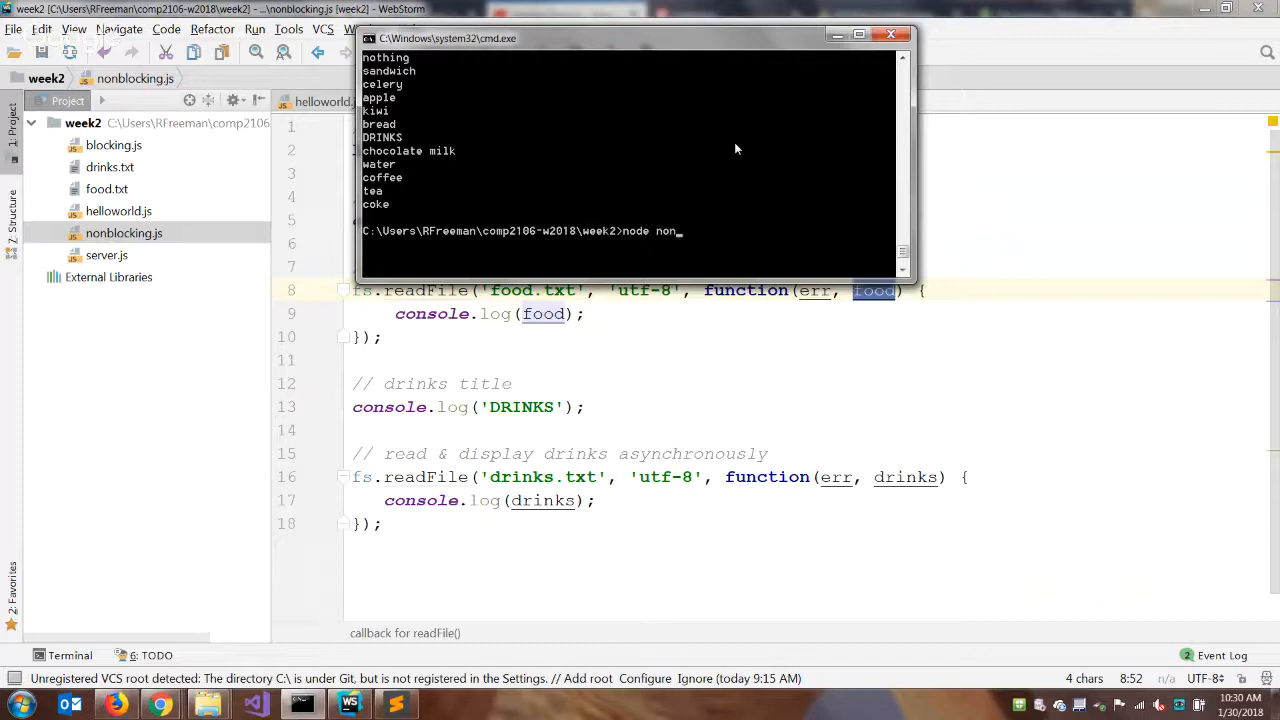
pyautogui.write('blocking')
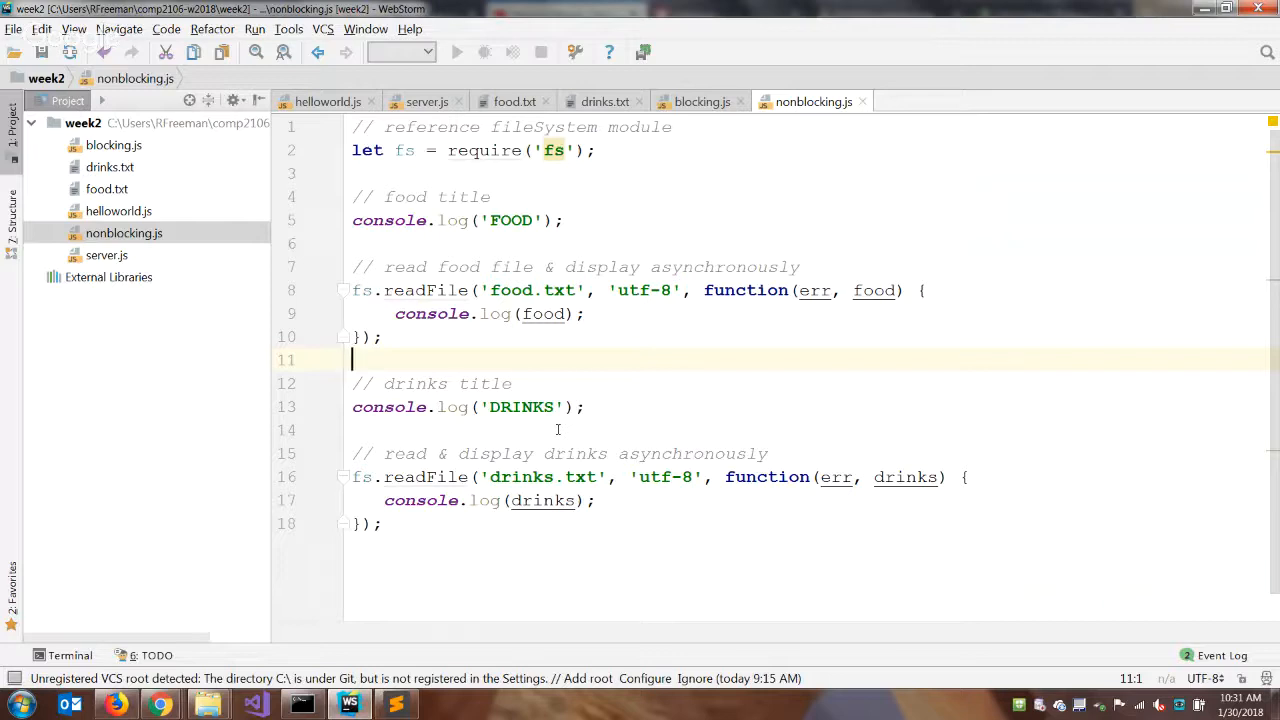
pyautogui.moveTo(434, 290)
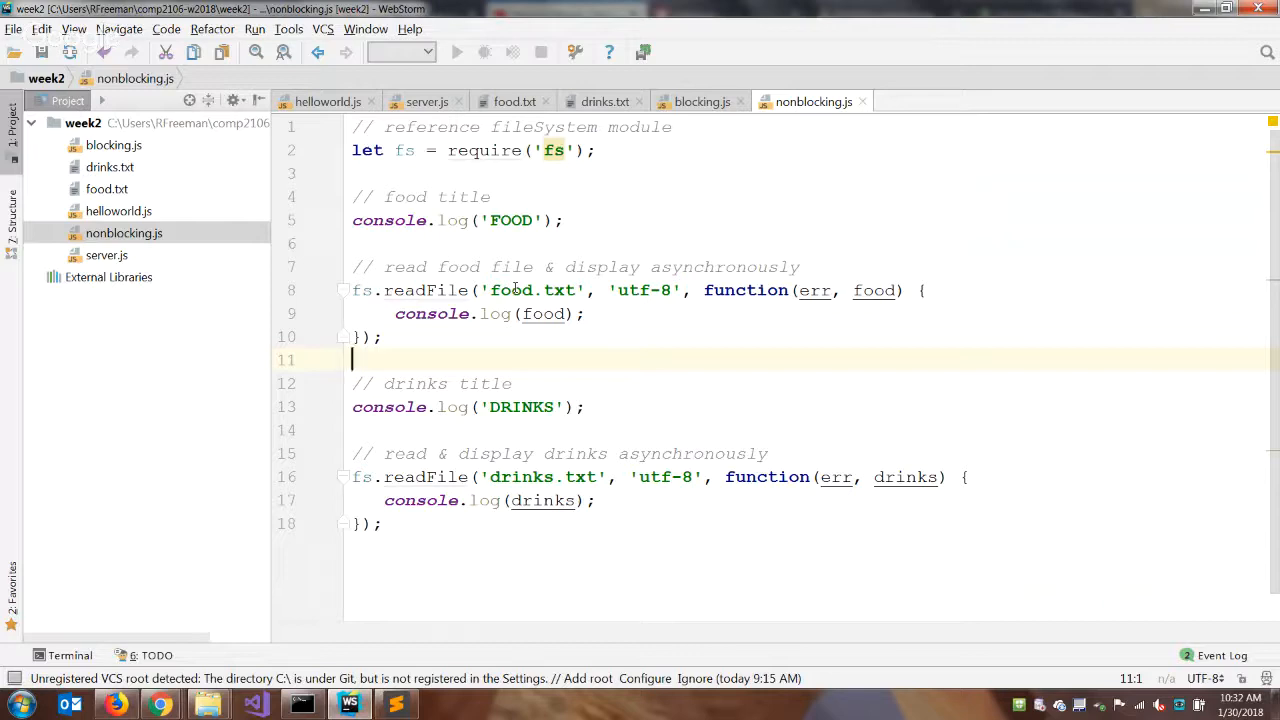
pyautogui.moveTo(45, 507)
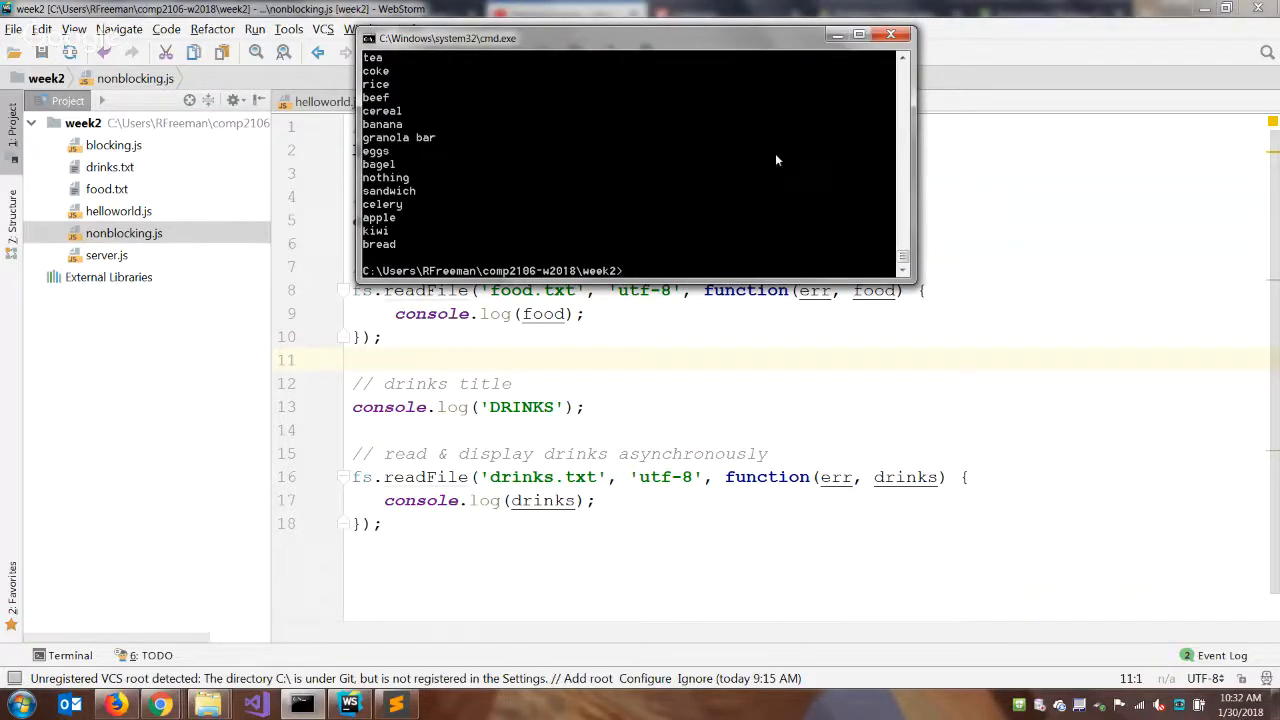
pyautogui.moveTo(864, 270)
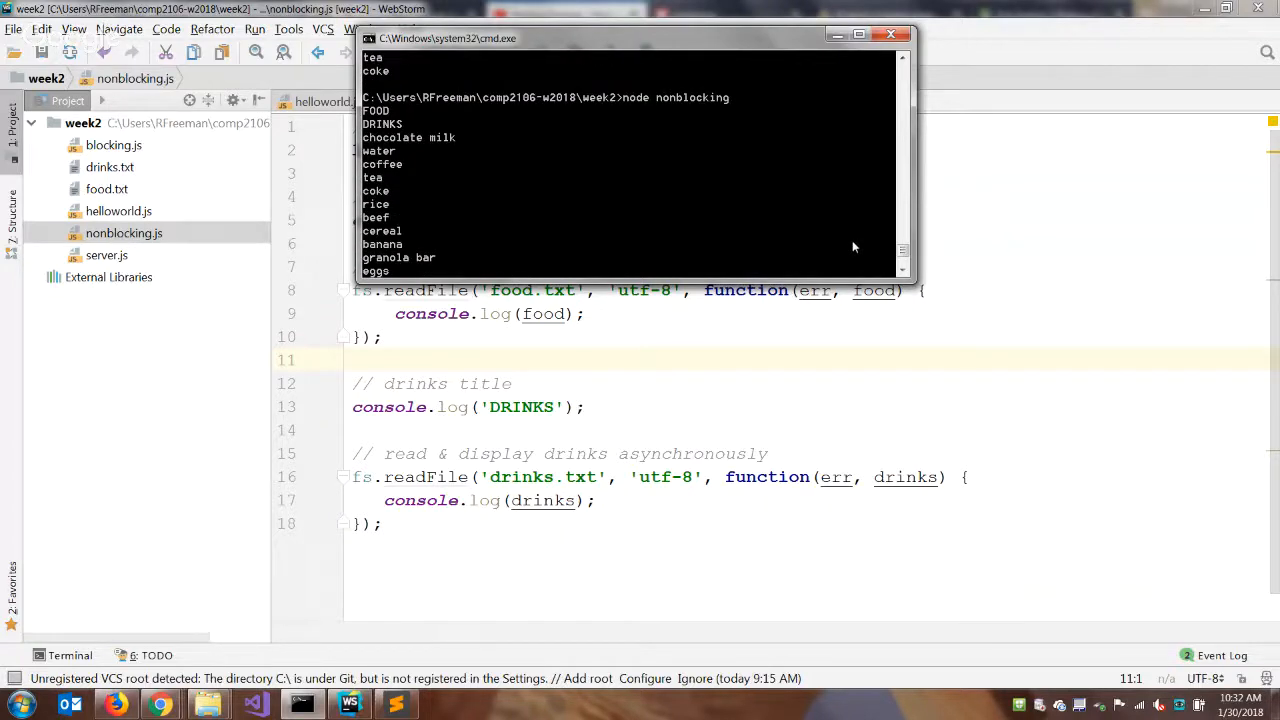
pyautogui.moveTo(586, 224)
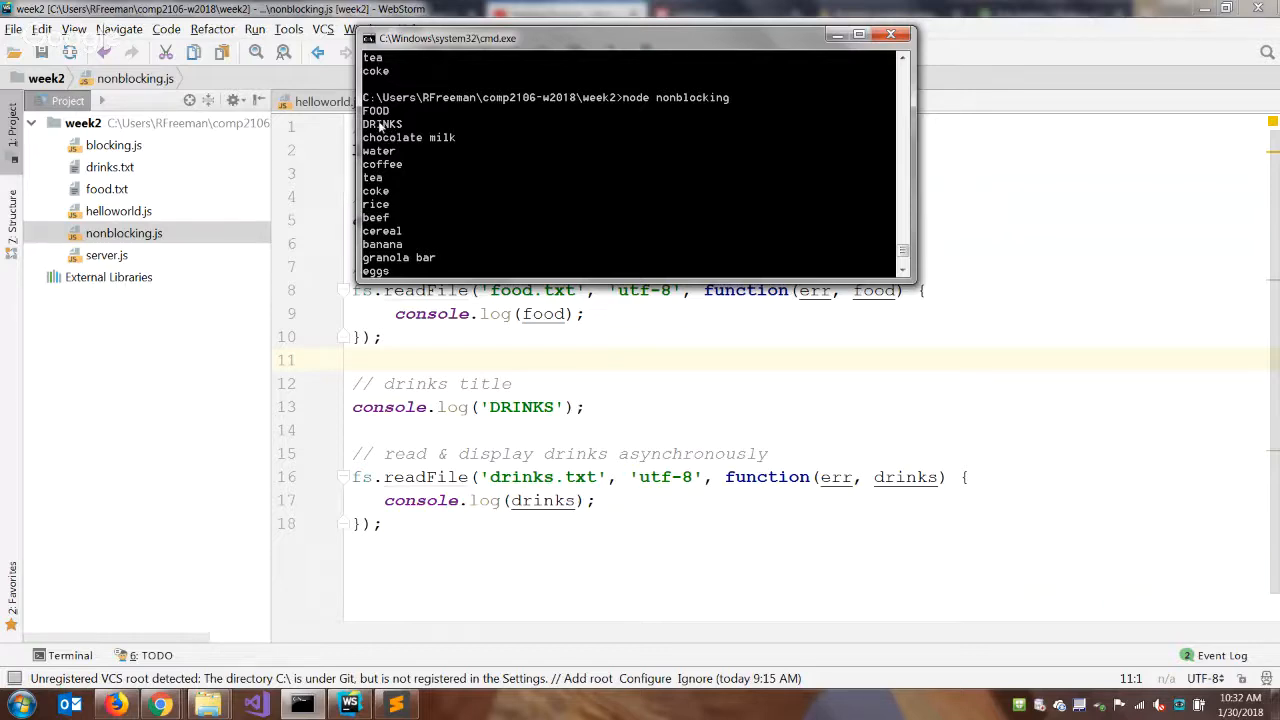
pyautogui.moveTo(535, 263)
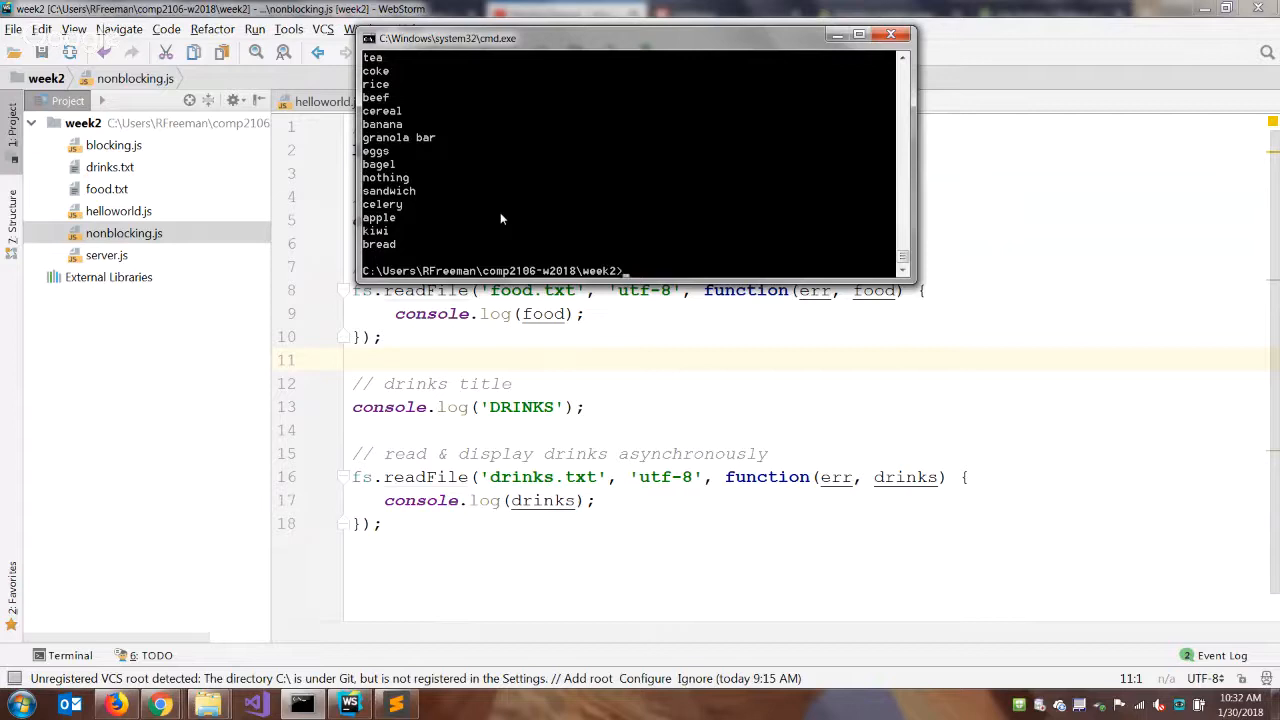
# - Rerun 'node nonblocking' and scroll through the FOOD, DRINKS and list output
pyautogui.write('node nonblocking')
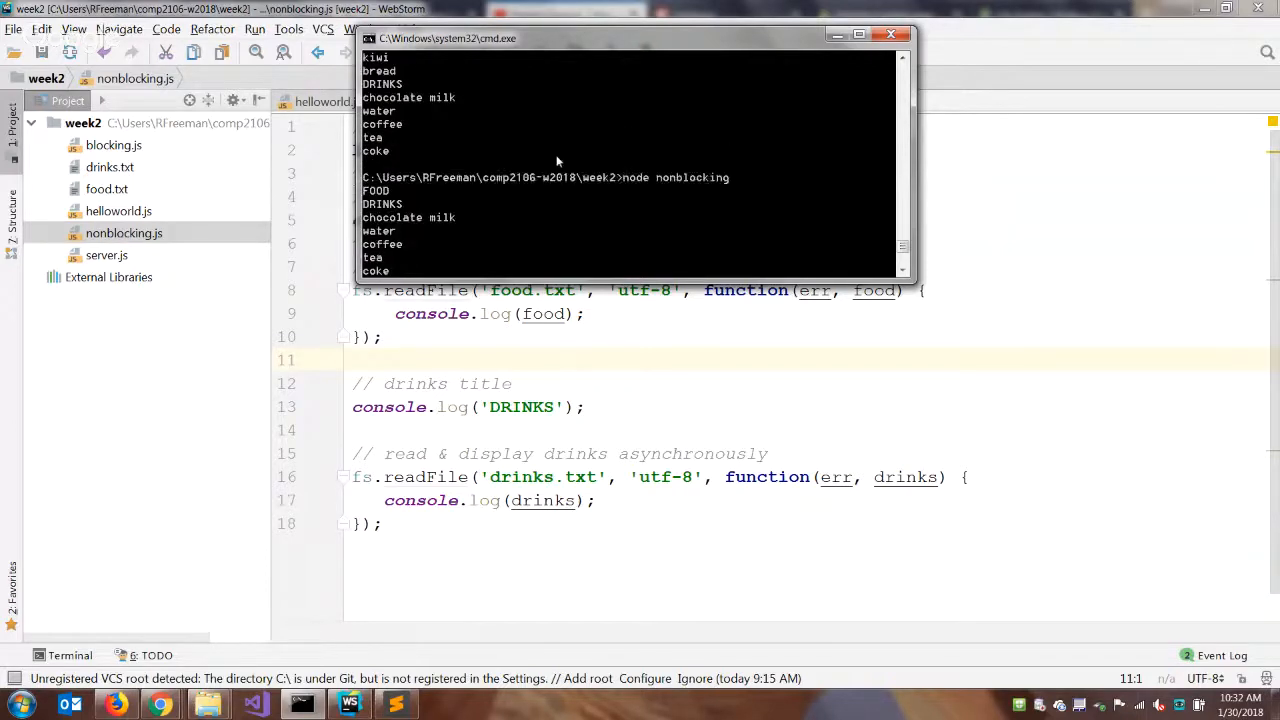
pyautogui.scroll(-3)
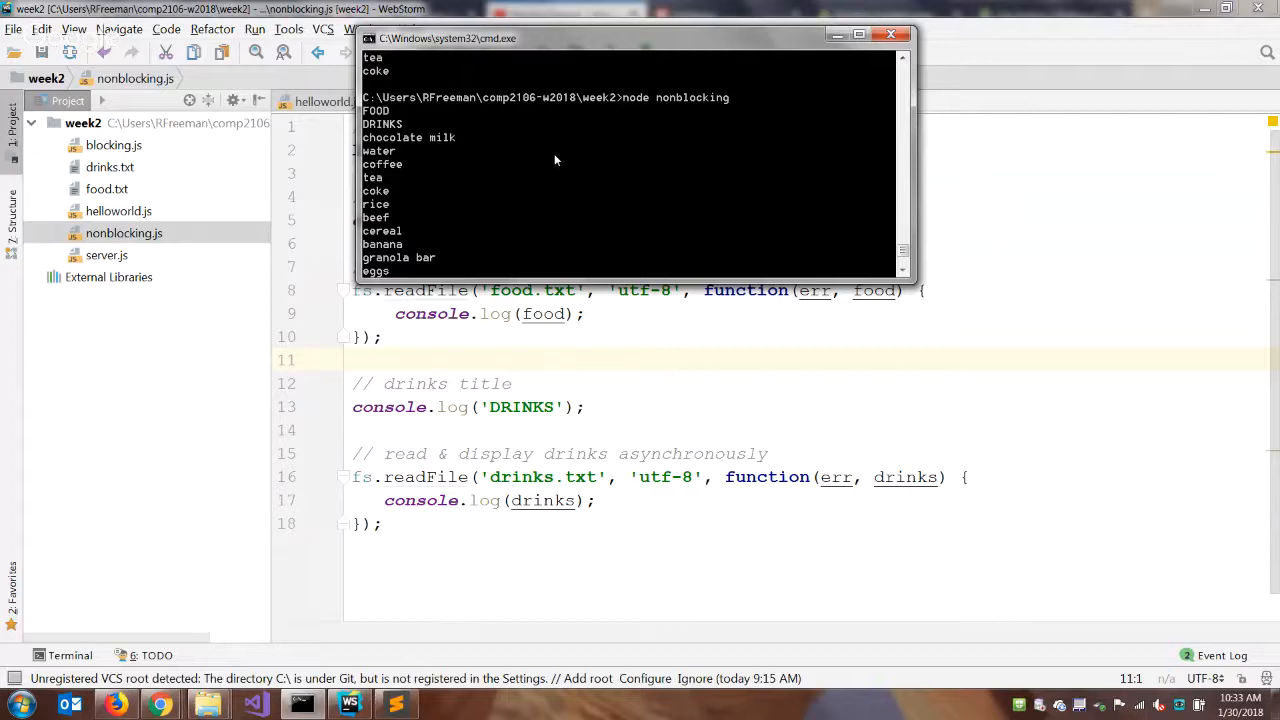
pyautogui.moveTo(687, 221)
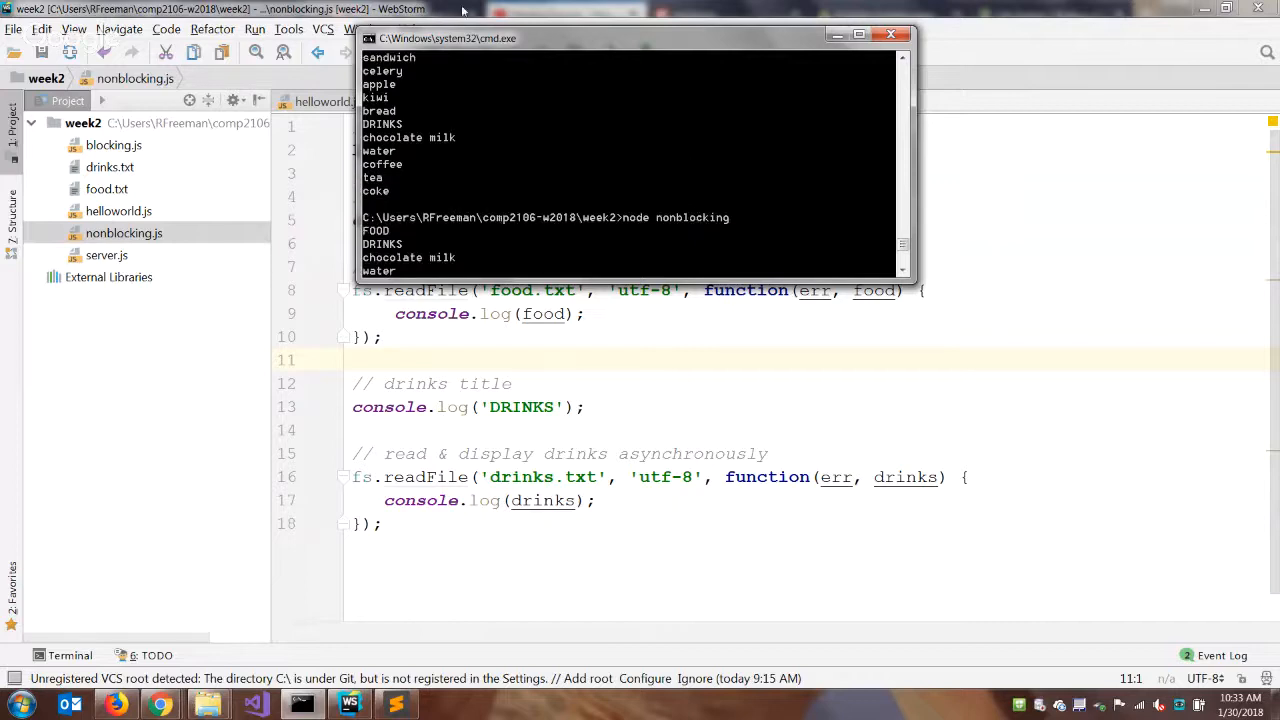
pyautogui.moveTo(474, 64)
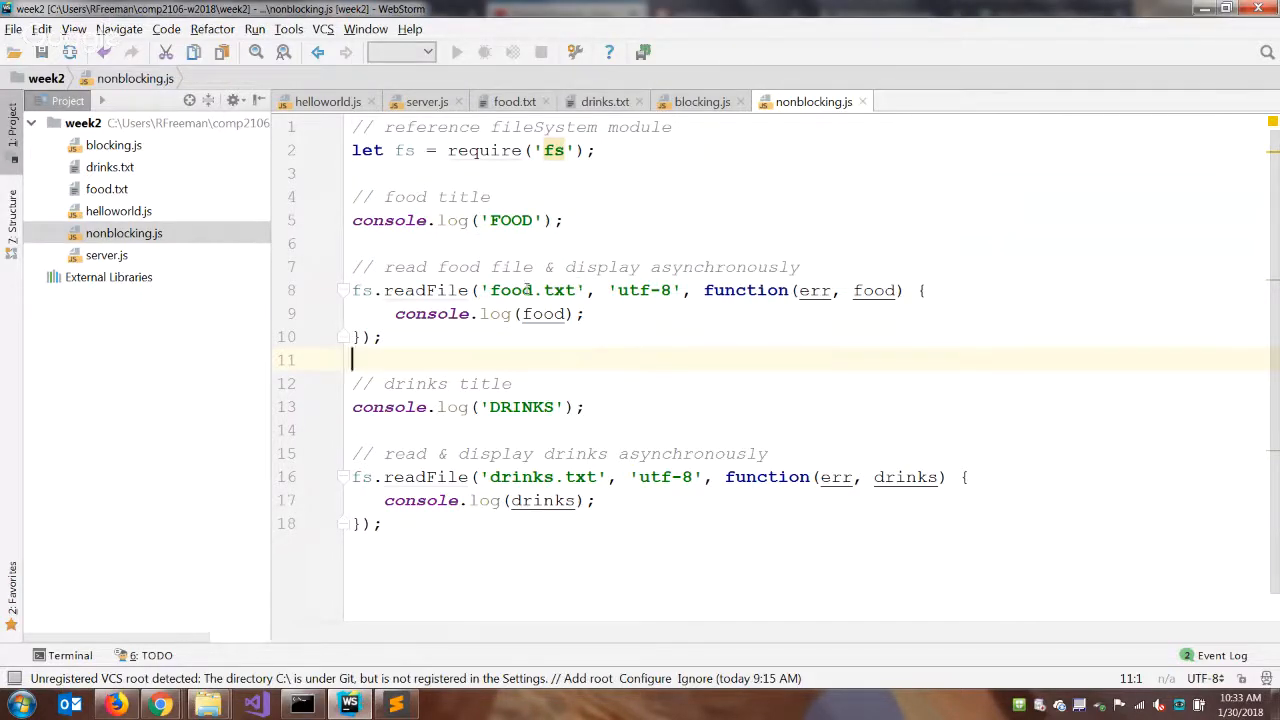
# - Read 'food1.txt' and log 'Invalid Food File' inside an if (err) block
pyautogui.click(707, 290)
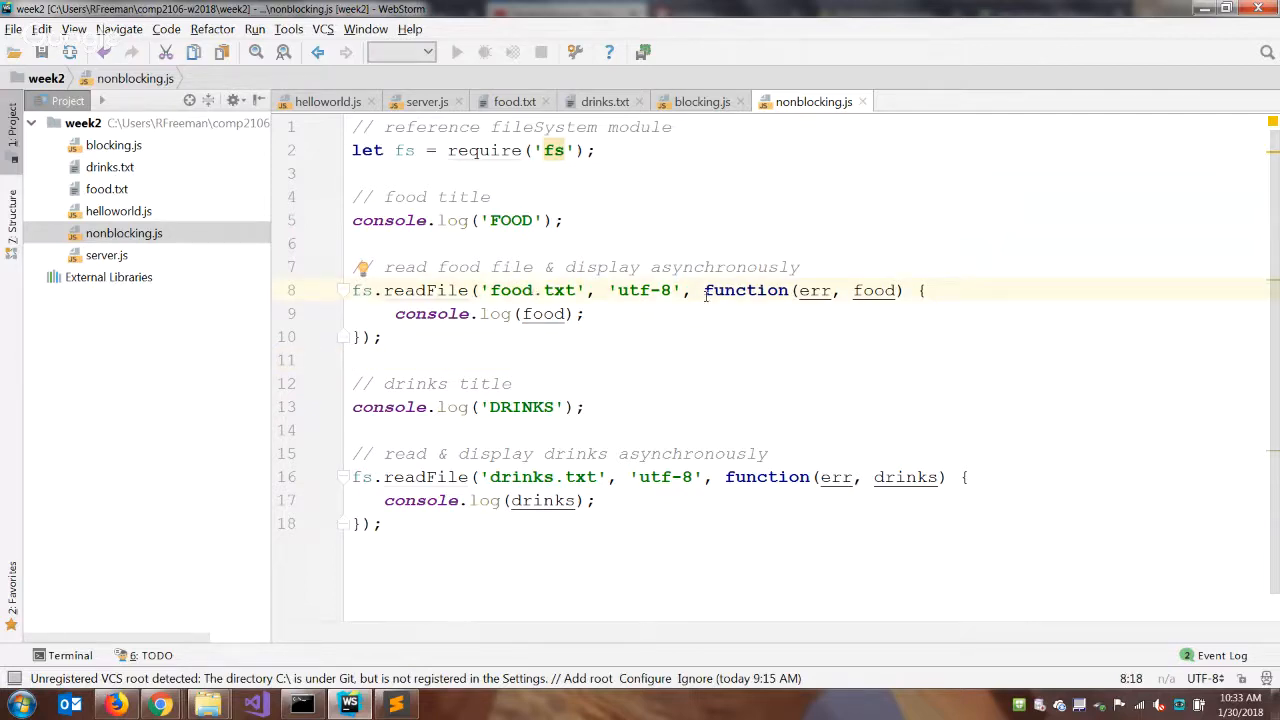
pyautogui.write('1')
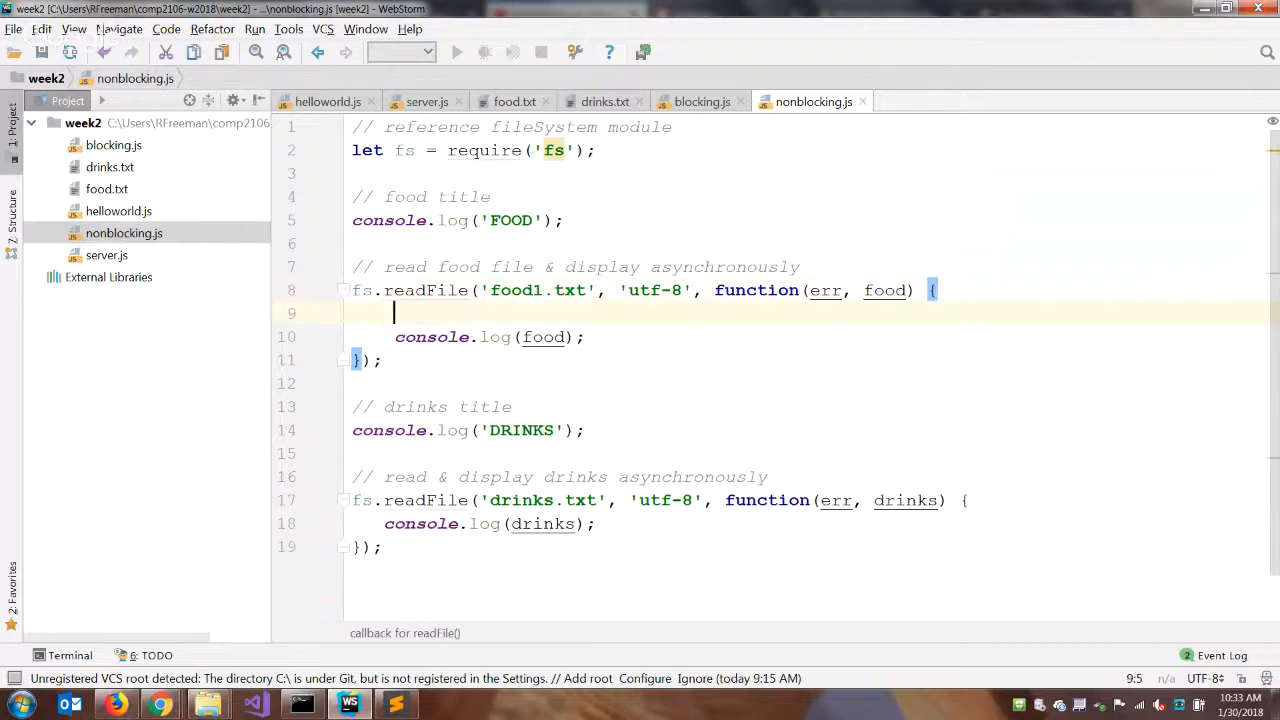
pyautogui.write('if (')
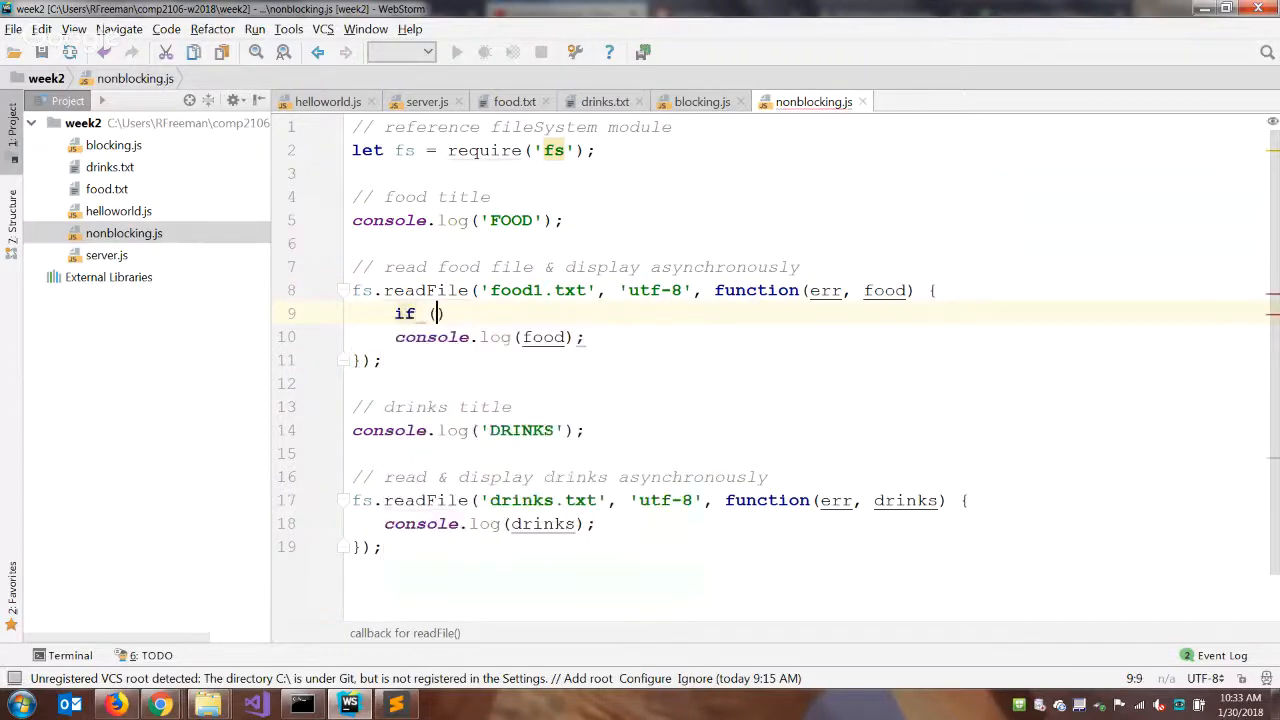
pyautogui.write('err')
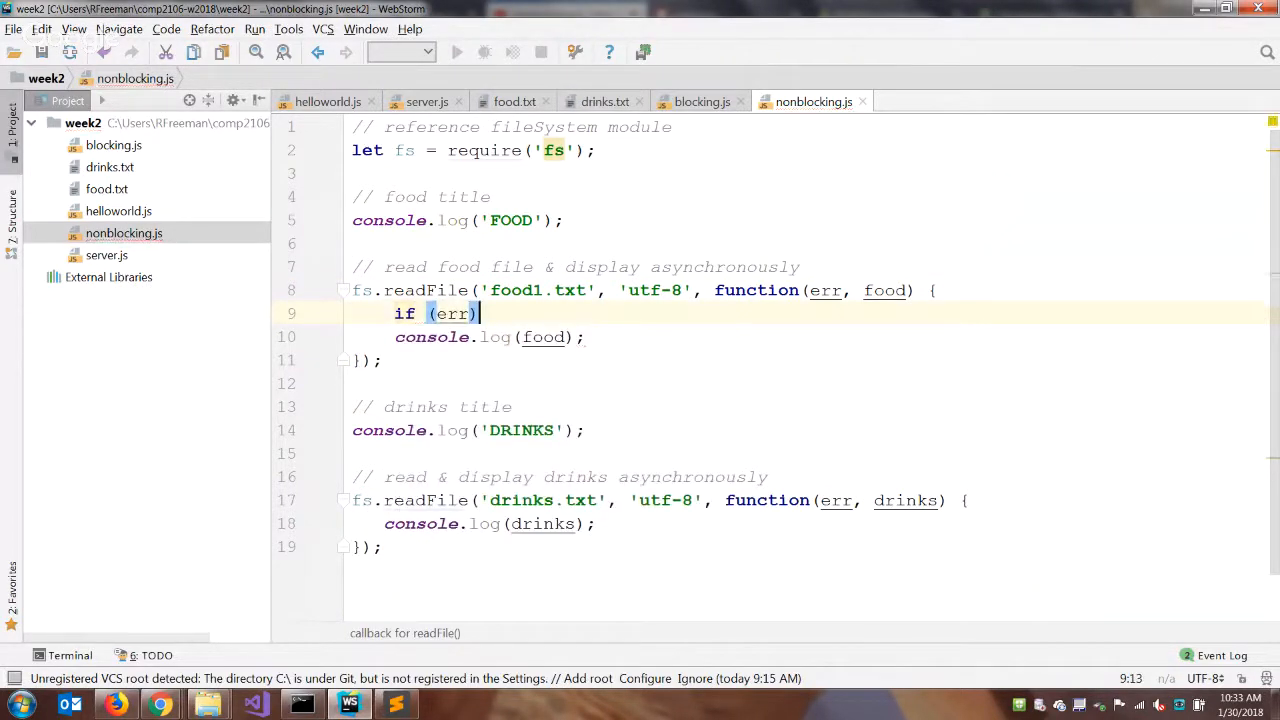
pyautogui.write('{')
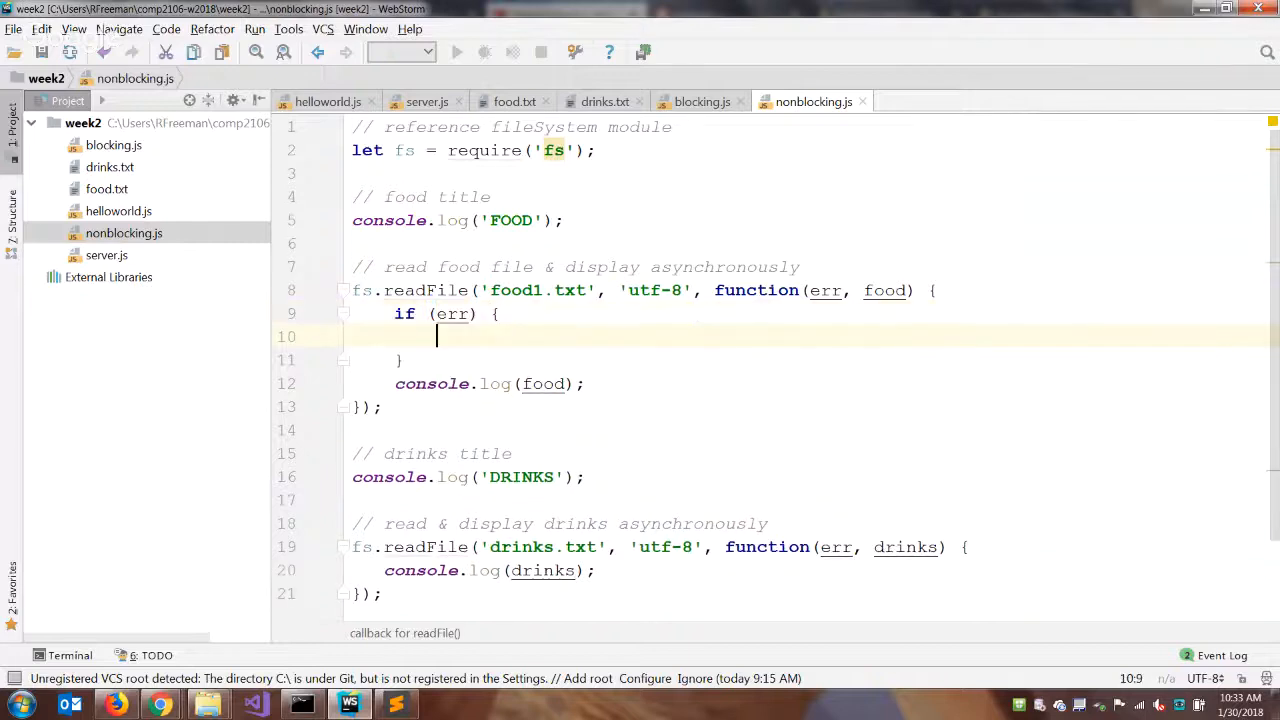
pyautogui.write("console.log('")
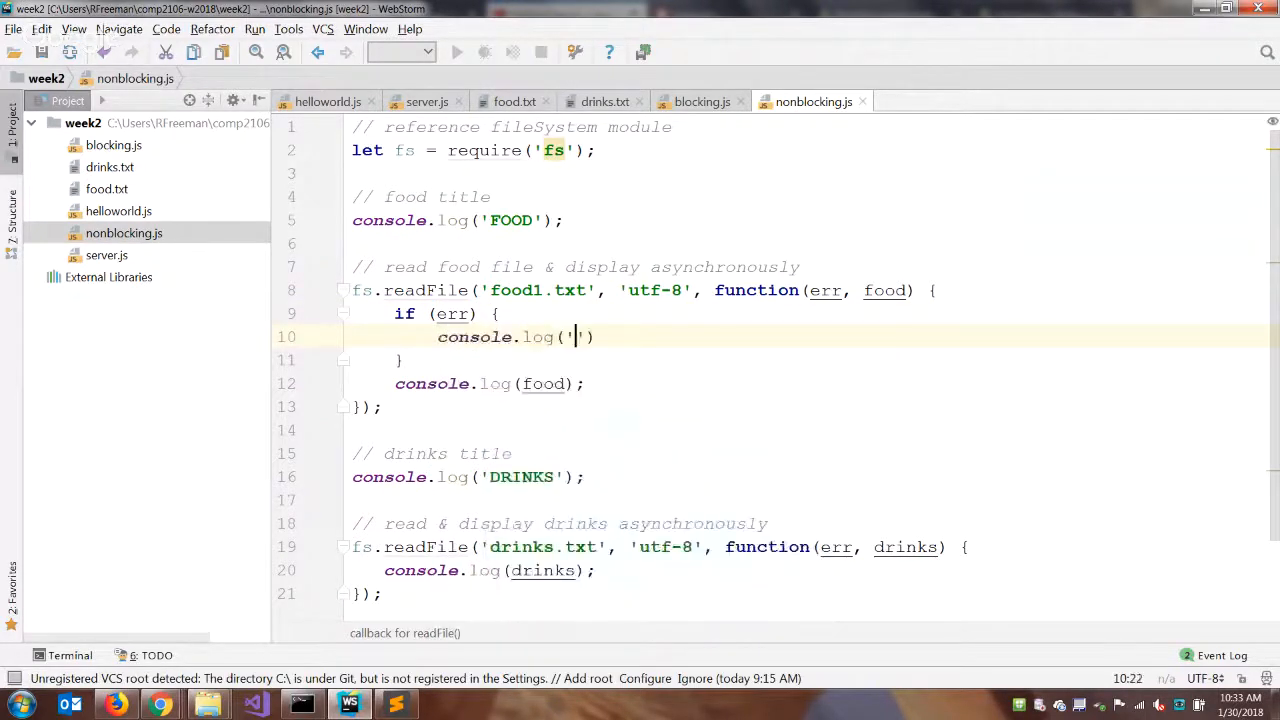
pyautogui.write('Invalid Food File')
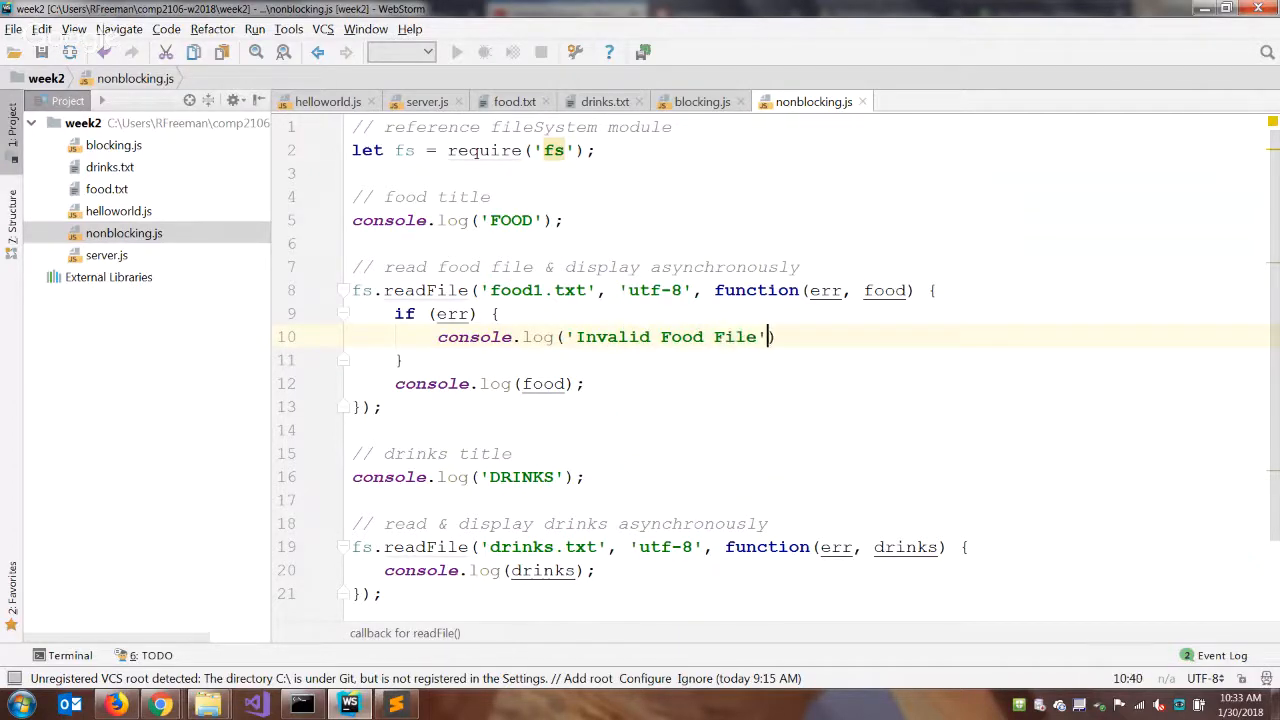
pyautogui.write(';')
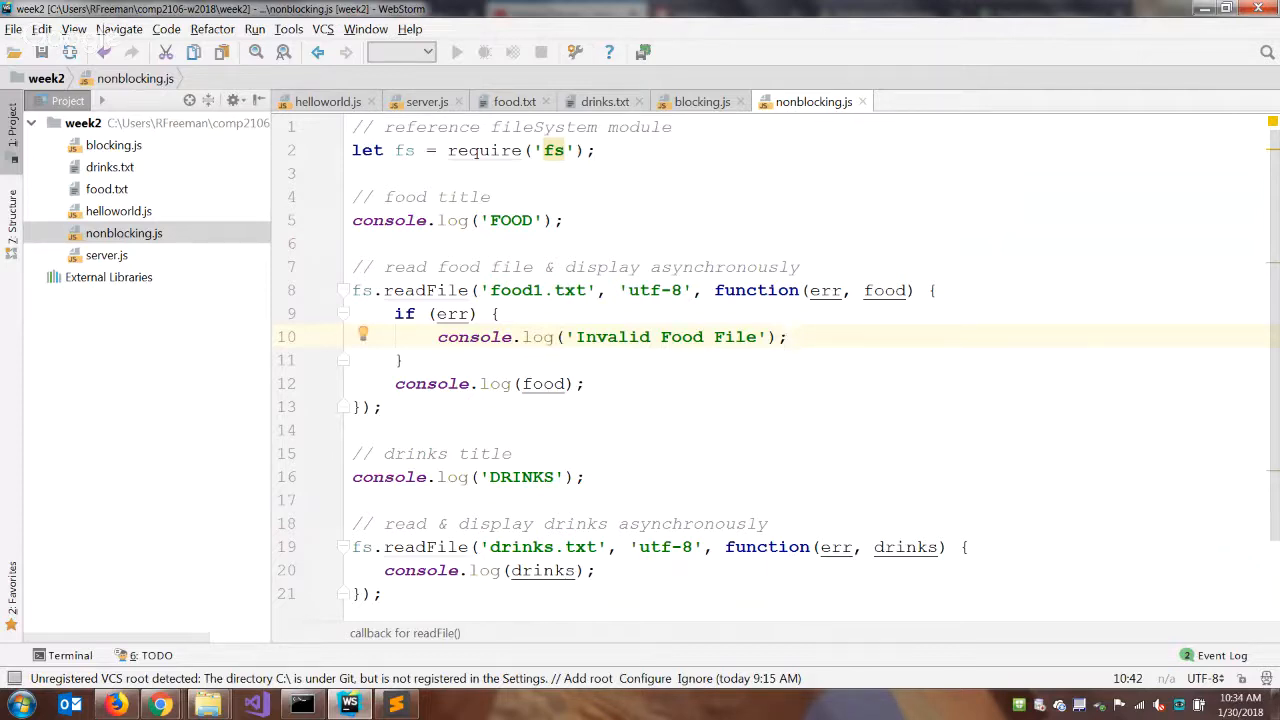
# - Adjust the error branch and move console.log(food) into the else block
pyautogui.write('exit')
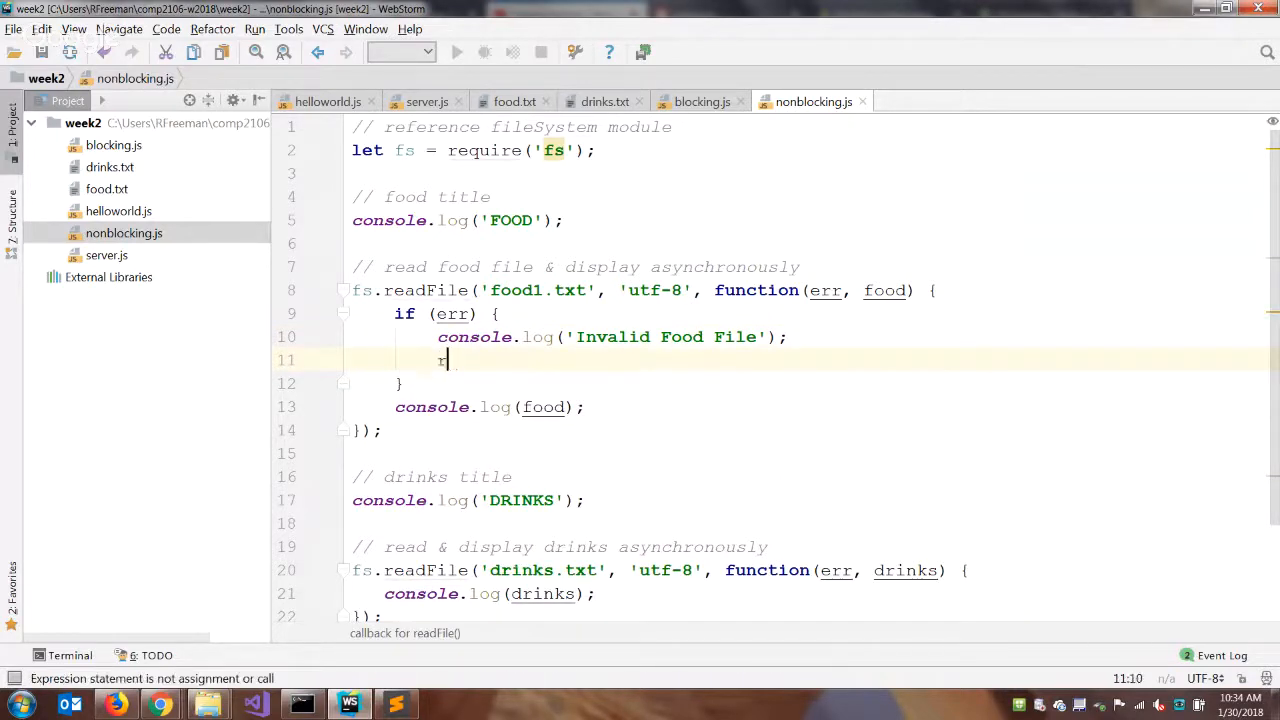
pyautogui.write('return();')
pyautogui.write('else {')
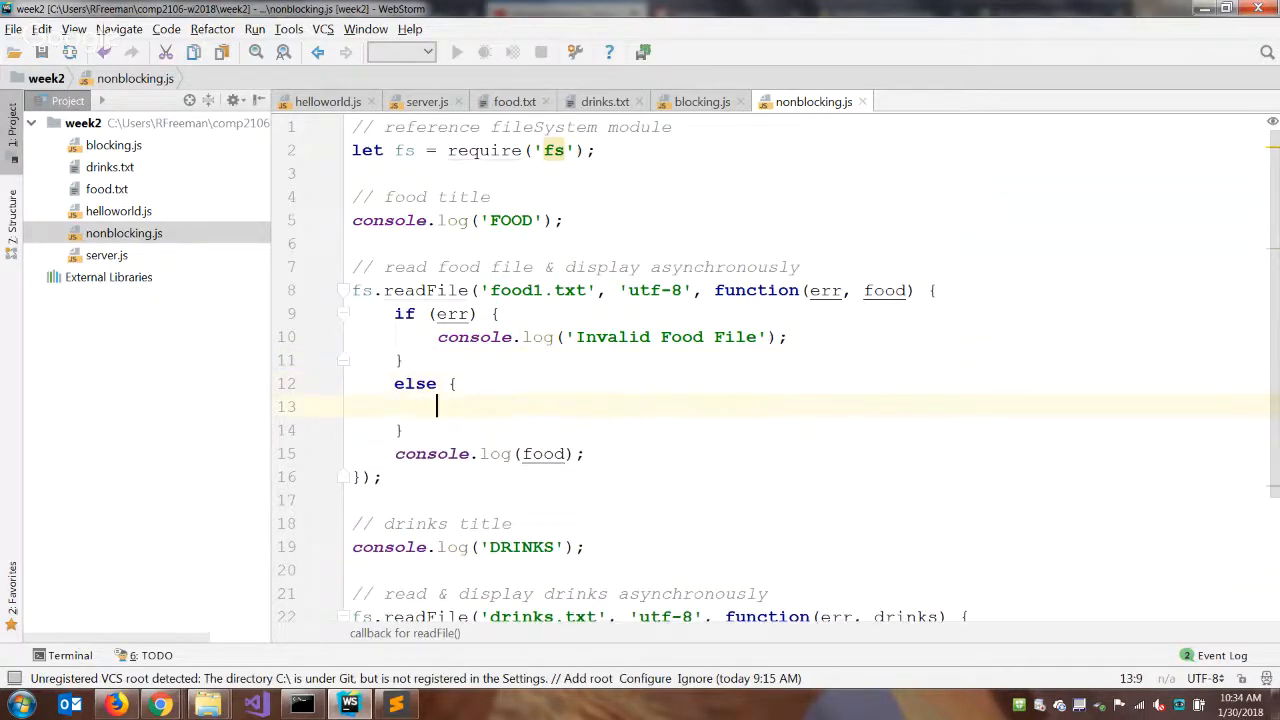
pyautogui.moveTo(436, 406); pyautogui.dragTo(585, 453)
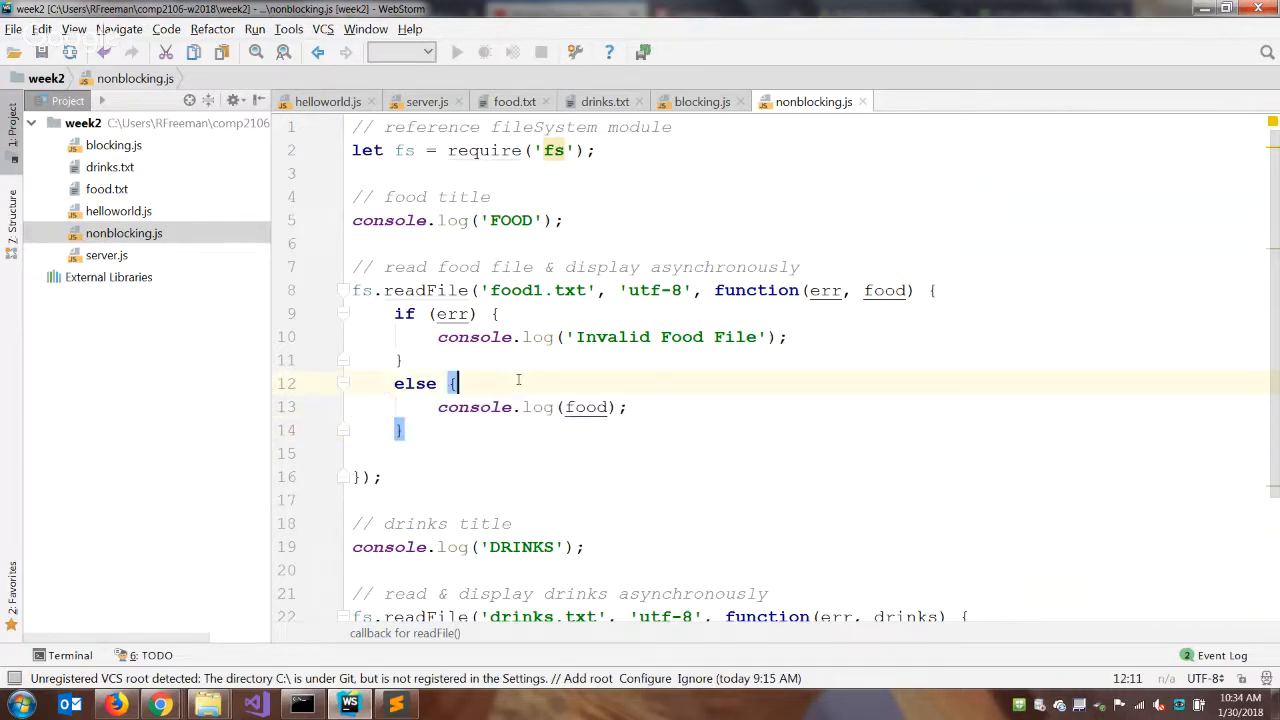
pyautogui.click(595, 336)
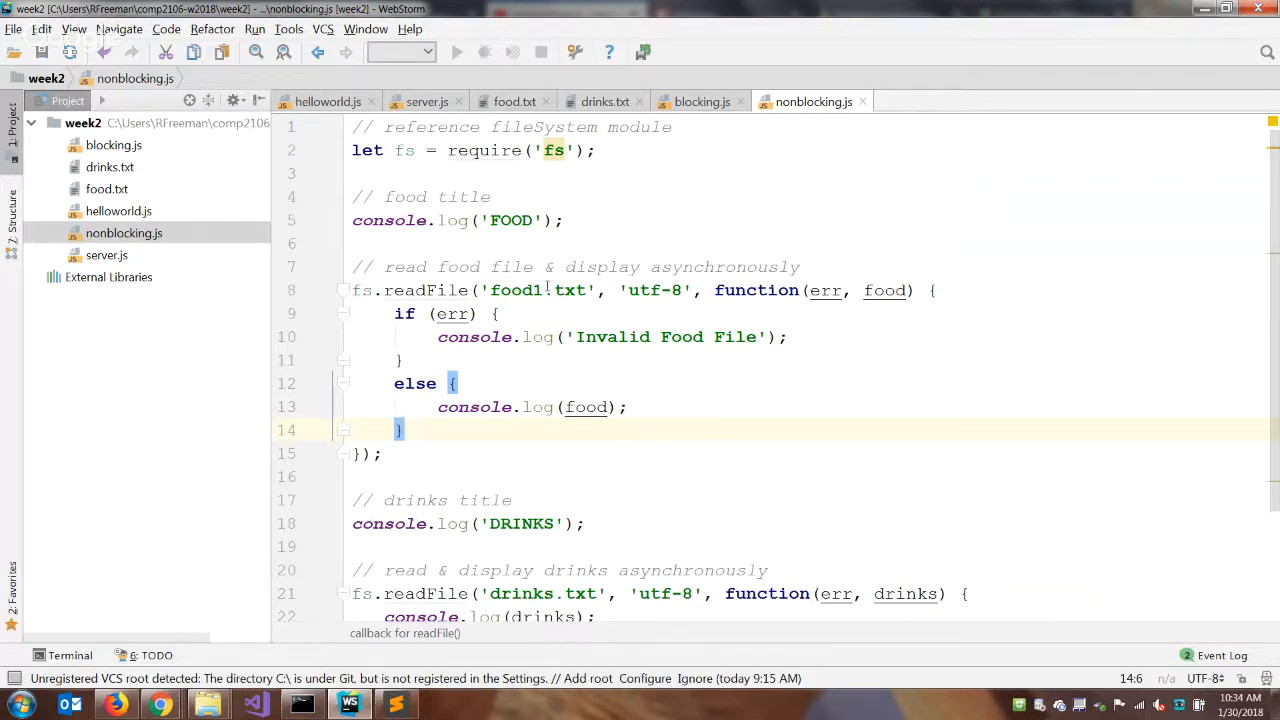
pyautogui.scroll(-3)
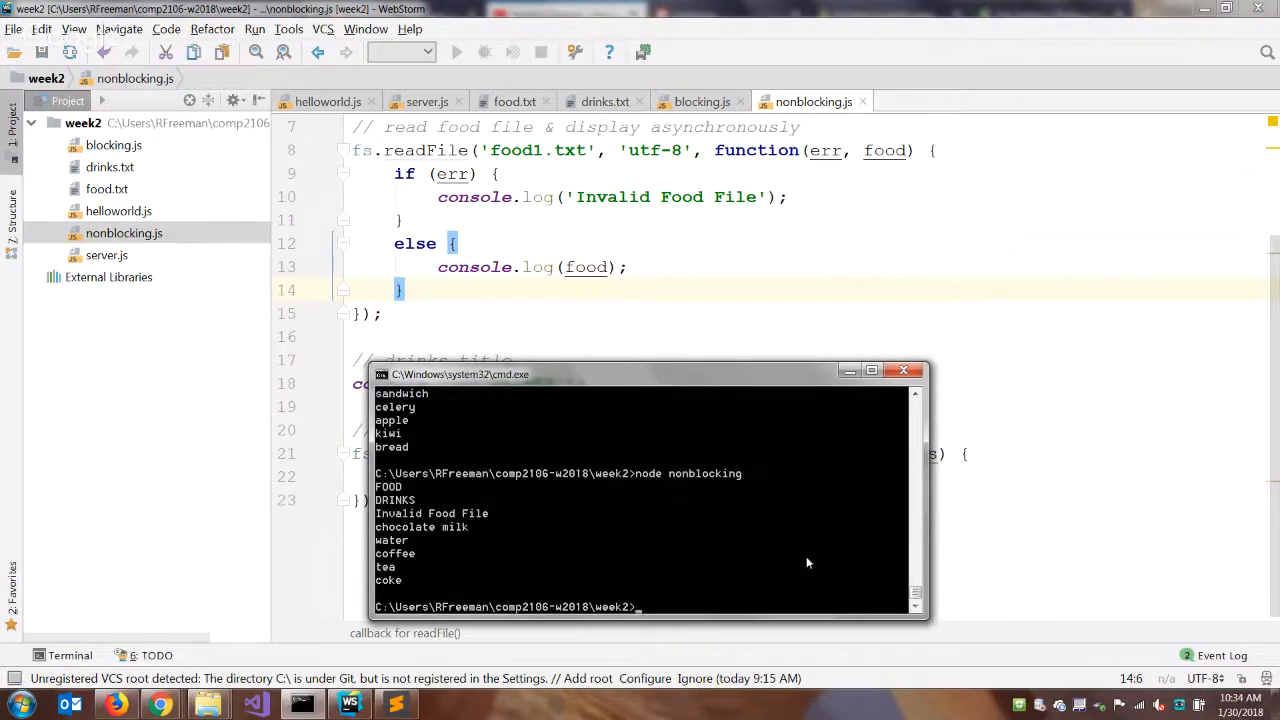
pyautogui.moveTo(489, 491)
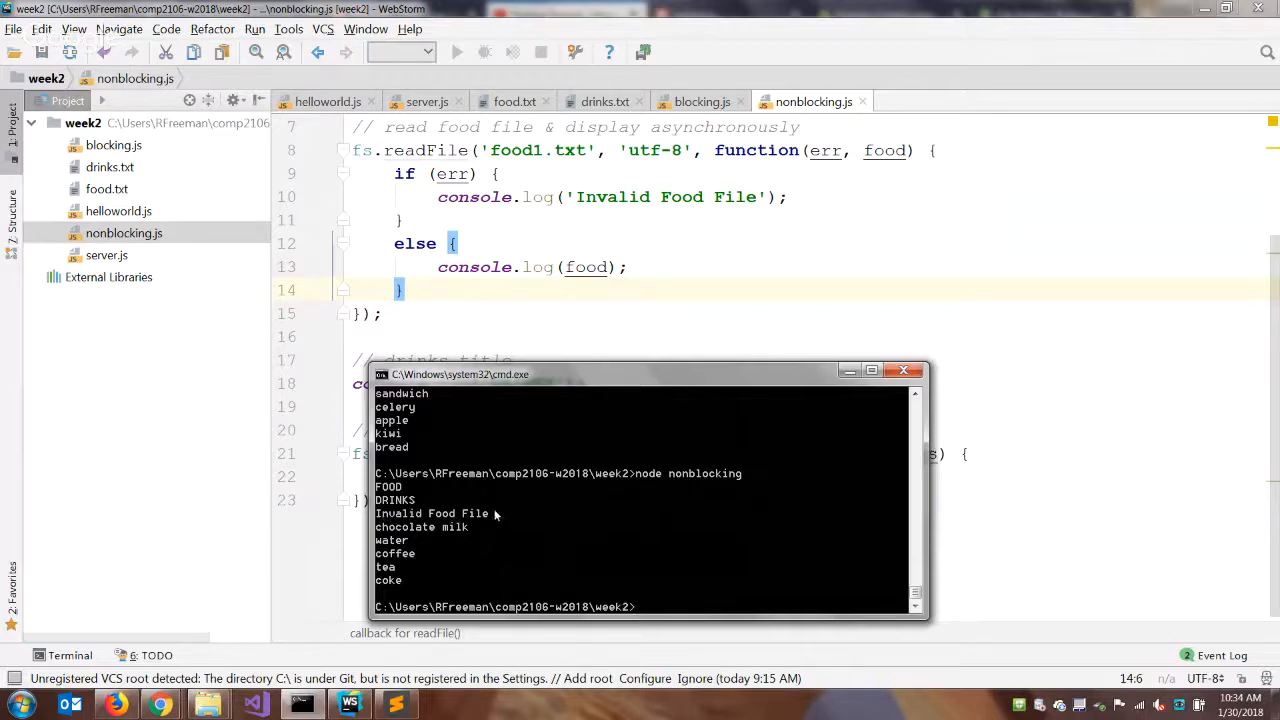
pyautogui.moveTo(422, 488)
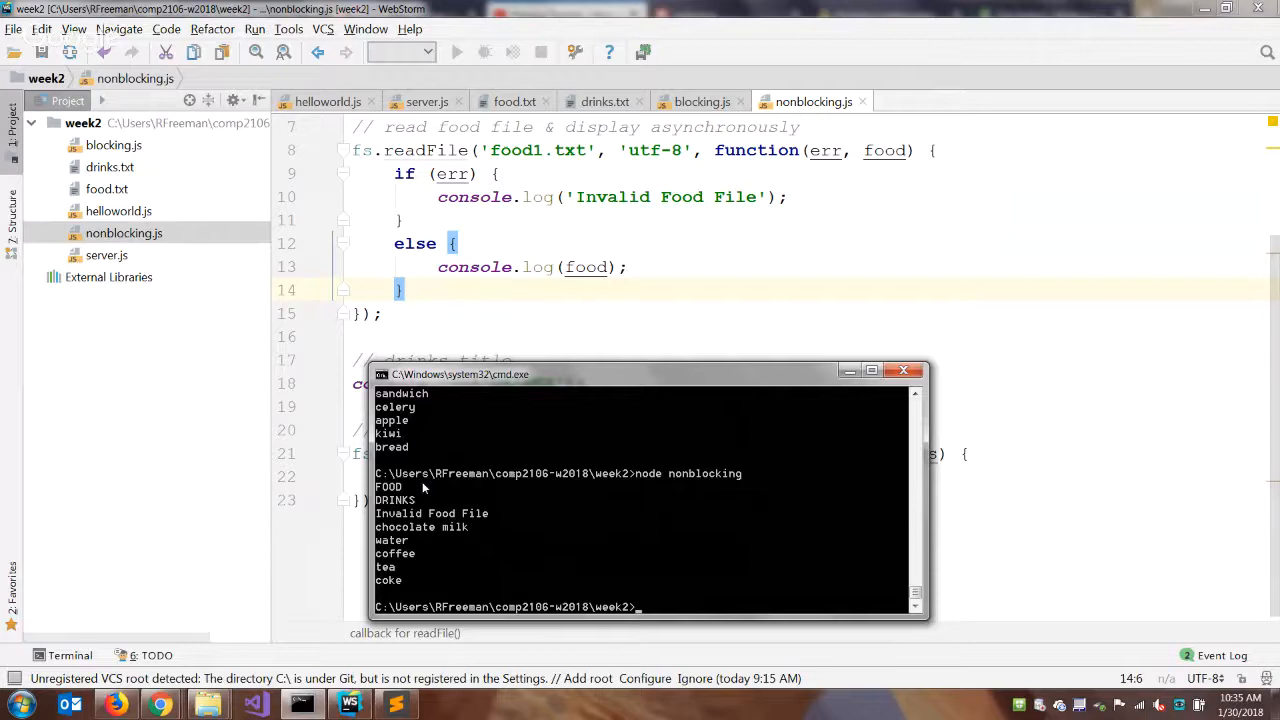
pyautogui.moveTo(726, 499)
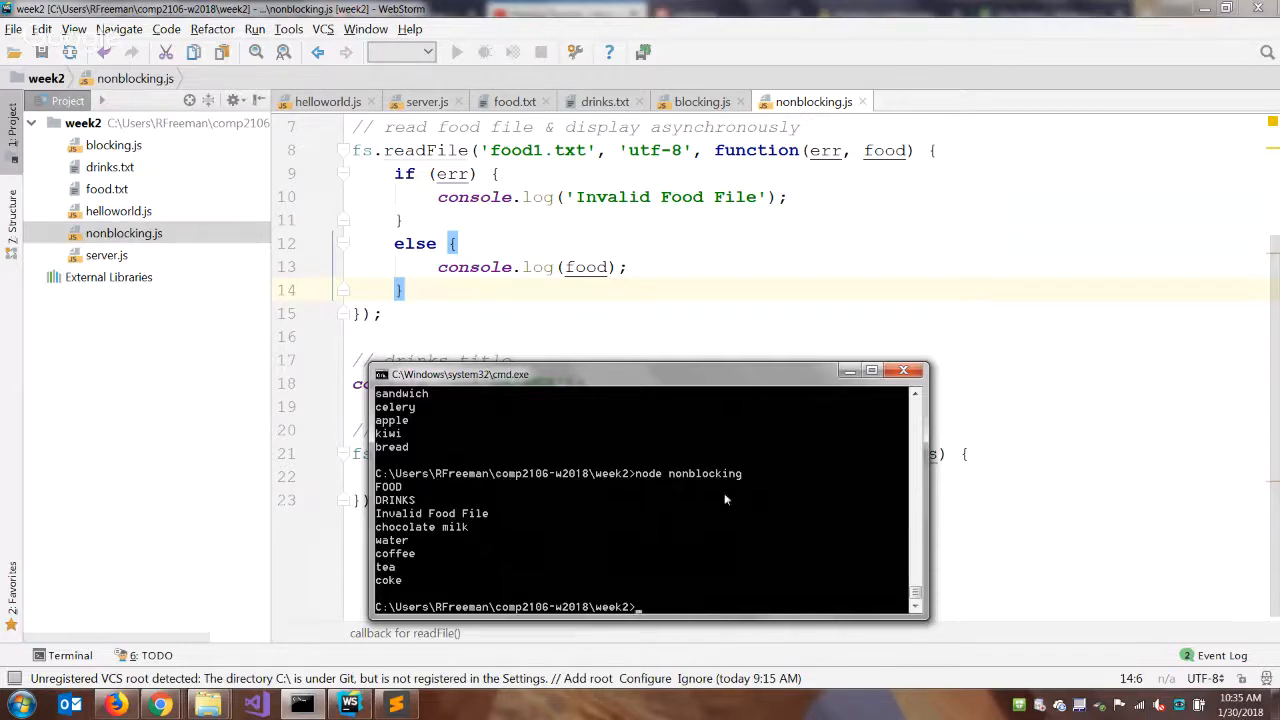
pyautogui.moveTo(1131, 388)
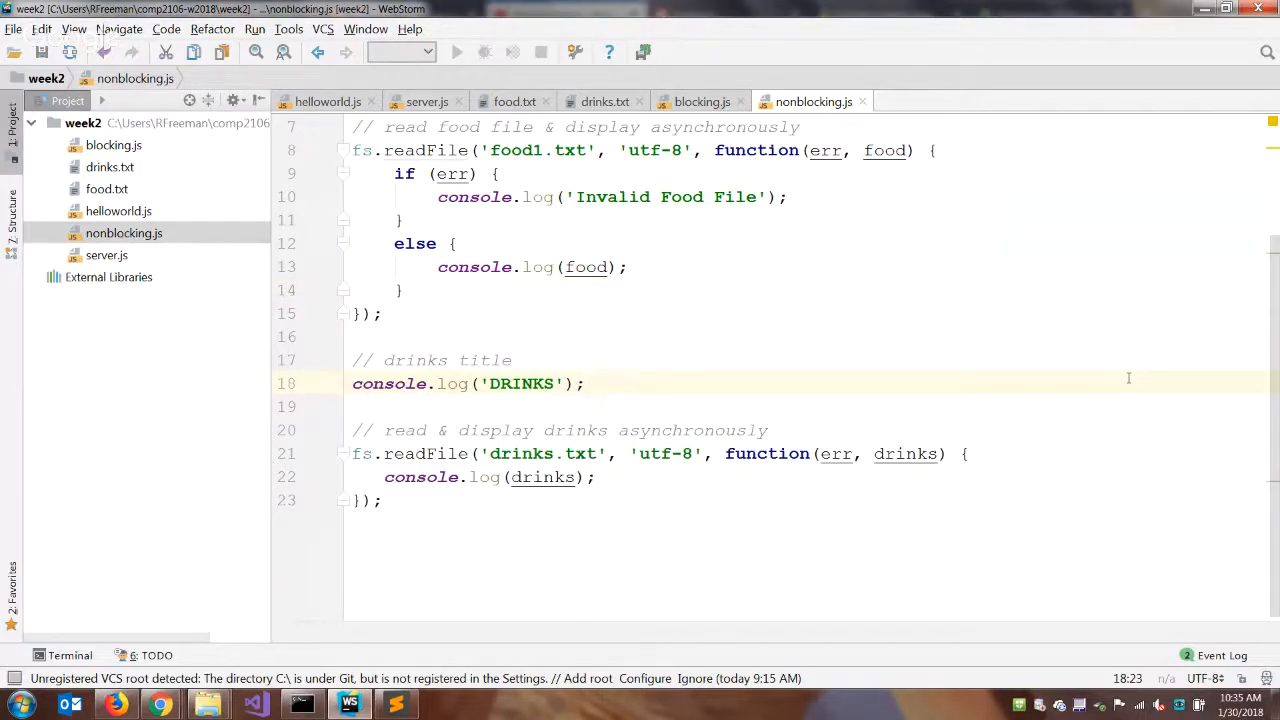
# - Delete the stray 1 so readFile uses 'food.txt' again
pyautogui.click(545, 150)
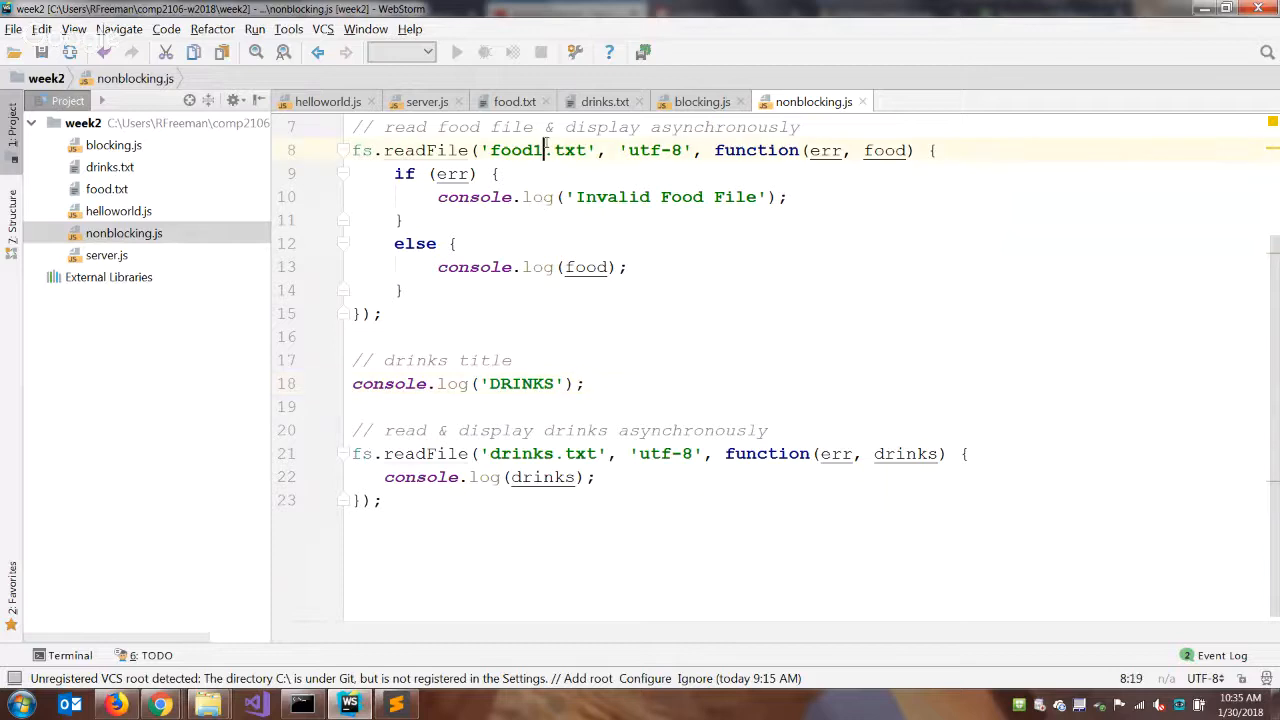
pyautogui.press('BackSpace')
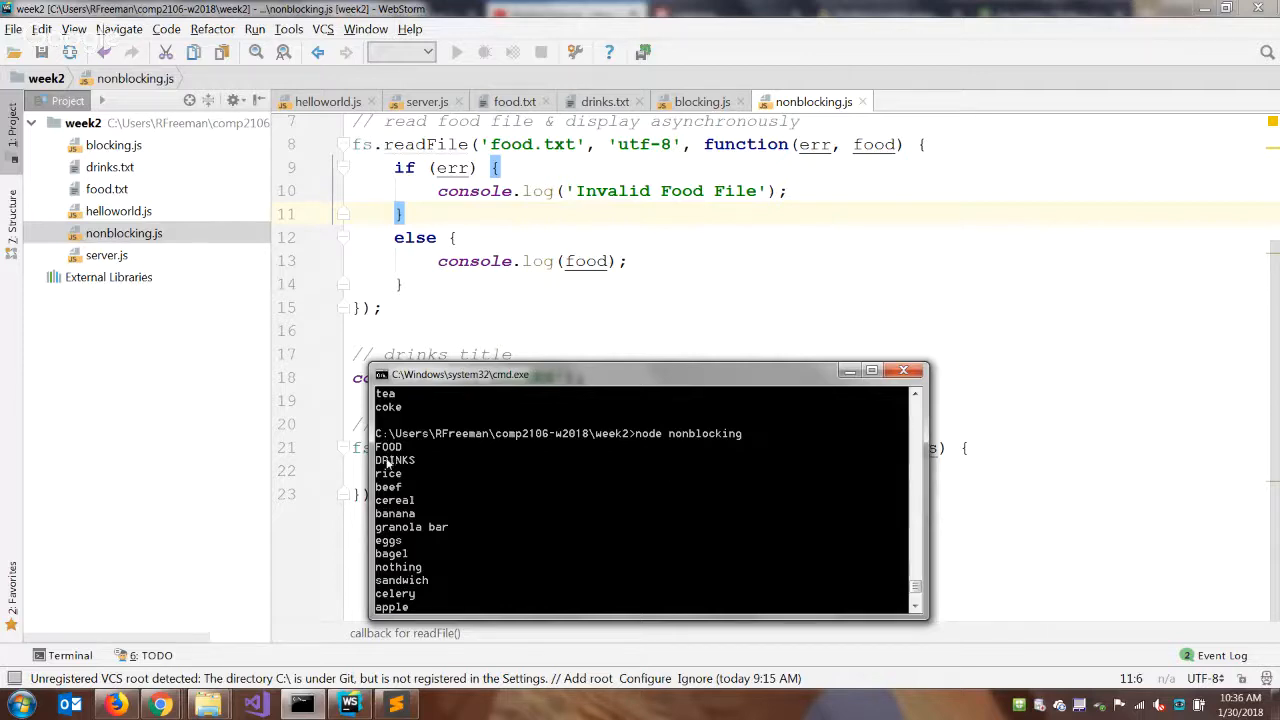
pyautogui.moveTo(460, 473)
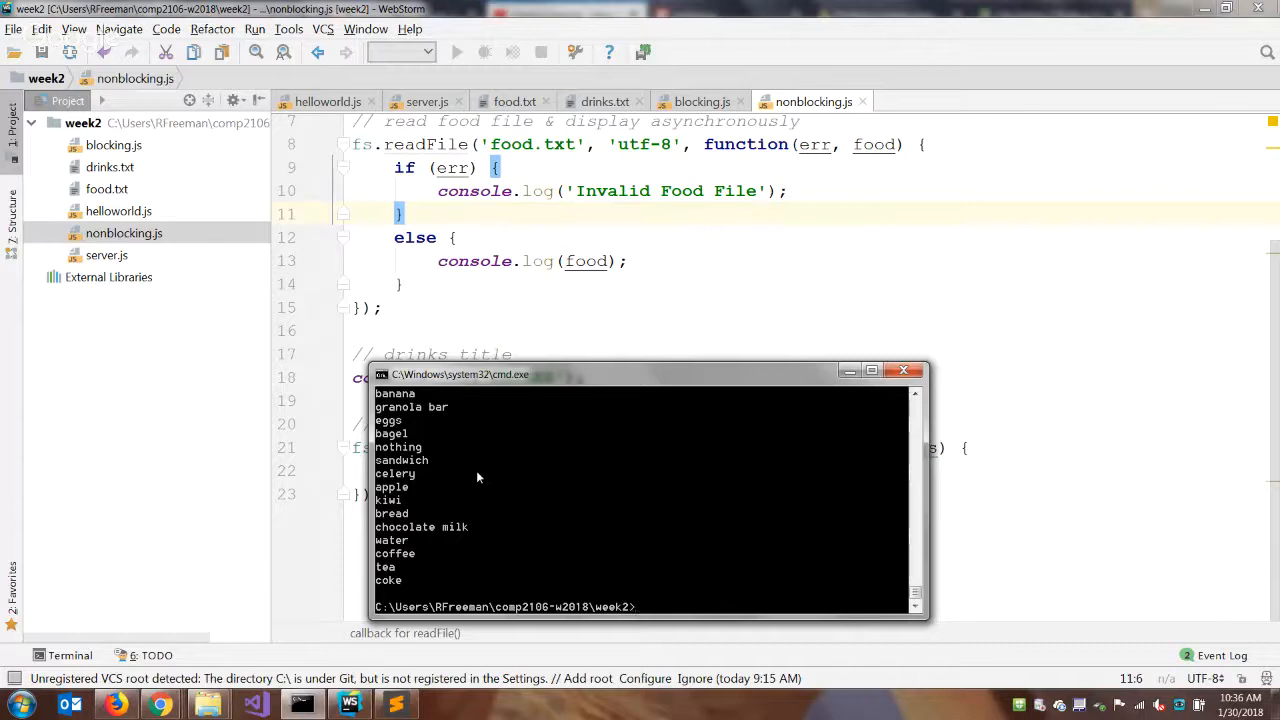
# - Run 'node nonblocking' once more in Command Prompt
pyautogui.write('node nonblocking')
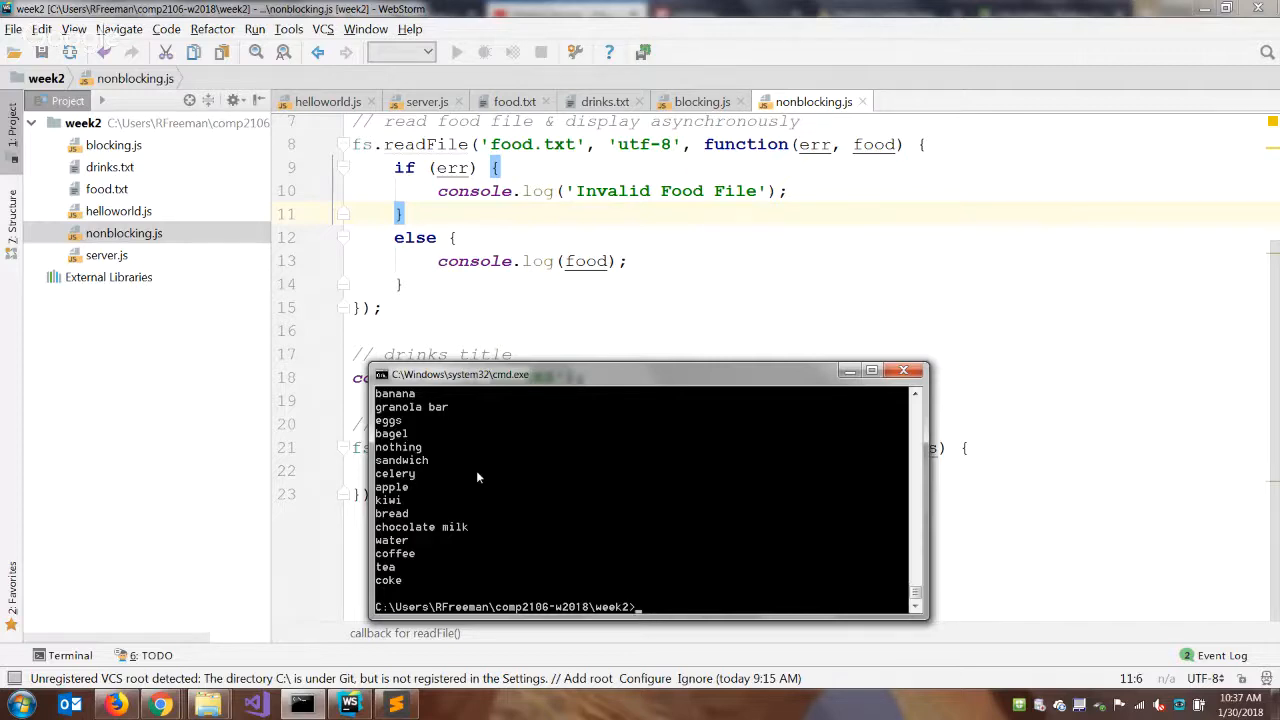
pyautogui.moveTo(468, 429)
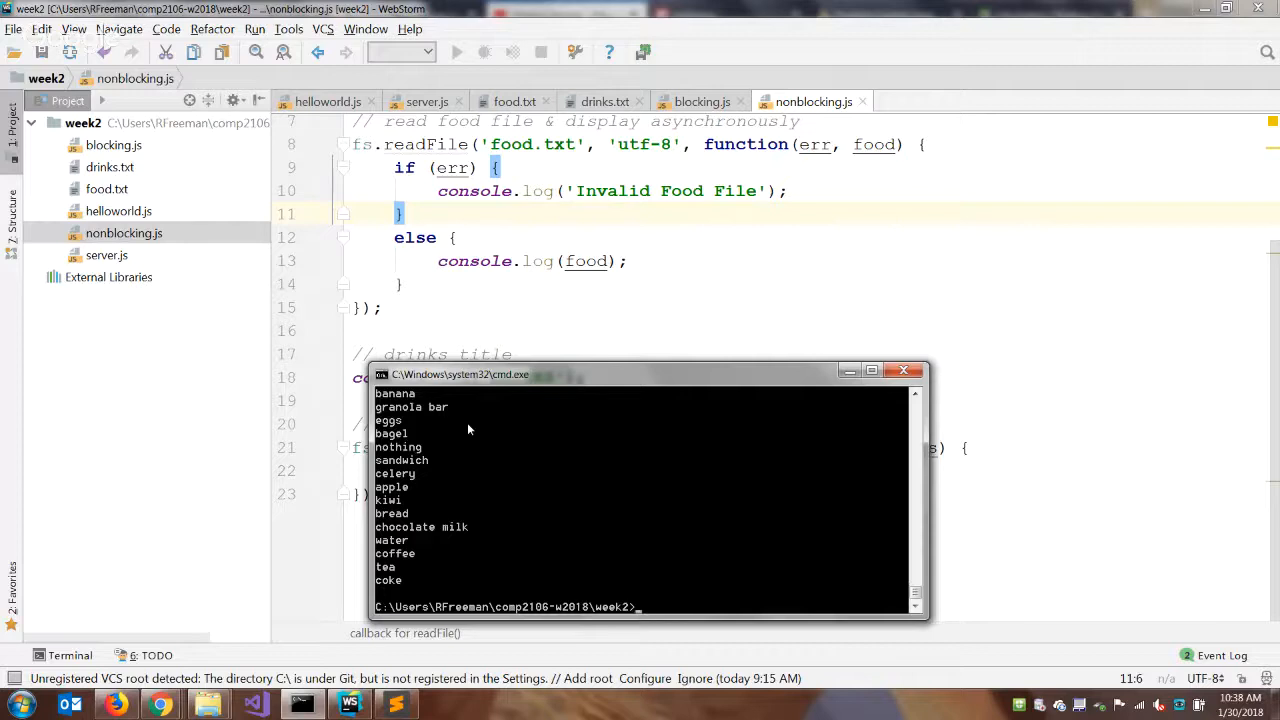
pyautogui.moveTo(484, 487)
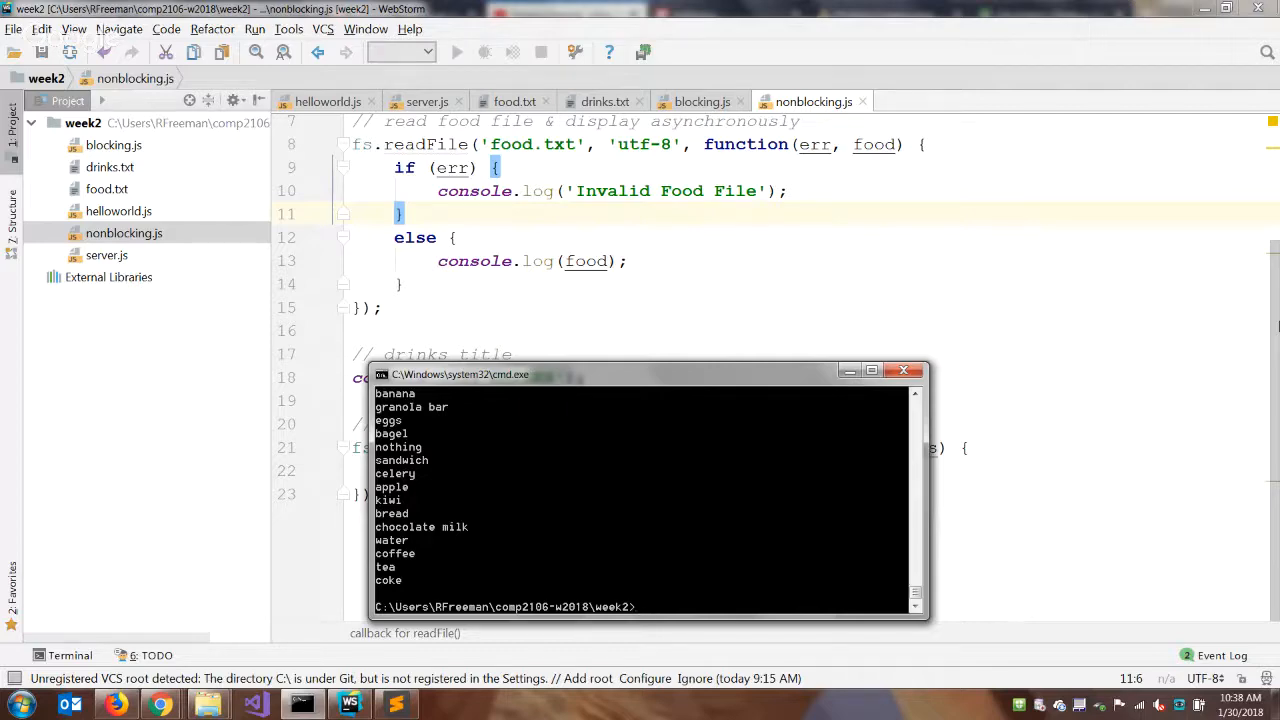
pyautogui.moveTo(335, 537)
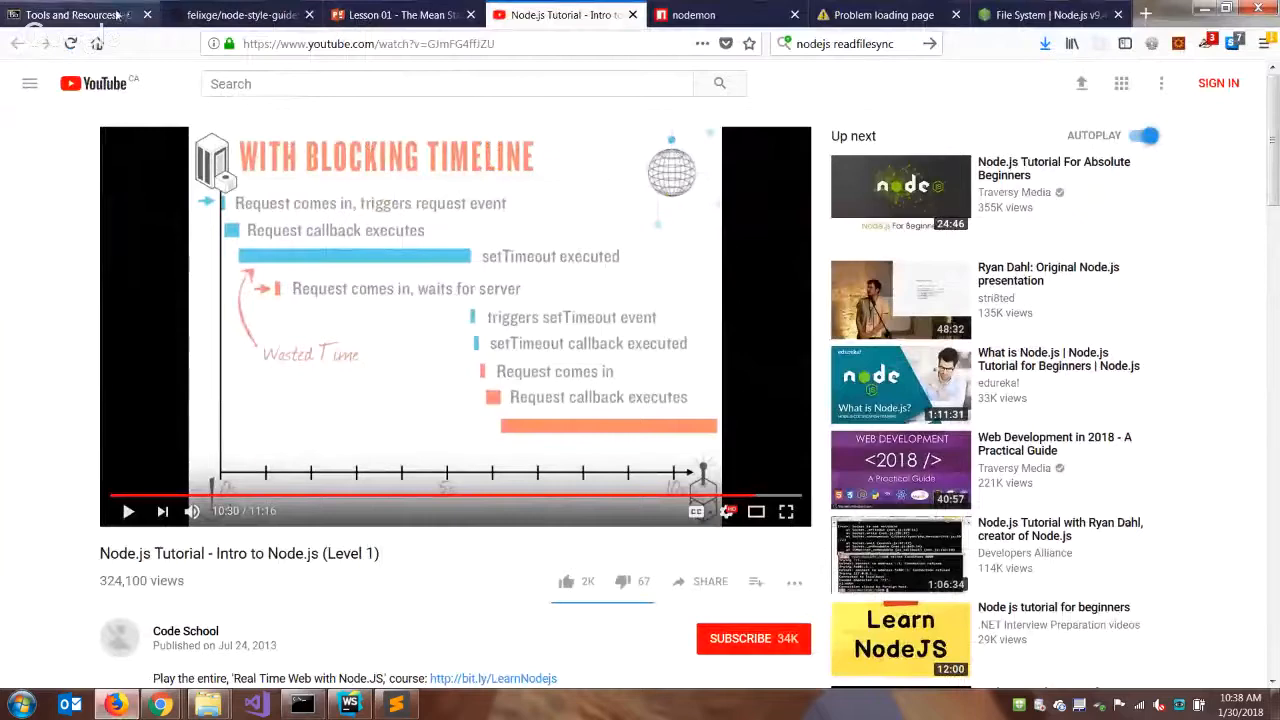
# - Open the Lab 1 attachment from the Blackboard Assignments page in a new tab
pyautogui.click(70, 14)
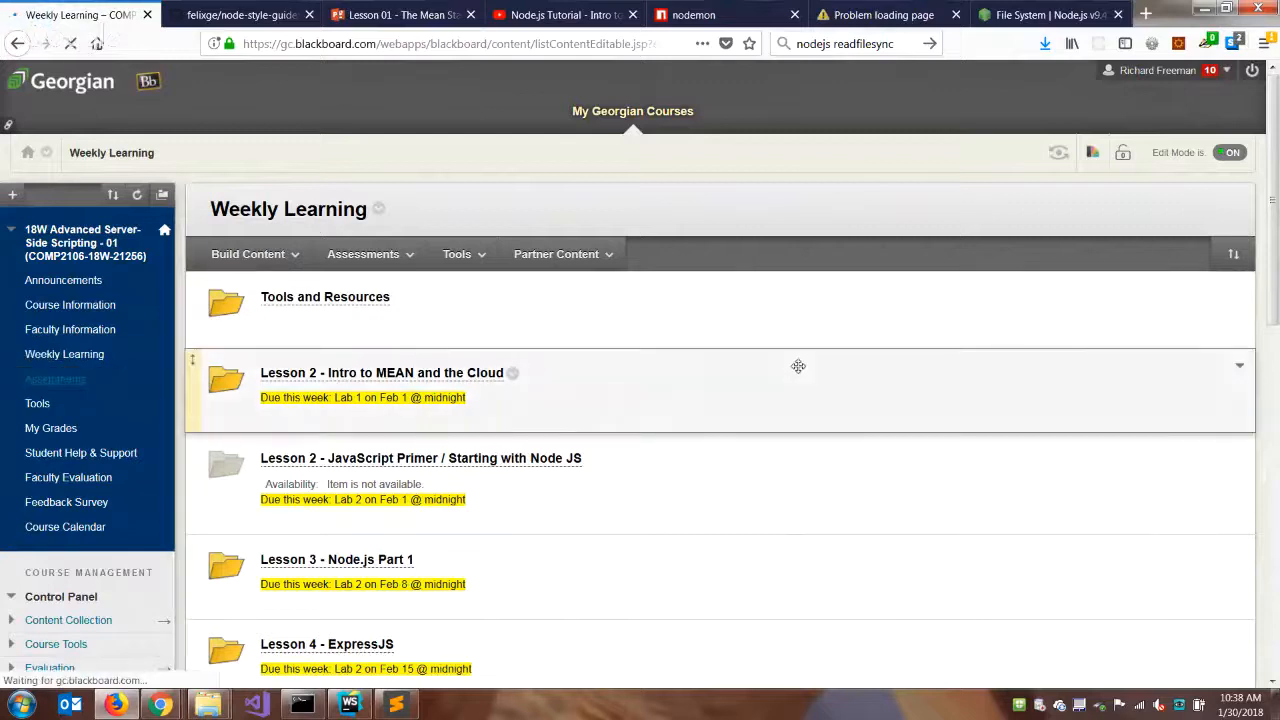
pyautogui.click(55, 378)
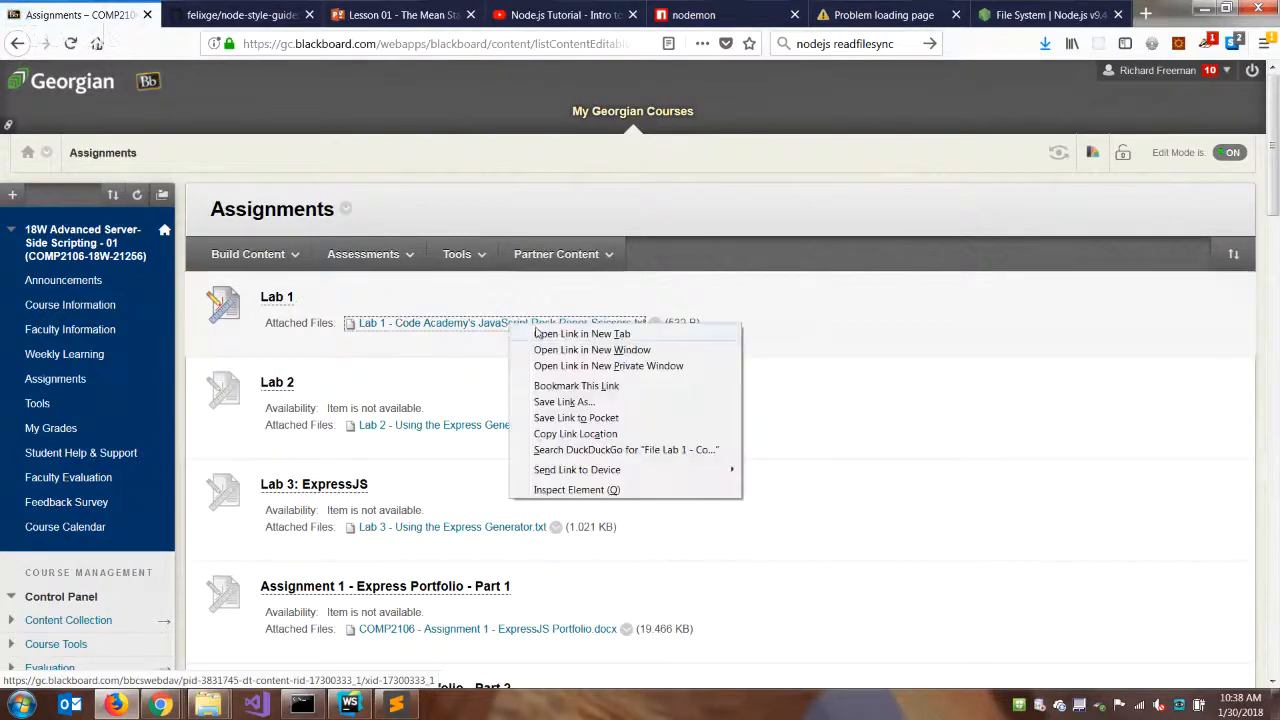
pyautogui.click(582, 333)
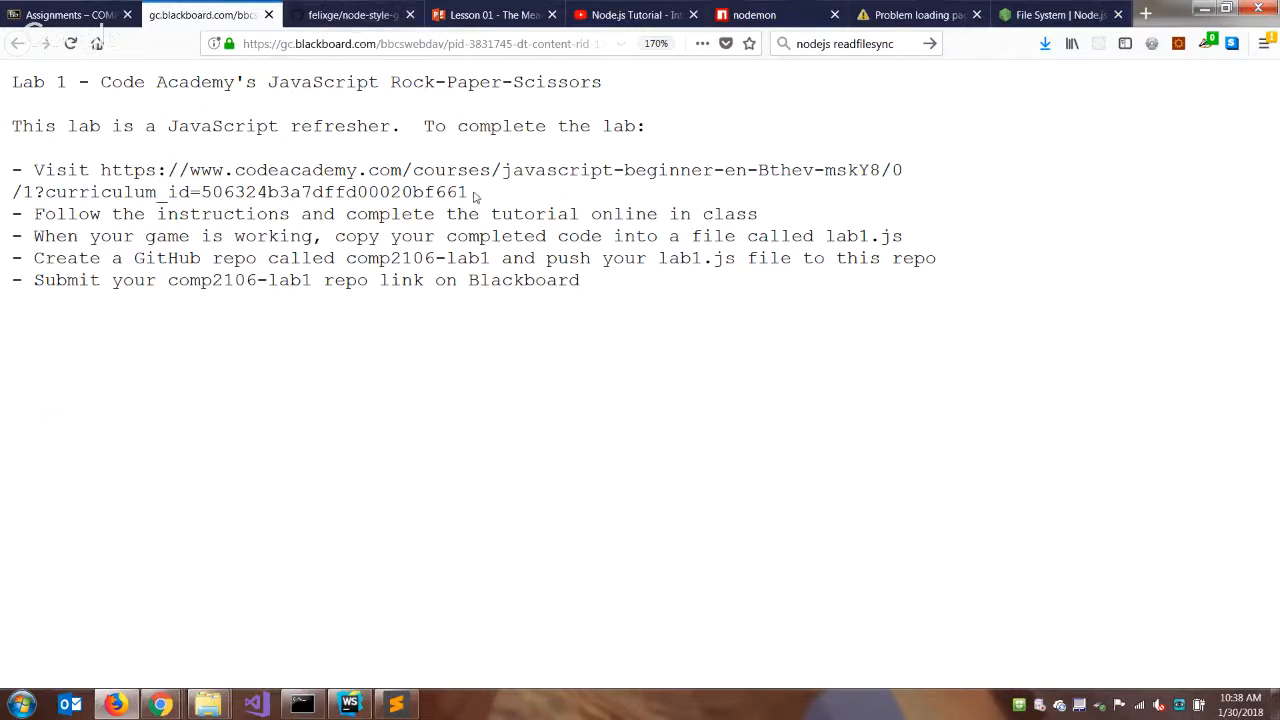
# - Open the Codecademy link in the Lab 1 instructions in a new tab
pyautogui.moveTo(101, 170); pyautogui.dragTo(466, 192)
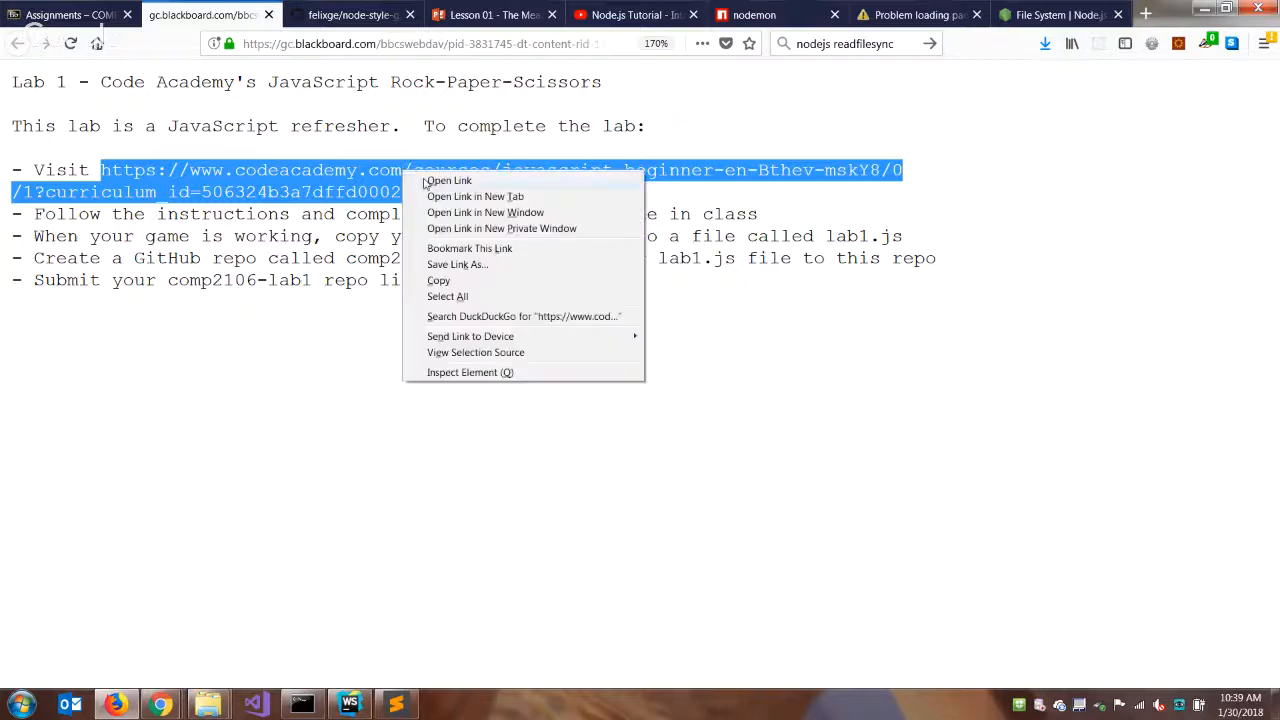
pyautogui.click(449, 180)
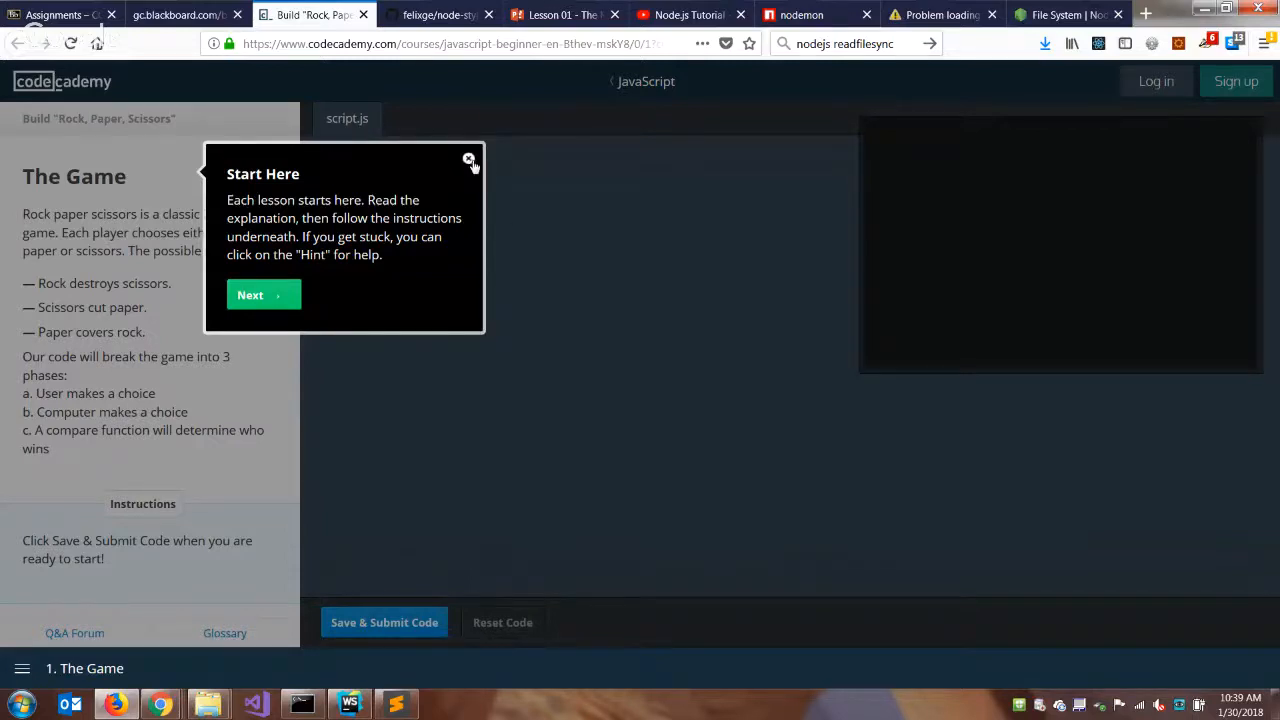
# - Close the Start Here tip on Codecademy's "The Game" lesson
pyautogui.click(469, 160)
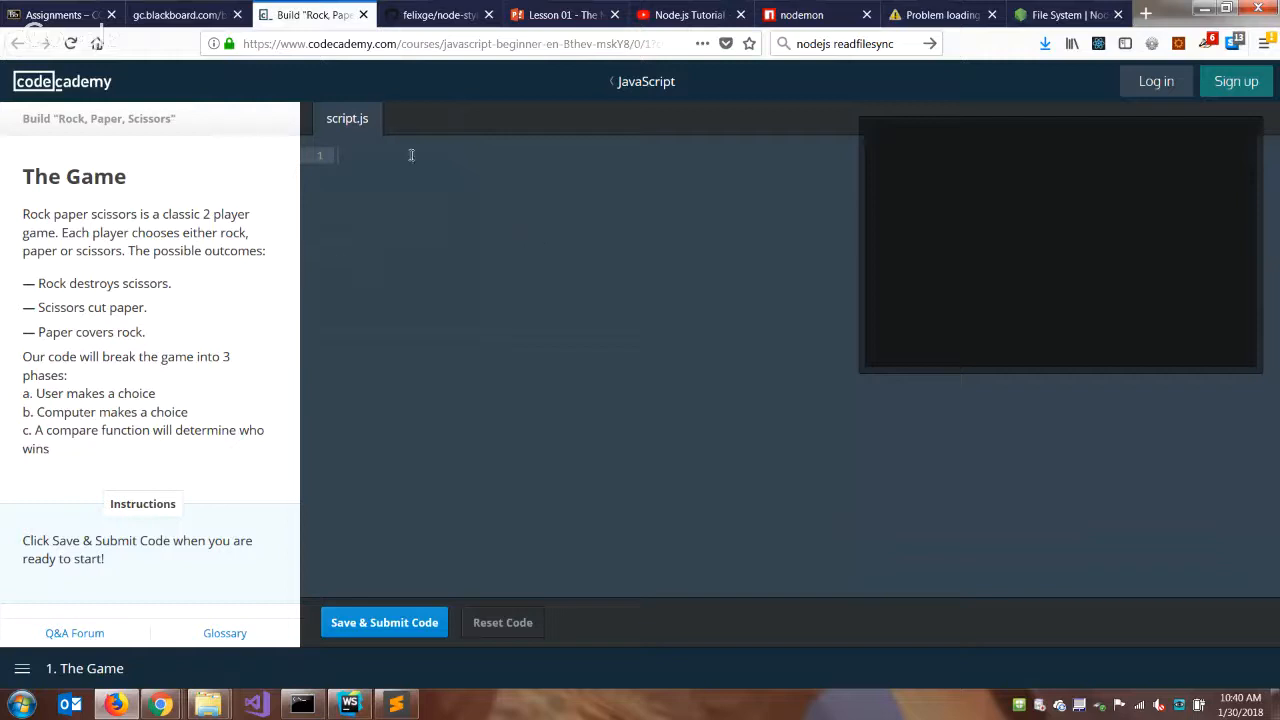
pyautogui.moveTo(645, 505)
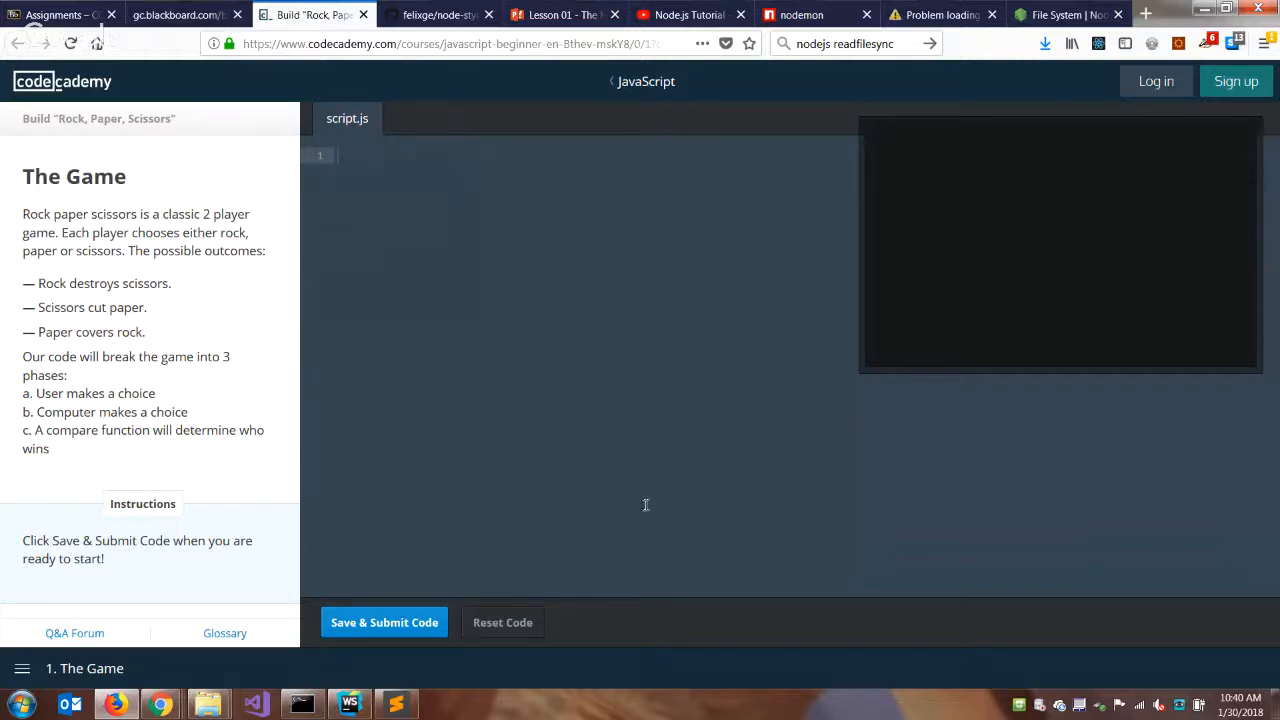
pyautogui.moveTo(640, 595)
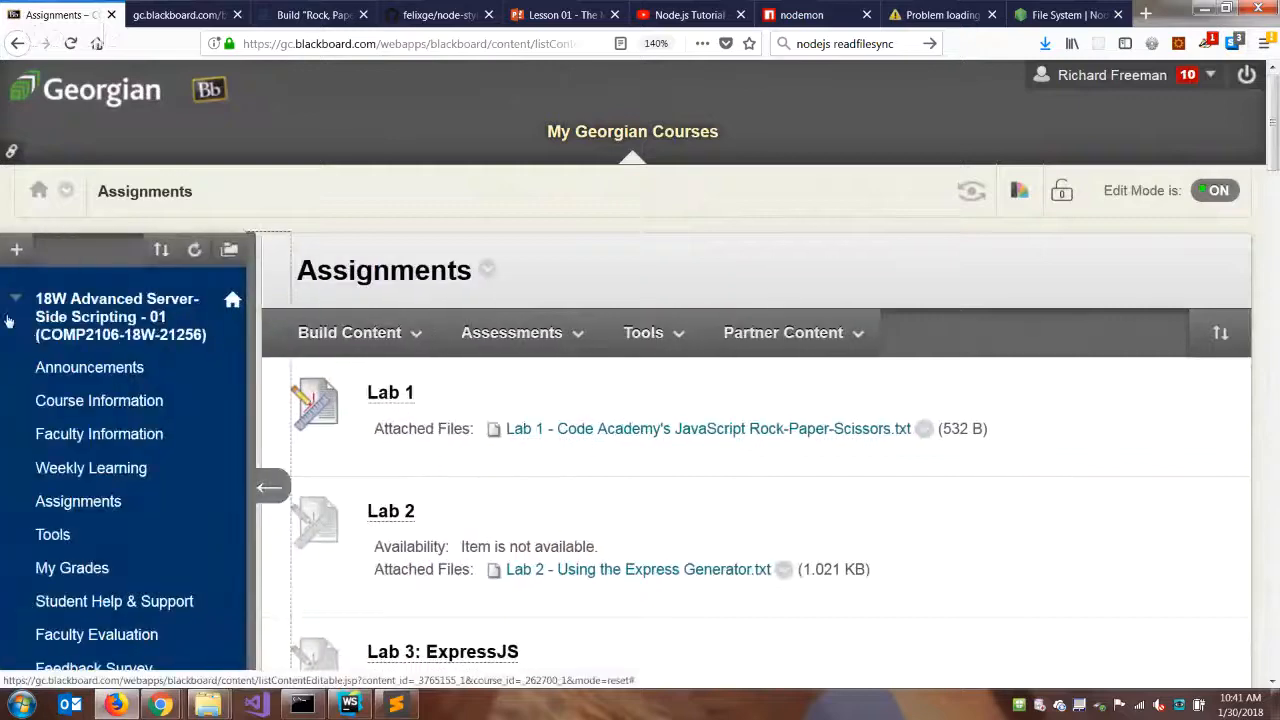
# - Open Weekly Learning and enter the Lesson 3 - Node.js Part 1 folder with the Node slides
pyautogui.click(349, 332)
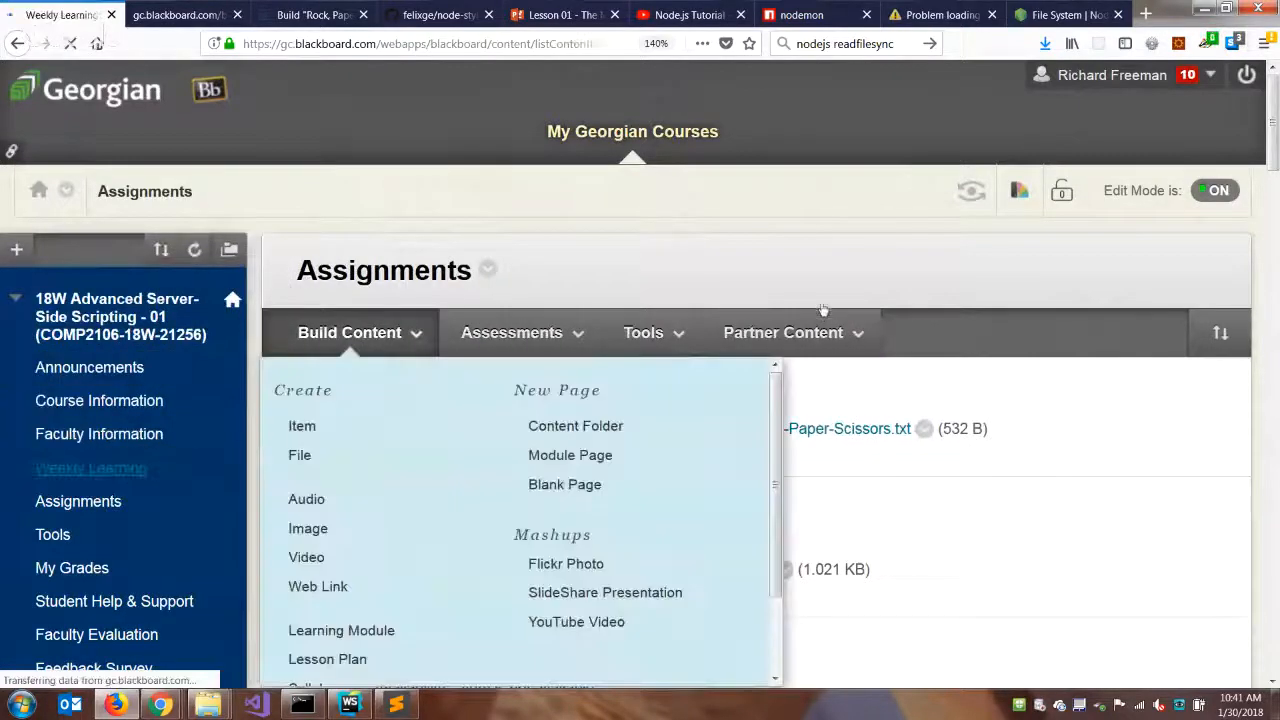
pyautogui.click(91, 468)
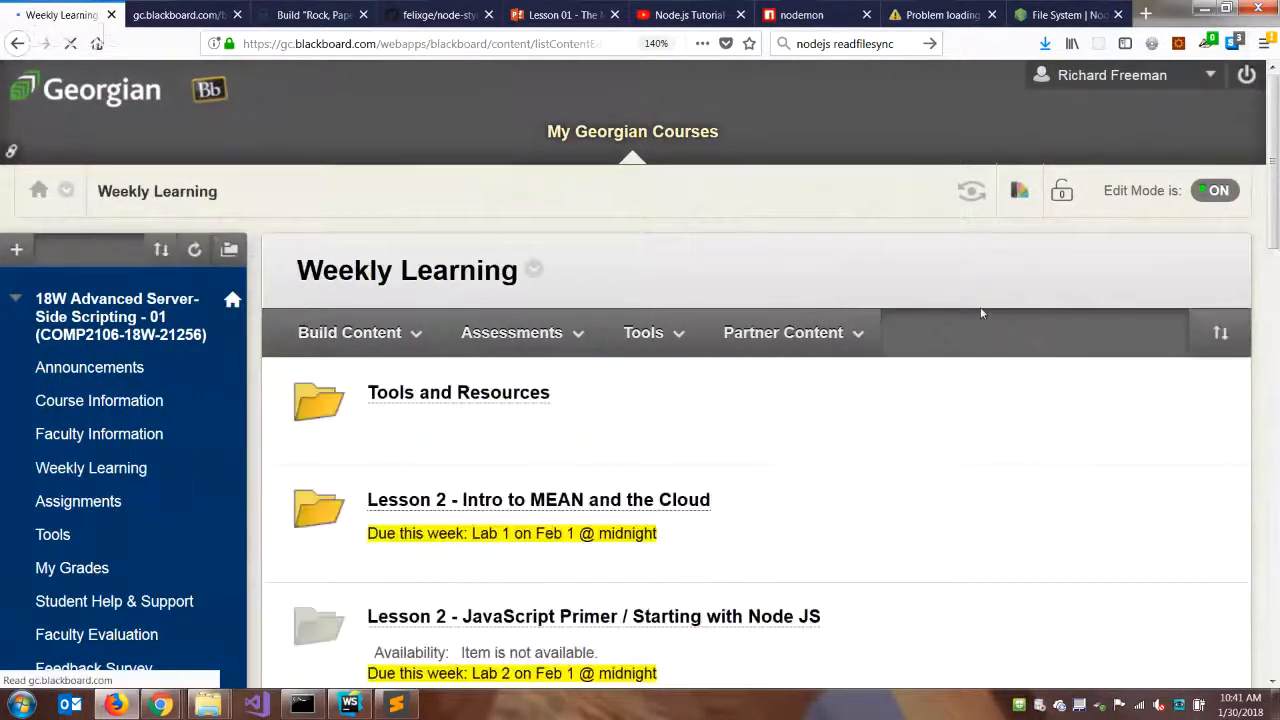
pyautogui.scroll(-3)
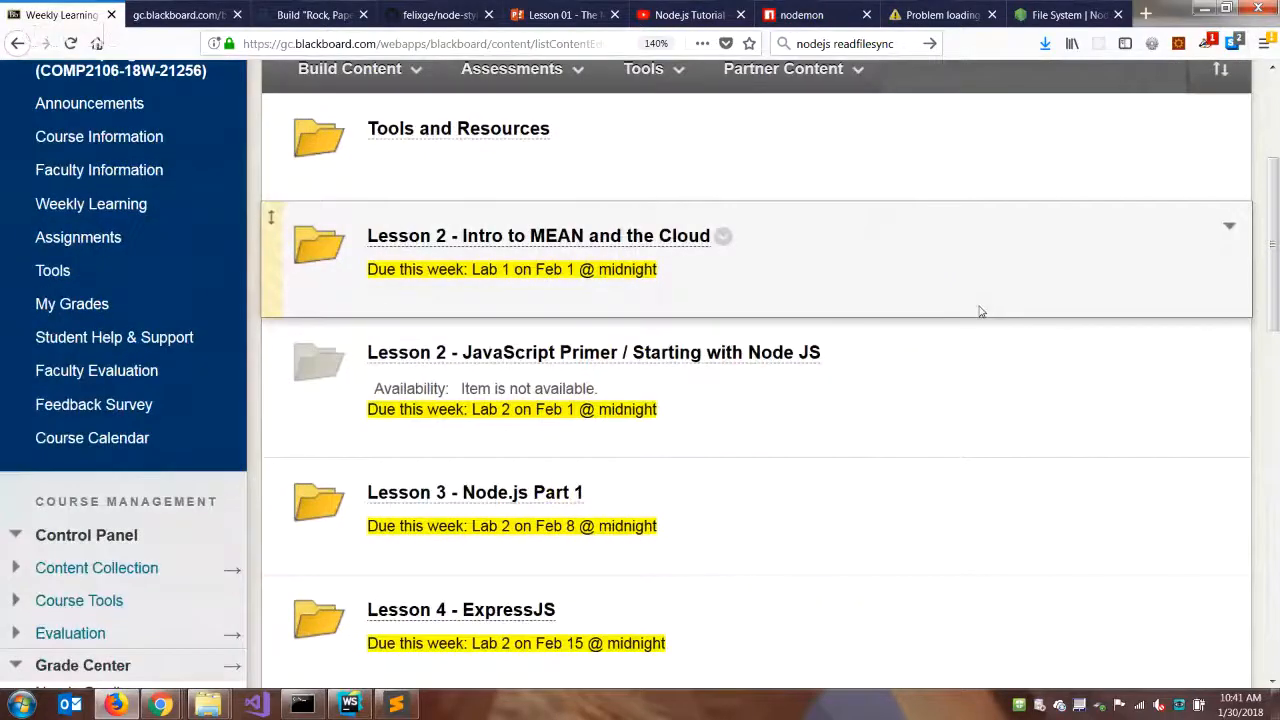
pyautogui.scroll(-3)
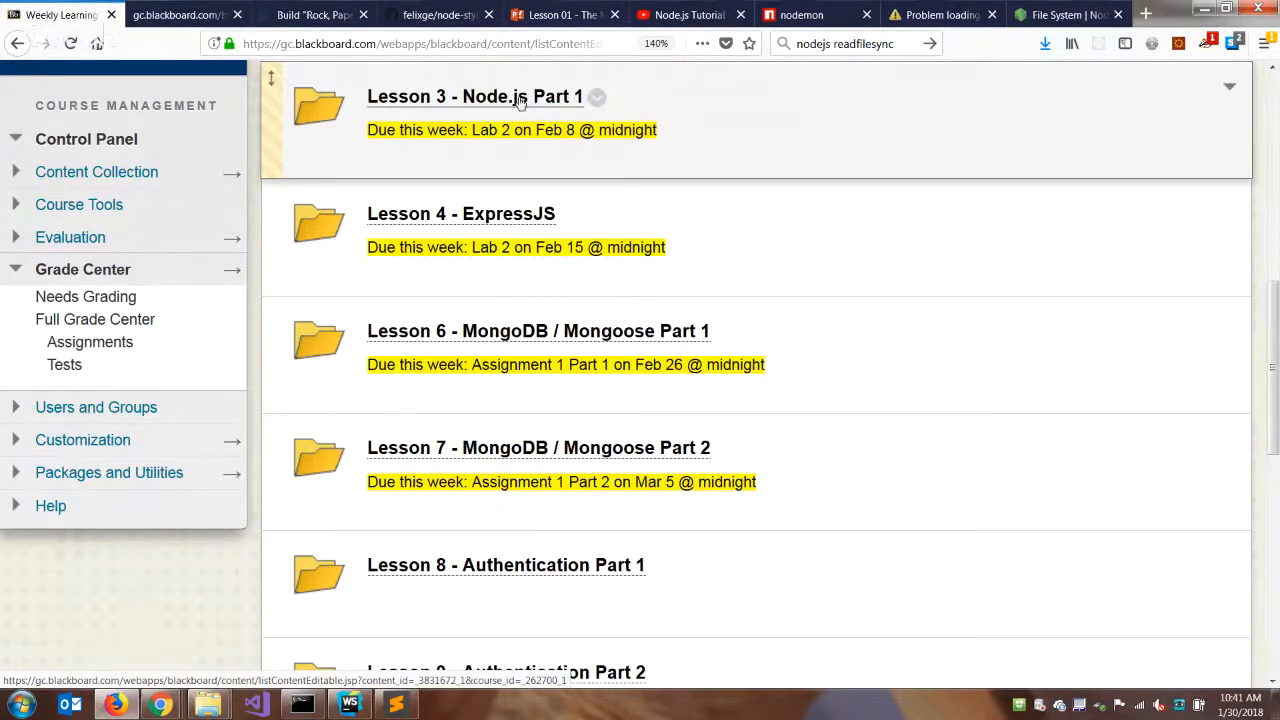
pyautogui.click(474, 96)
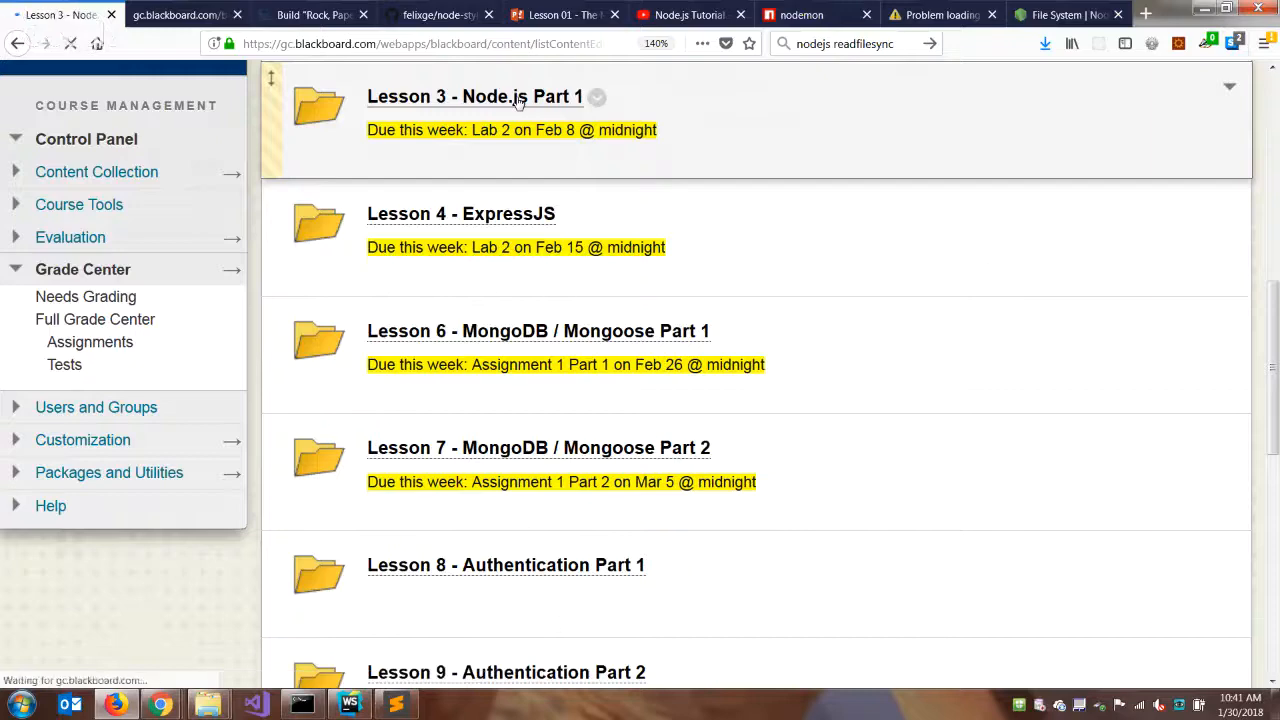
pyautogui.click(474, 96)
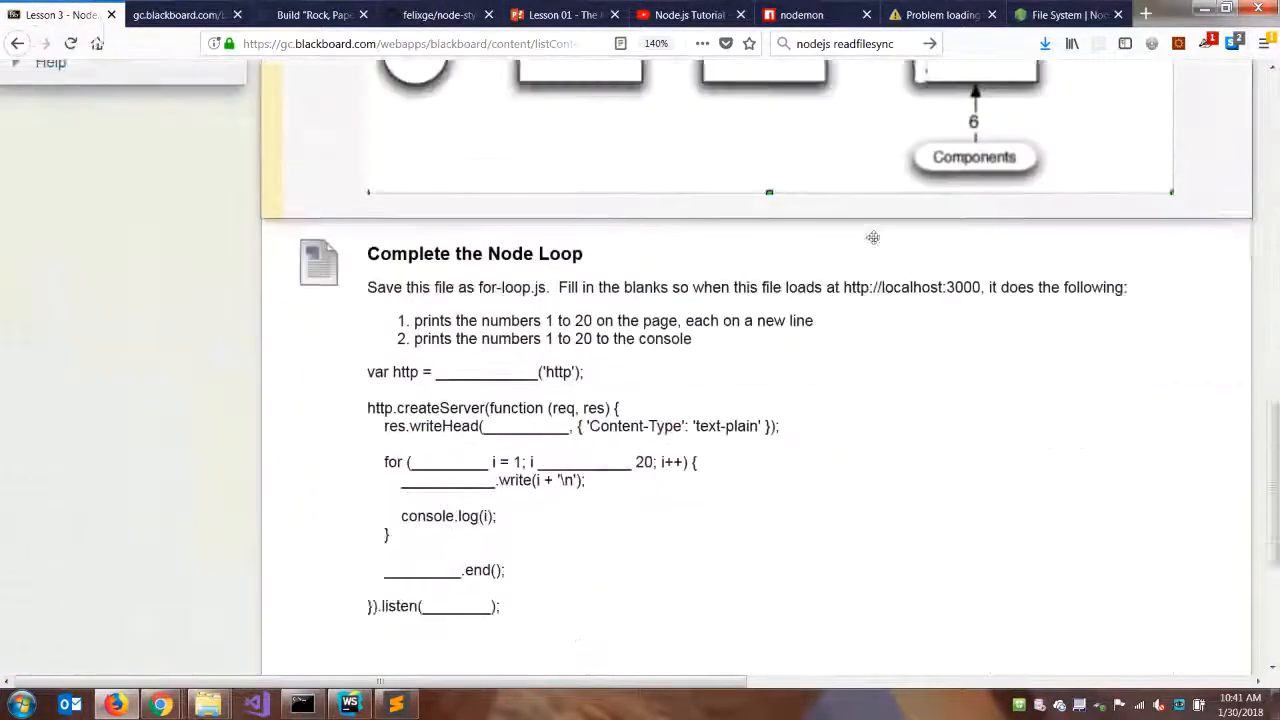
pyautogui.scroll(3)
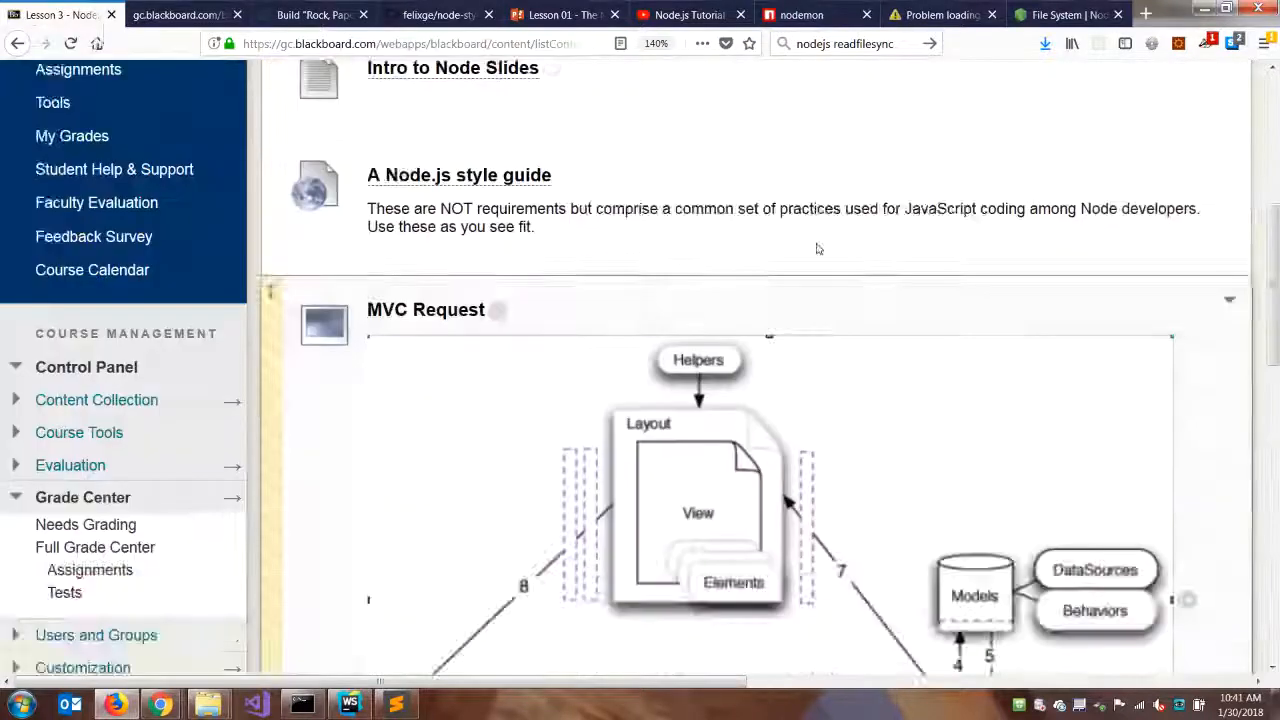